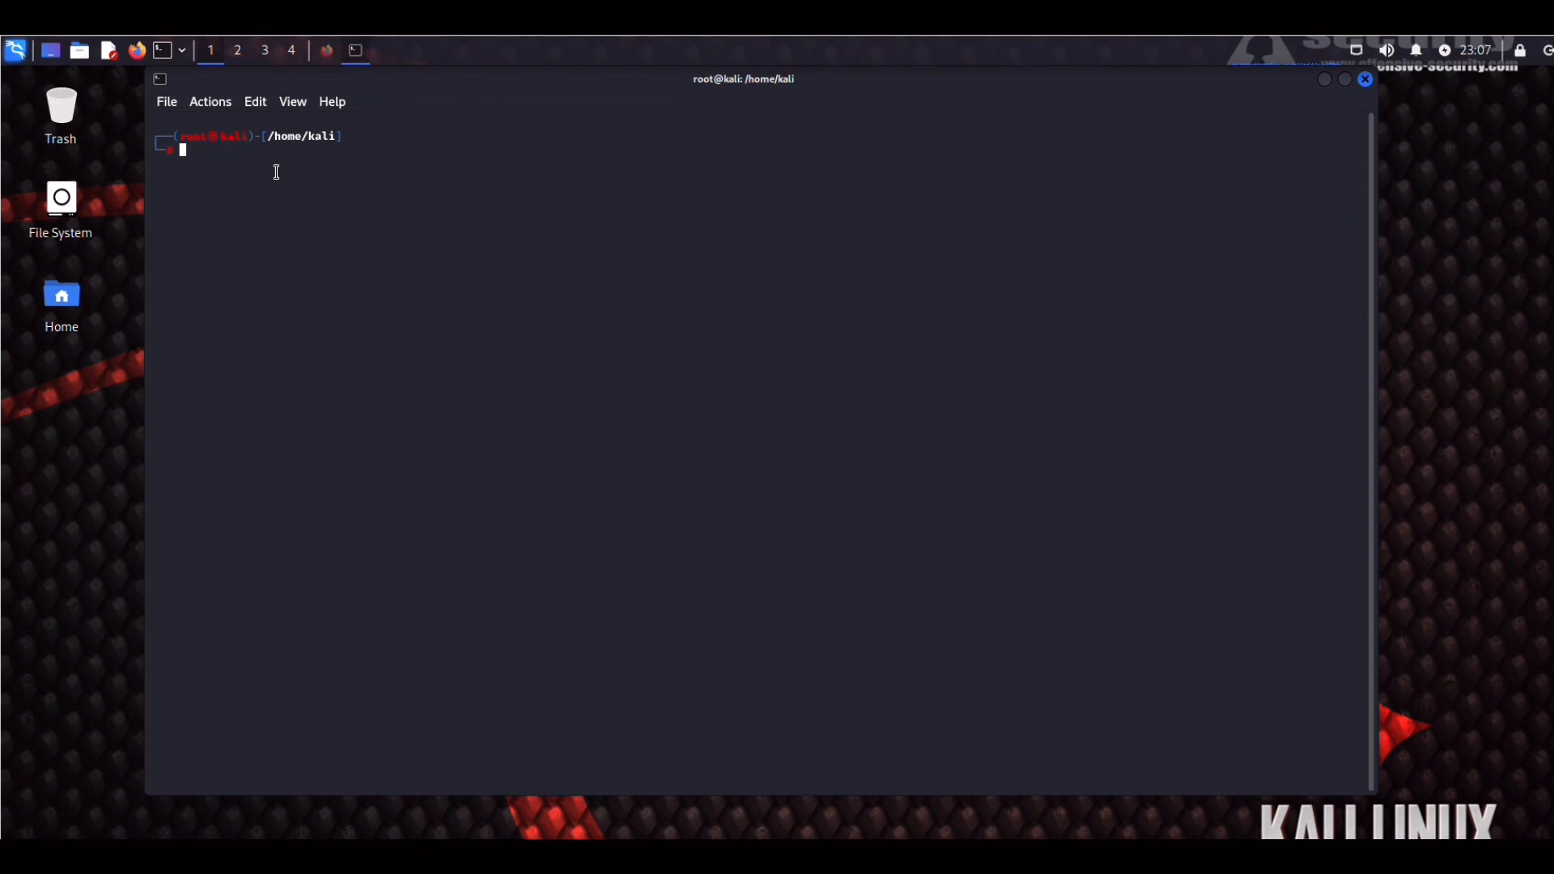
Step: Create a privesc folder with Linux, Windows and Peas subfolders and move into it
type("mkdir -p {Linux,Windows,Peas}")
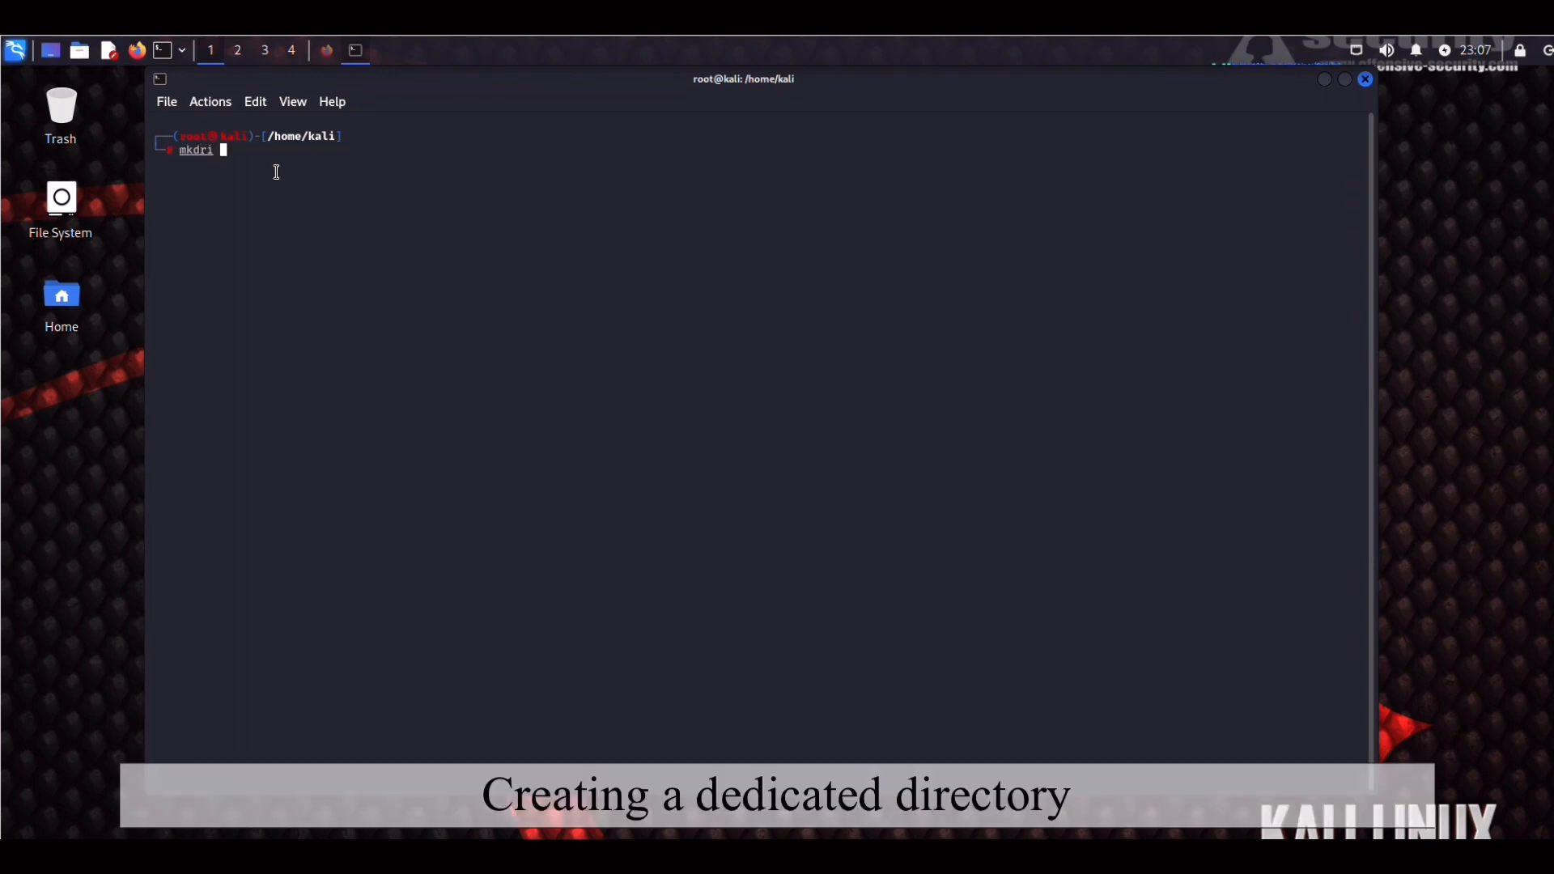
type("-p {Linux,Windows,Peas}")
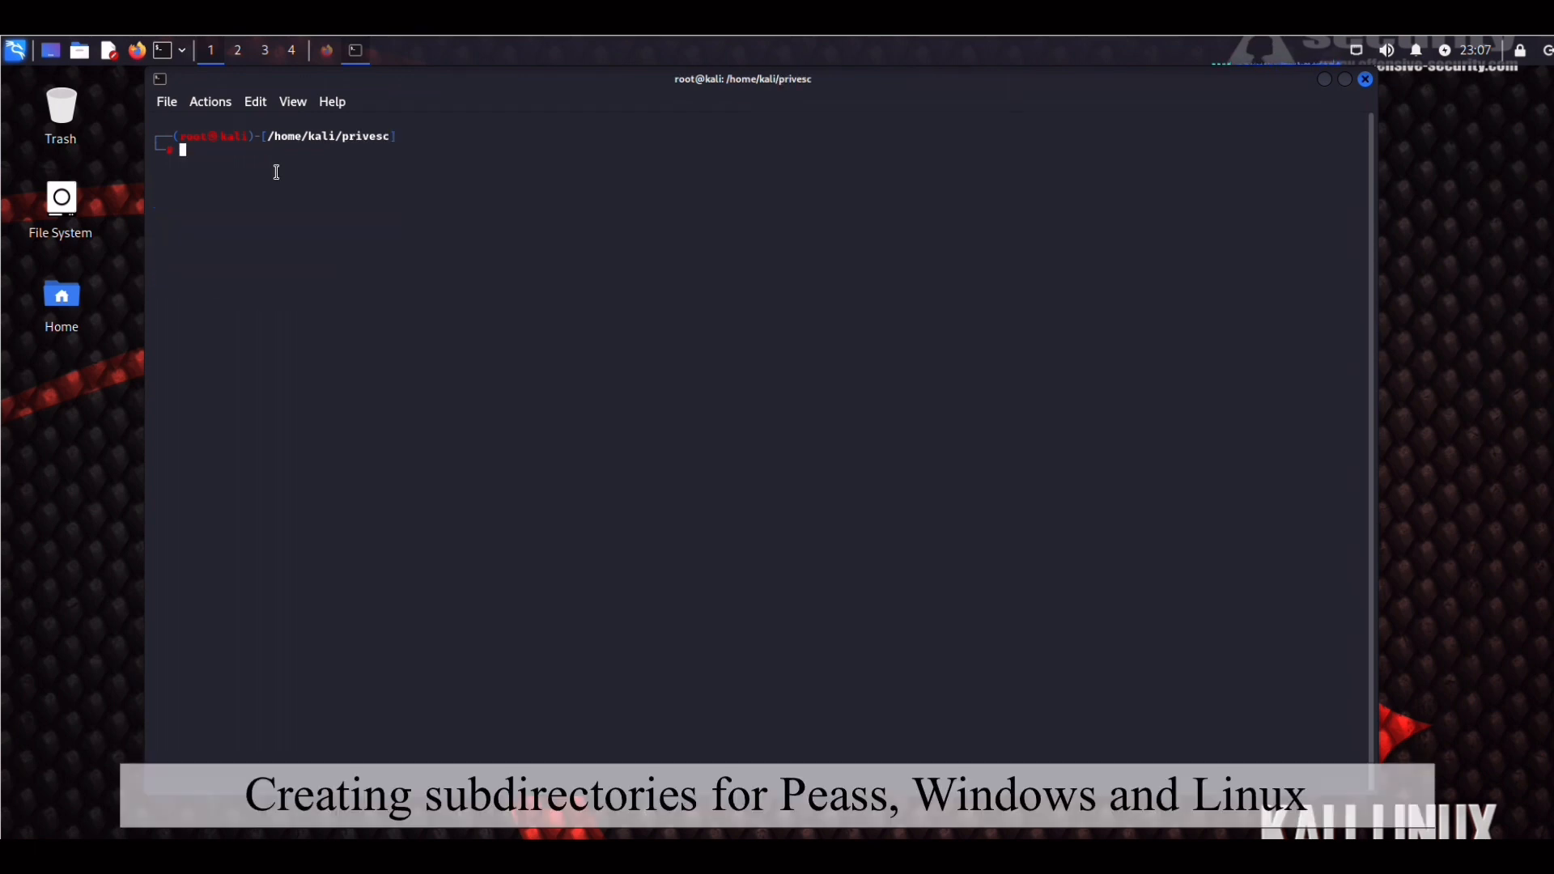
type("mkdir privesc")
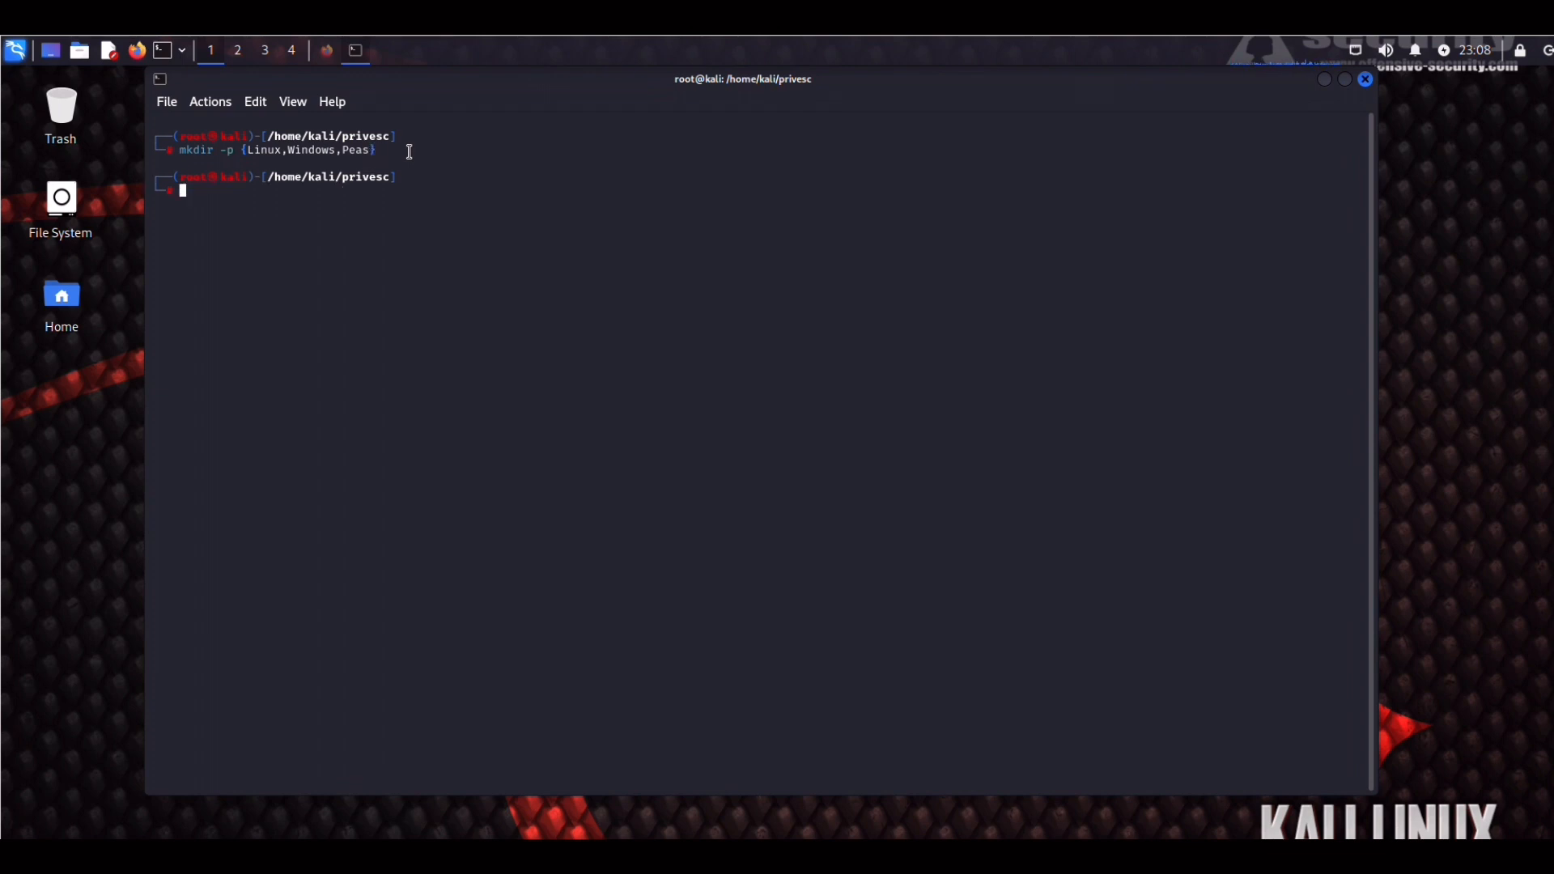
mouse_move(368, 163)
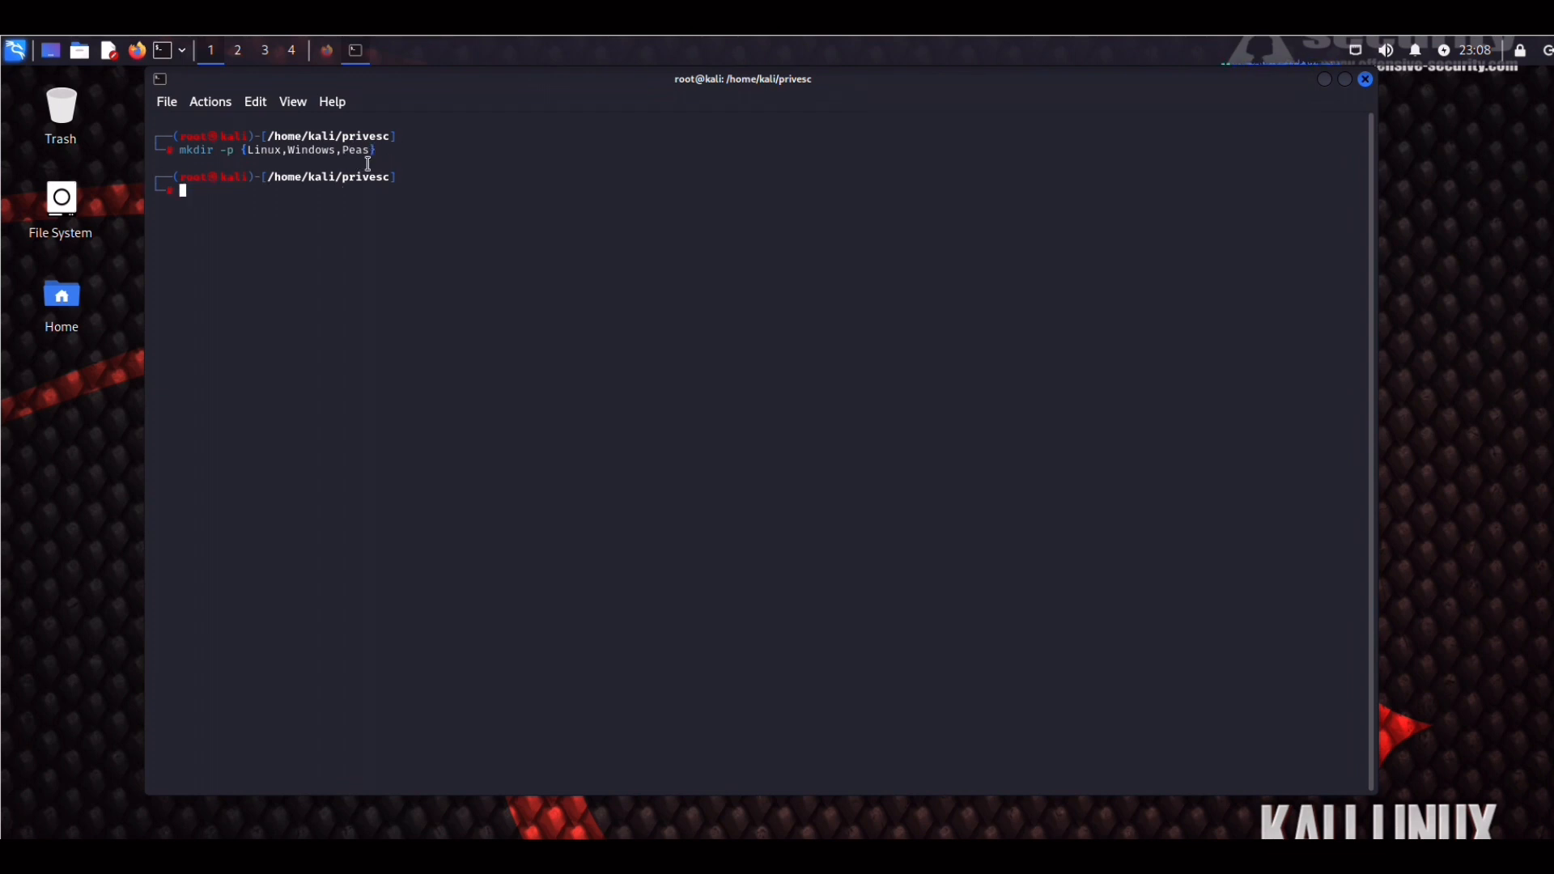
type("cd privesc")
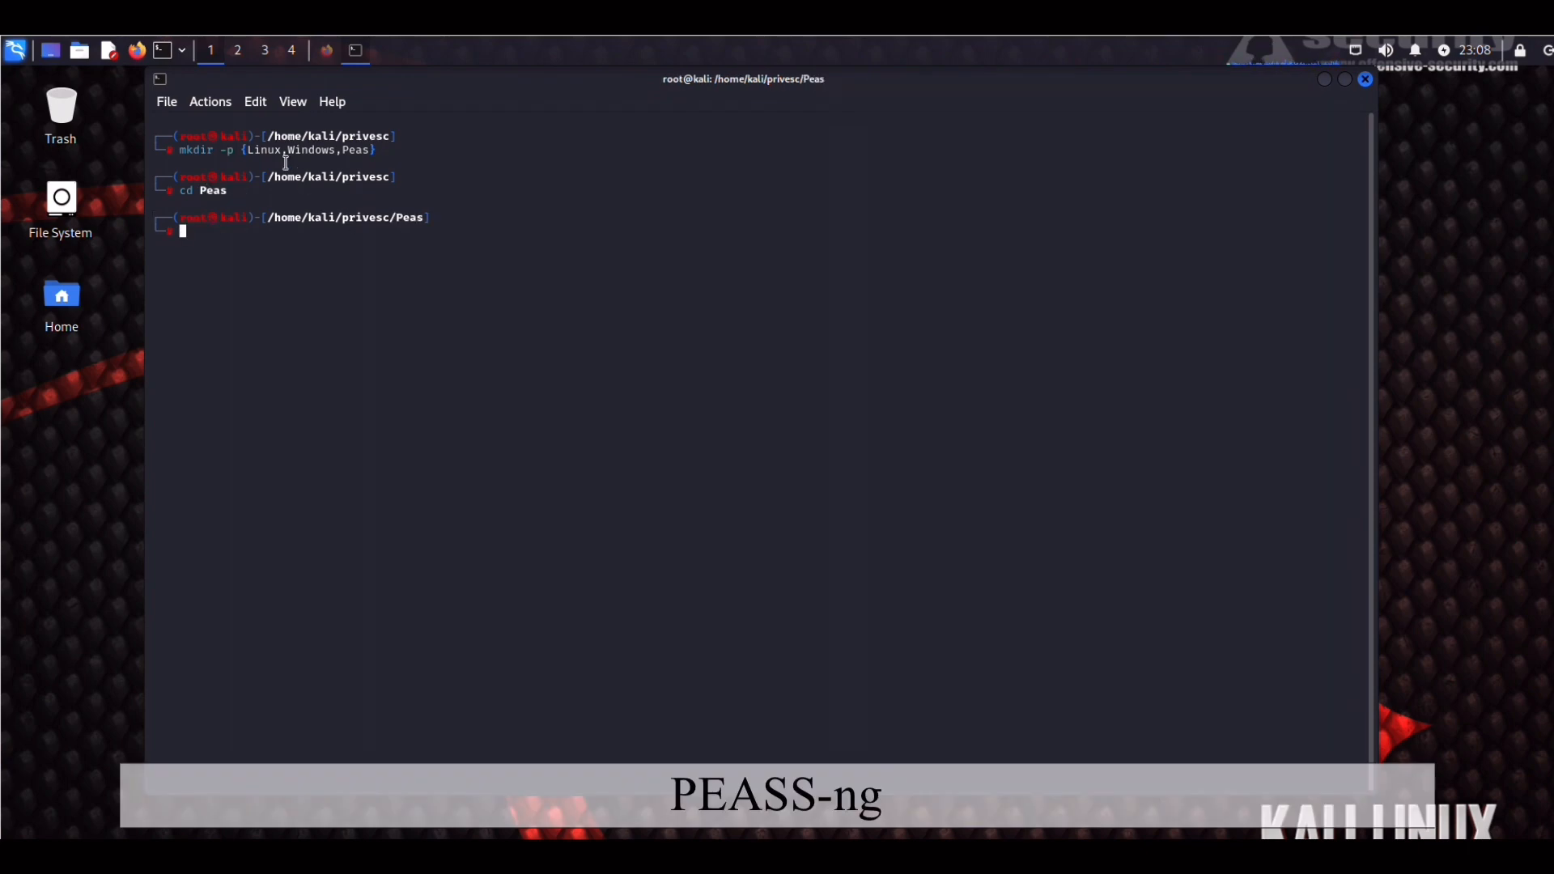
Step: Copy the PEASS-ng repository's HTTPS clone address from its GitHub Code dropdown
left_click(327, 50)
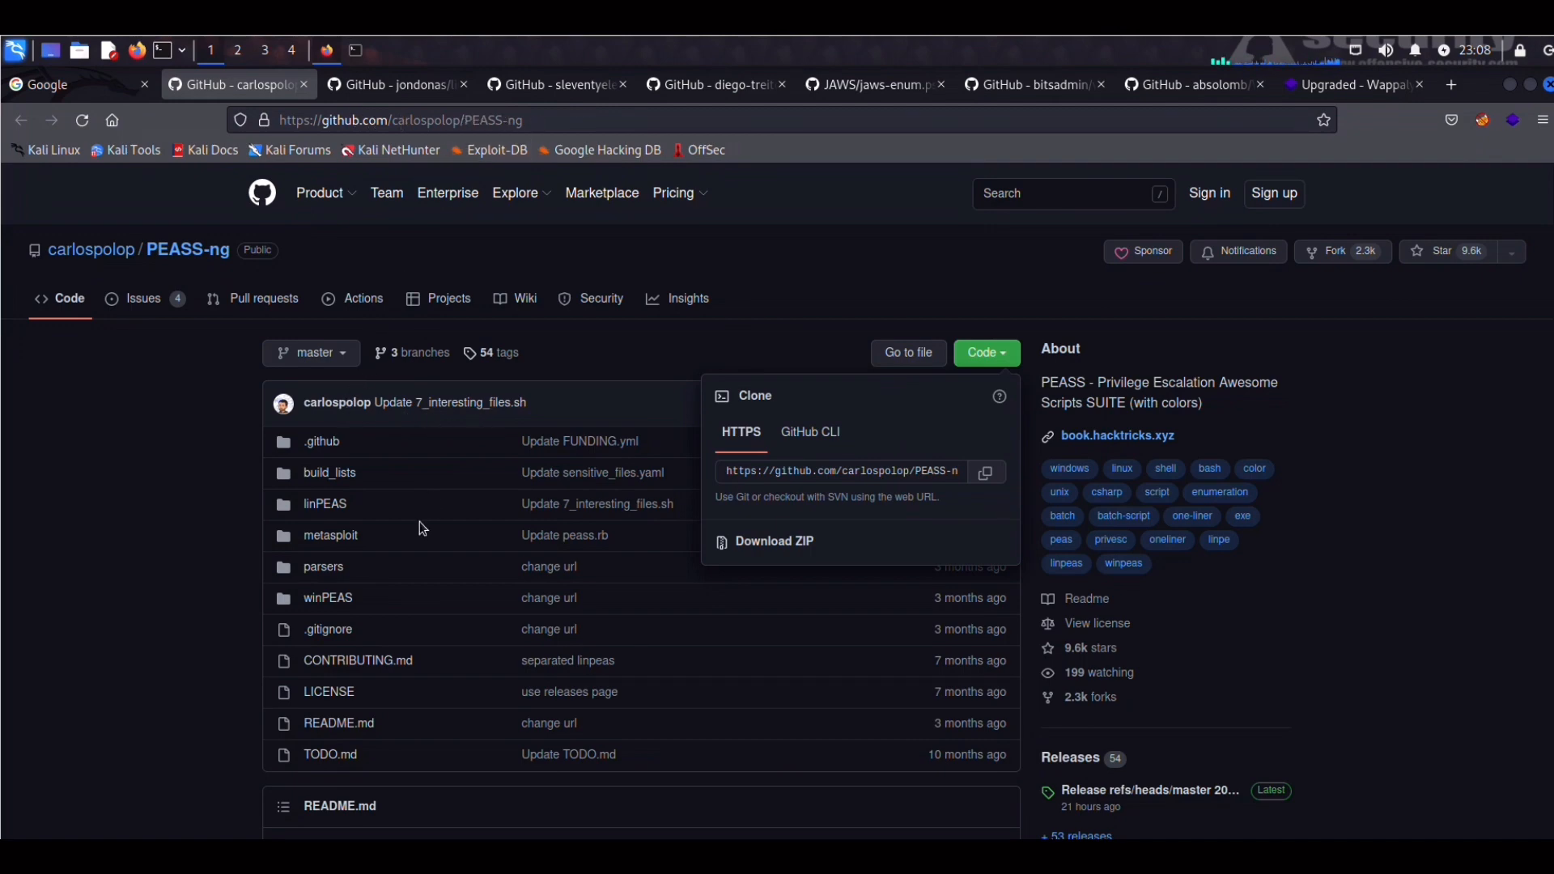
scroll("down", 3)
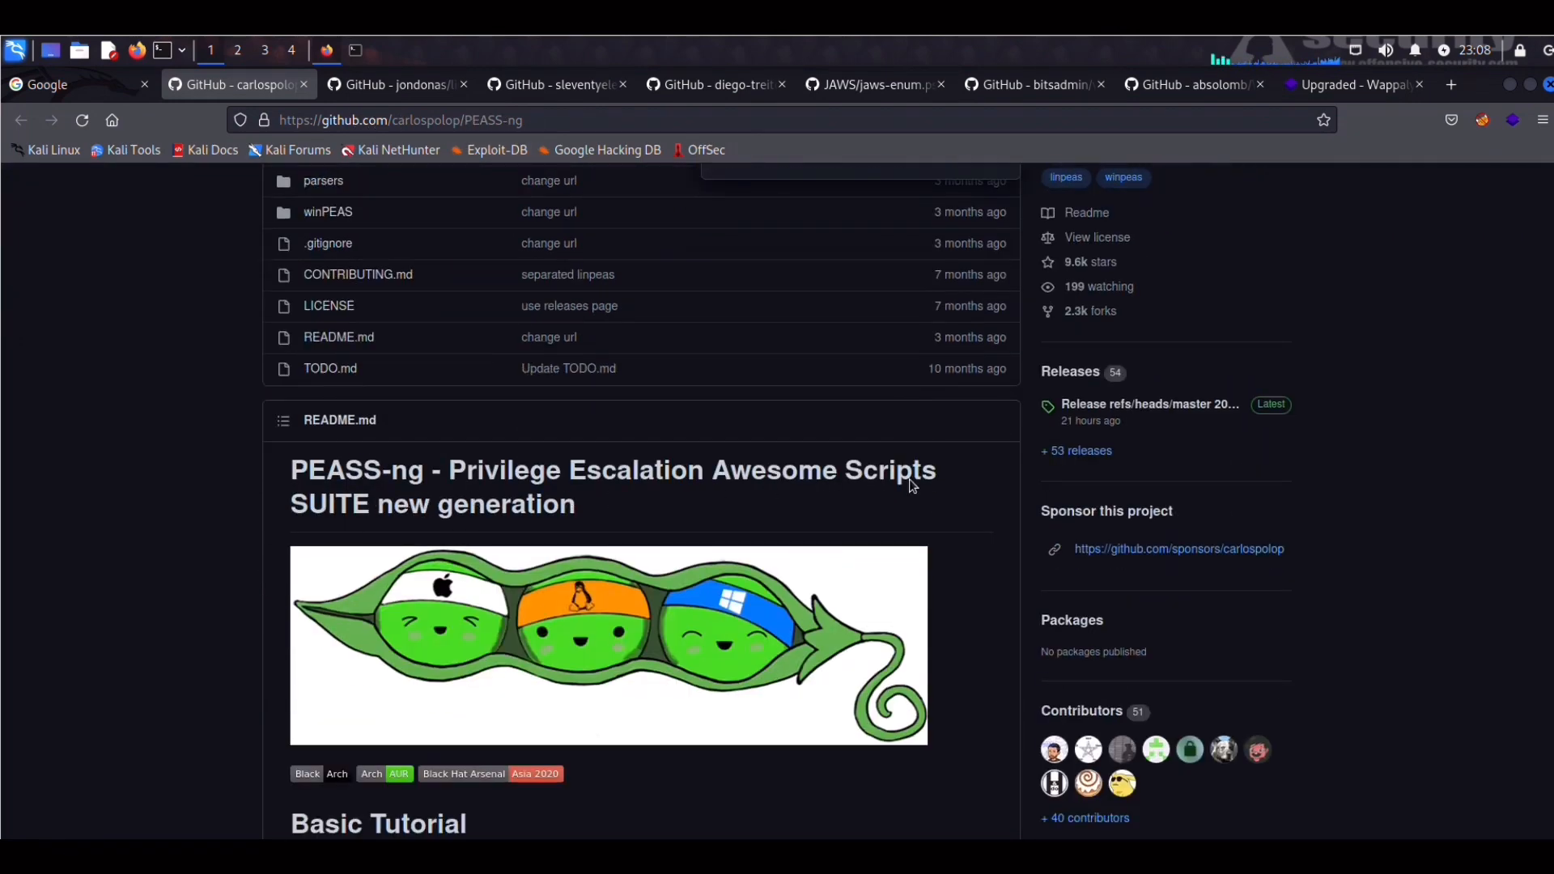
left_click(986, 351)
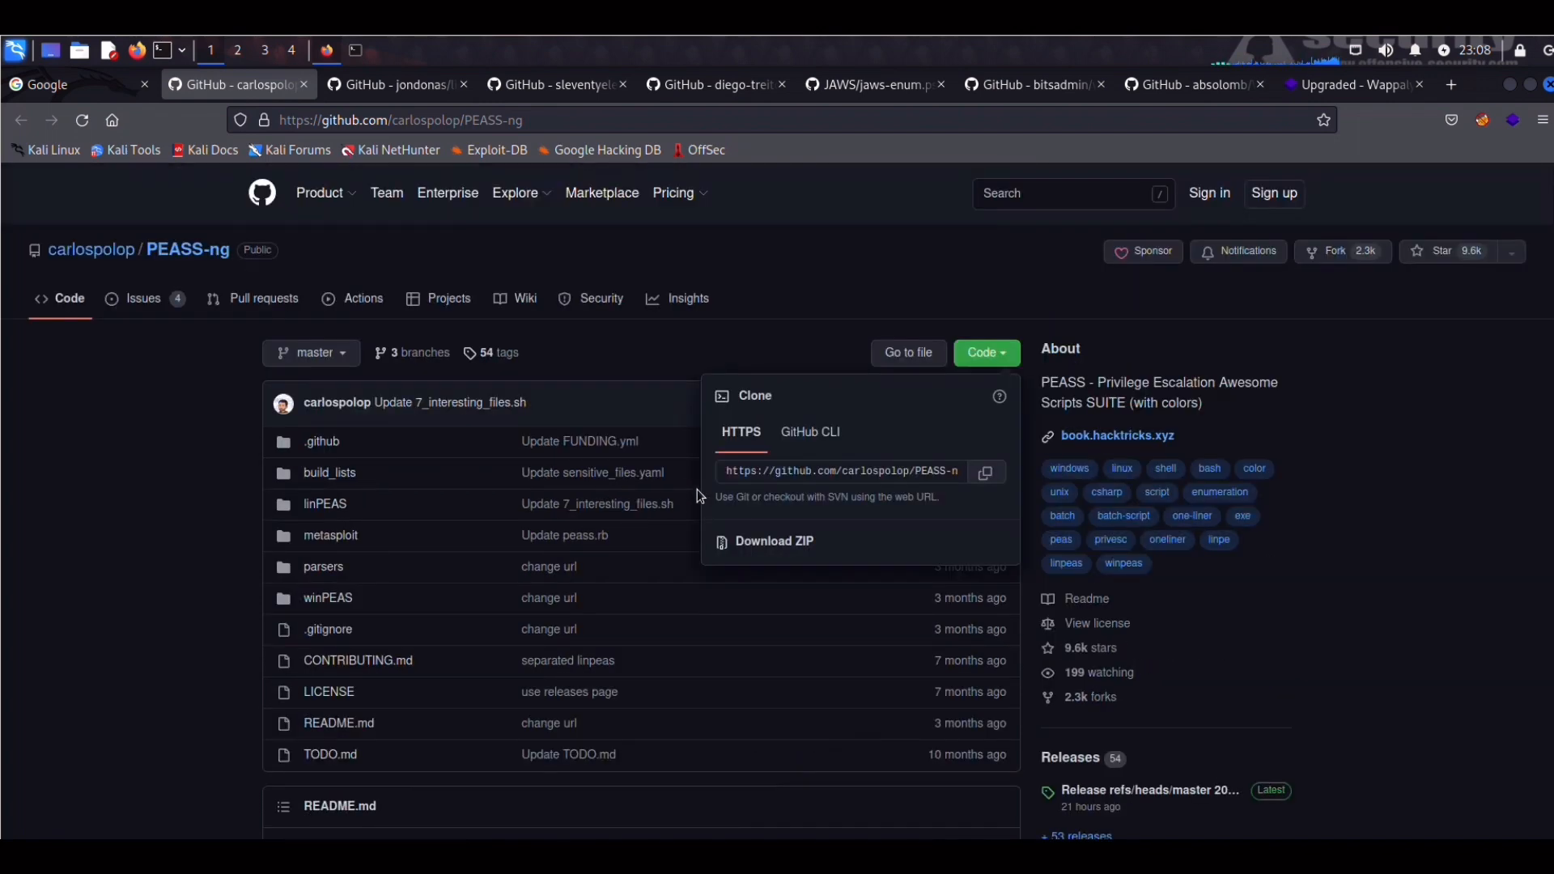
left_click(841, 471)
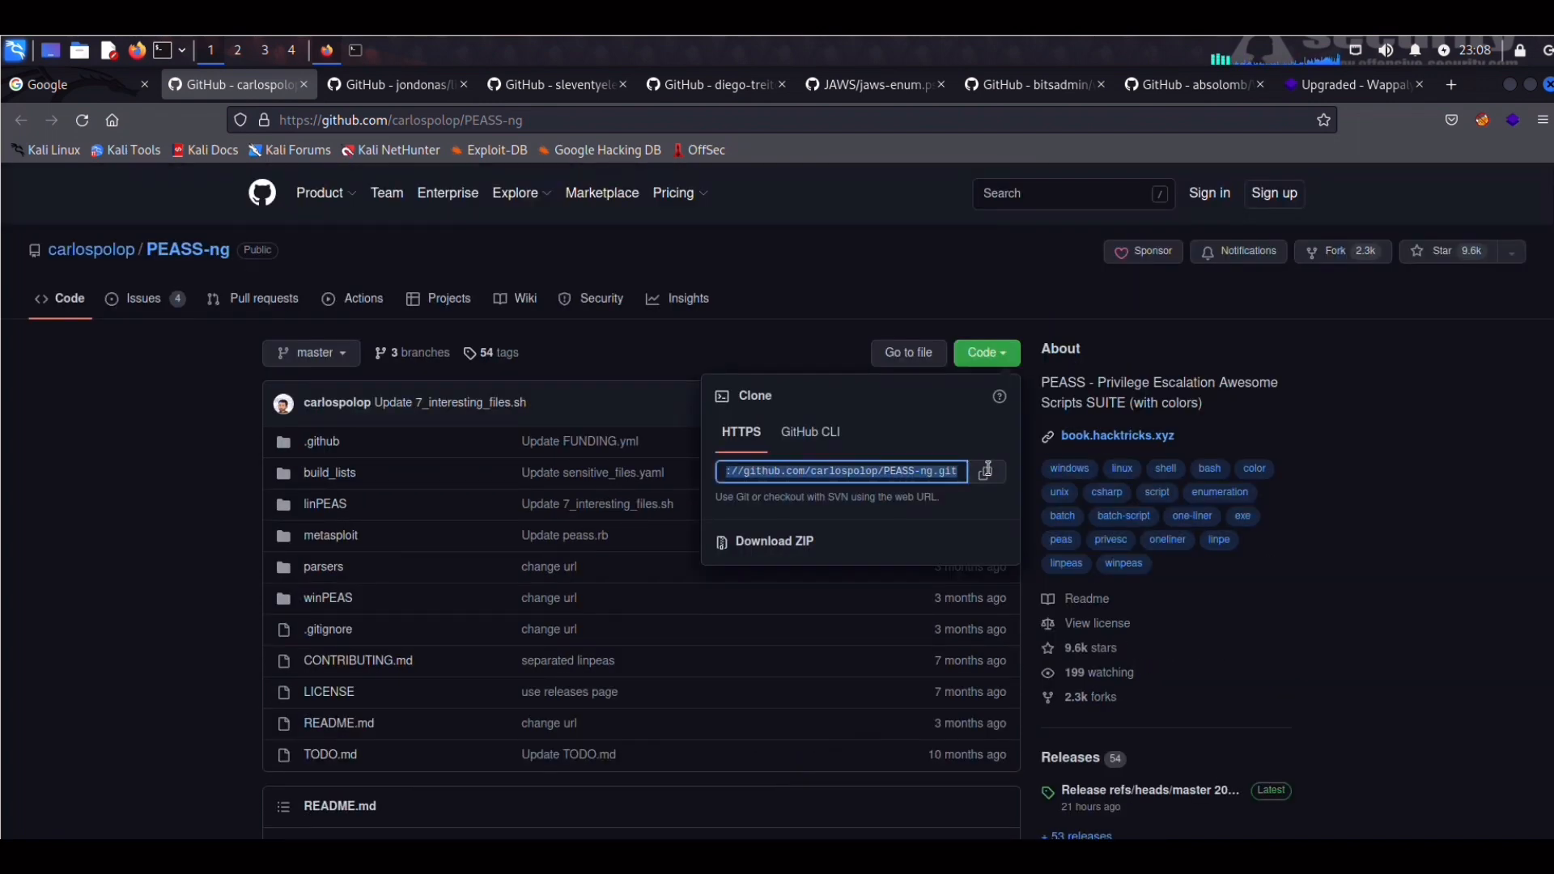
right_click(840, 471)
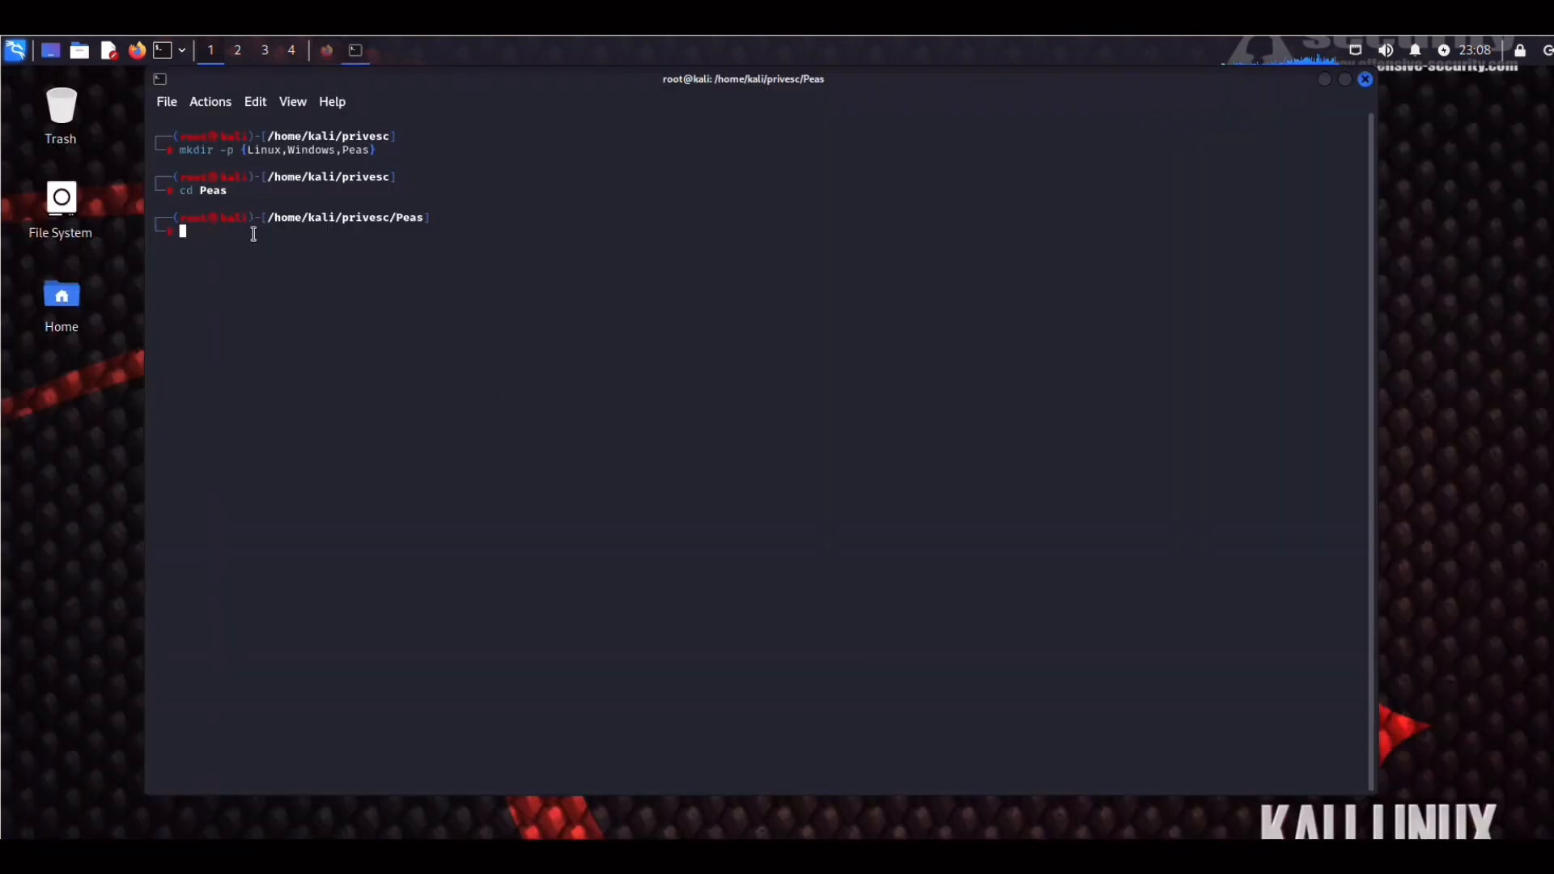
type("sudo git")
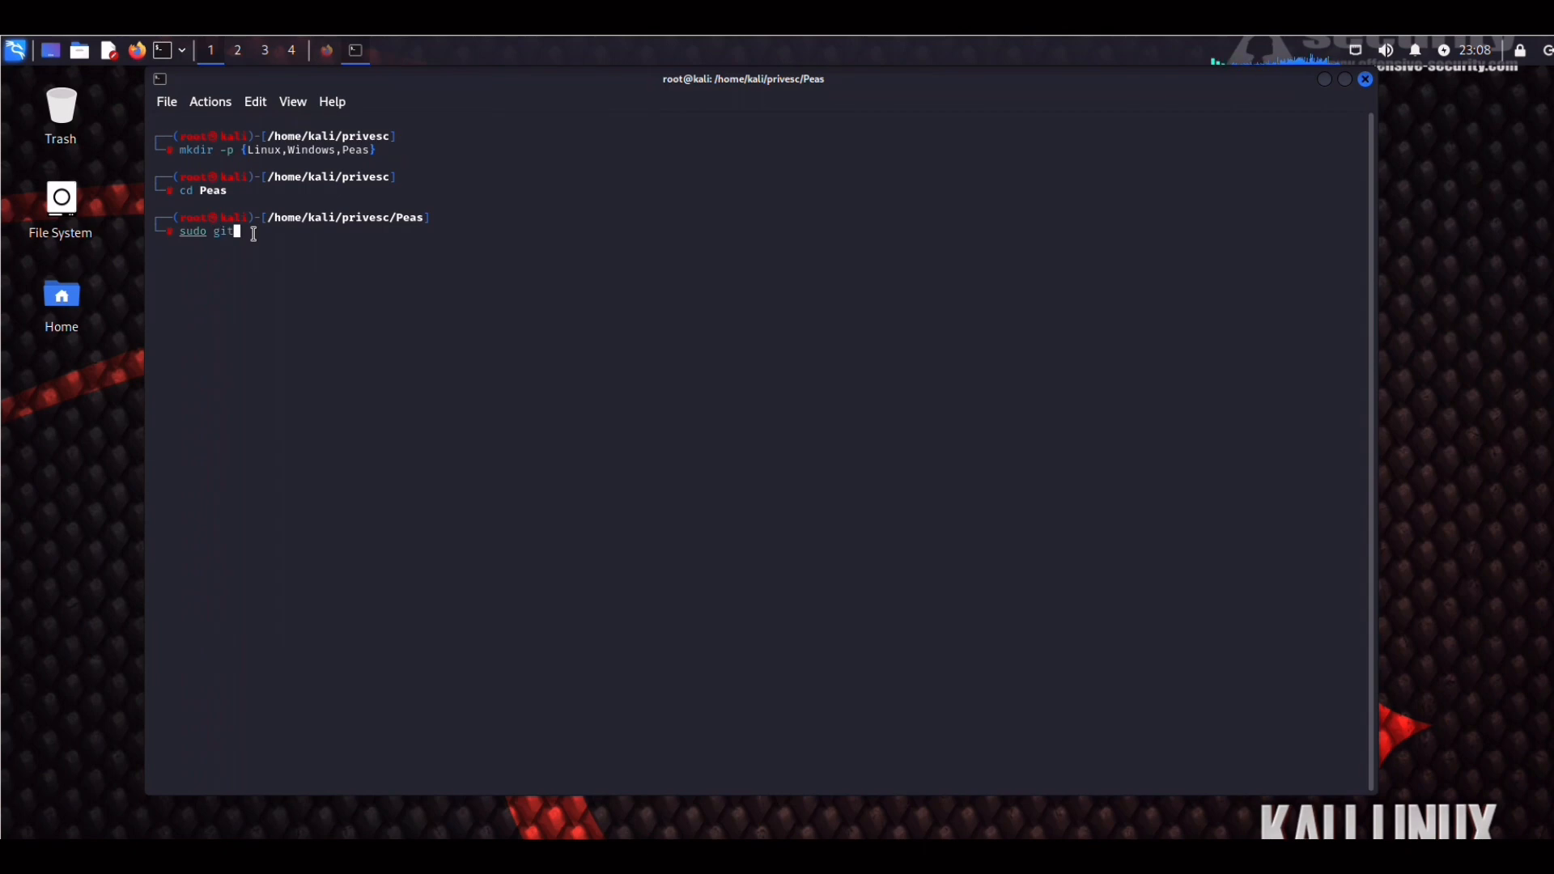
type("clone")
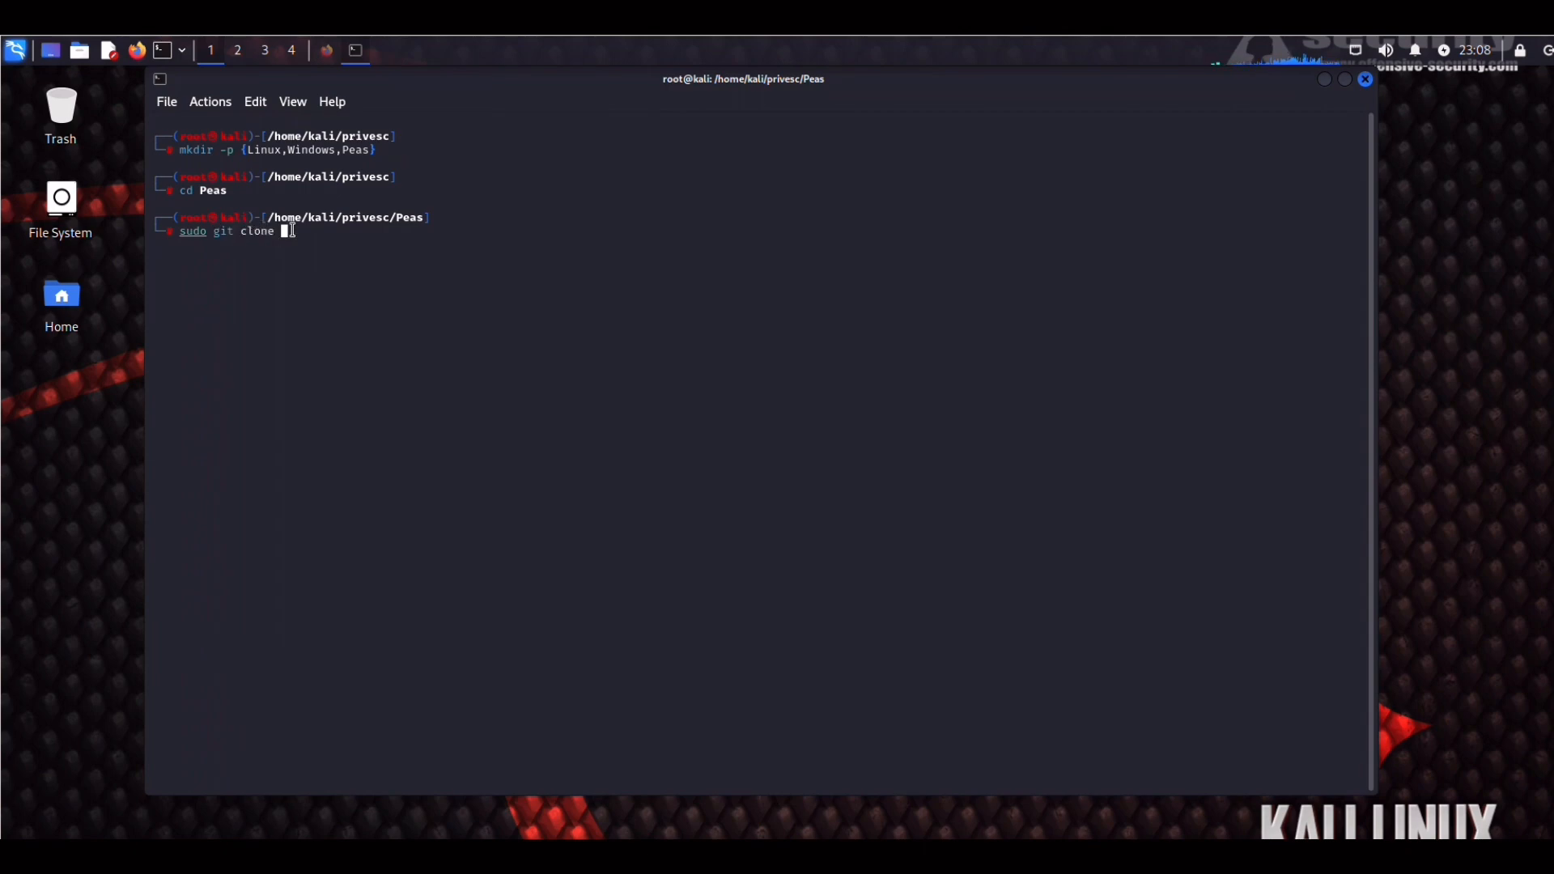
type("https://github.com/carlospolop/PEASS-ng.git")
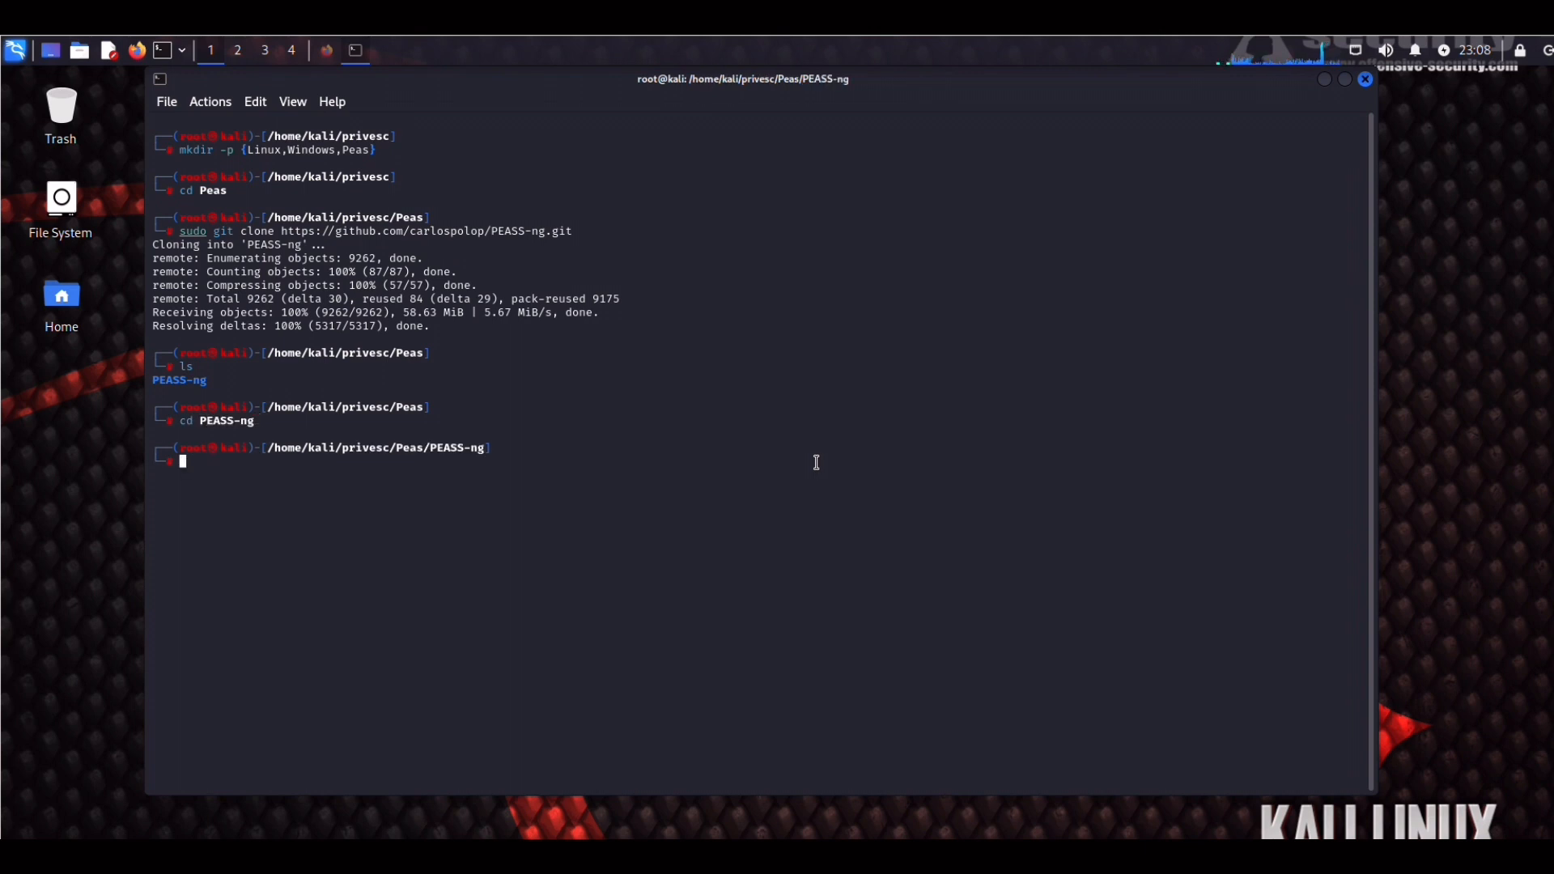
type("ls")
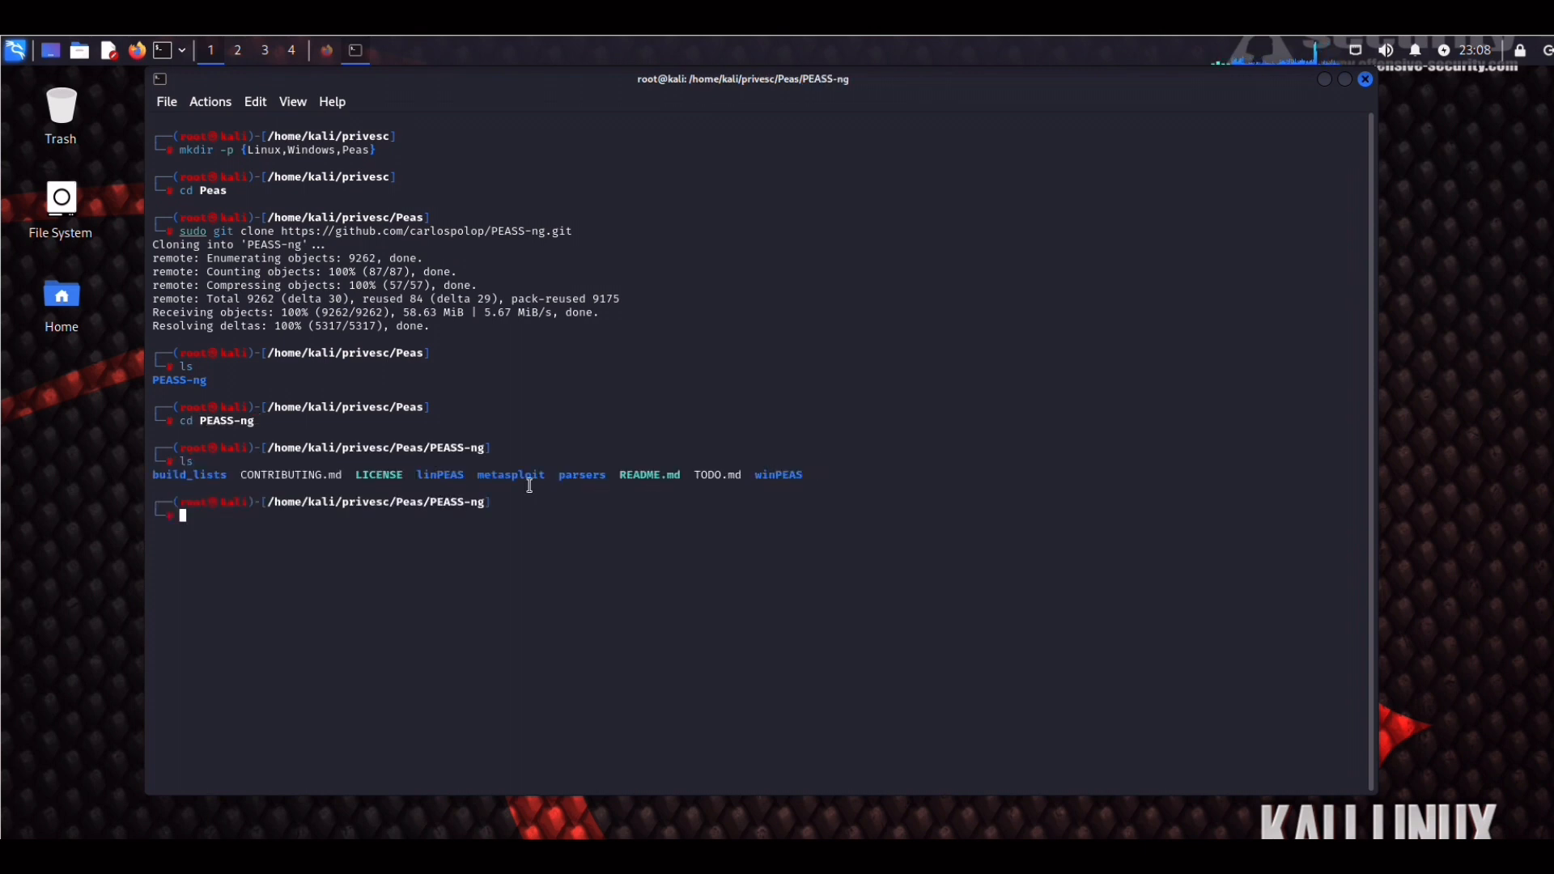
mouse_move(438, 479)
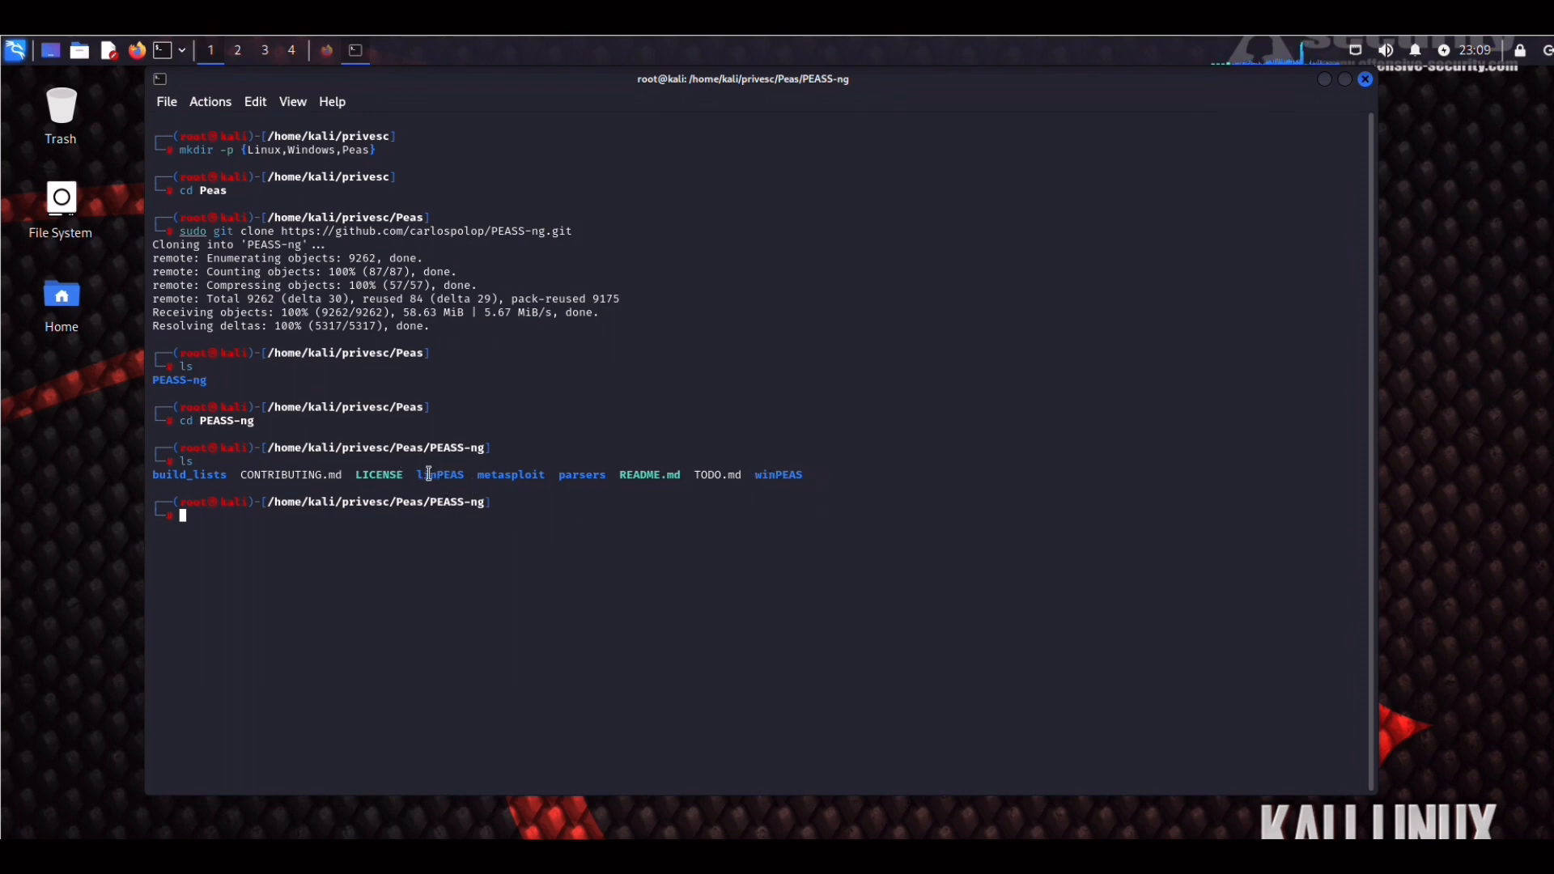
Step: Browse into PEASS-ng and winPEAS, then back out to the empty Linux folder and return to Firefox
type("cd PEASS-ng")
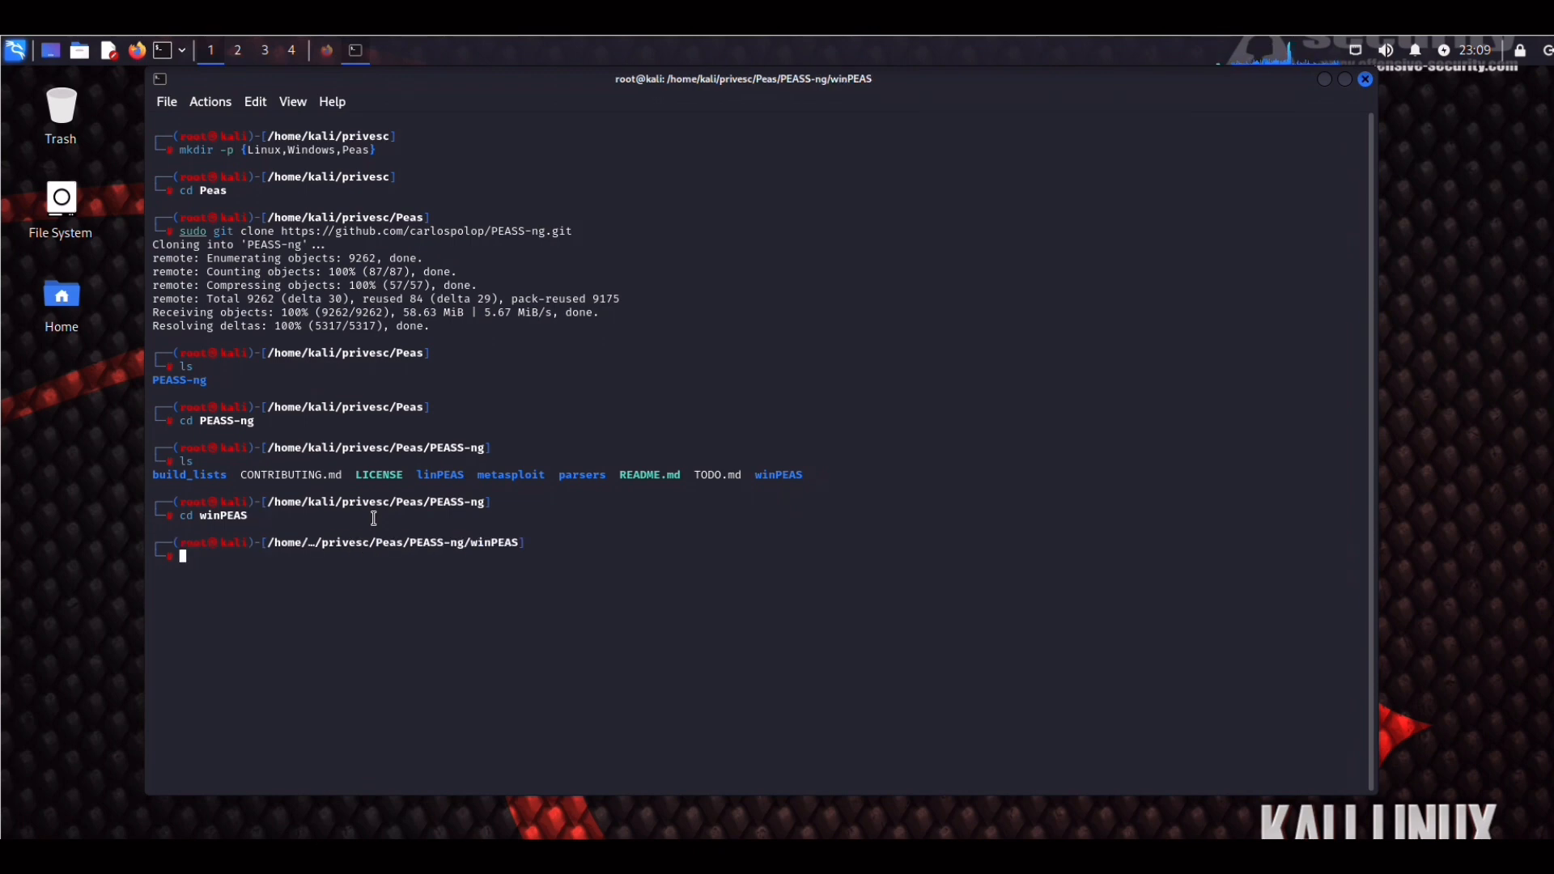
type("ls")
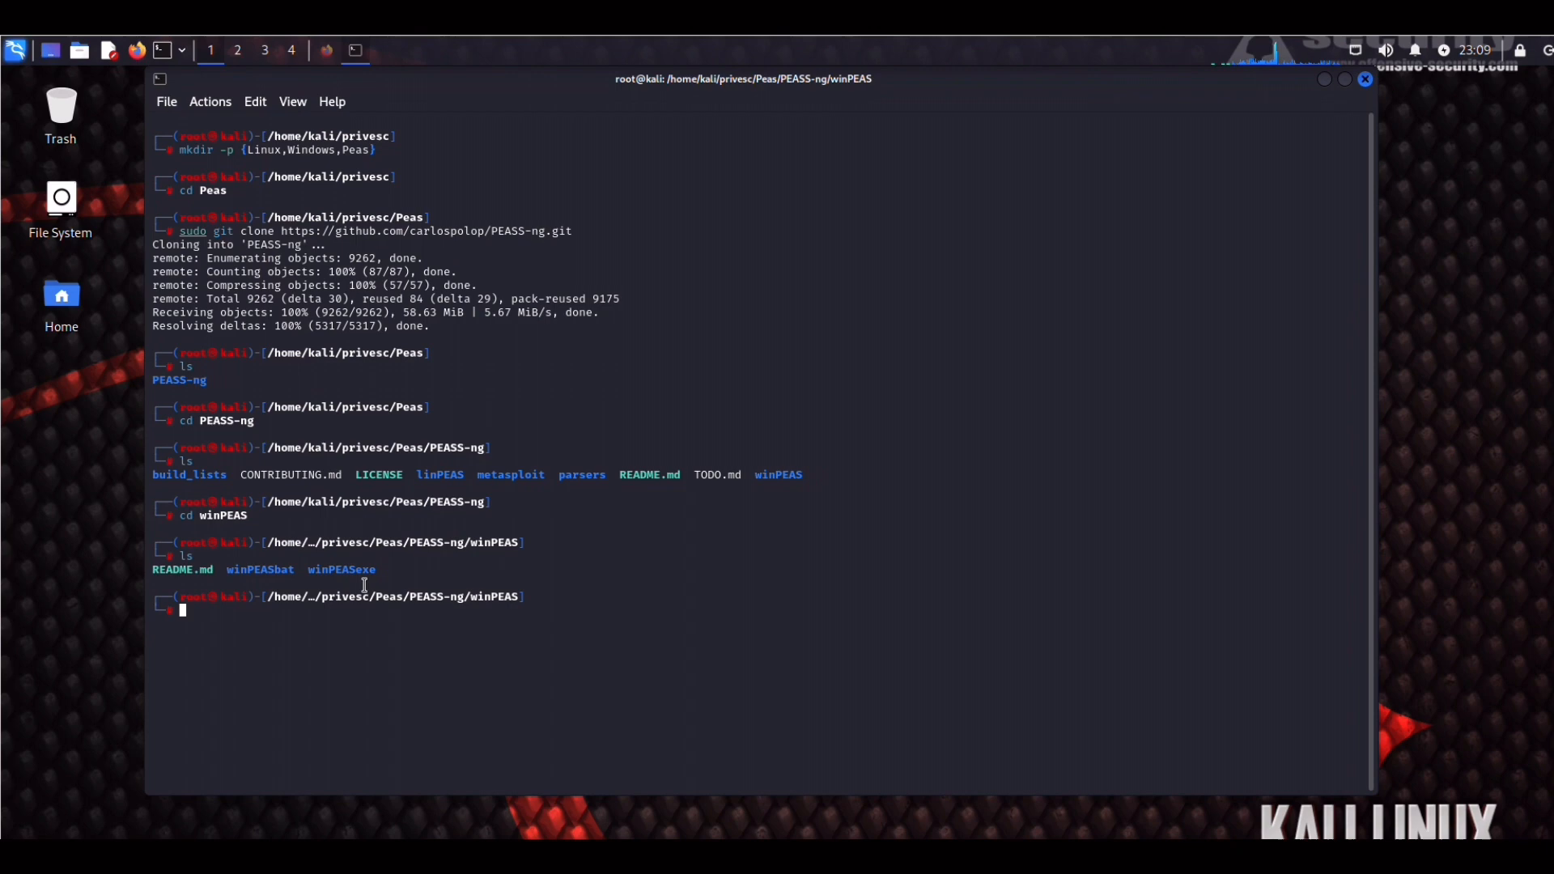
mouse_move(549, 495)
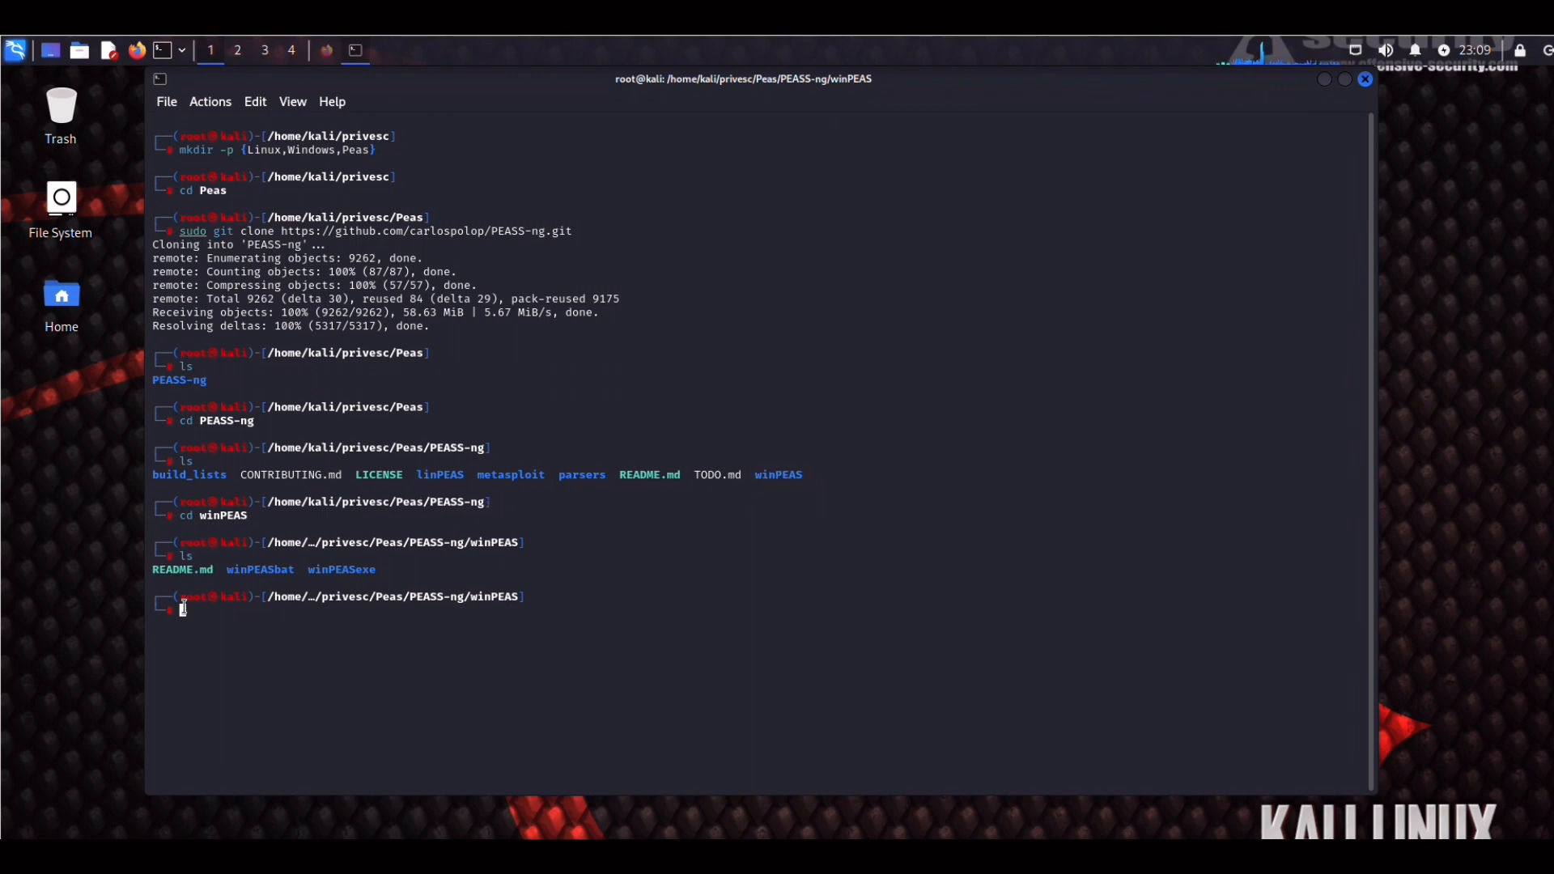
type("cd winPEAS")
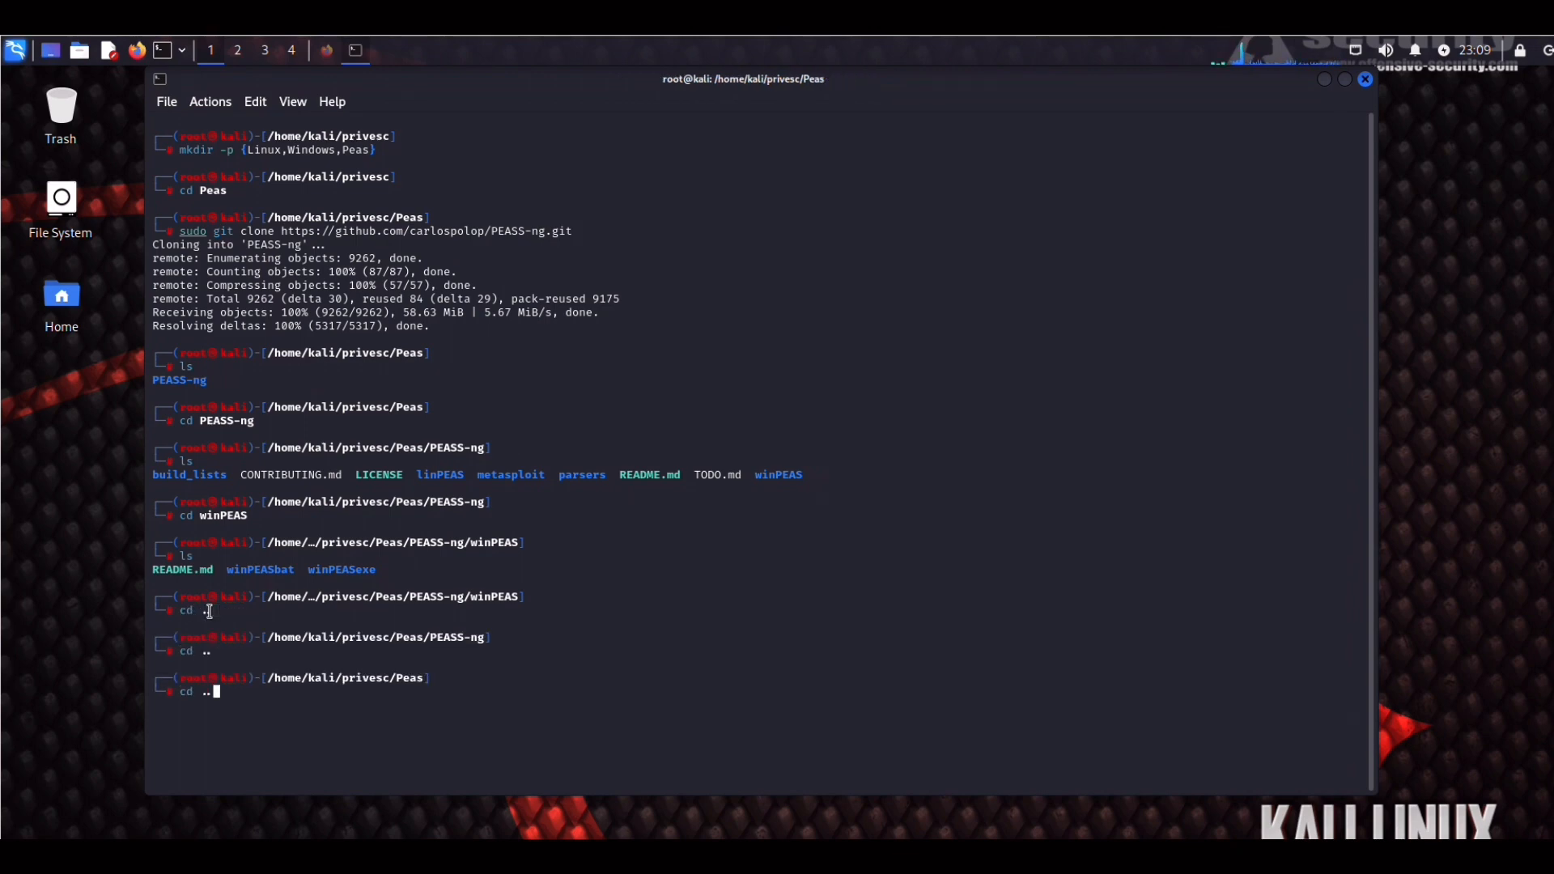
key("Return")
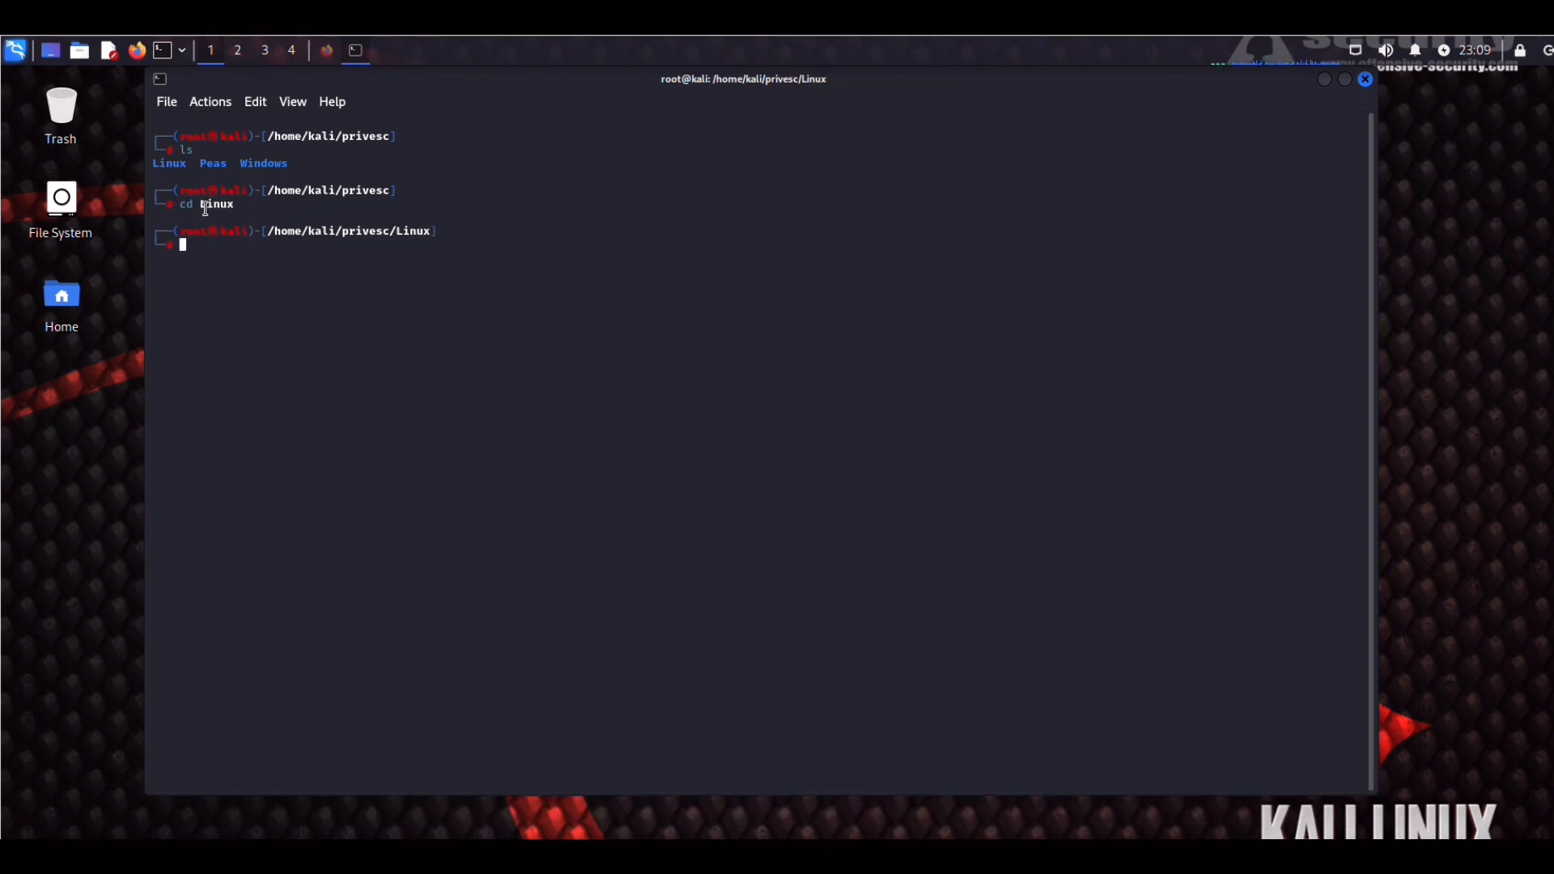
type("ls")
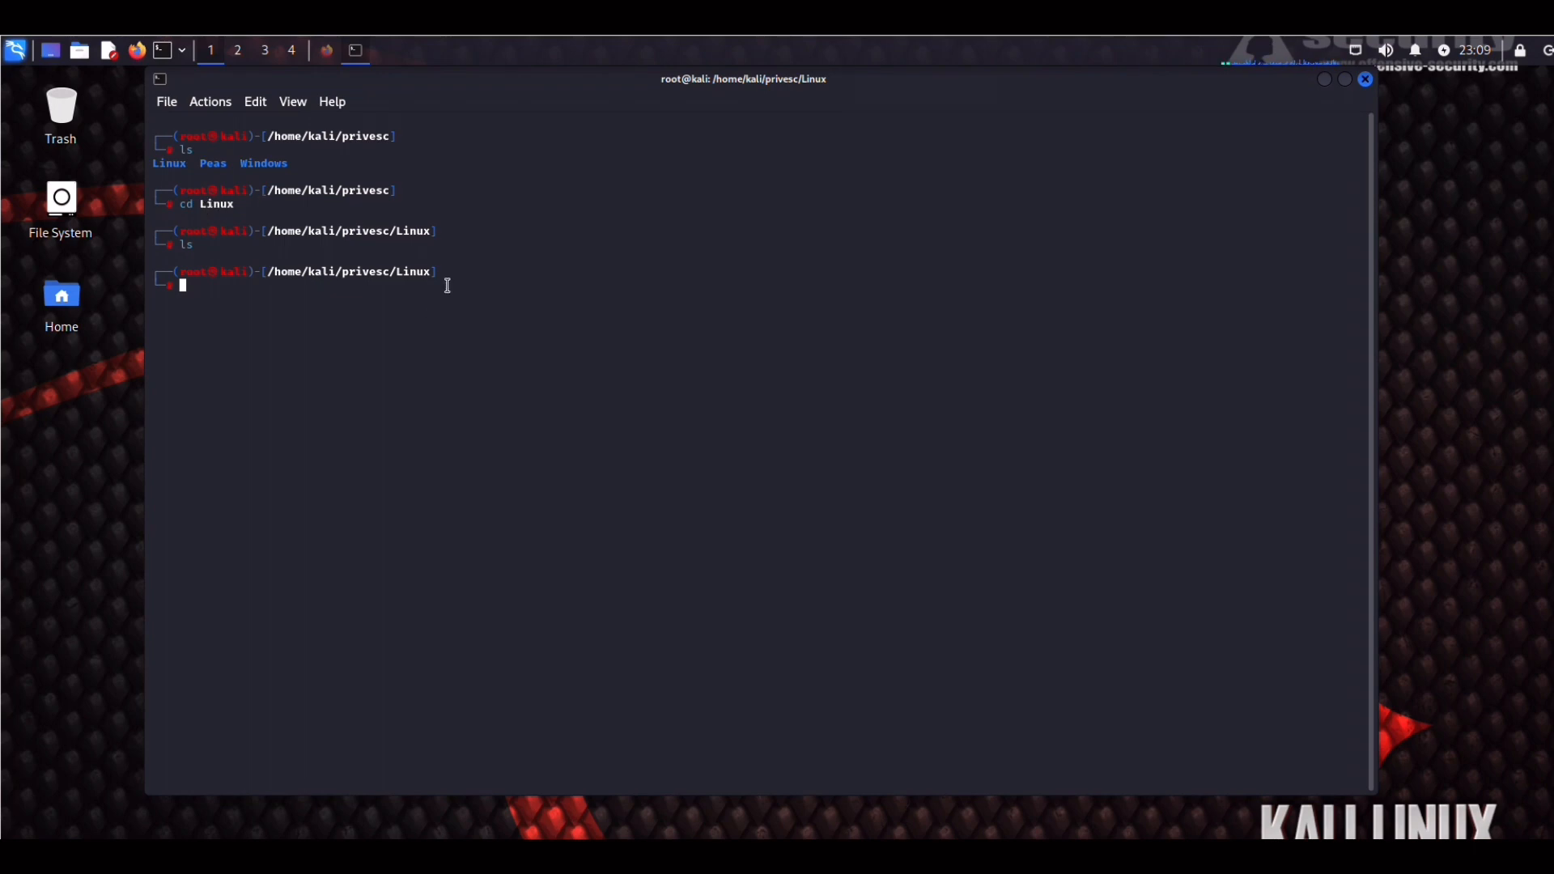
left_click(325, 51)
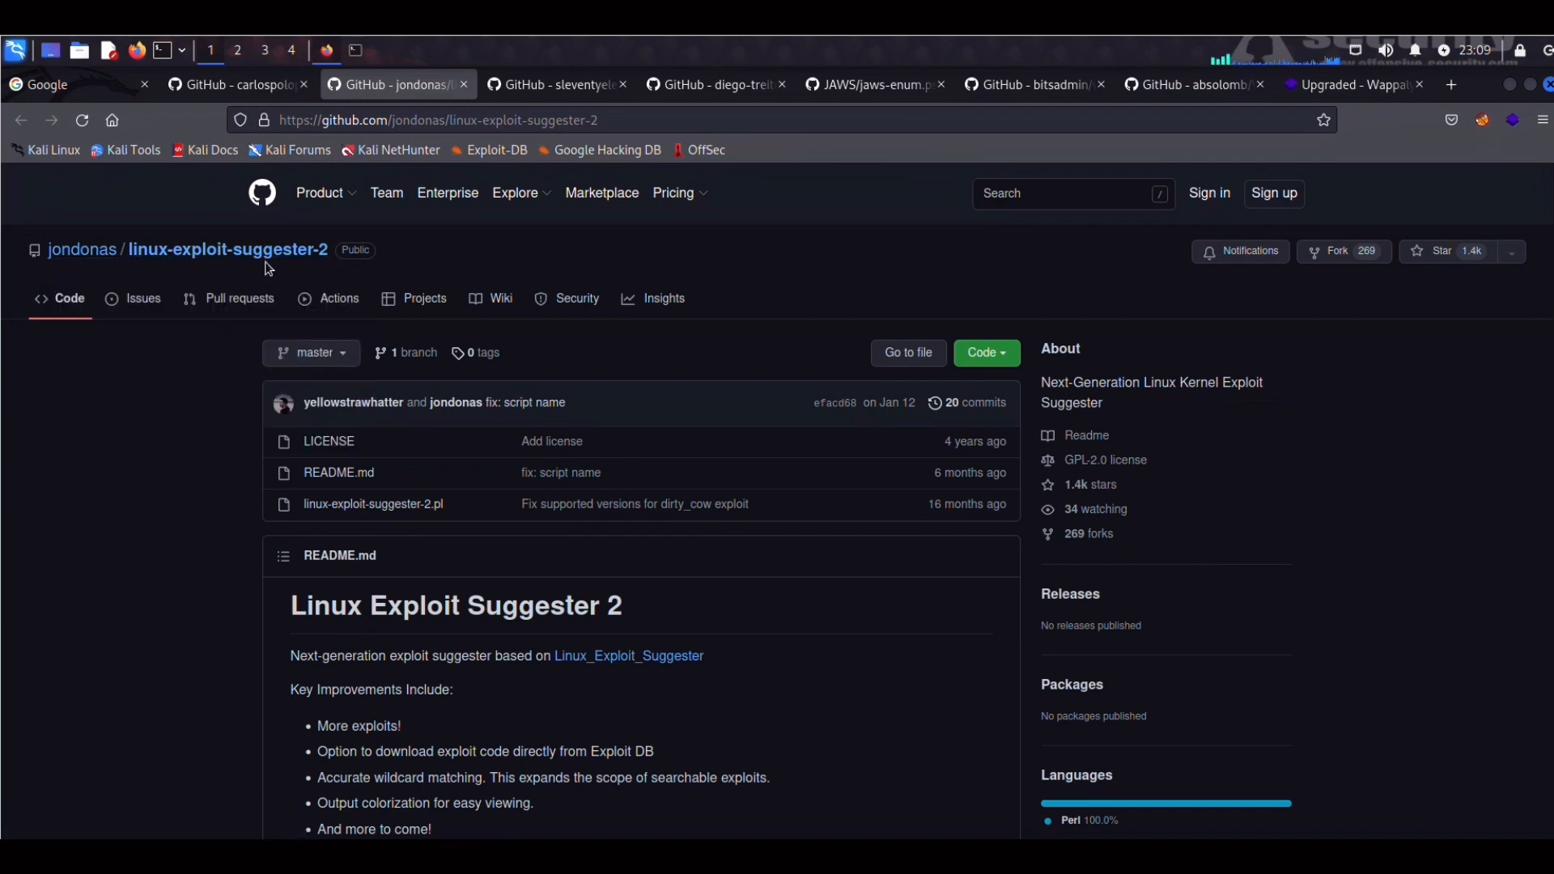
mouse_move(324, 537)
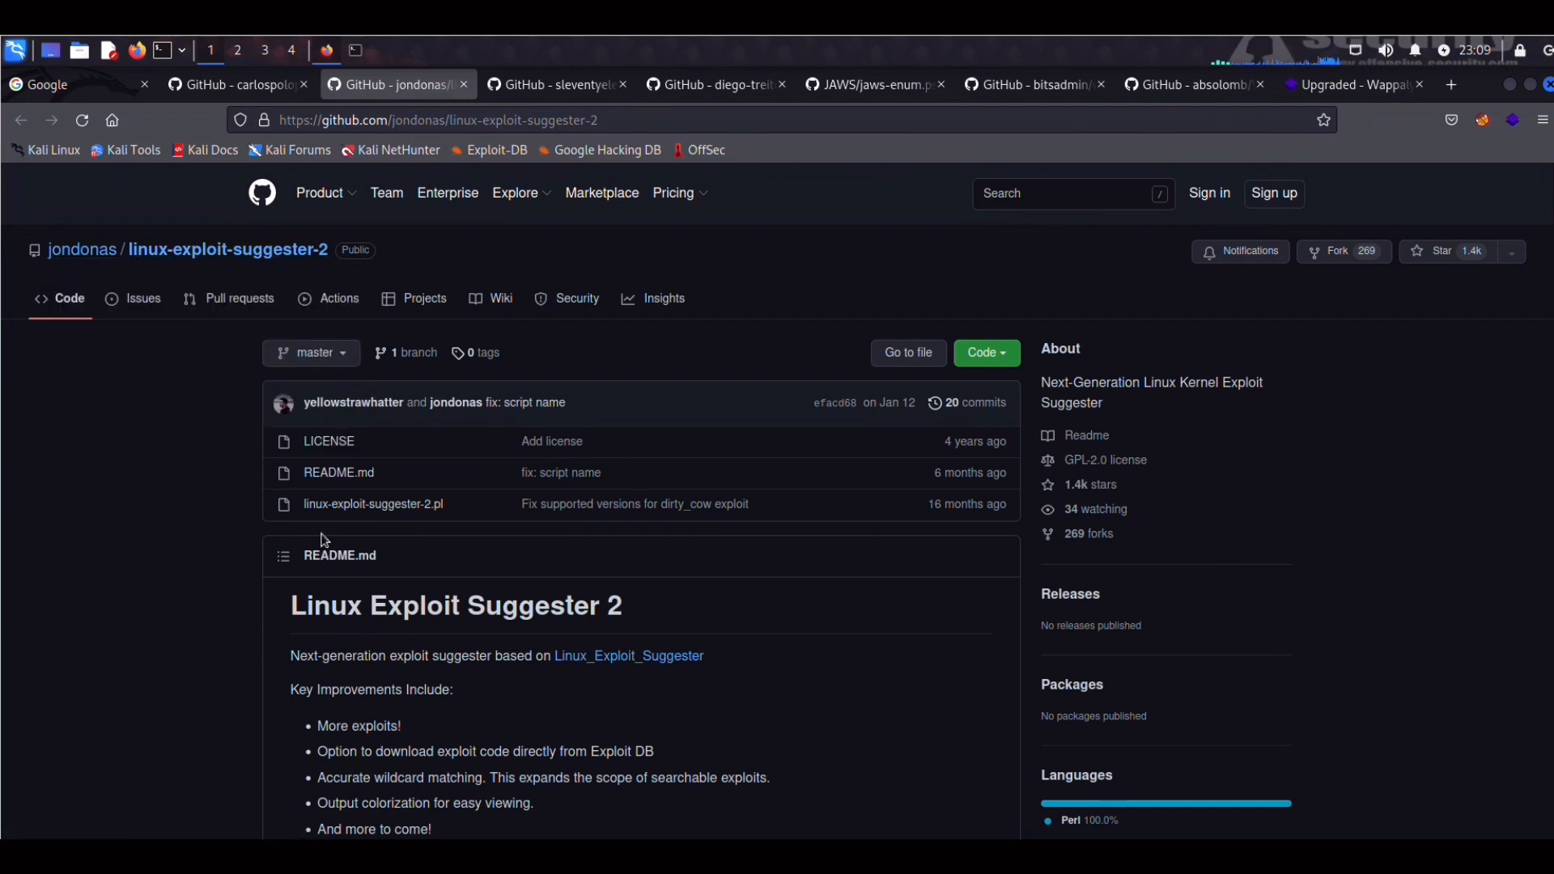
Step: Copy the linux-exploit-suggester-2 HTTPS clone address from its GitHub Code dropdown
scroll("down", 3)
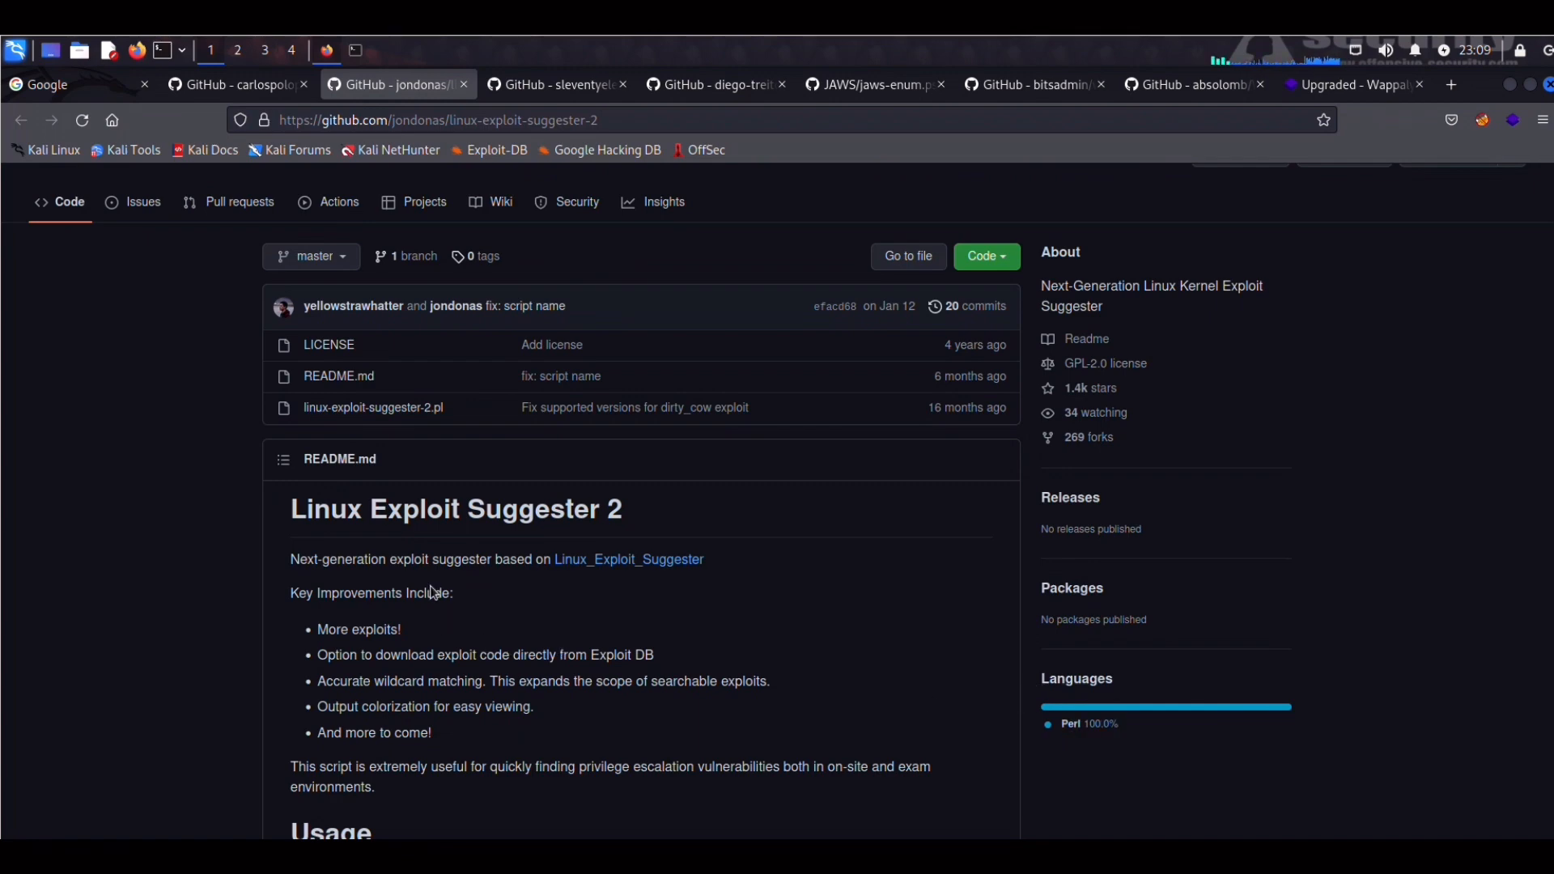
scroll("down", 3)
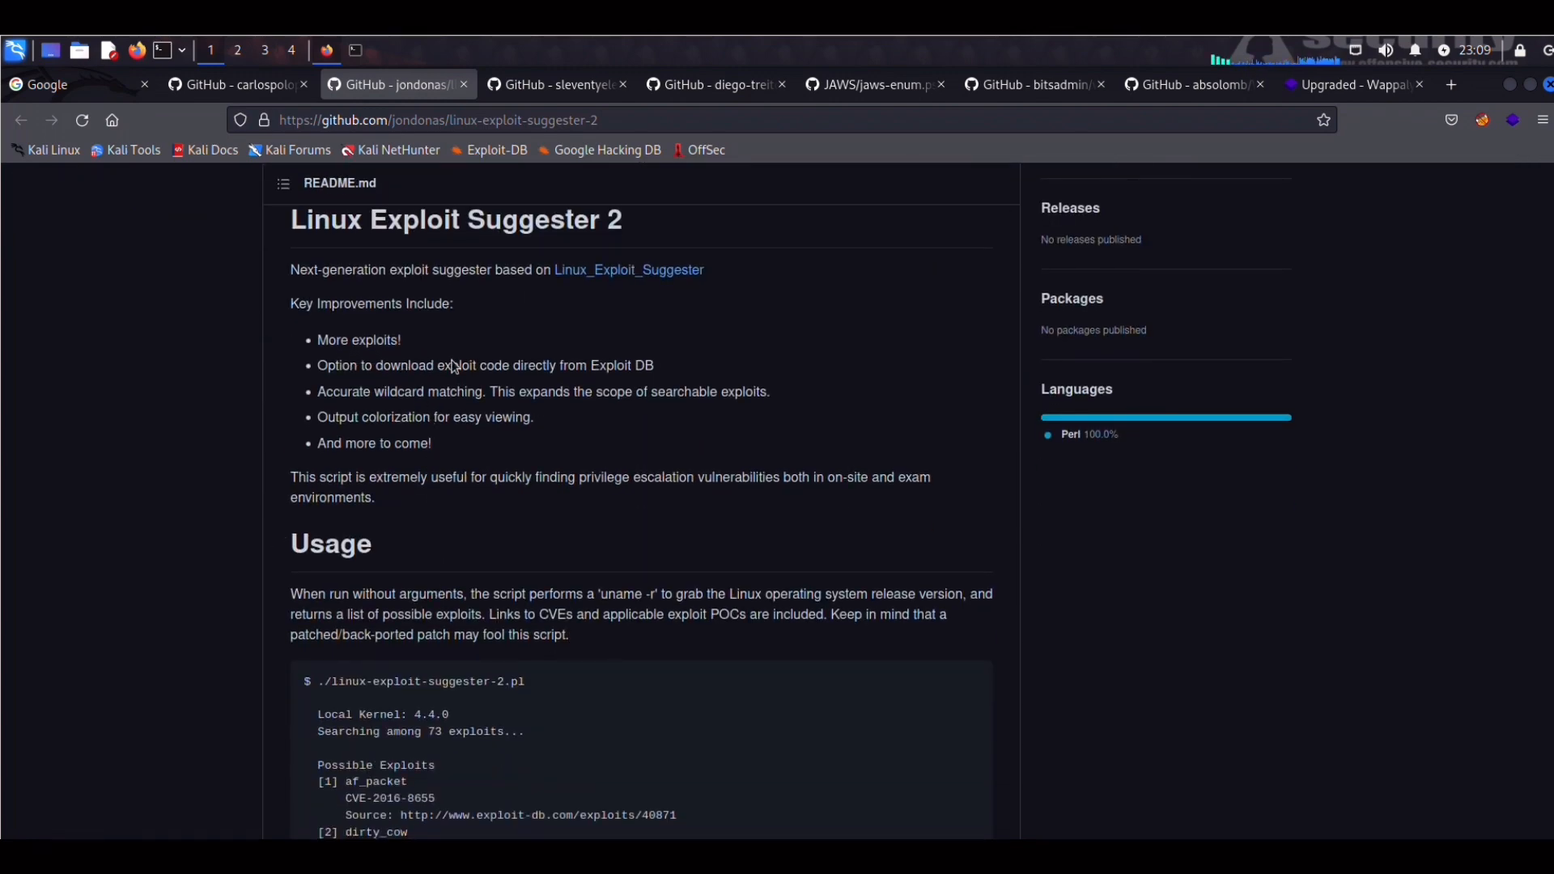
scroll("down", 3)
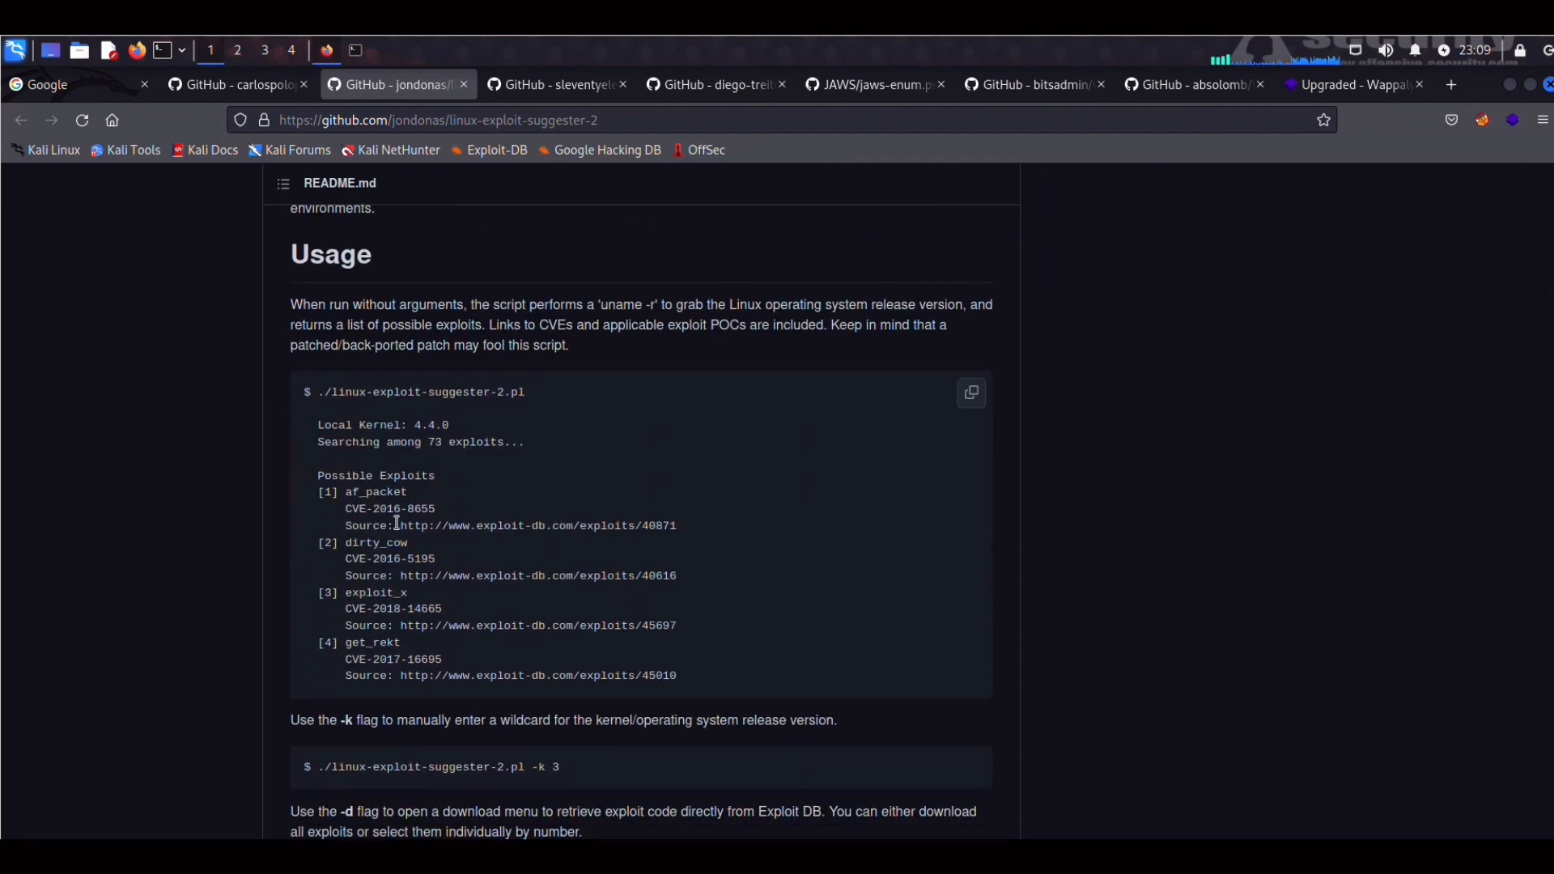
mouse_move(264, 495)
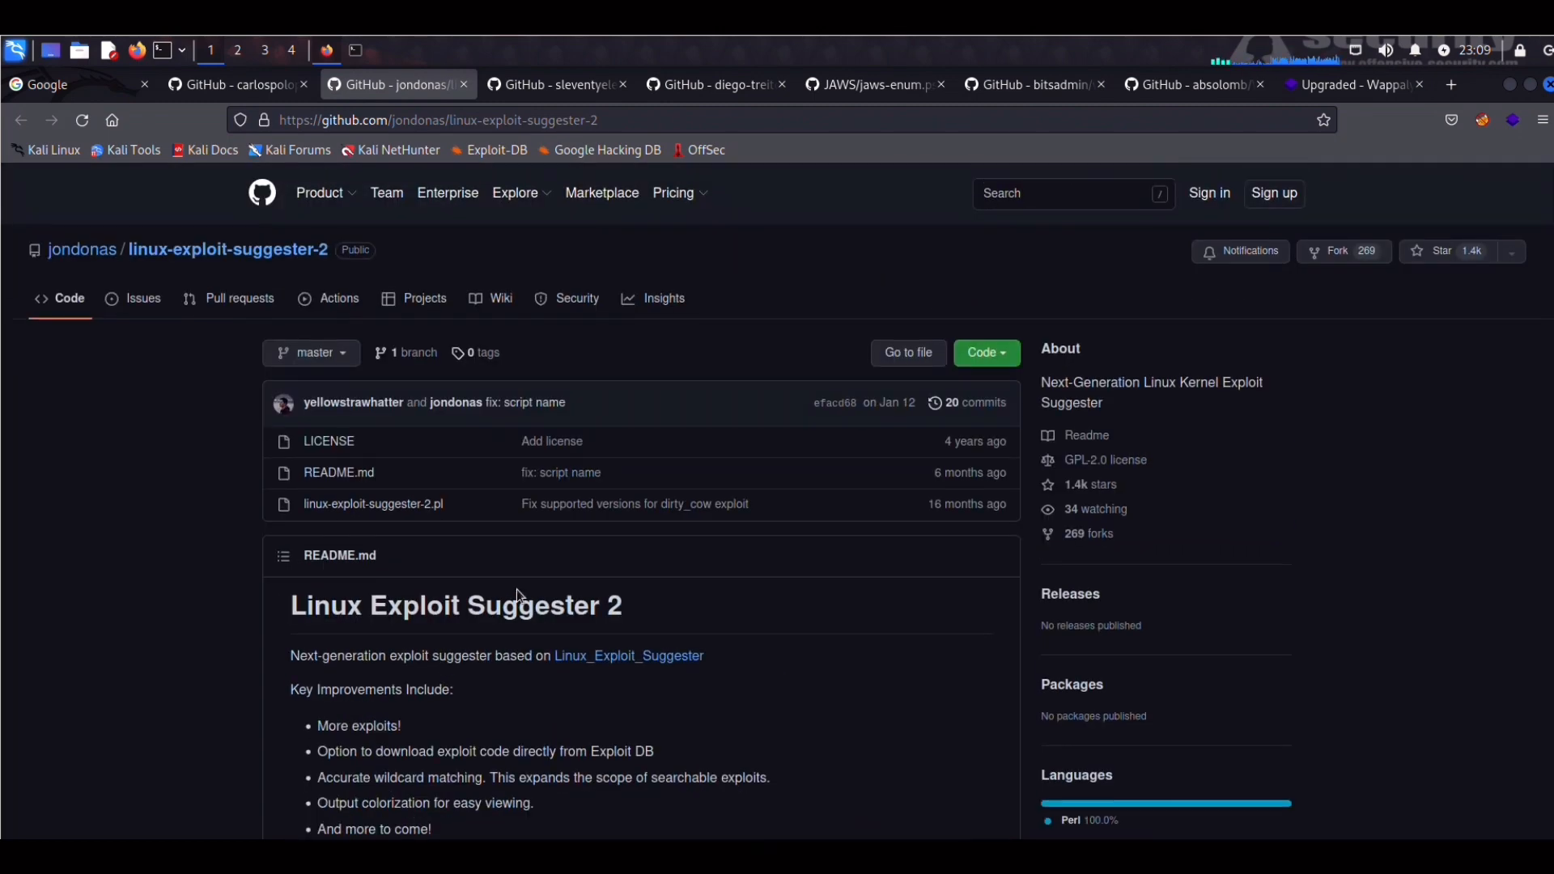
left_click(986, 352)
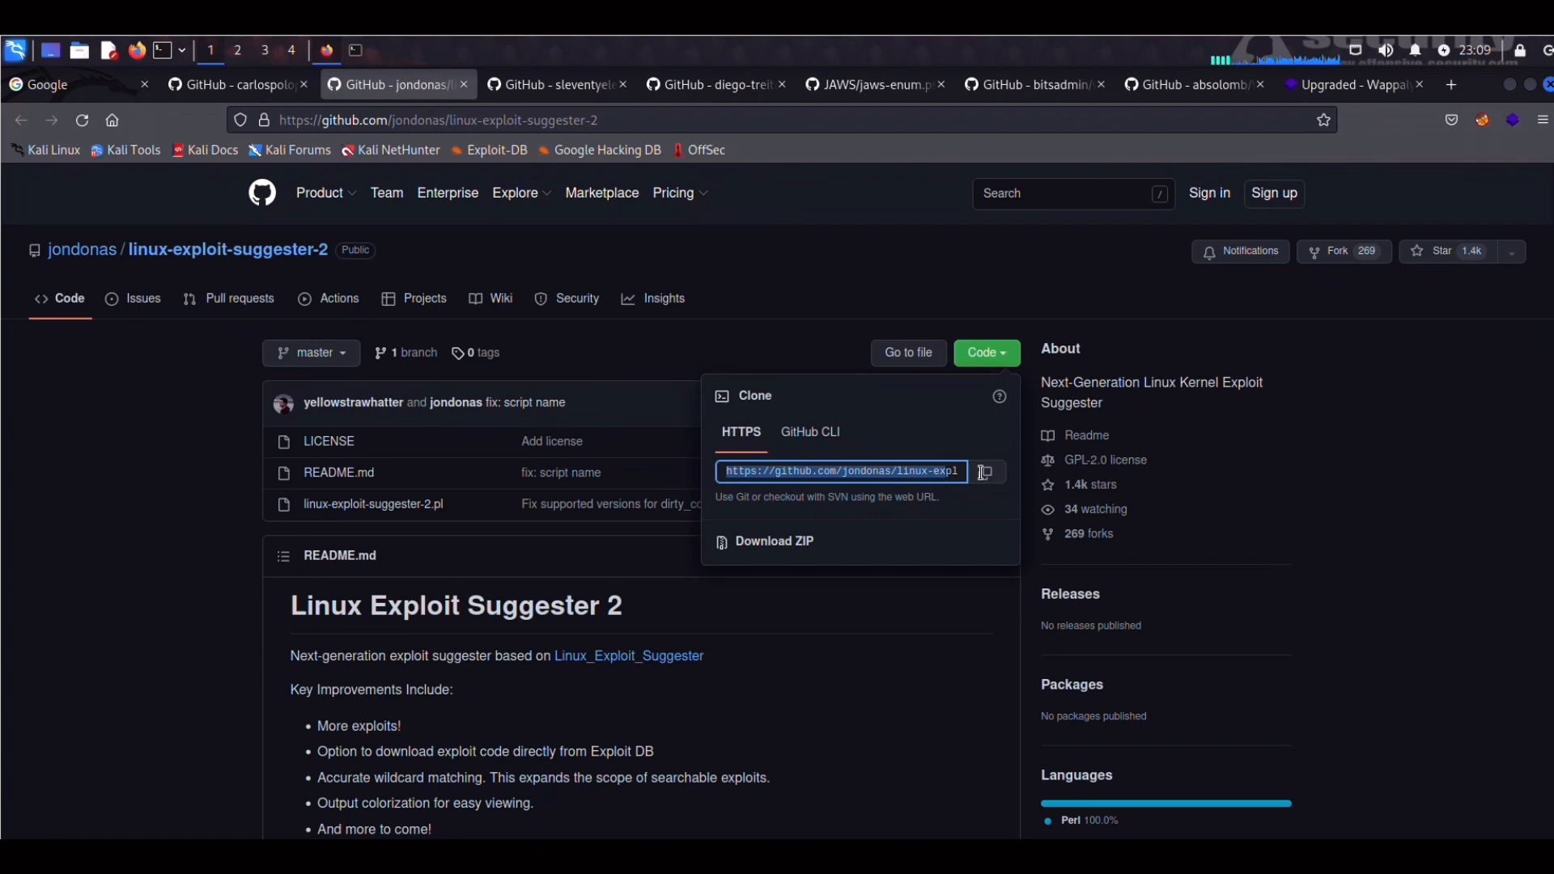
right_click(840, 471)
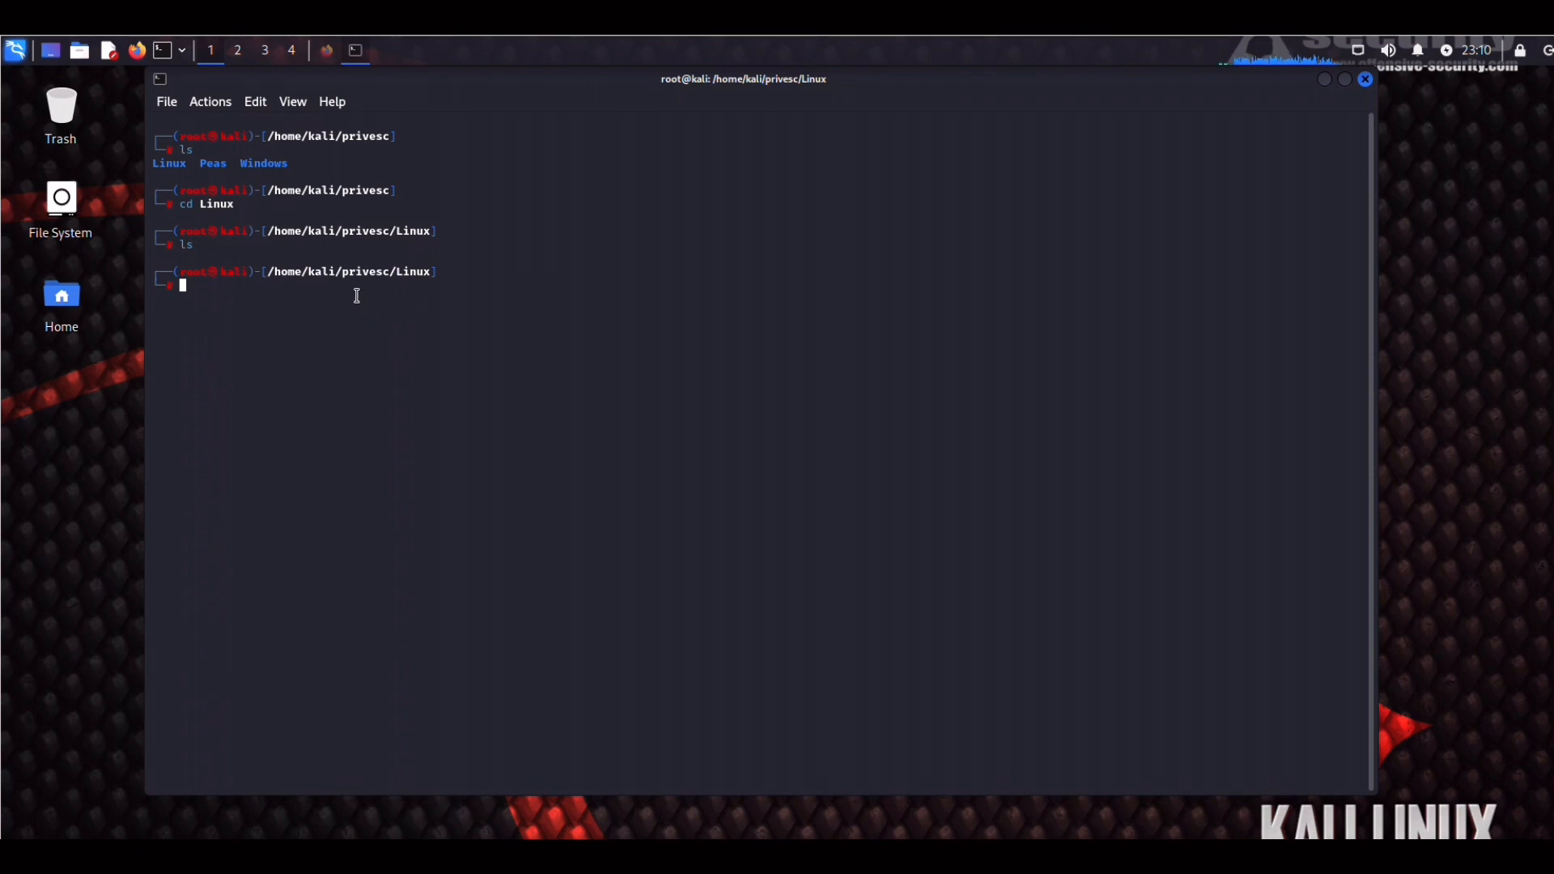
Step: Make an LES folder, clone linux-exploit-suggester-2 into it and open its Perl script in nano
type("mkdir -p {Linux,Windows,Peas}")
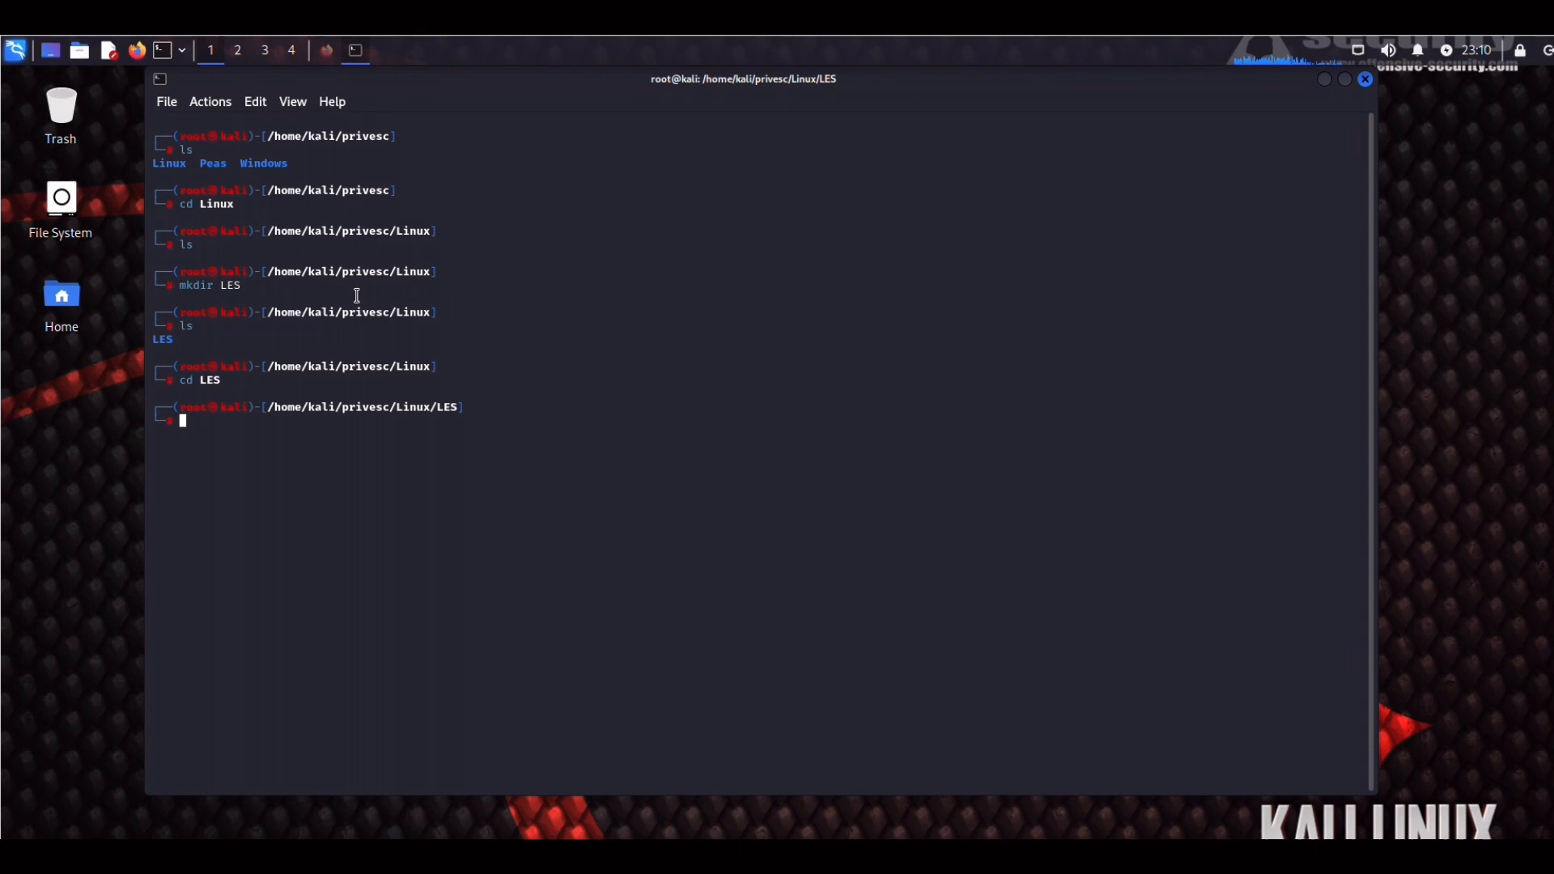
type("git clone https://github.com/carlospolop/PEASS-ng.git")
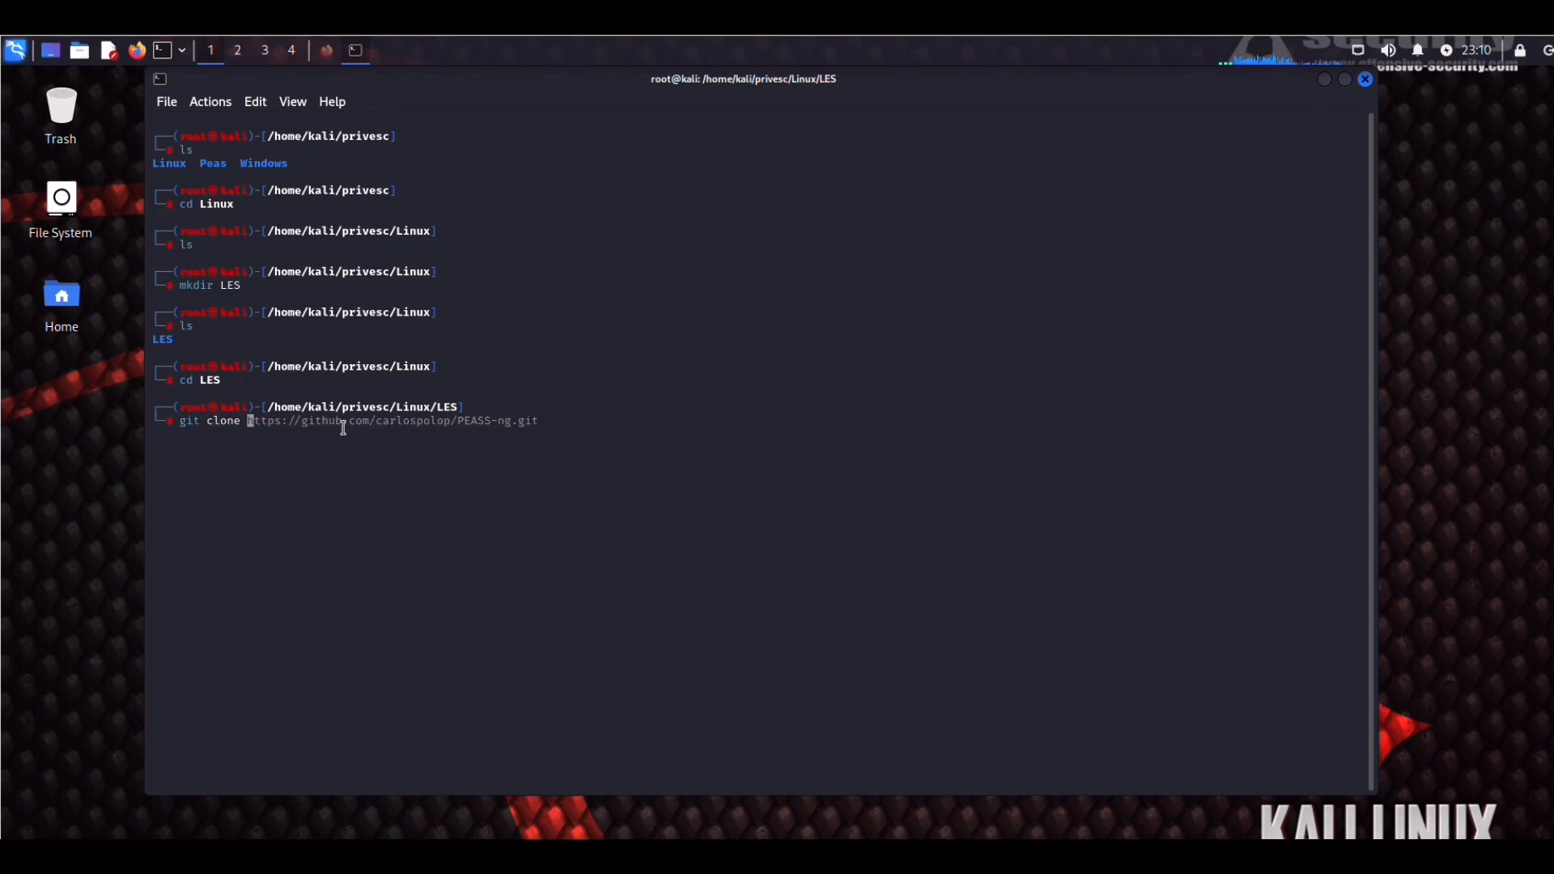
right_click(341, 427)
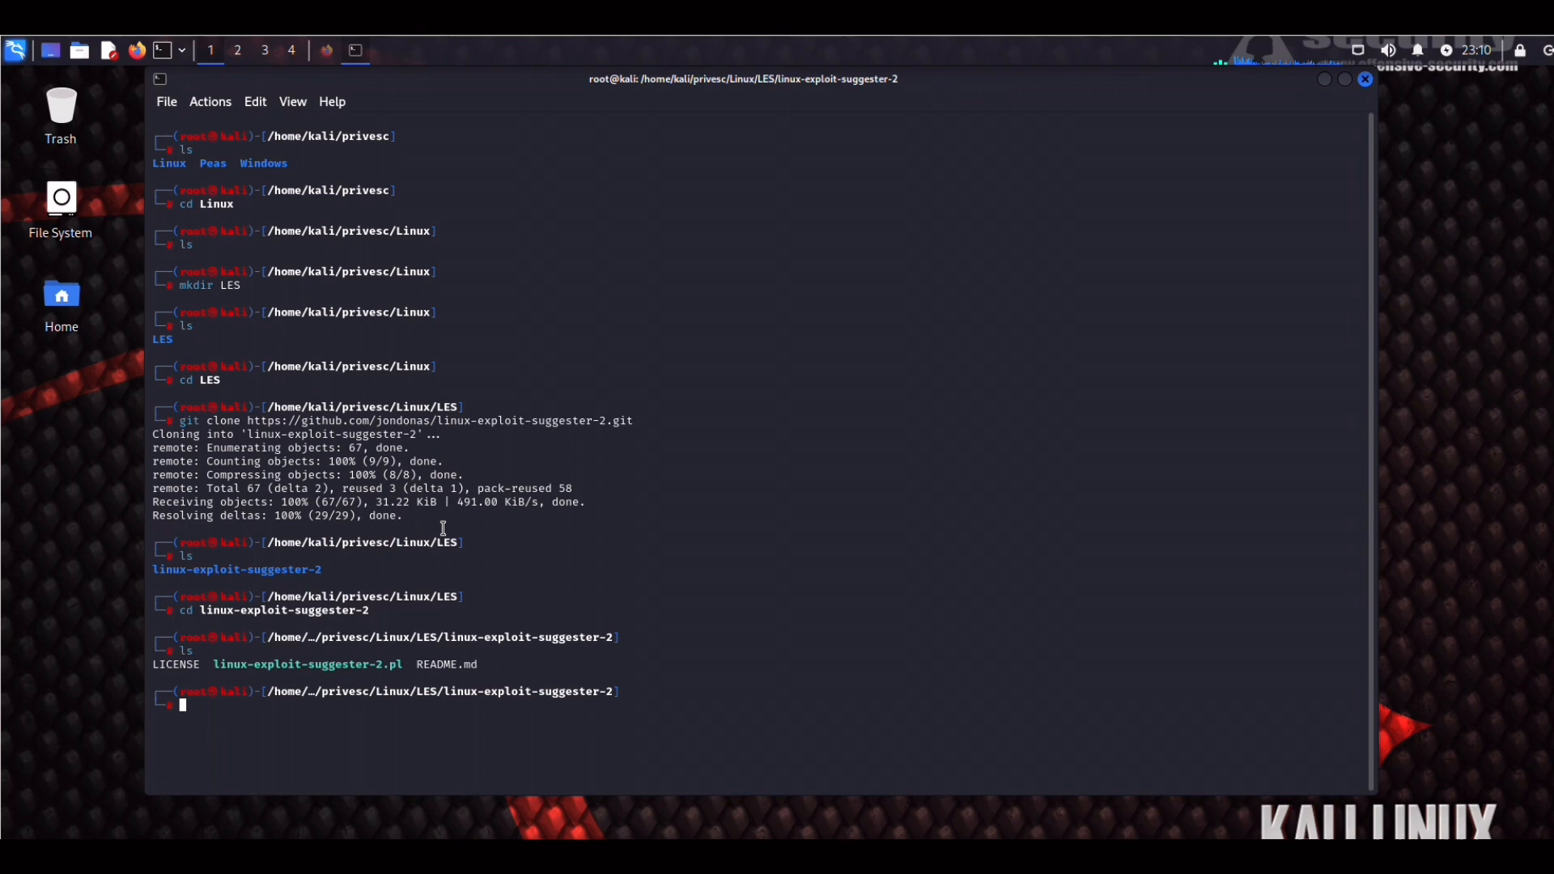
mouse_move(295, 678)
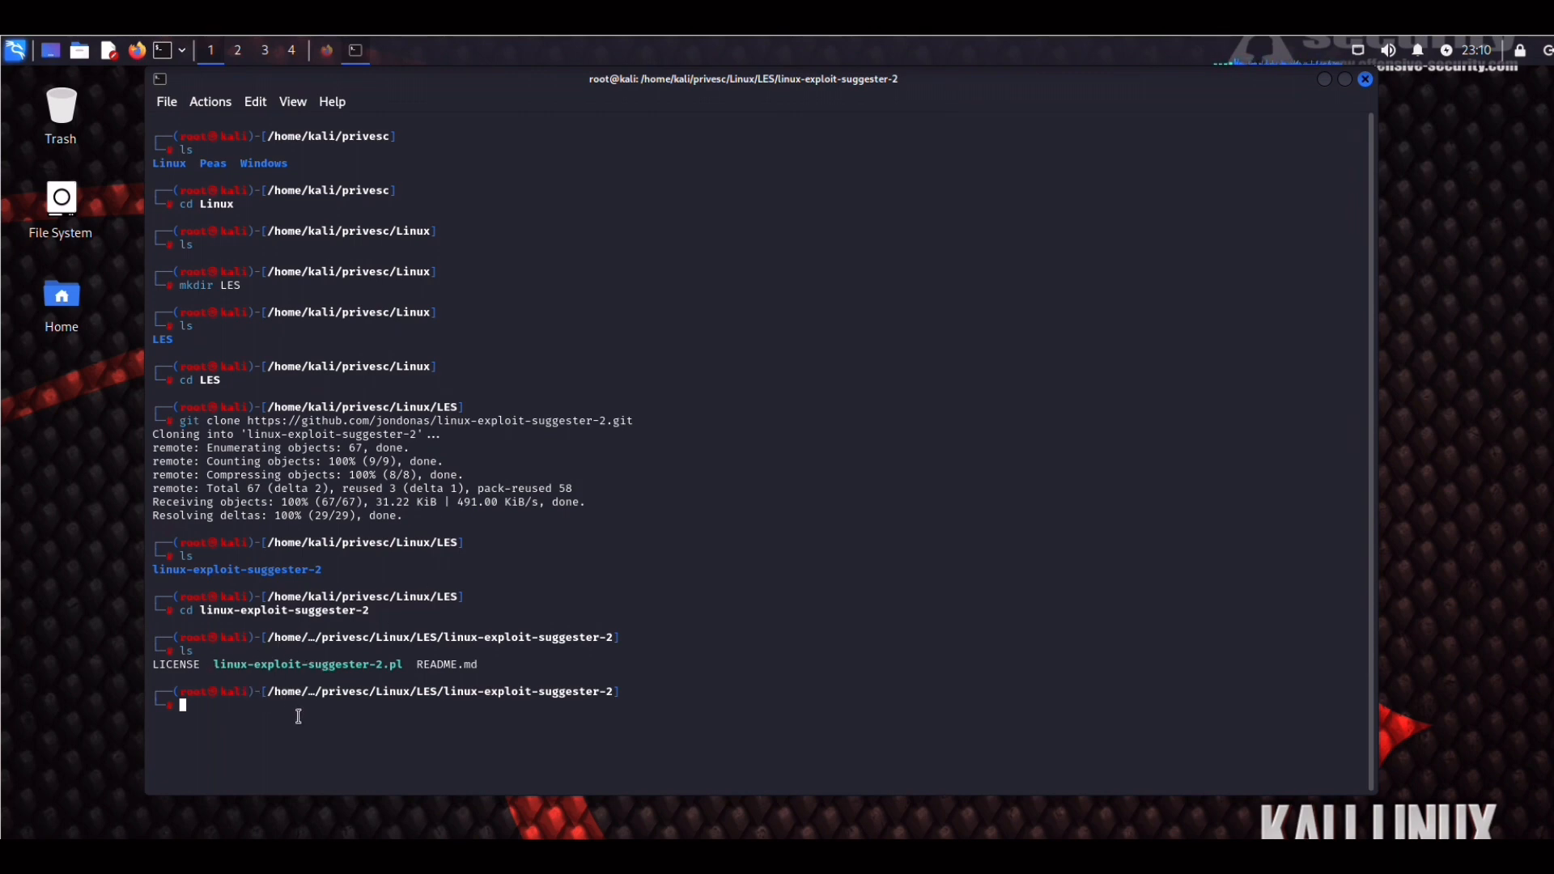
type("nano lin")
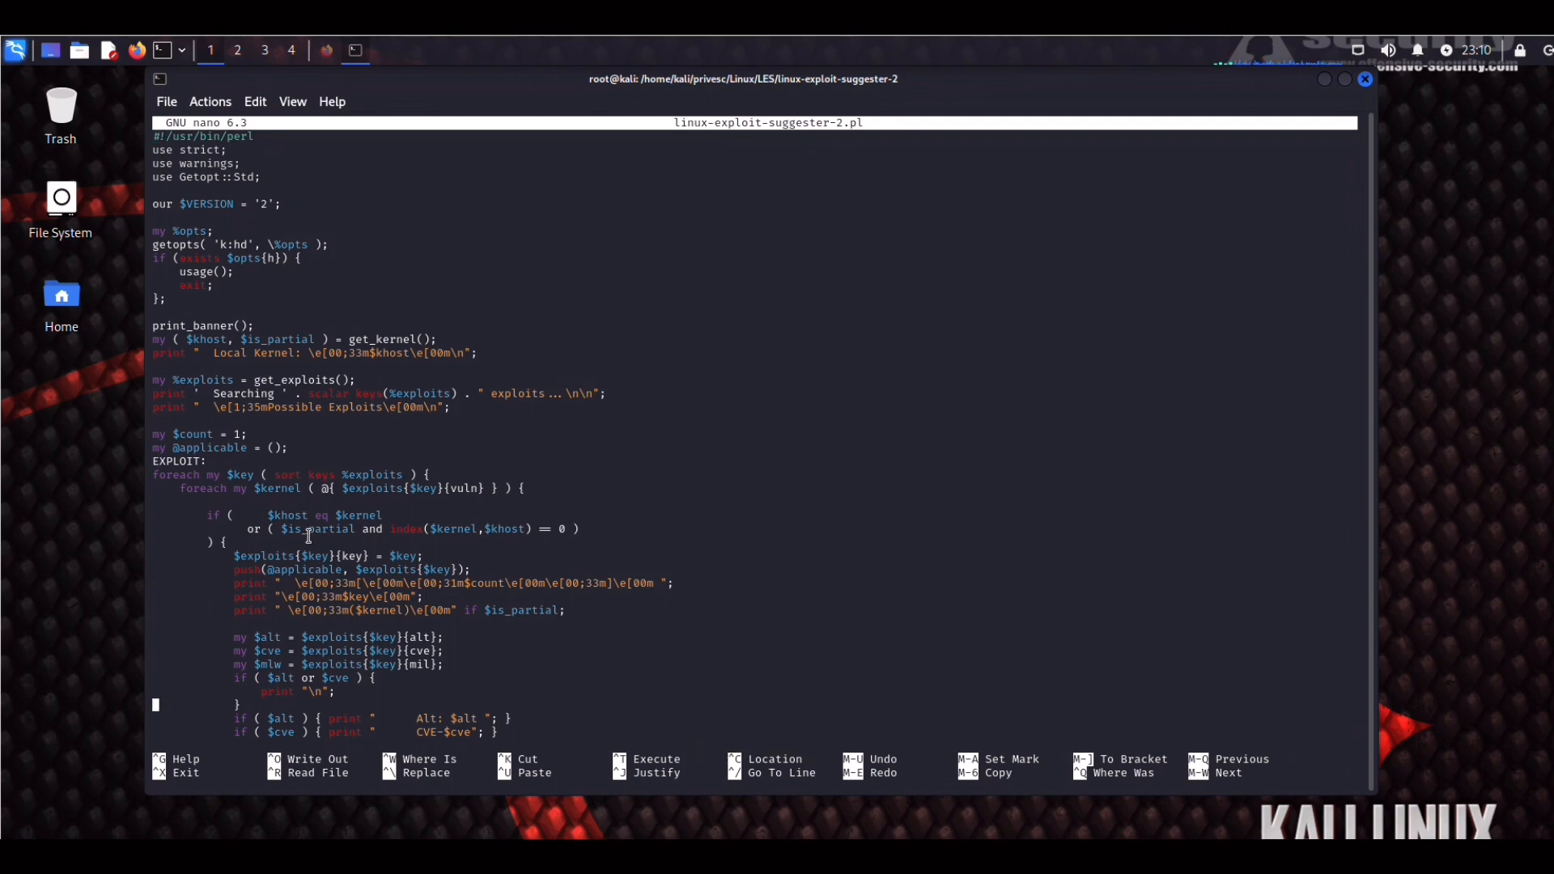
scroll("down", 3)
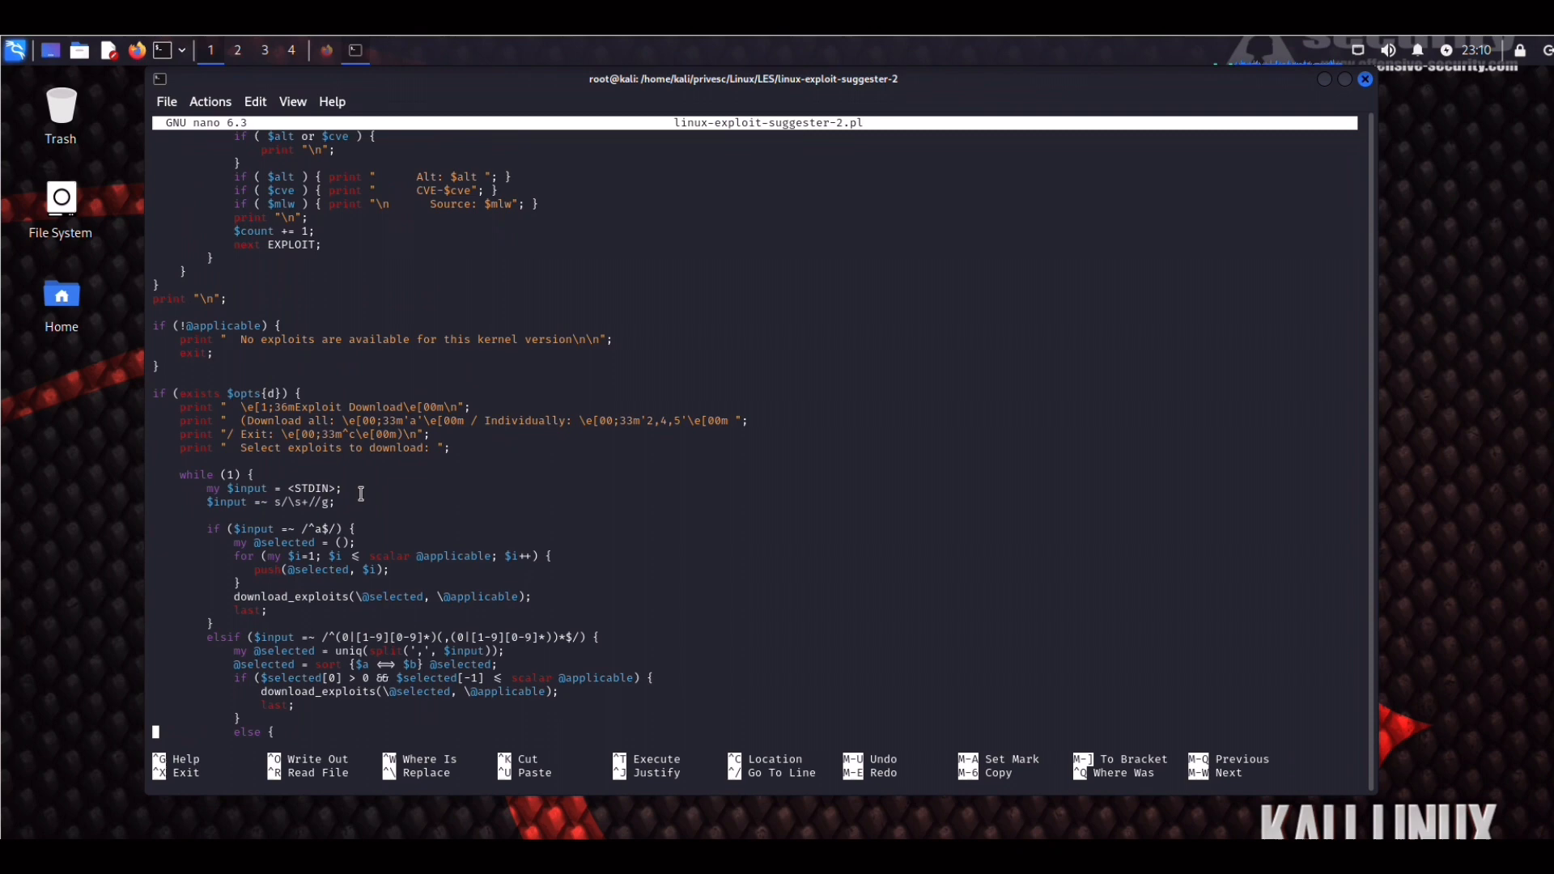
mouse_move(359, 507)
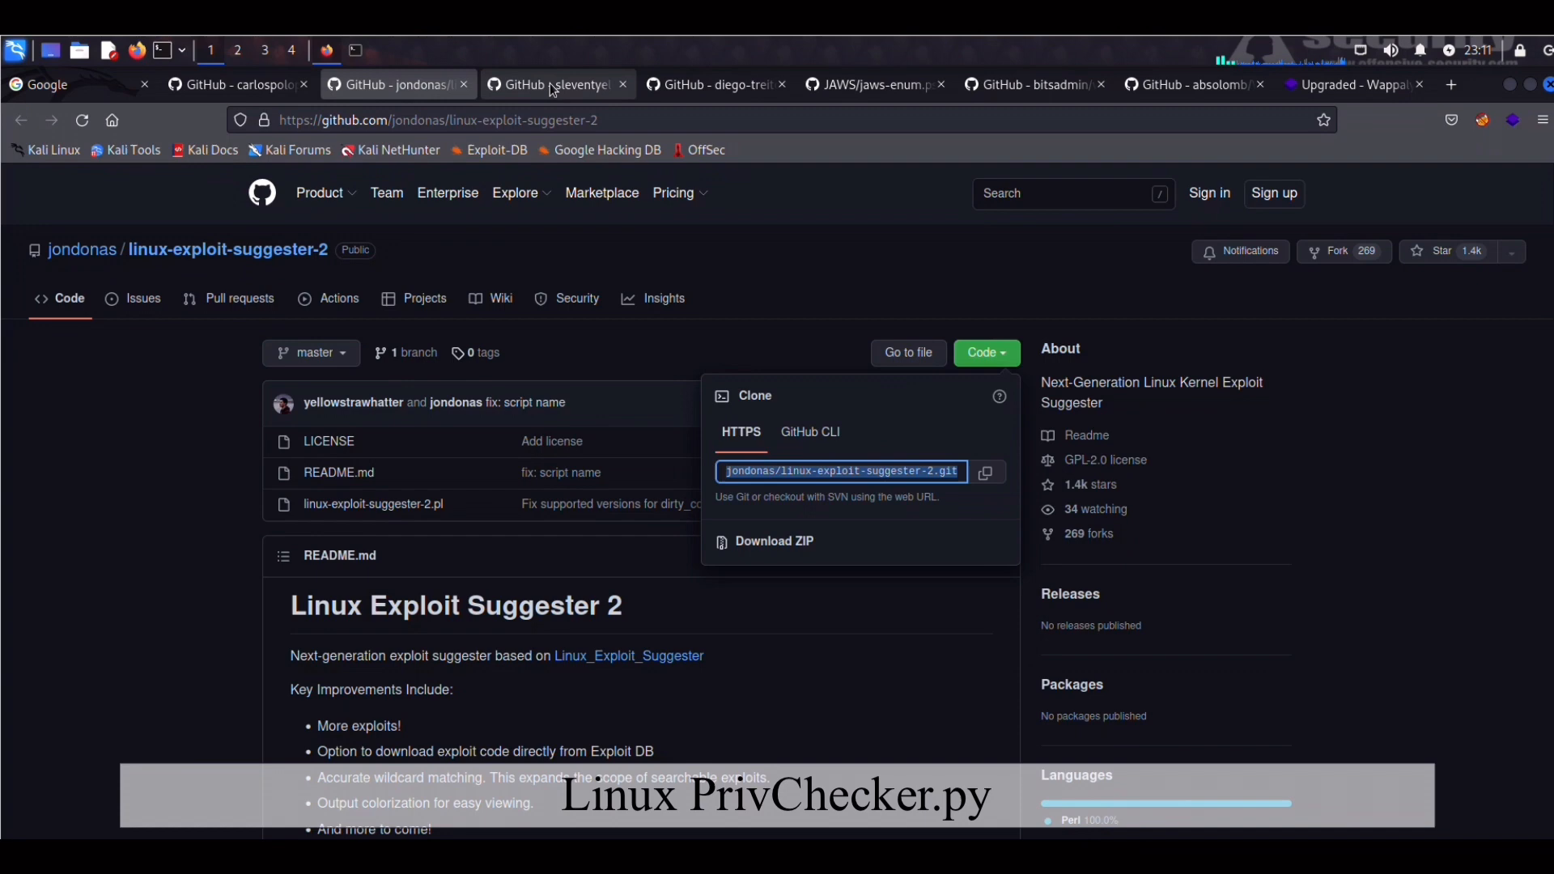
Step: Copy the linuxprivchecker HTTPS clone address from its GitHub repository page
left_click(556, 84)
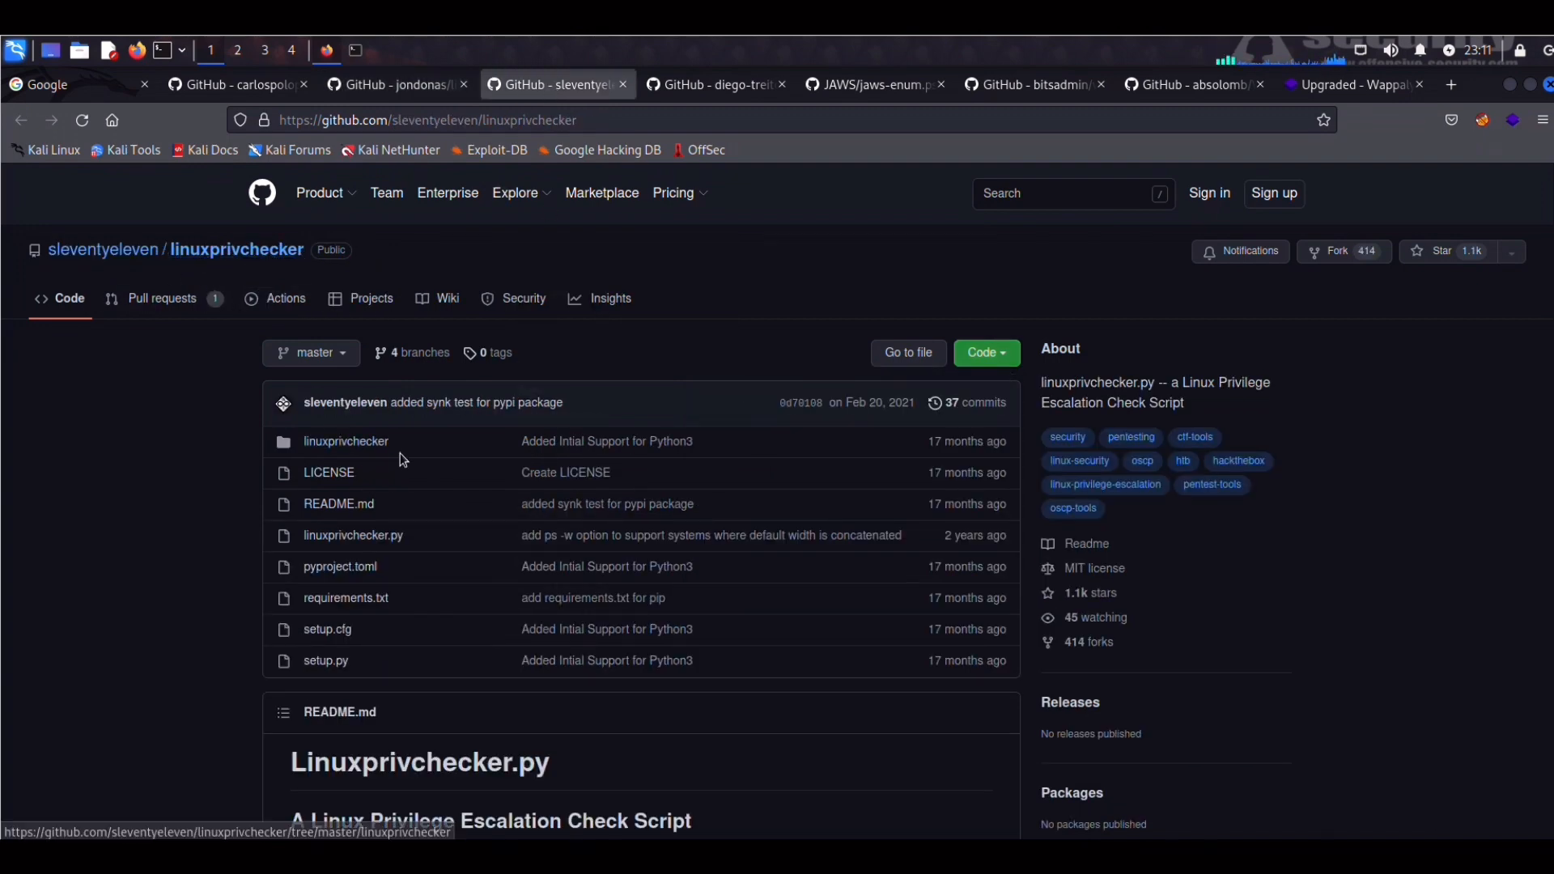
mouse_move(751, 470)
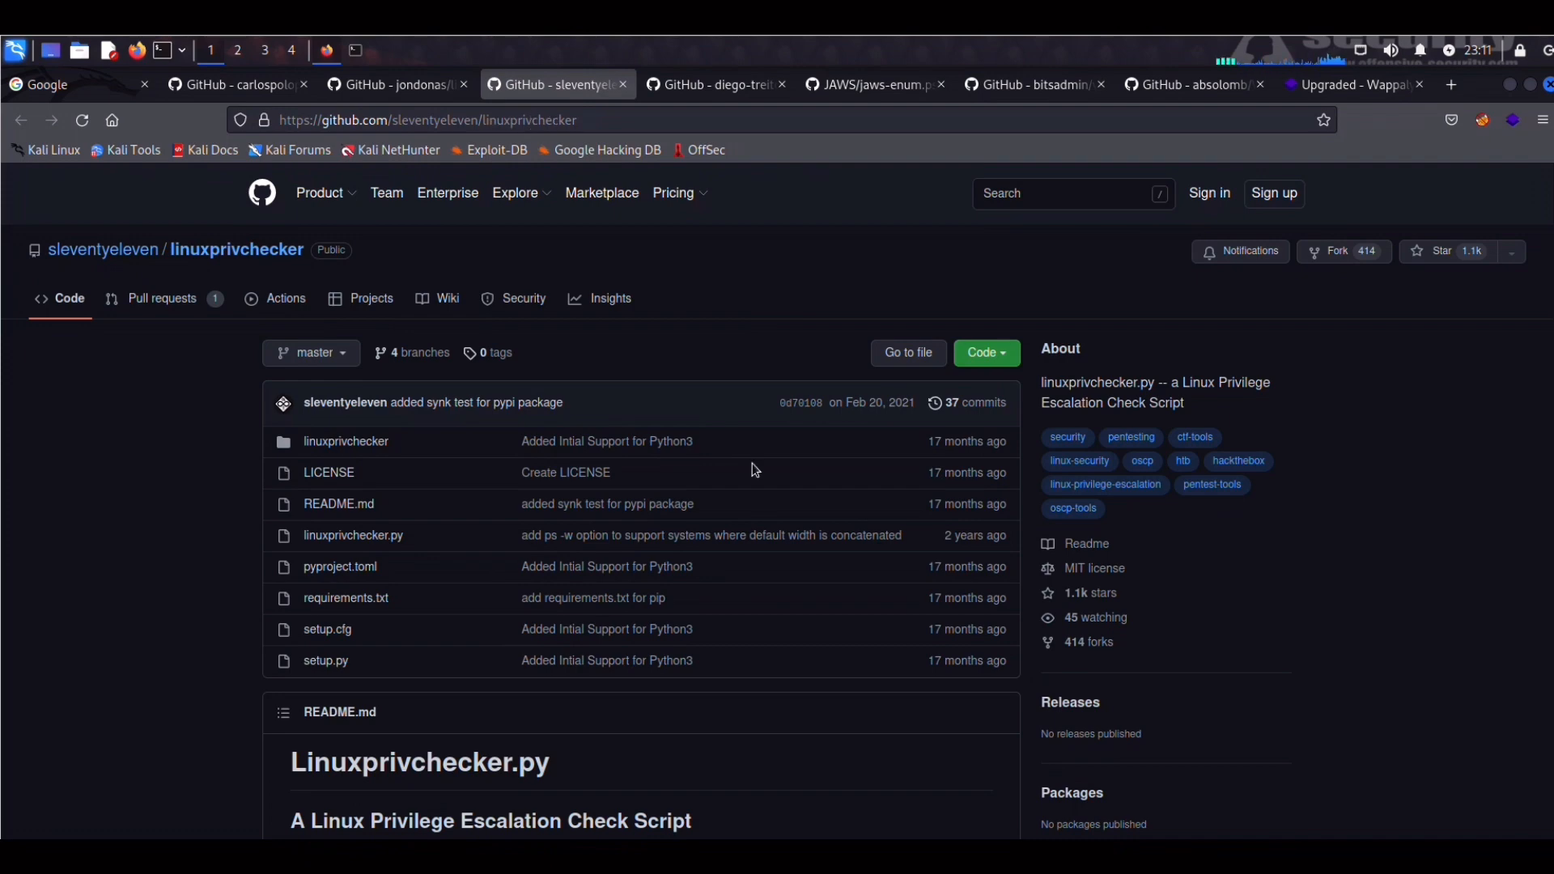
scroll("down", 3)
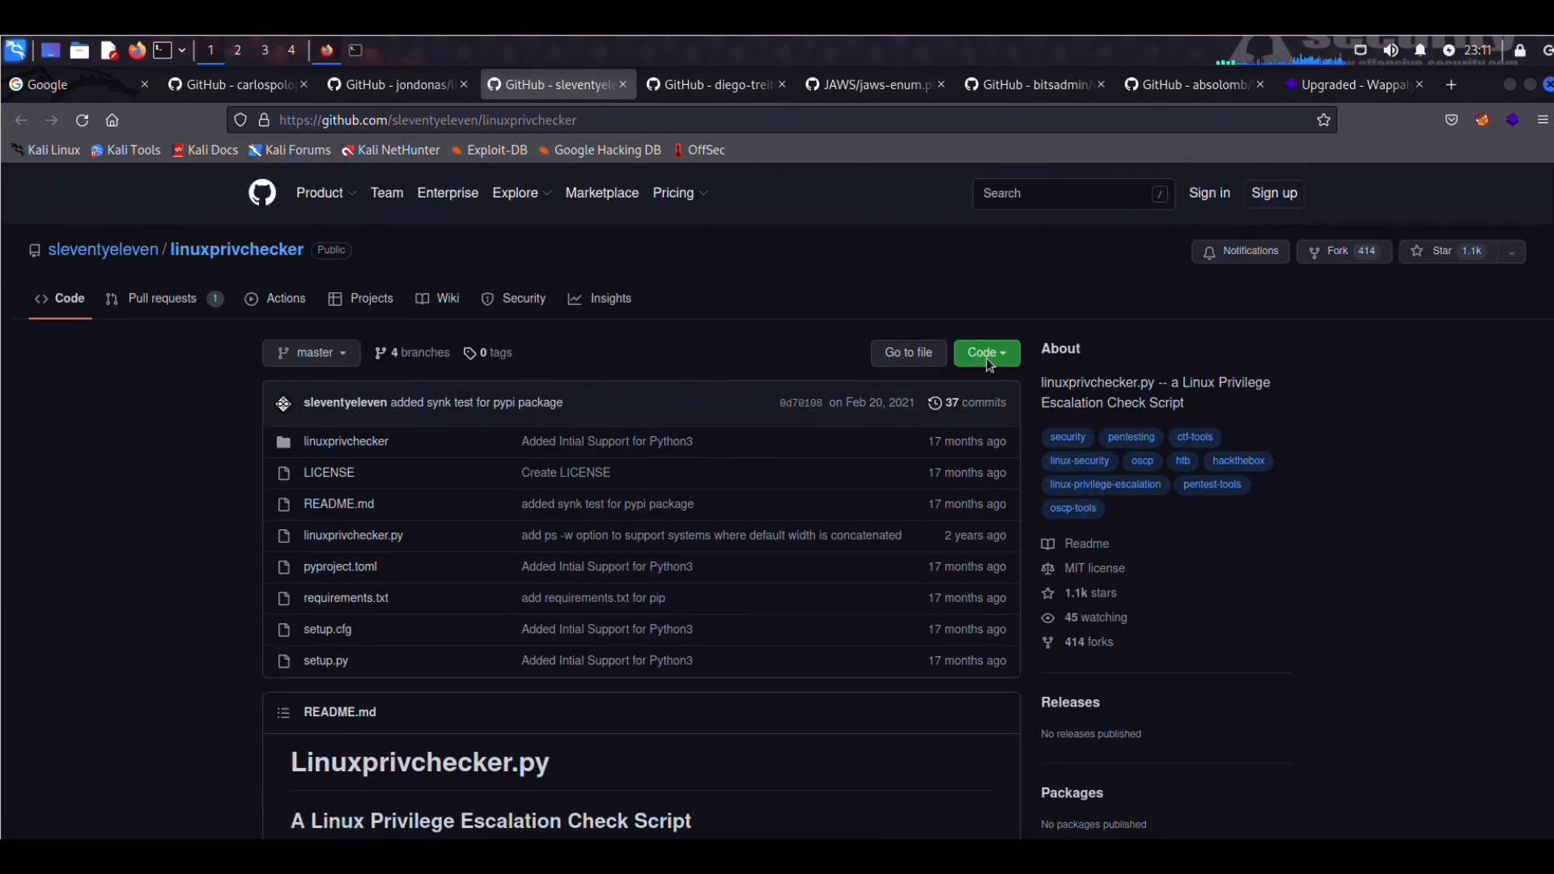
left_click(984, 353)
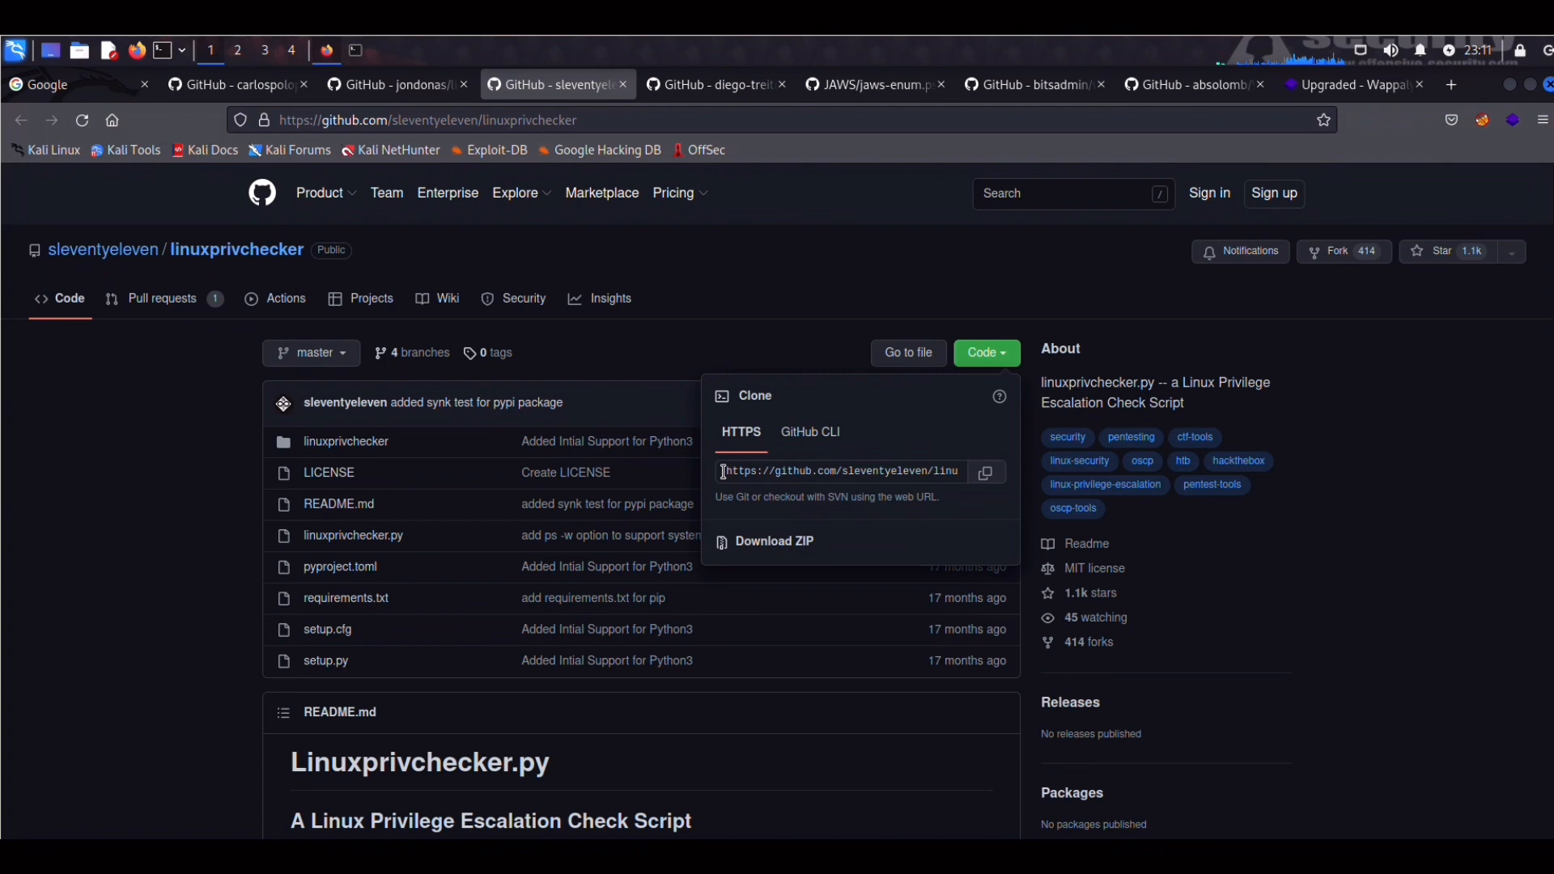
right_click(839, 472)
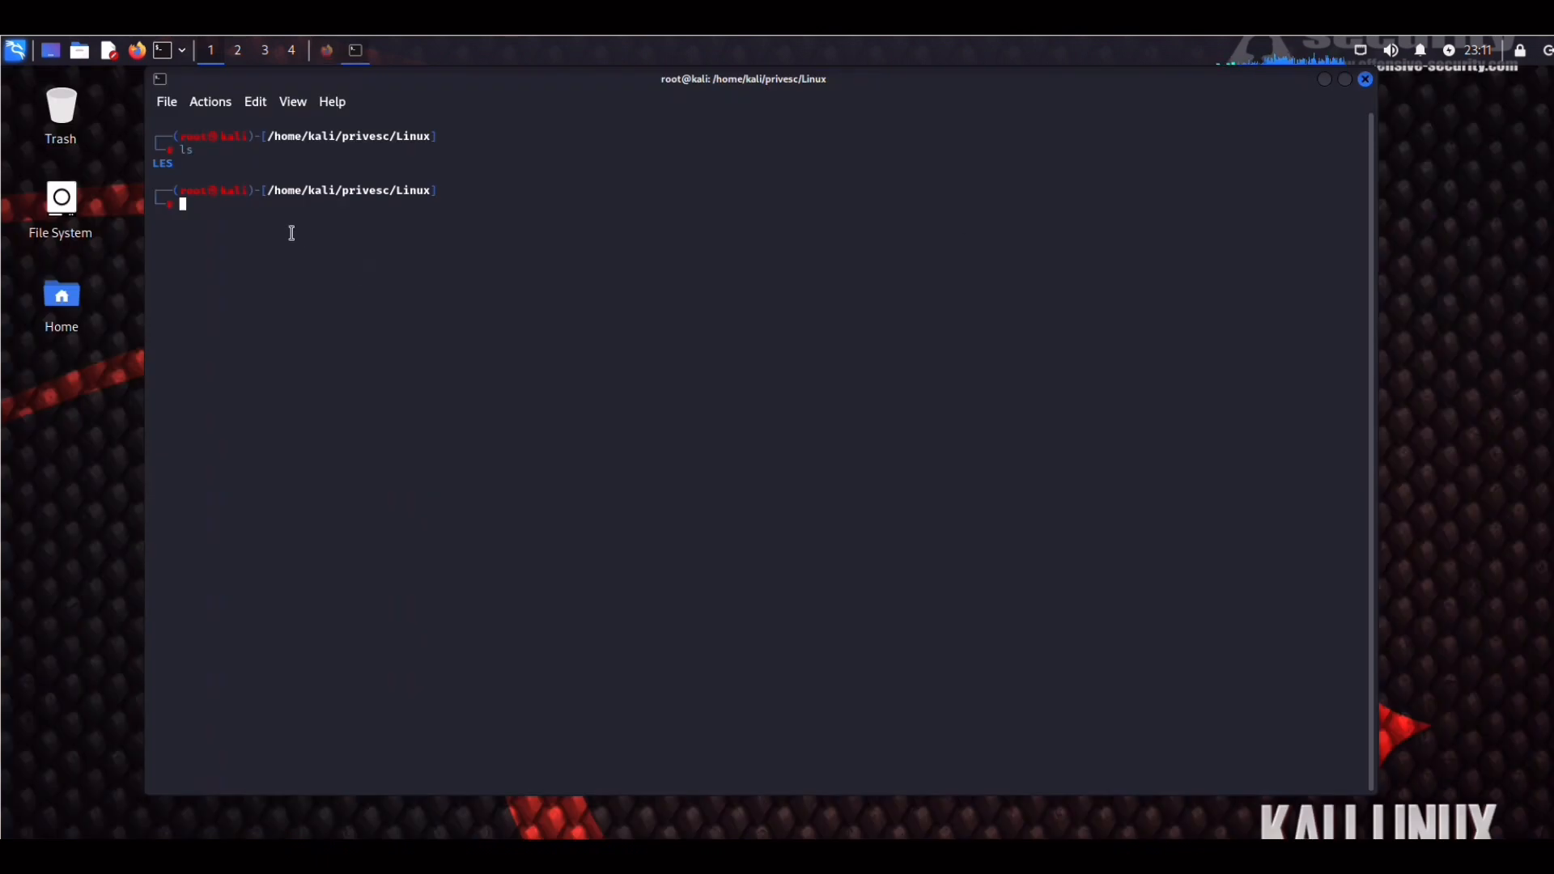
mouse_move(247, 206)
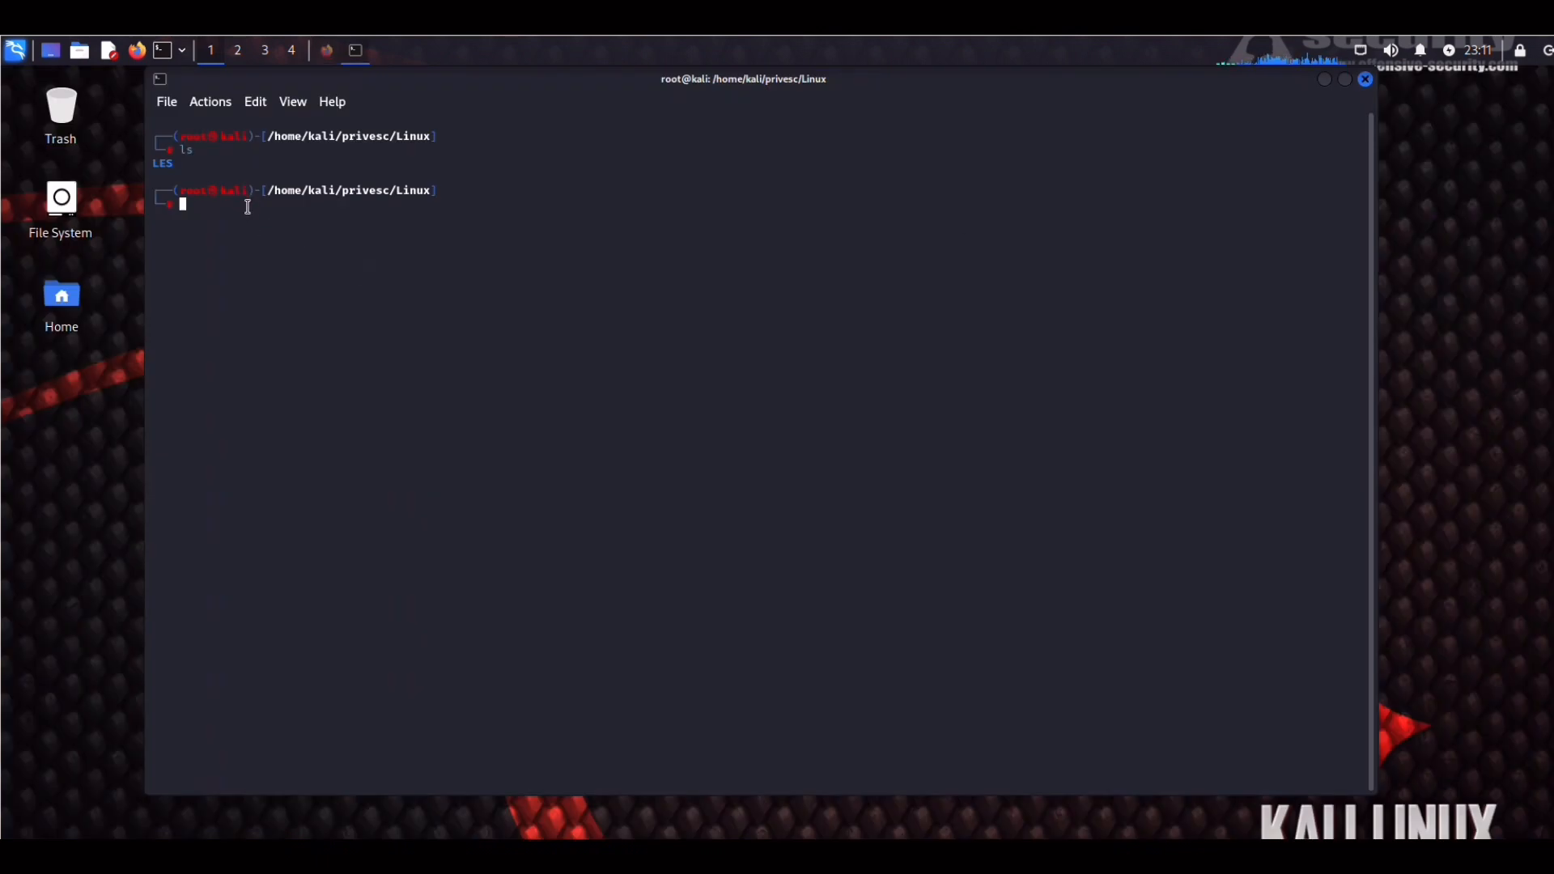
Step: Make a LinPriv folder under privesc/Linux, clone linuxprivchecker into it and list its contents
type("mkdir LES")
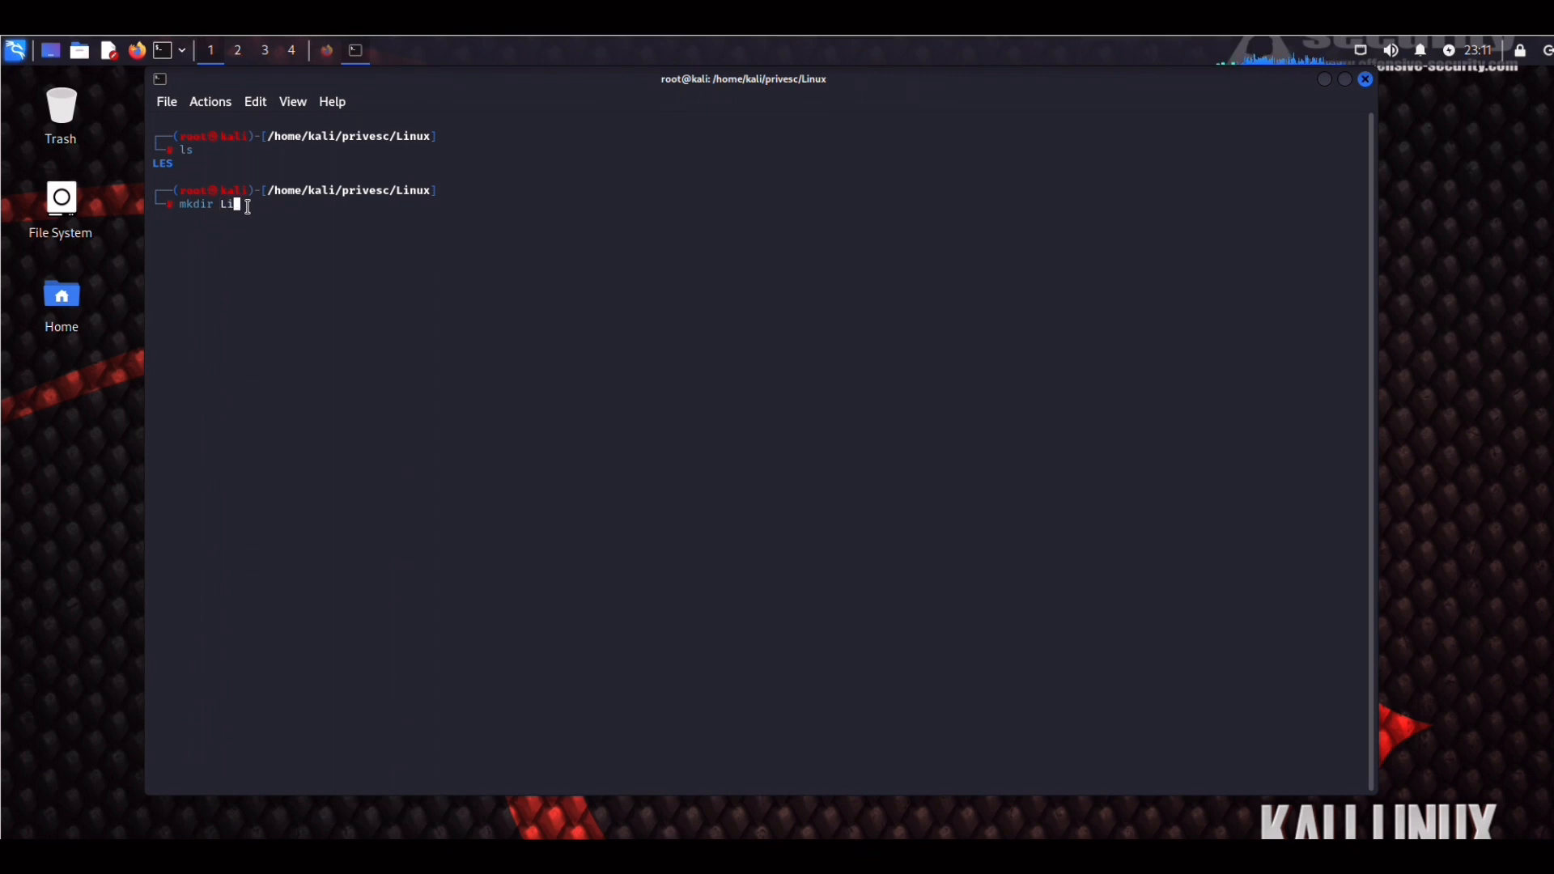
type("Priv")
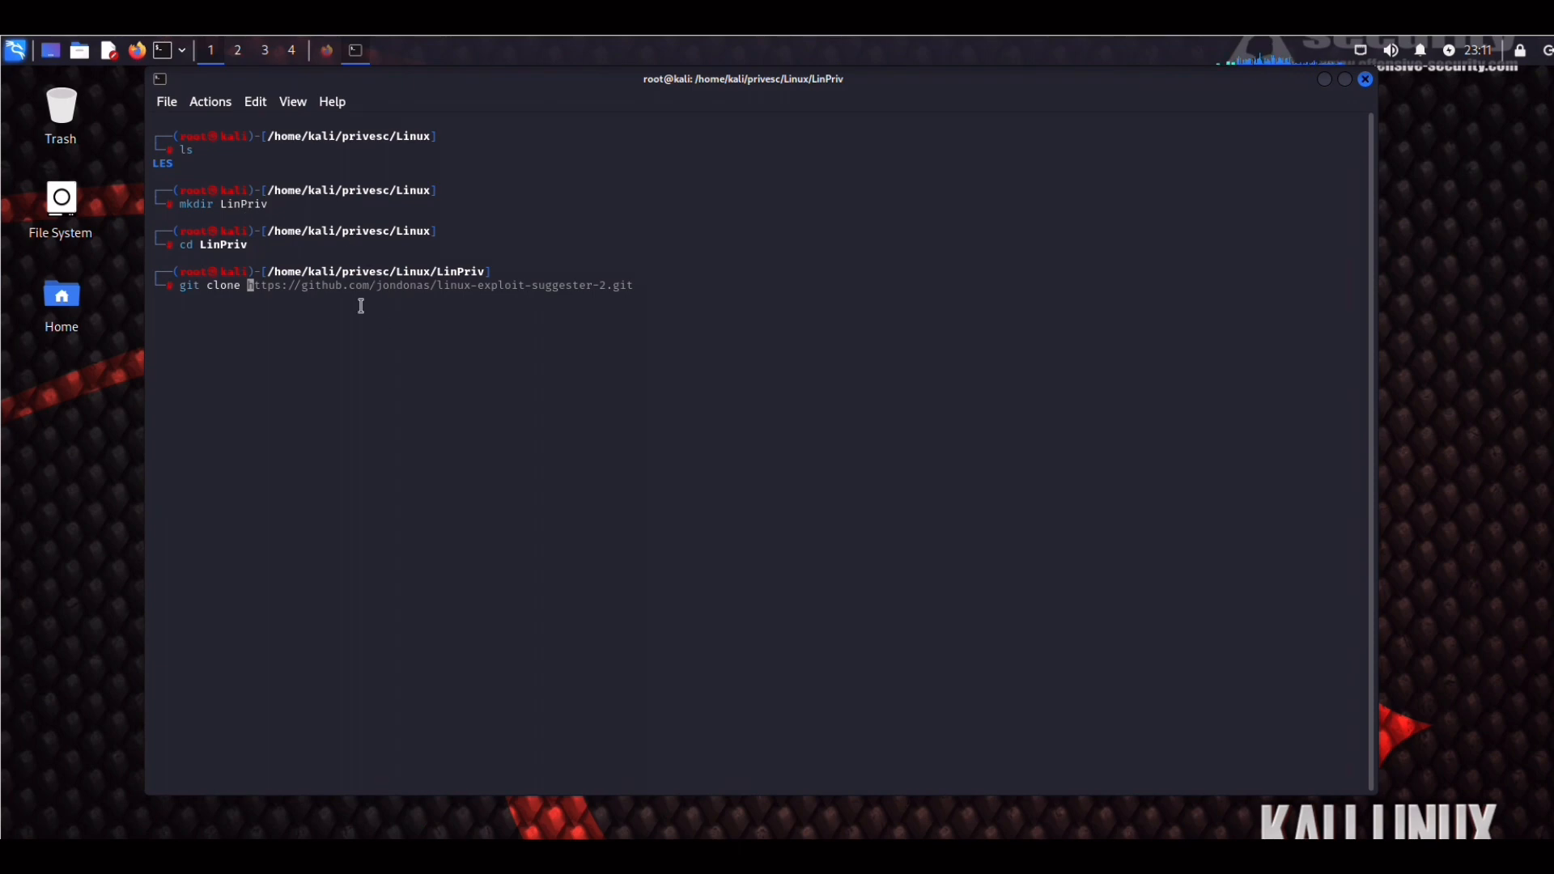
right_click(362, 306)
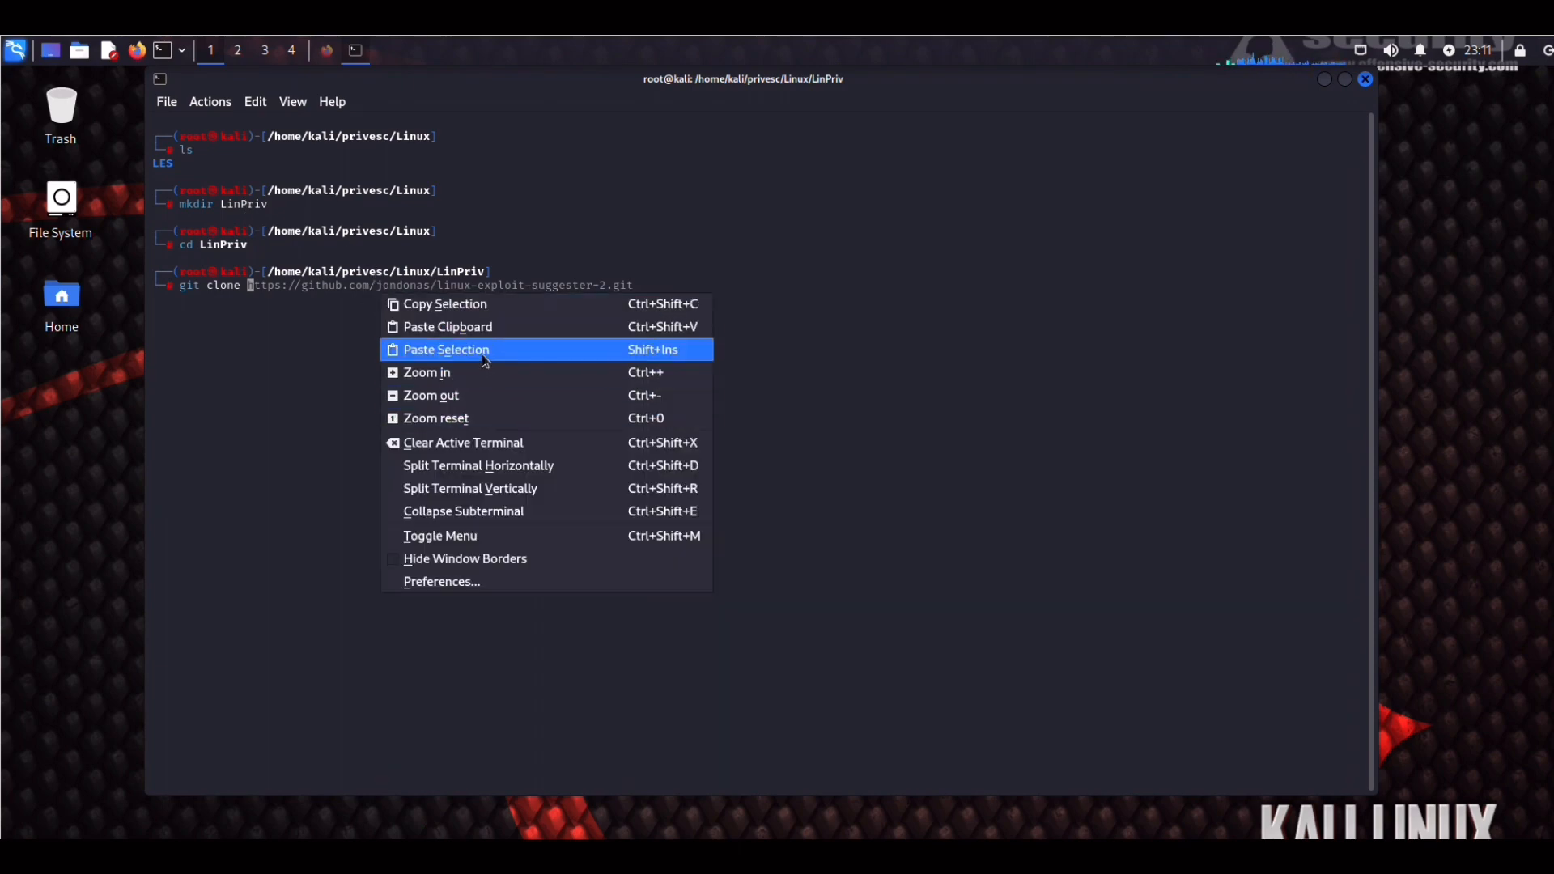
left_click(447, 350)
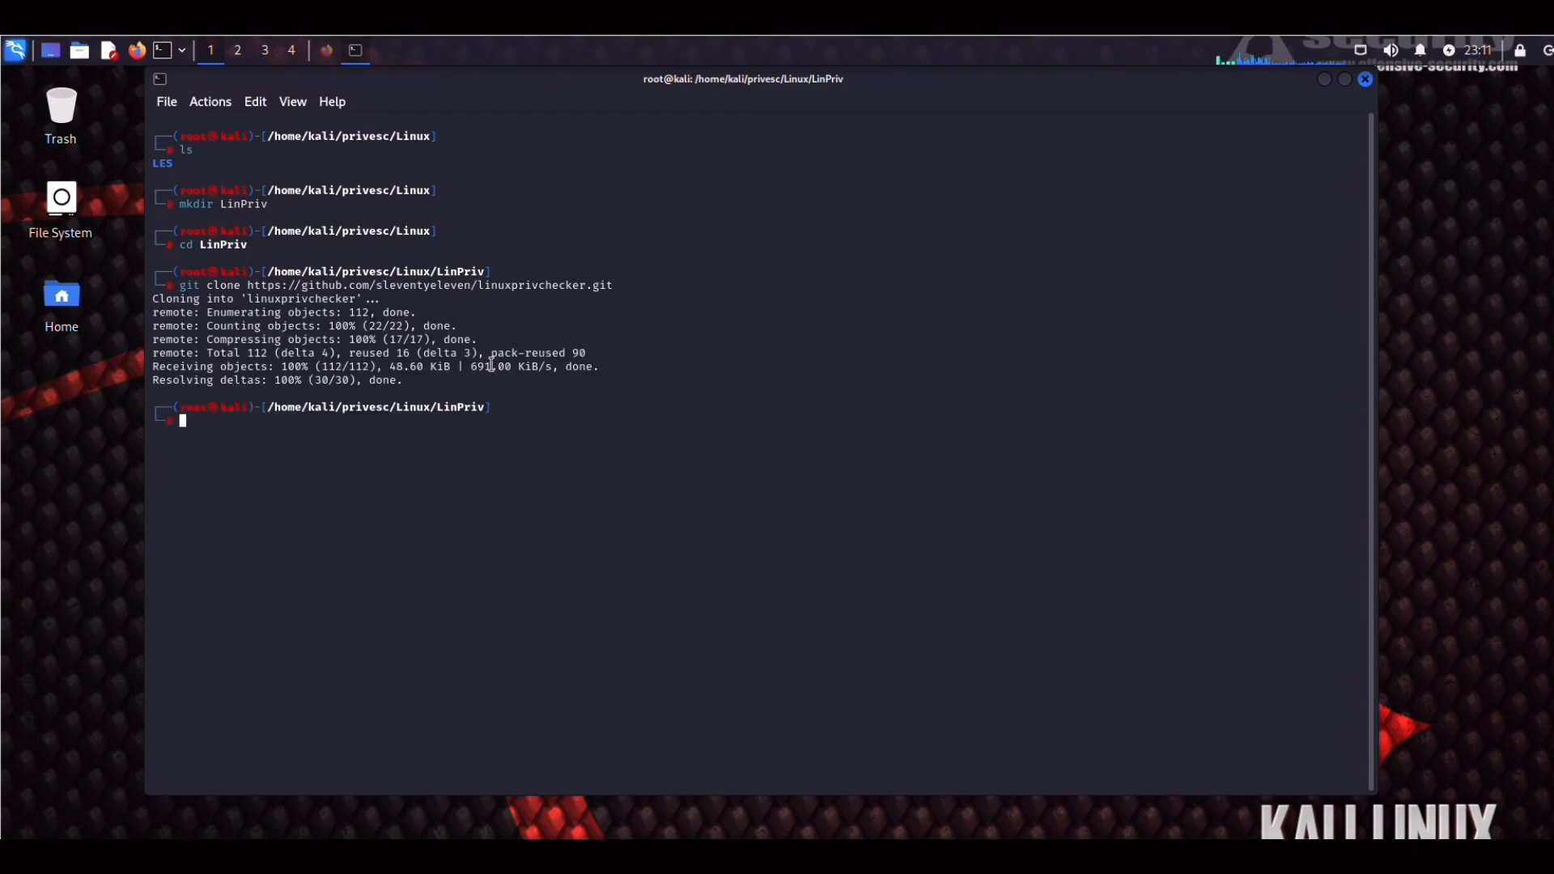
type("ls")
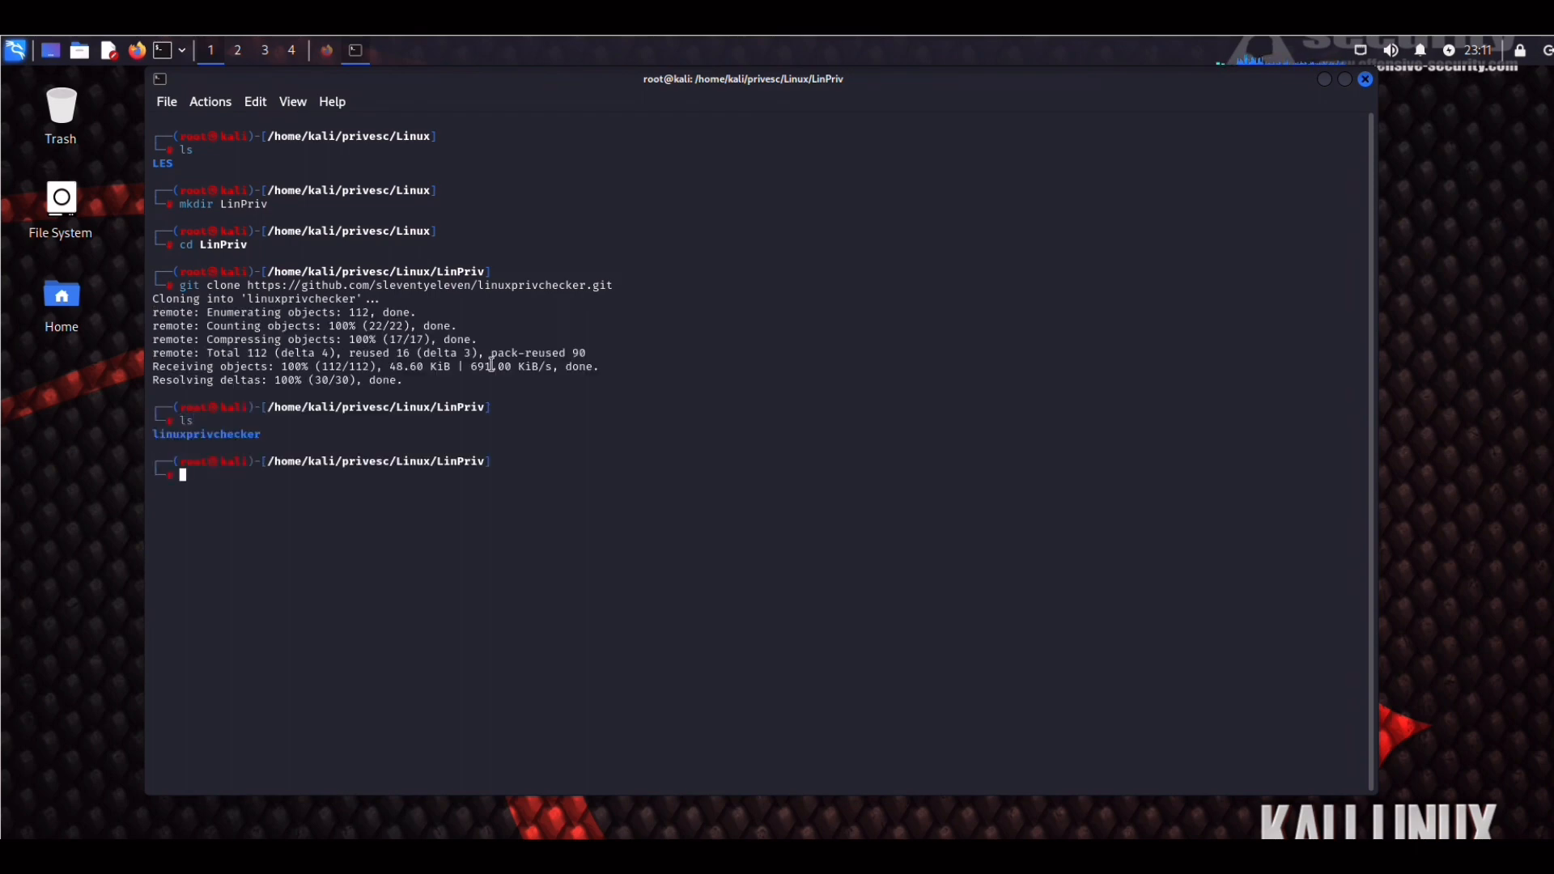
type("cd linux-exploit-suggester-2")
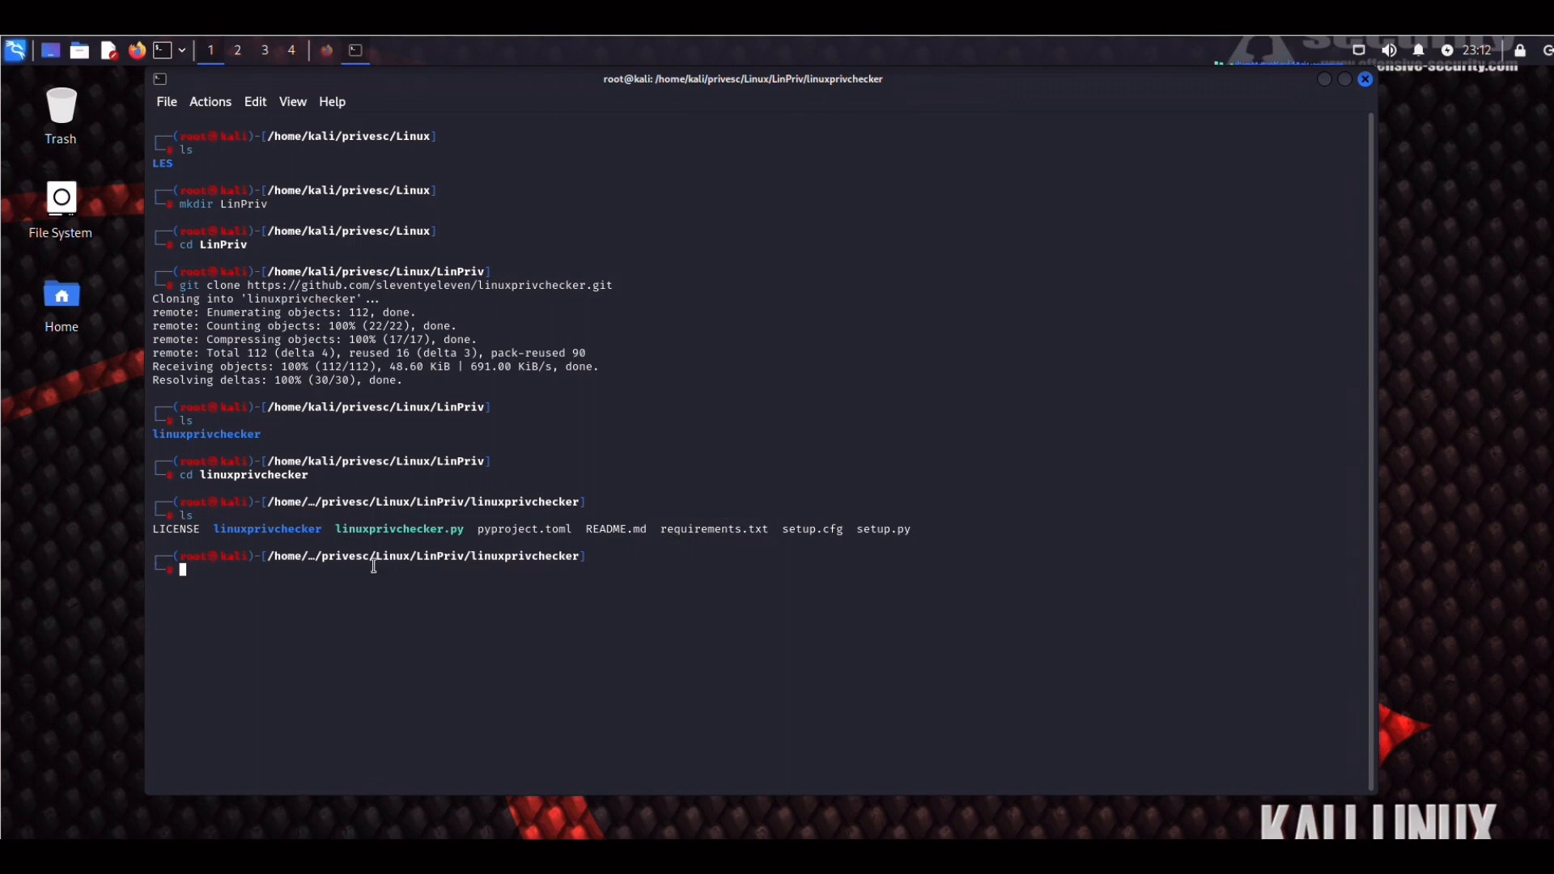
type("cd ..")
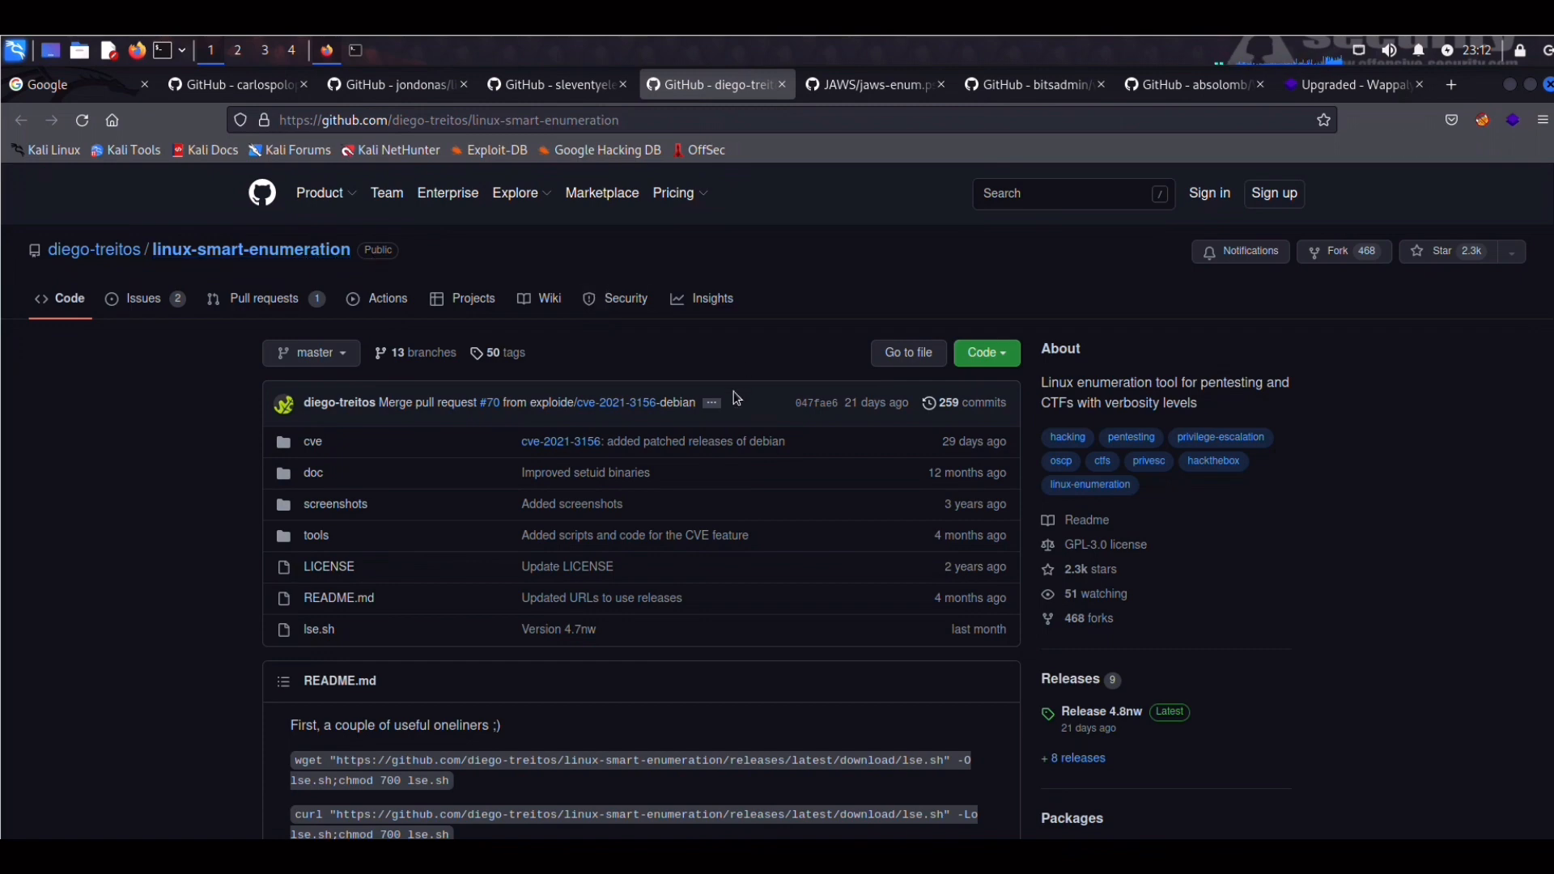
Step: Copy the linux-smart-enumeration HTTPS clone address from its GitHub Code dropdown
scroll("down", 3)
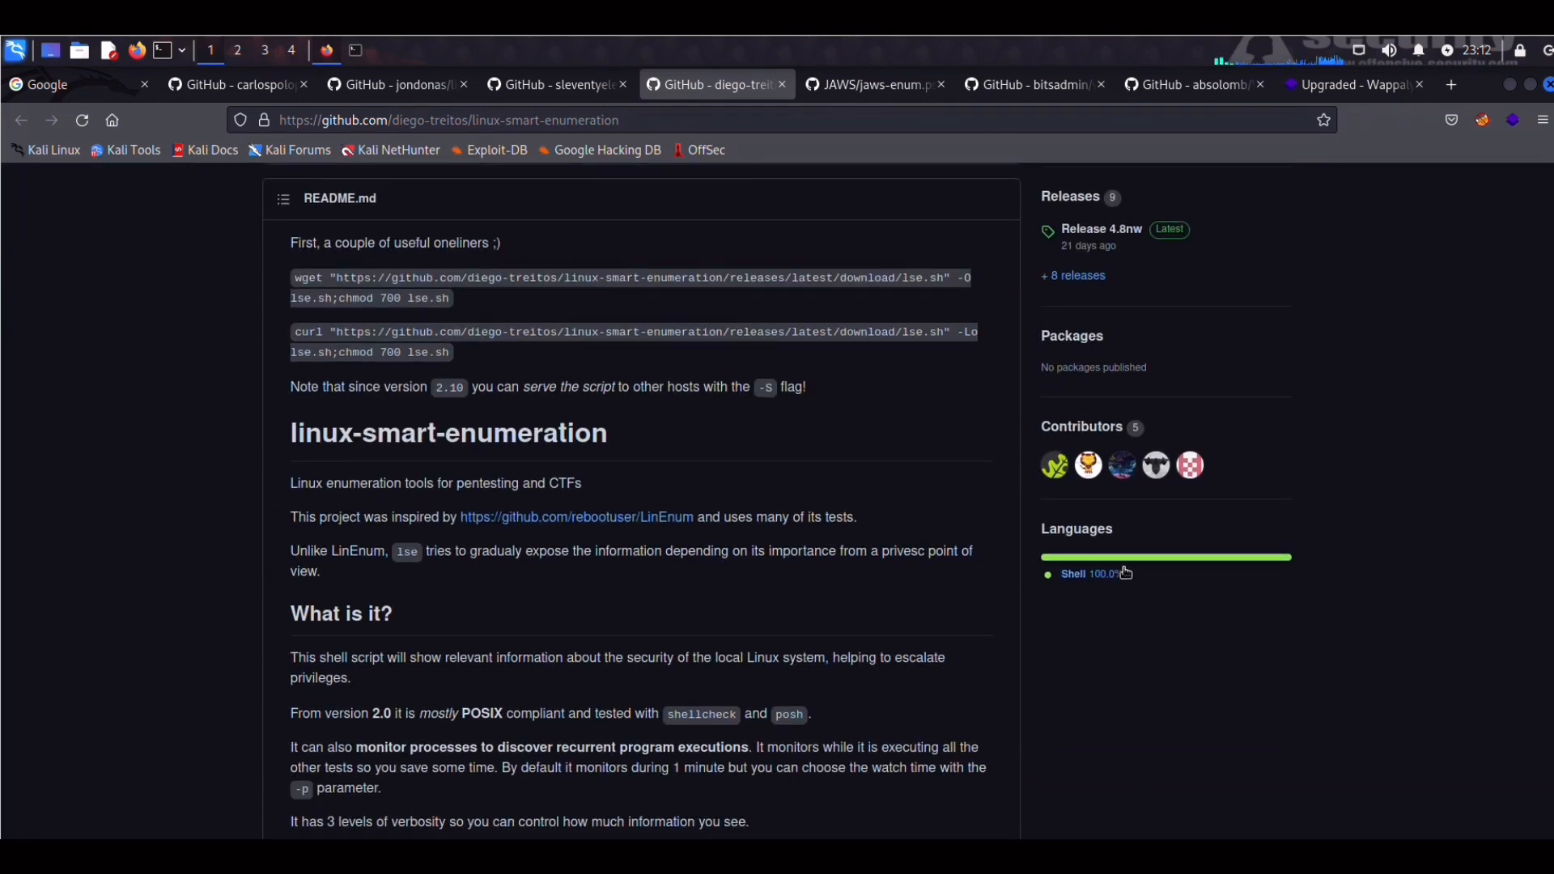
mouse_move(763, 646)
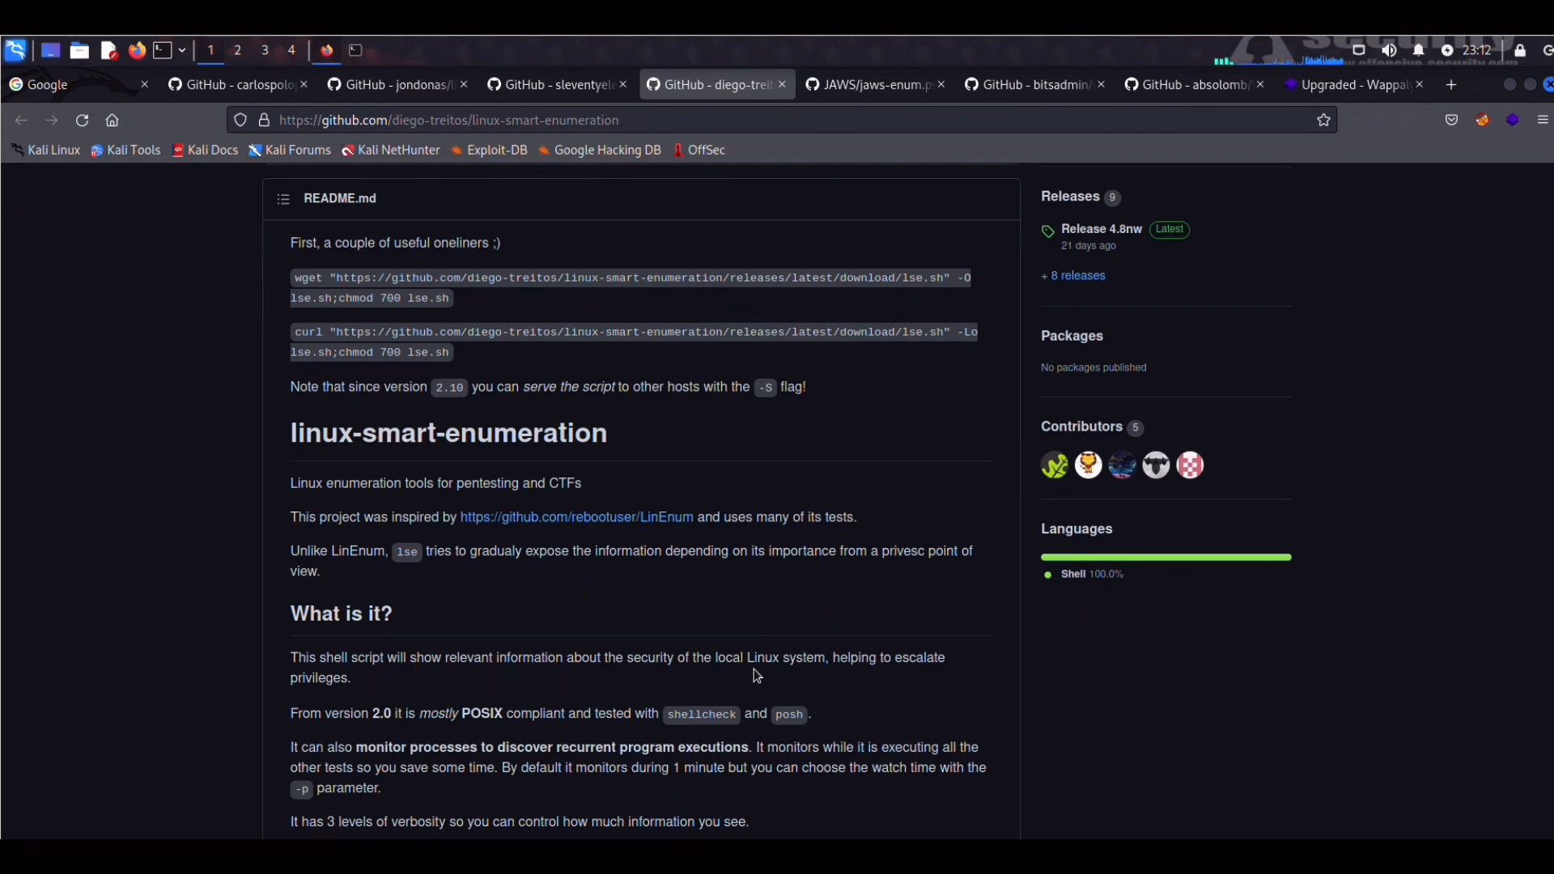
mouse_move(538, 691)
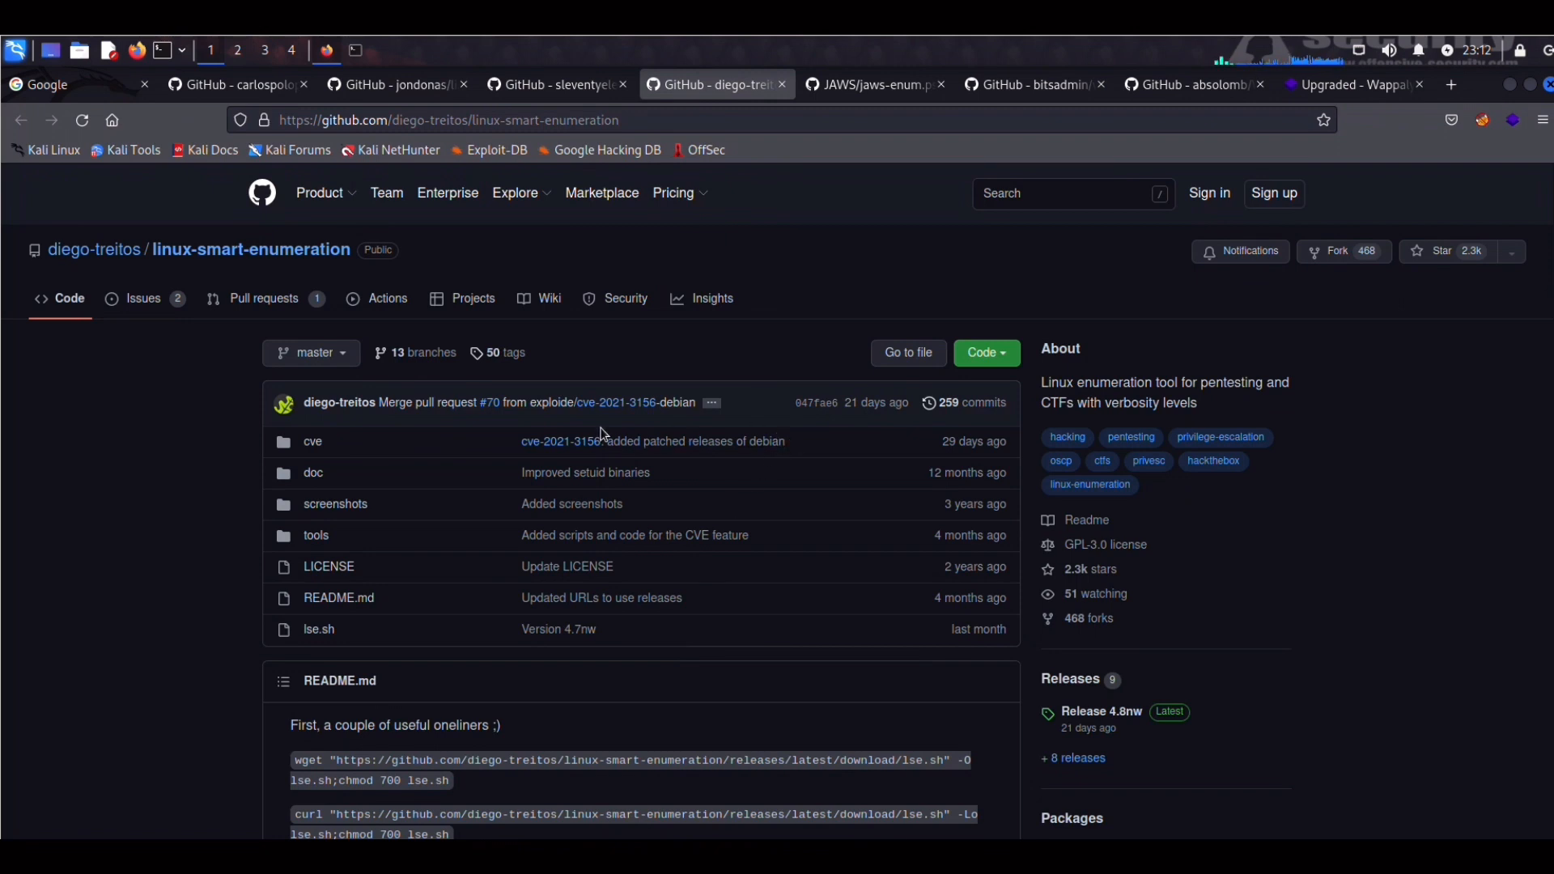
left_click(981, 351)
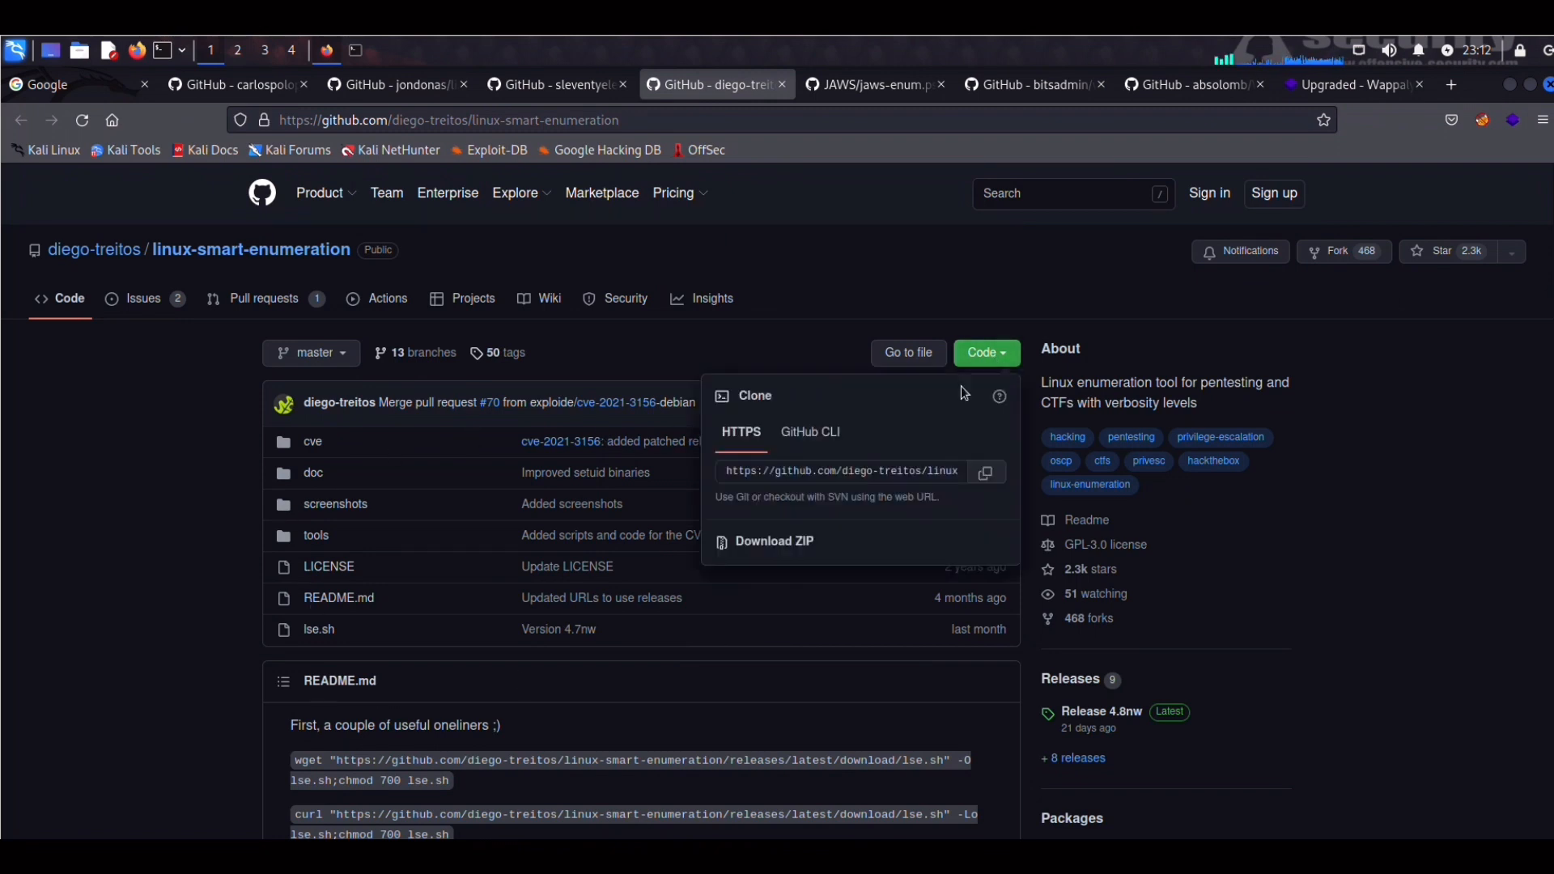
left_click(840, 471)
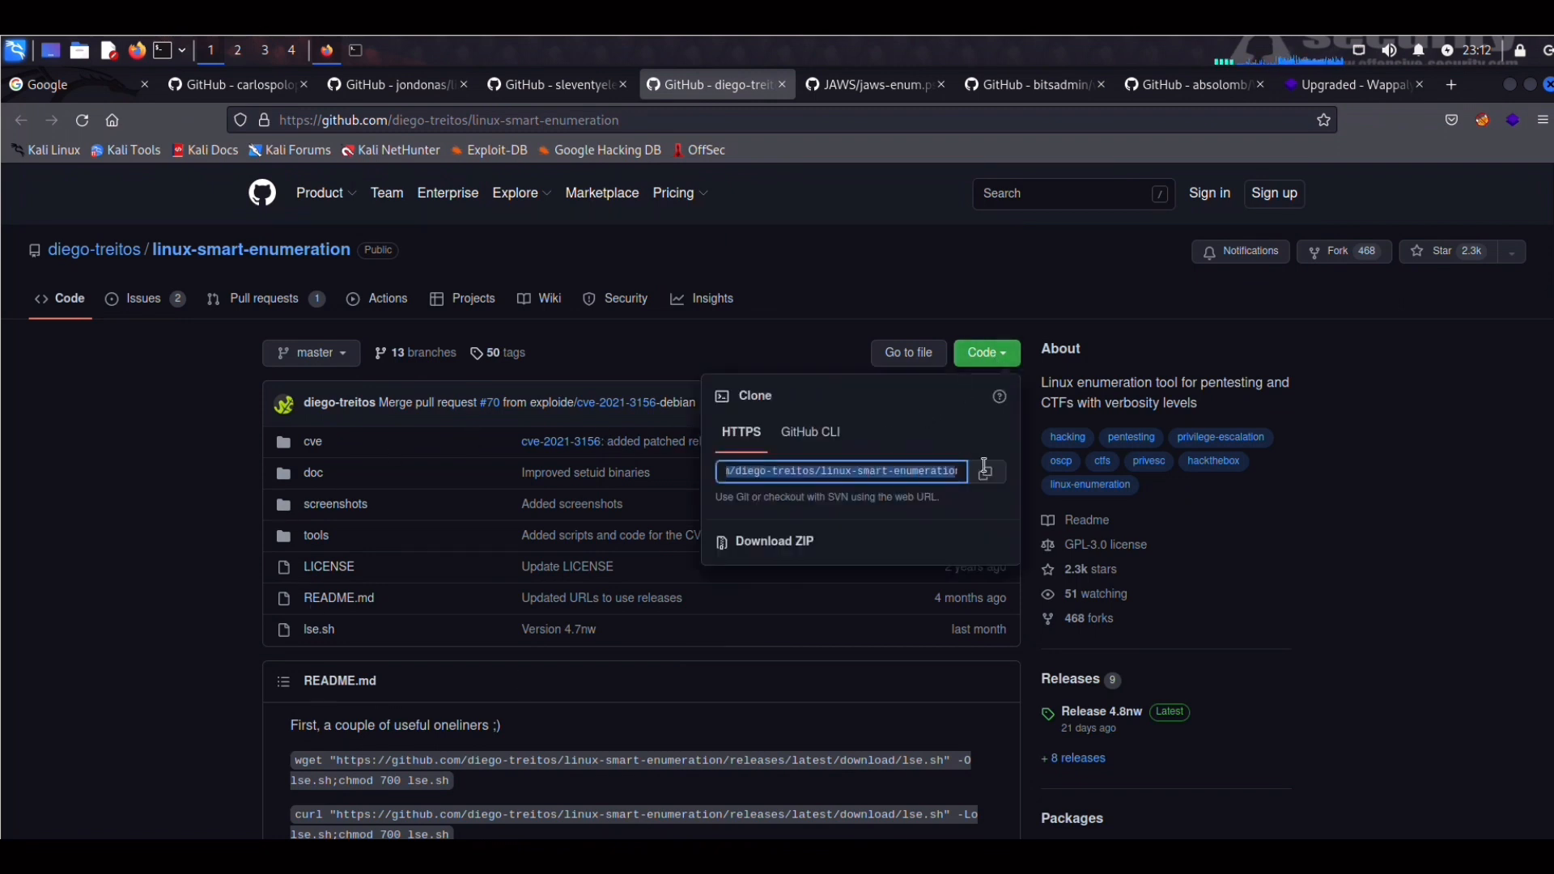
right_click(840, 469)
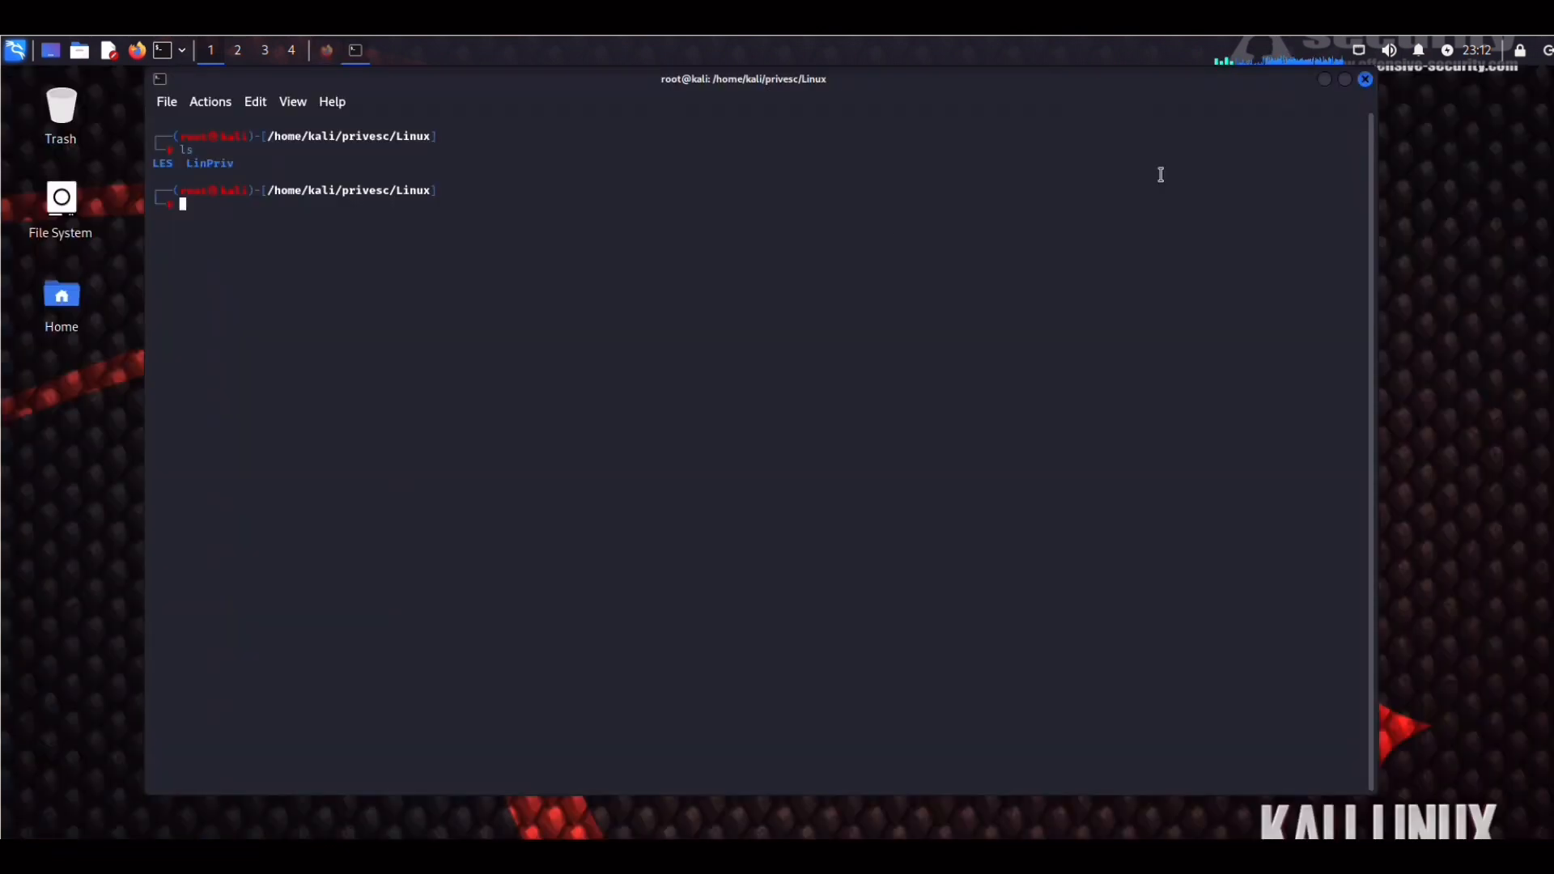
mouse_move(268, 210)
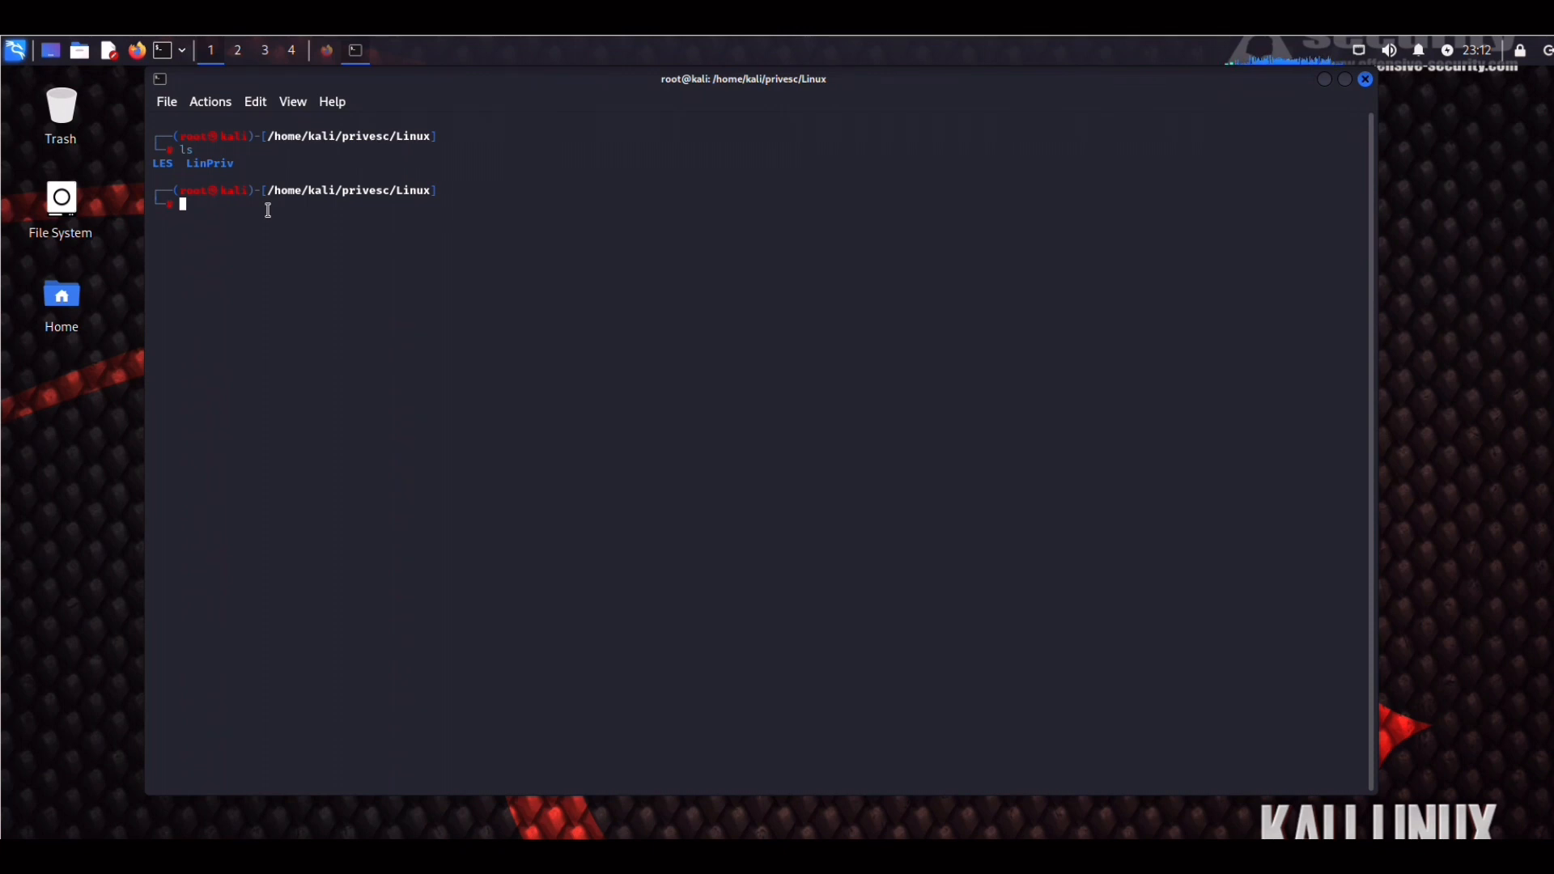
Step: Make a Treitos folder under privesc/Linux and clone diego-treitos linux-smart-enumeration into it
type("mkdir LinPriv")
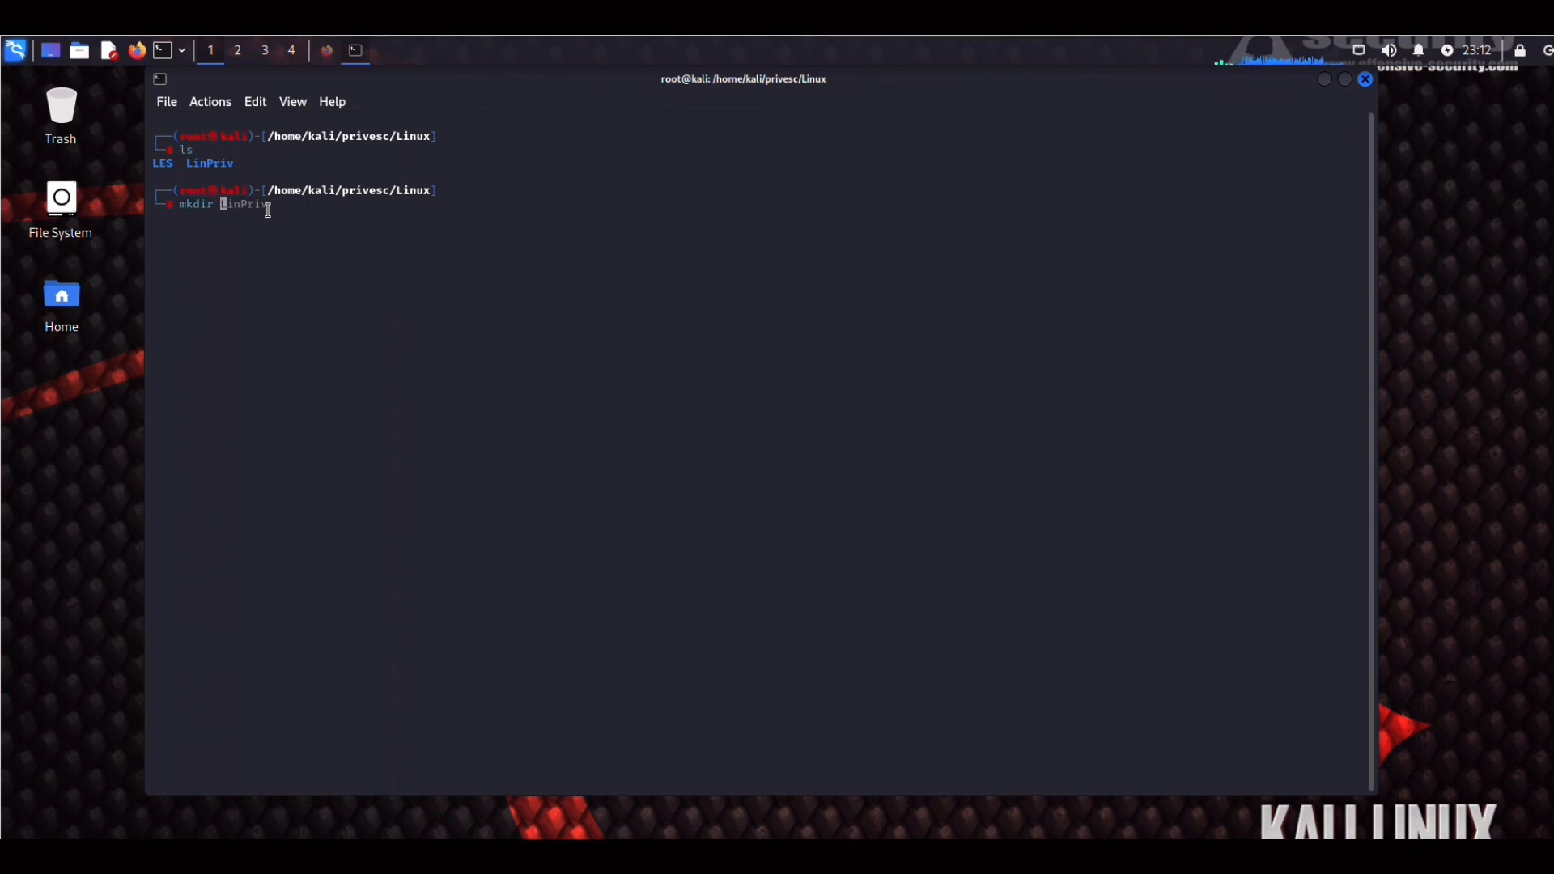
type("Treitos")
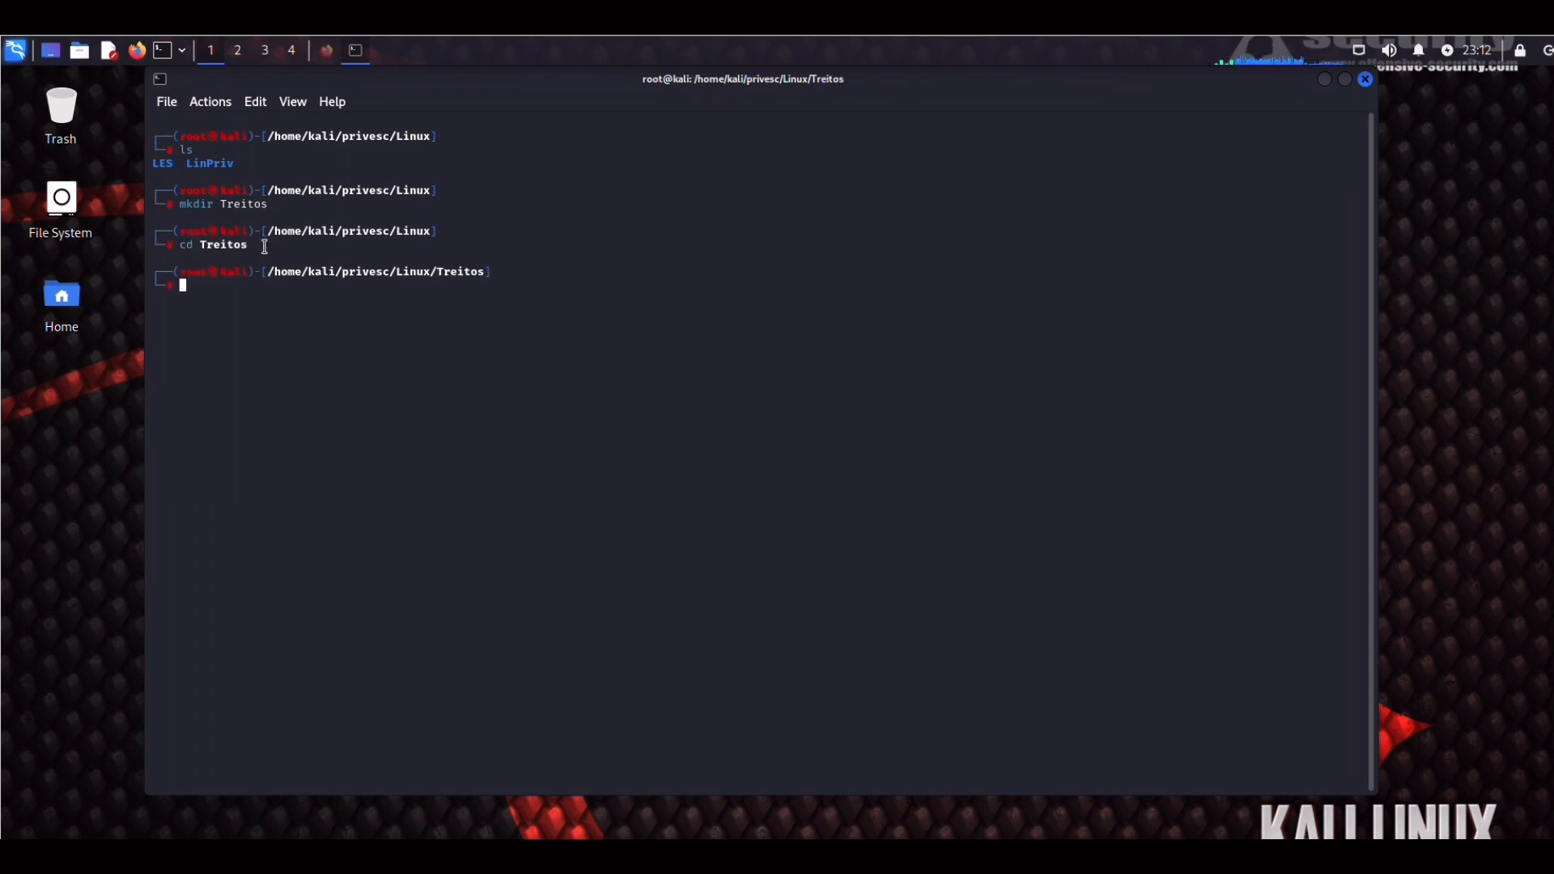
type("ls")
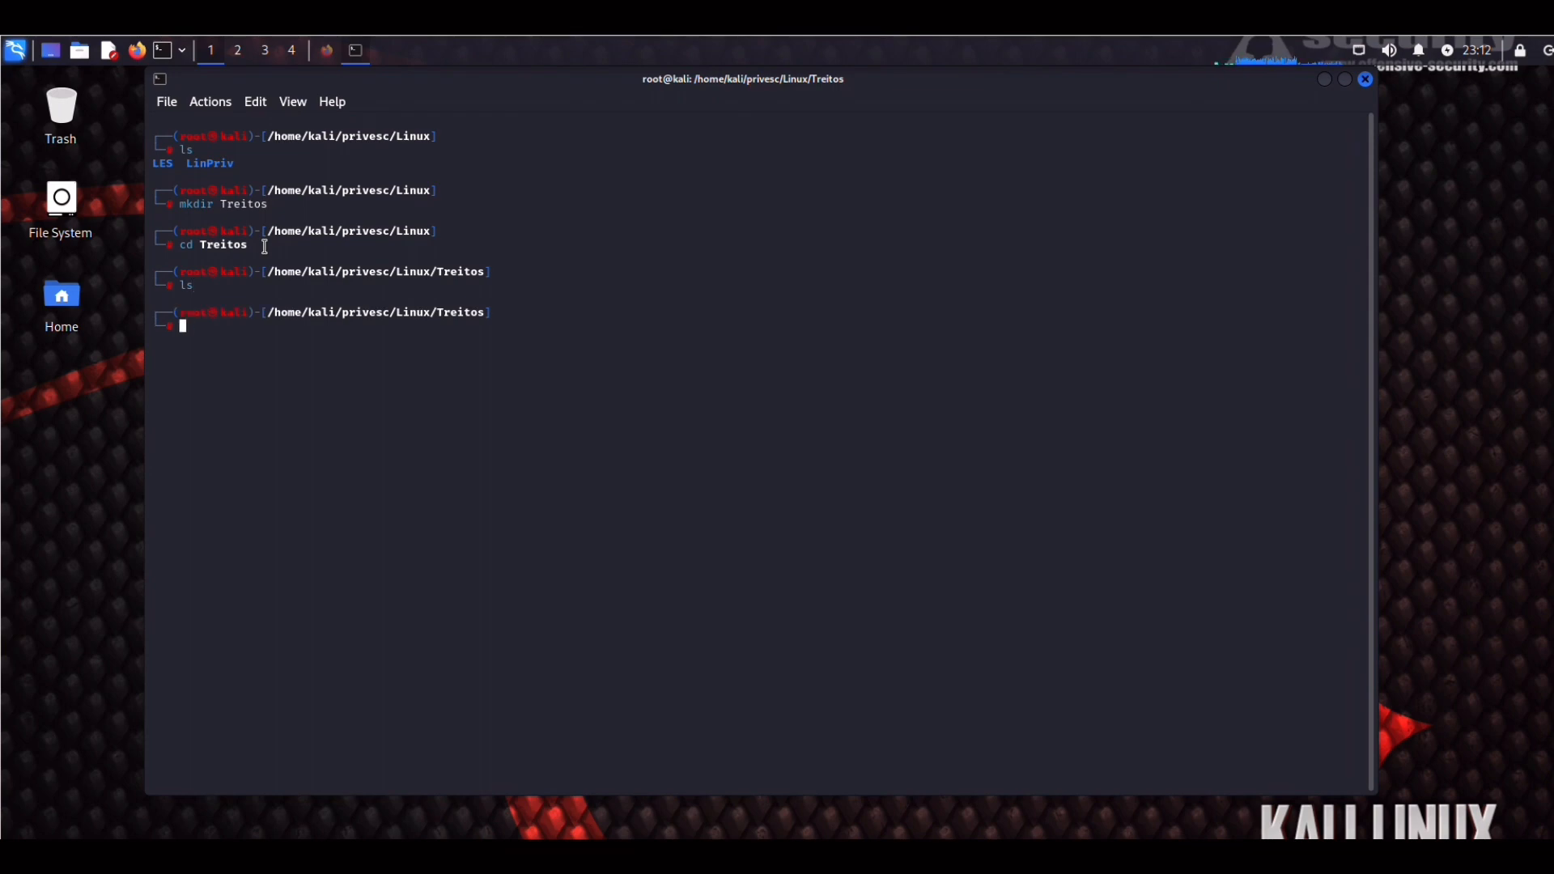
type("git clone https://github.com/sleventyeleven/linuxprivchecker.git")
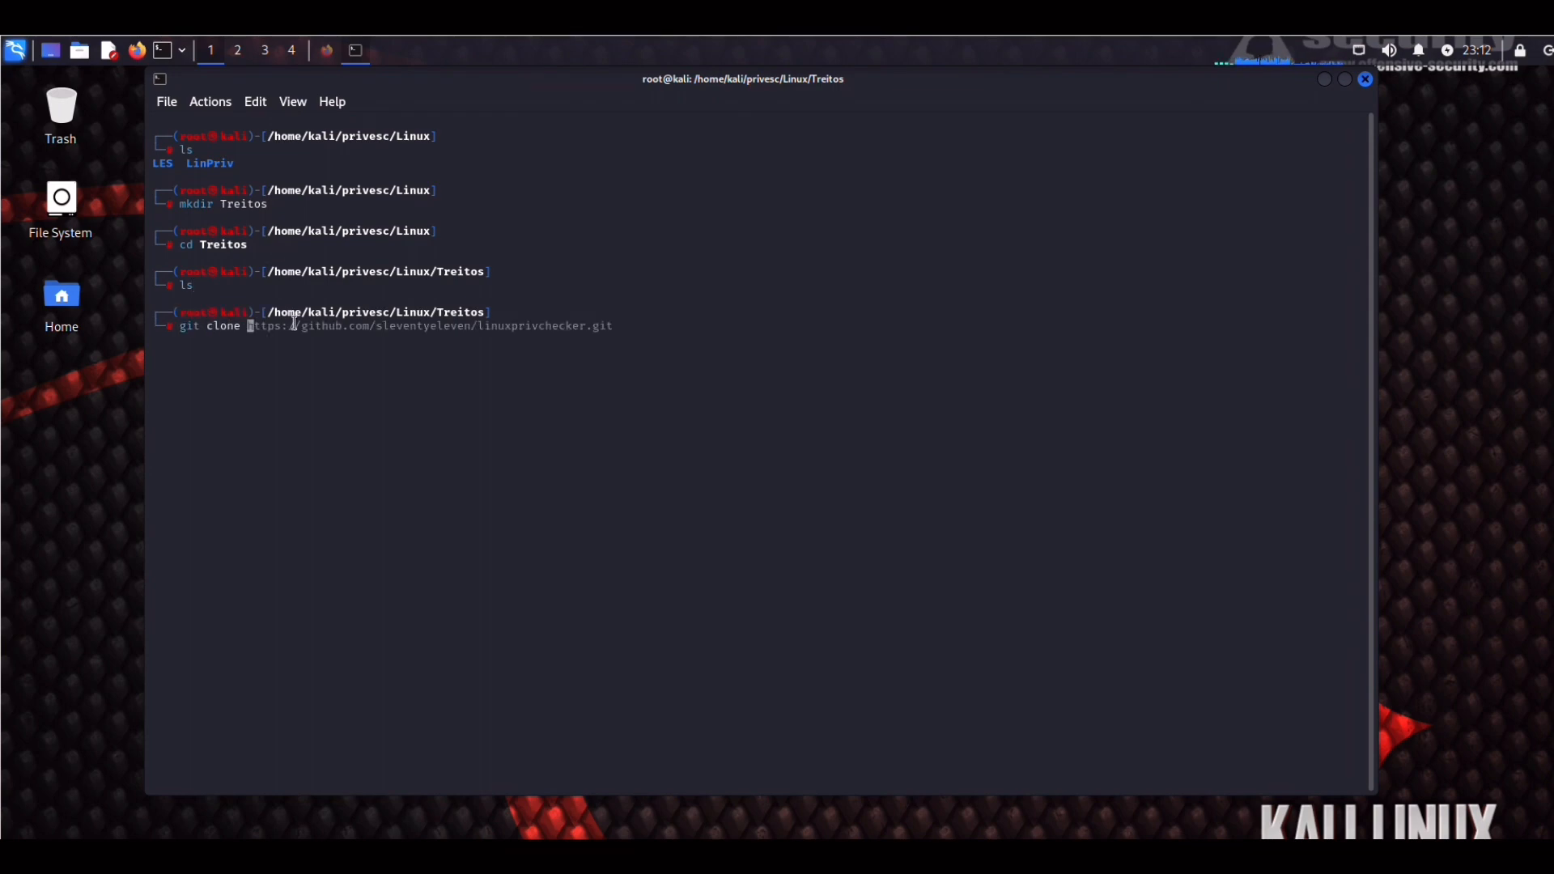
right_click(294, 325)
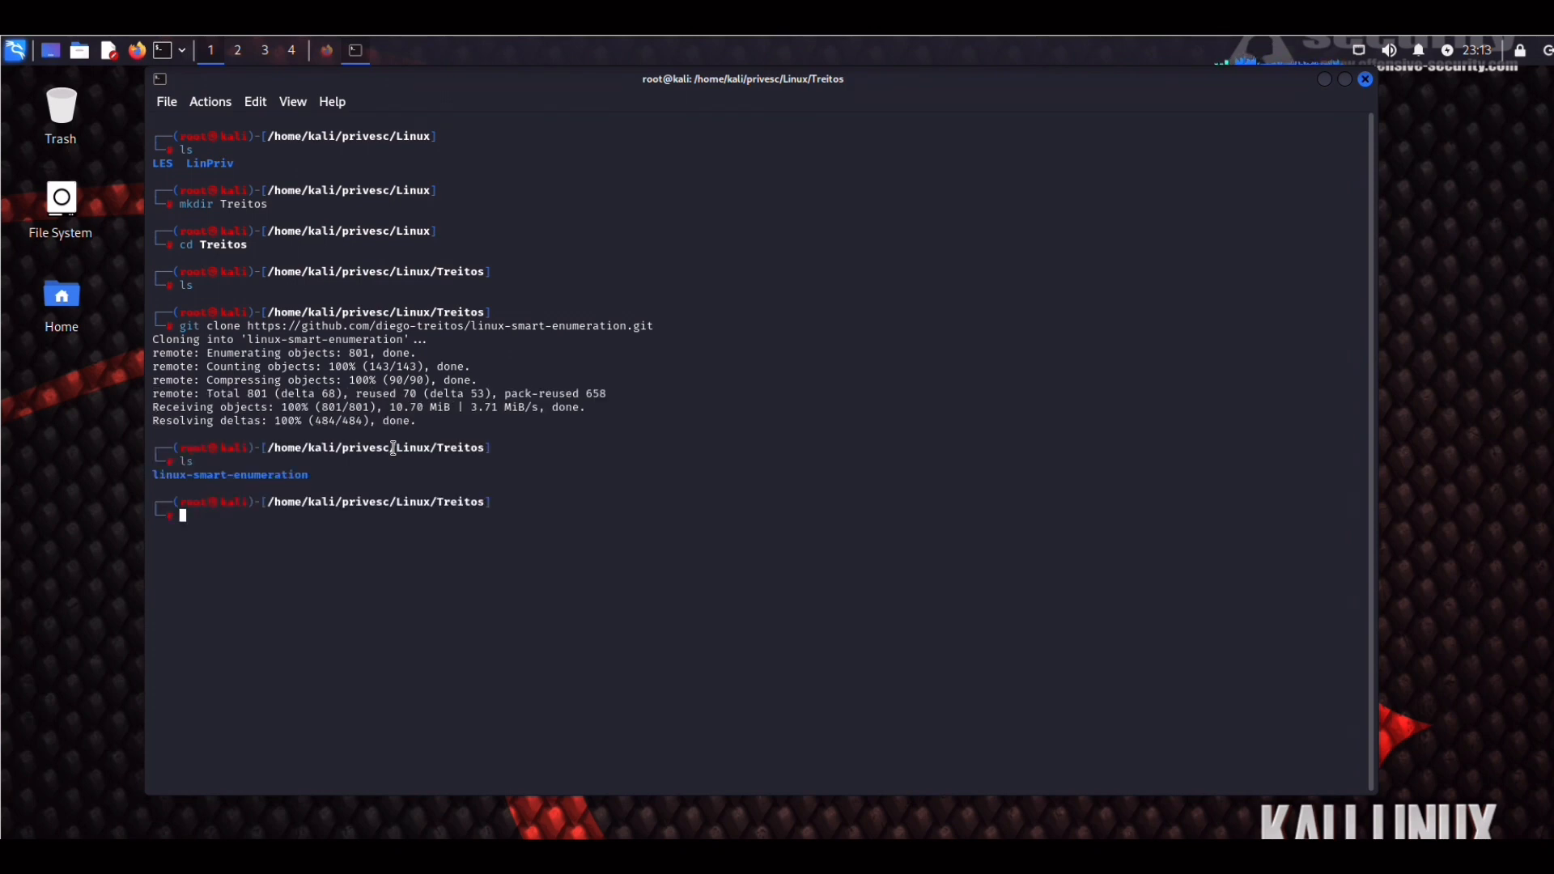
Step: Enter linux-smart-enumeration, list lse.sh, README.md and tools, and open lse.sh in nano
type("cd linux-smart-enumeration")
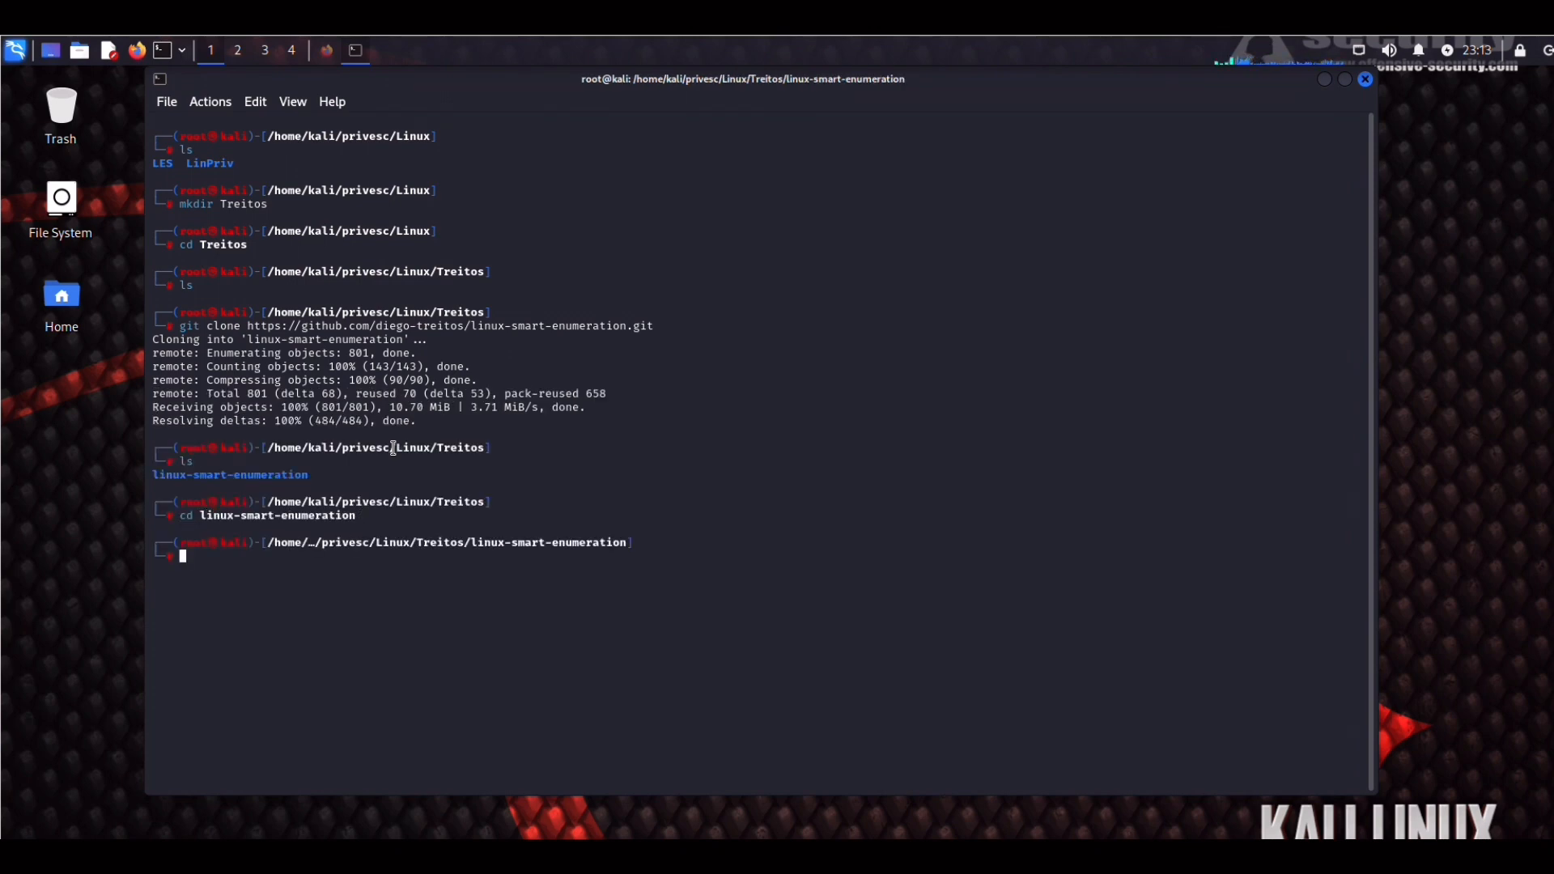
type("ls")
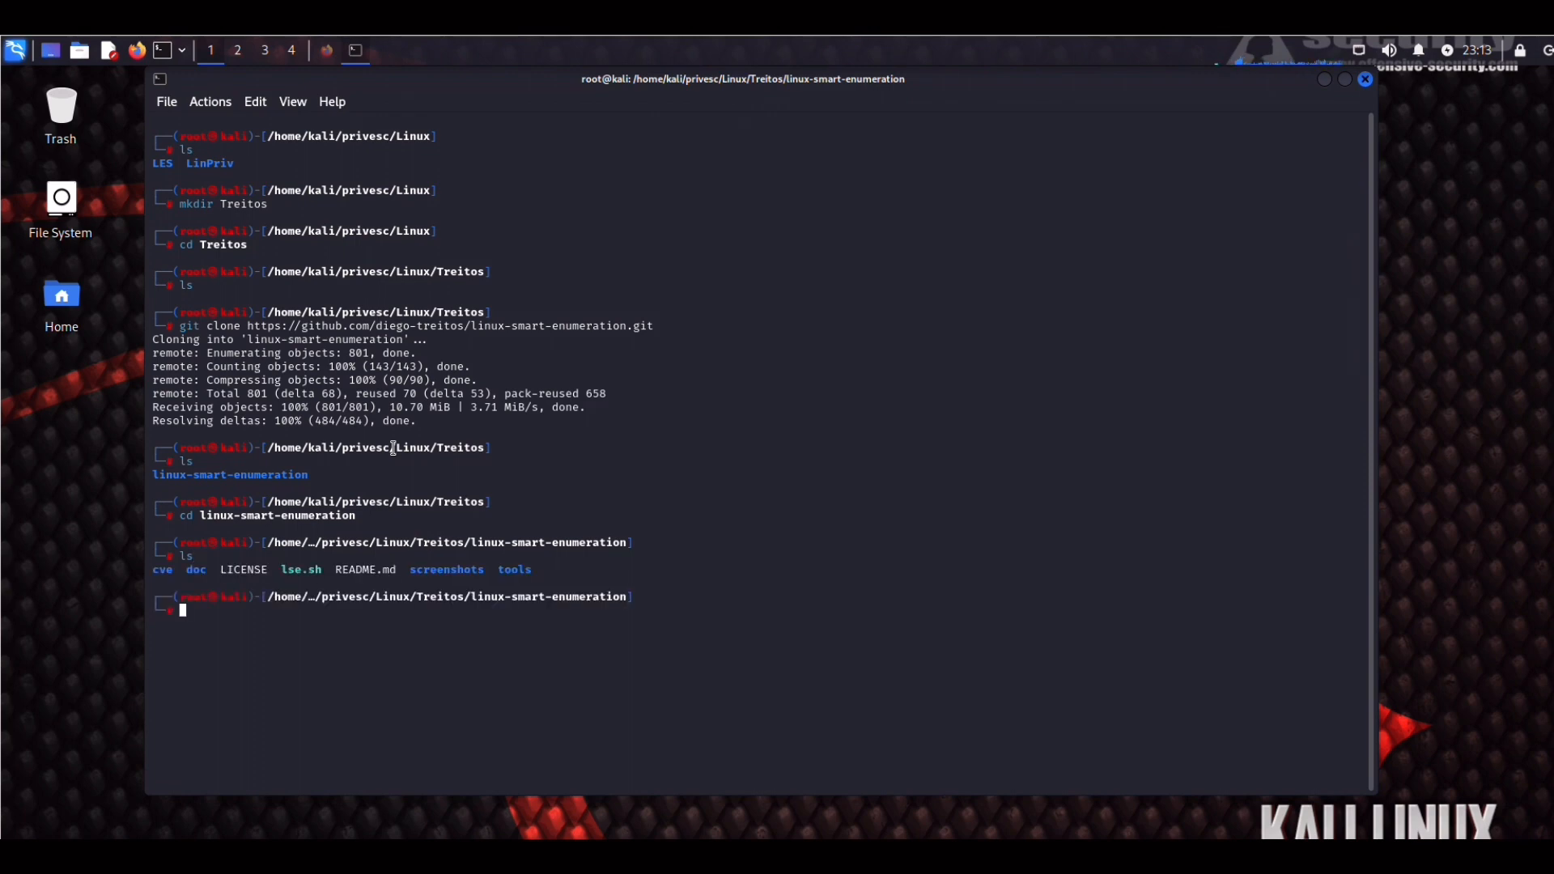
type("nano ls")
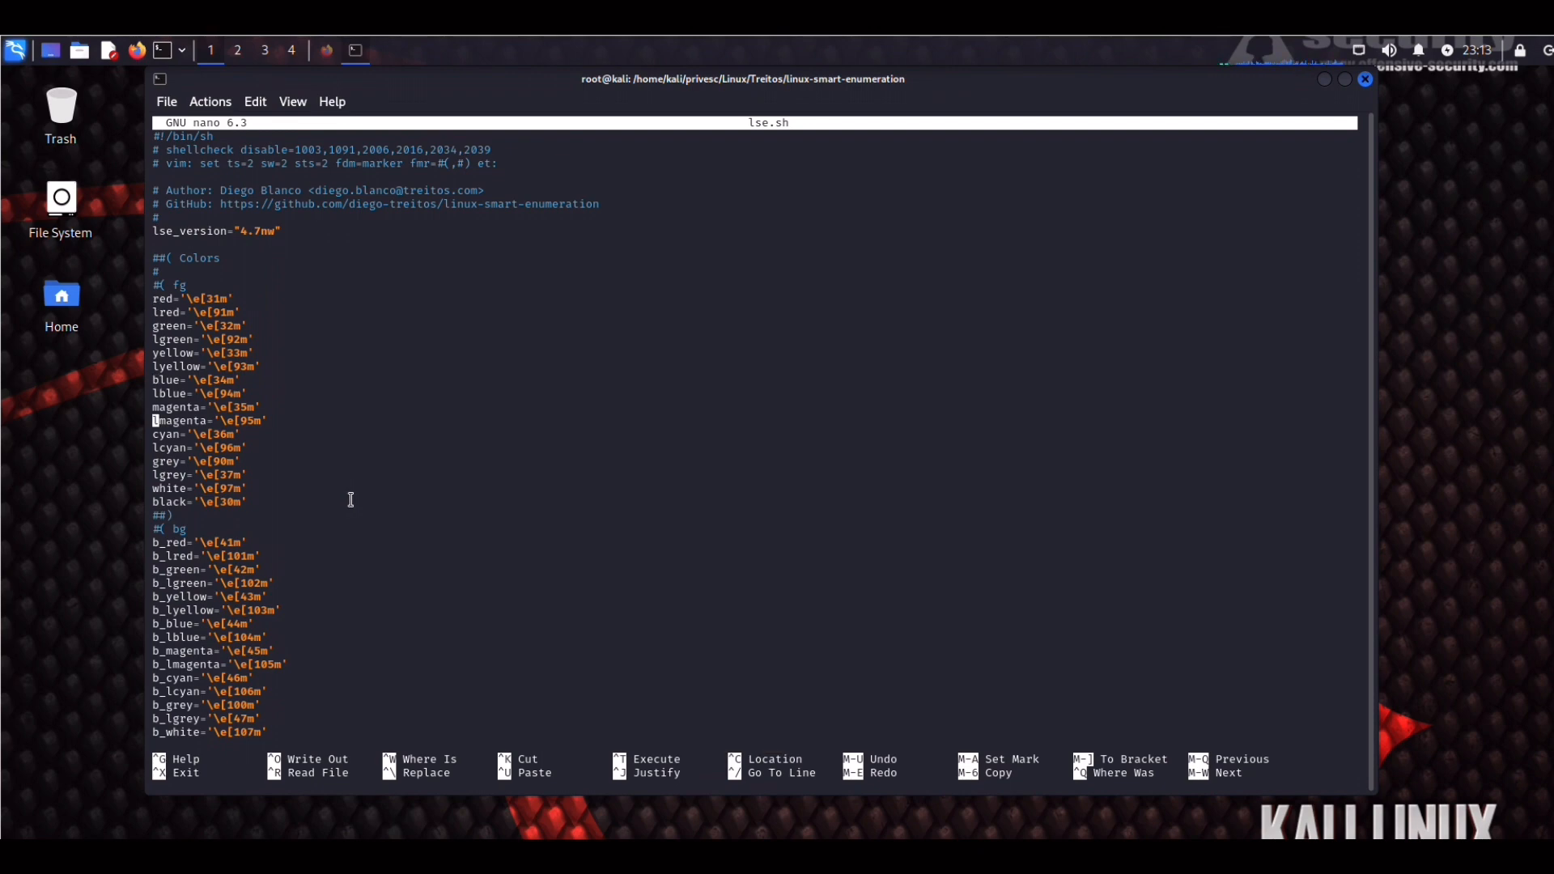
Step: Read through the lse.sh script in nano and exit back to the prompt with Ctrl+X
scroll("down", 3)
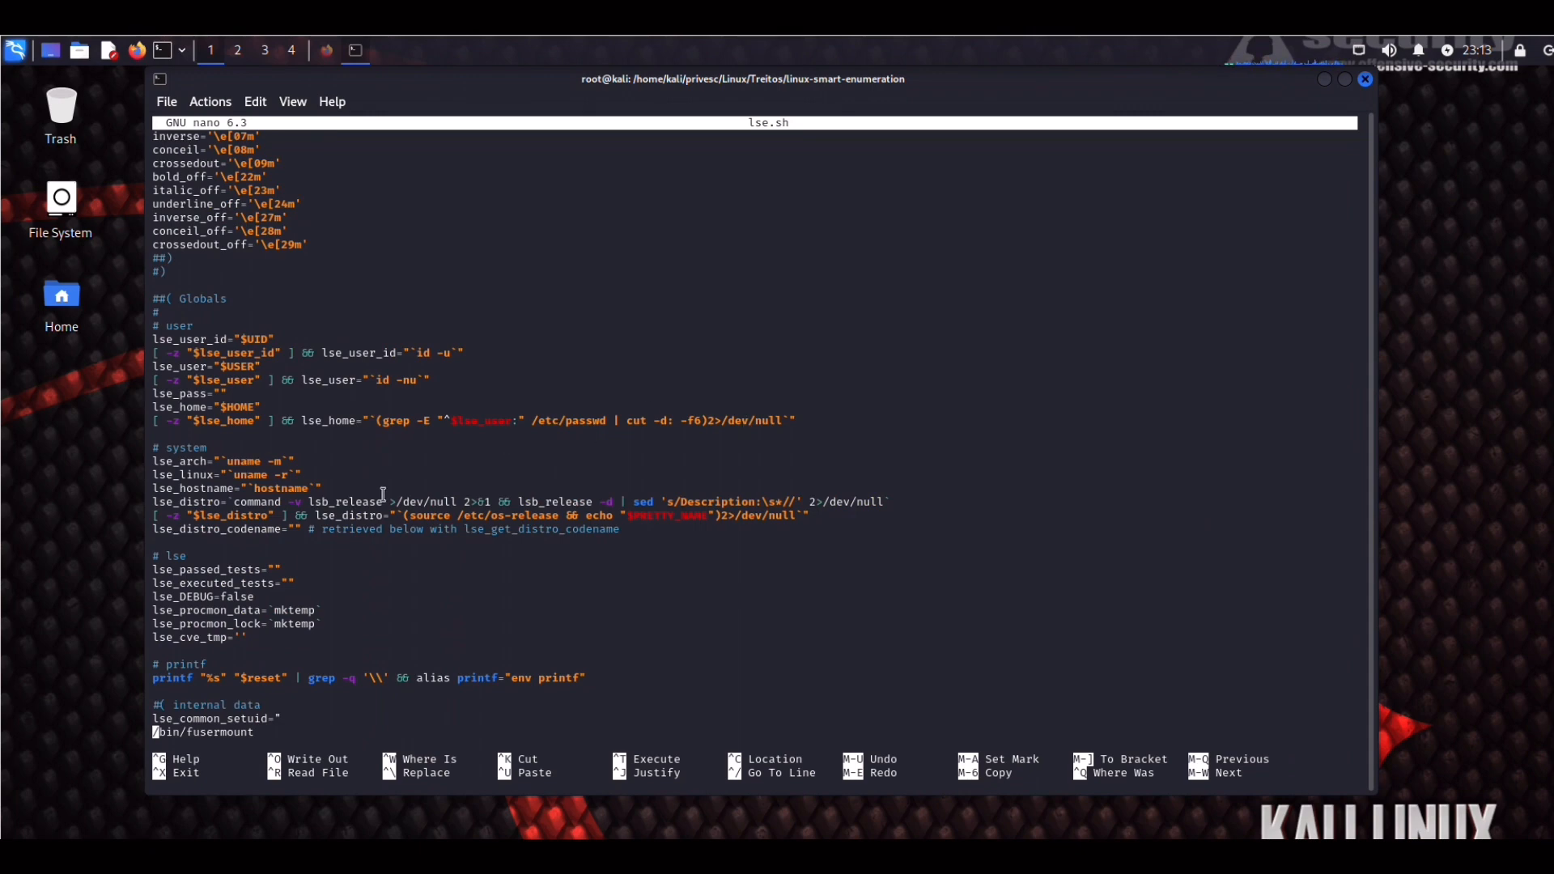
scroll("down", 3)
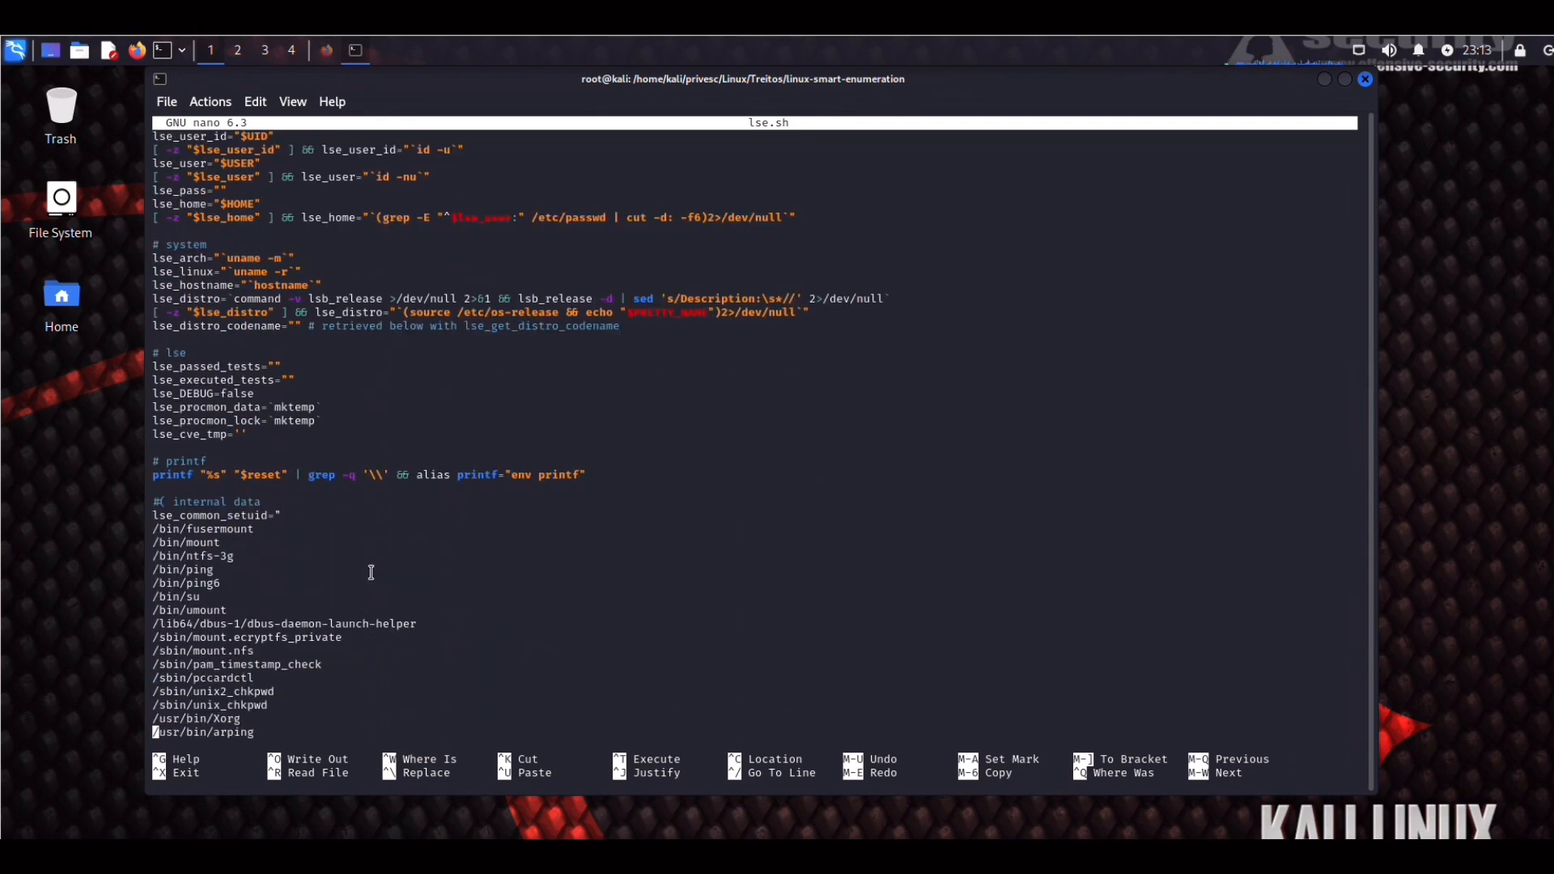
key("ctrl+x")
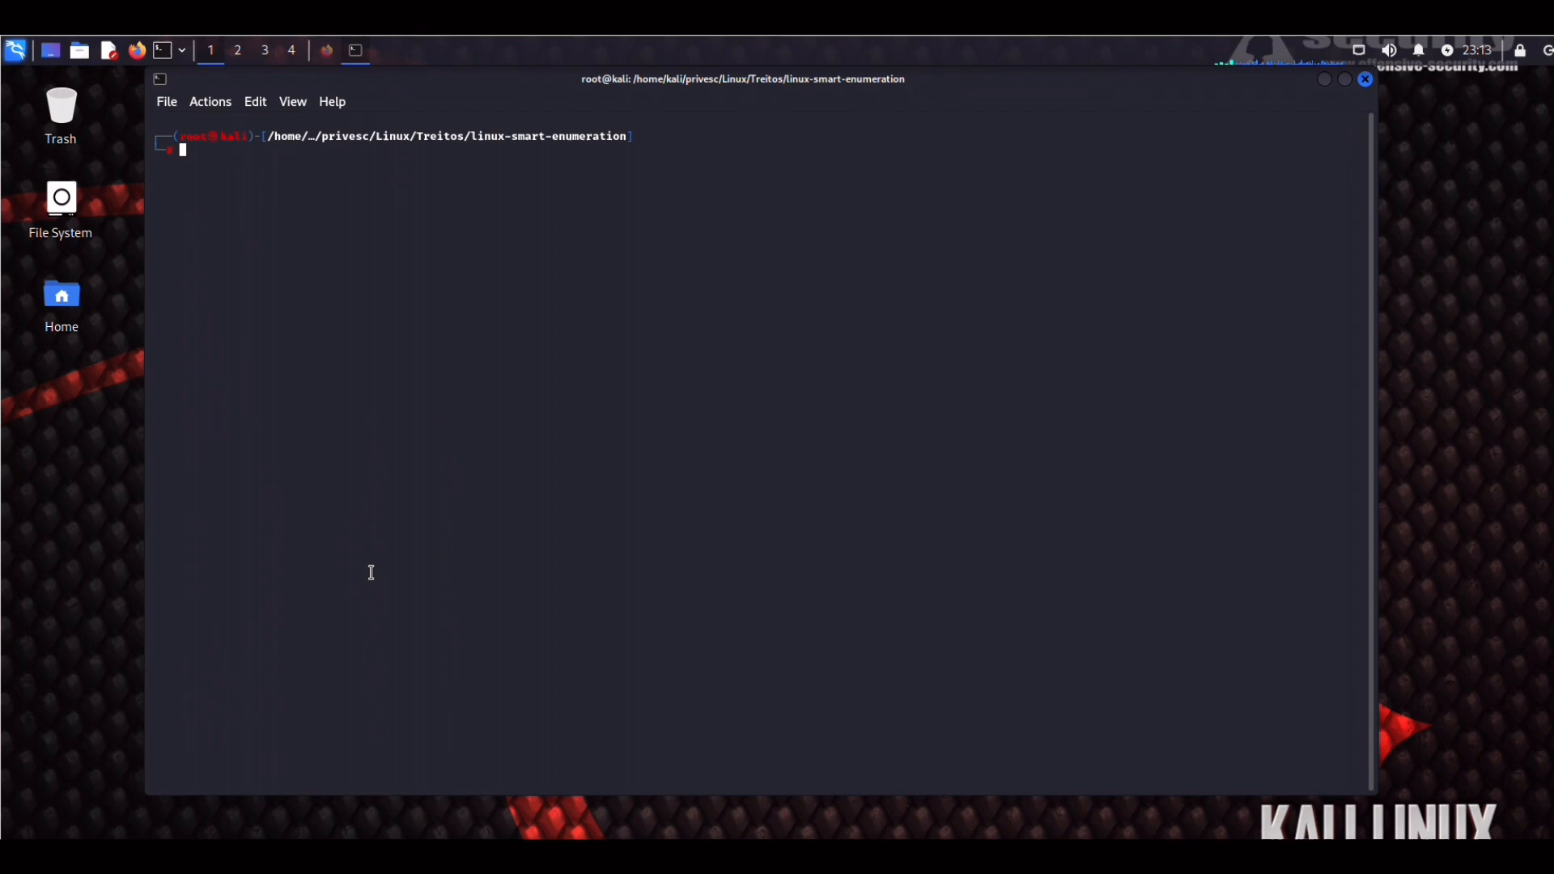
mouse_move(334, 190)
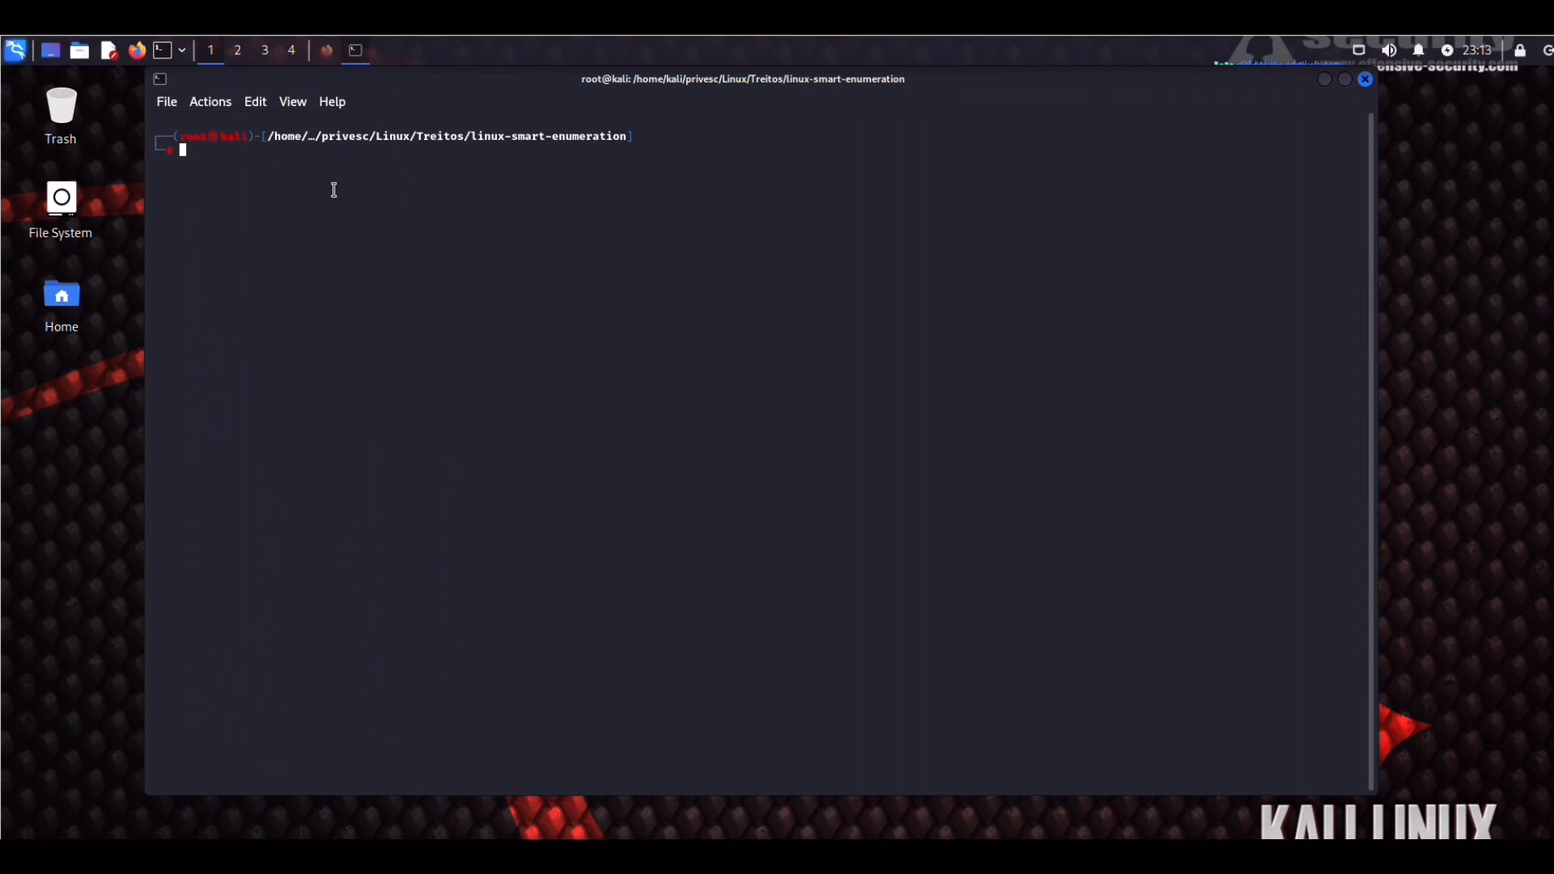
Step: Go back up to the privesc folder, list Linux, Peas and Windows, and start cd Windows
type("cd ..")
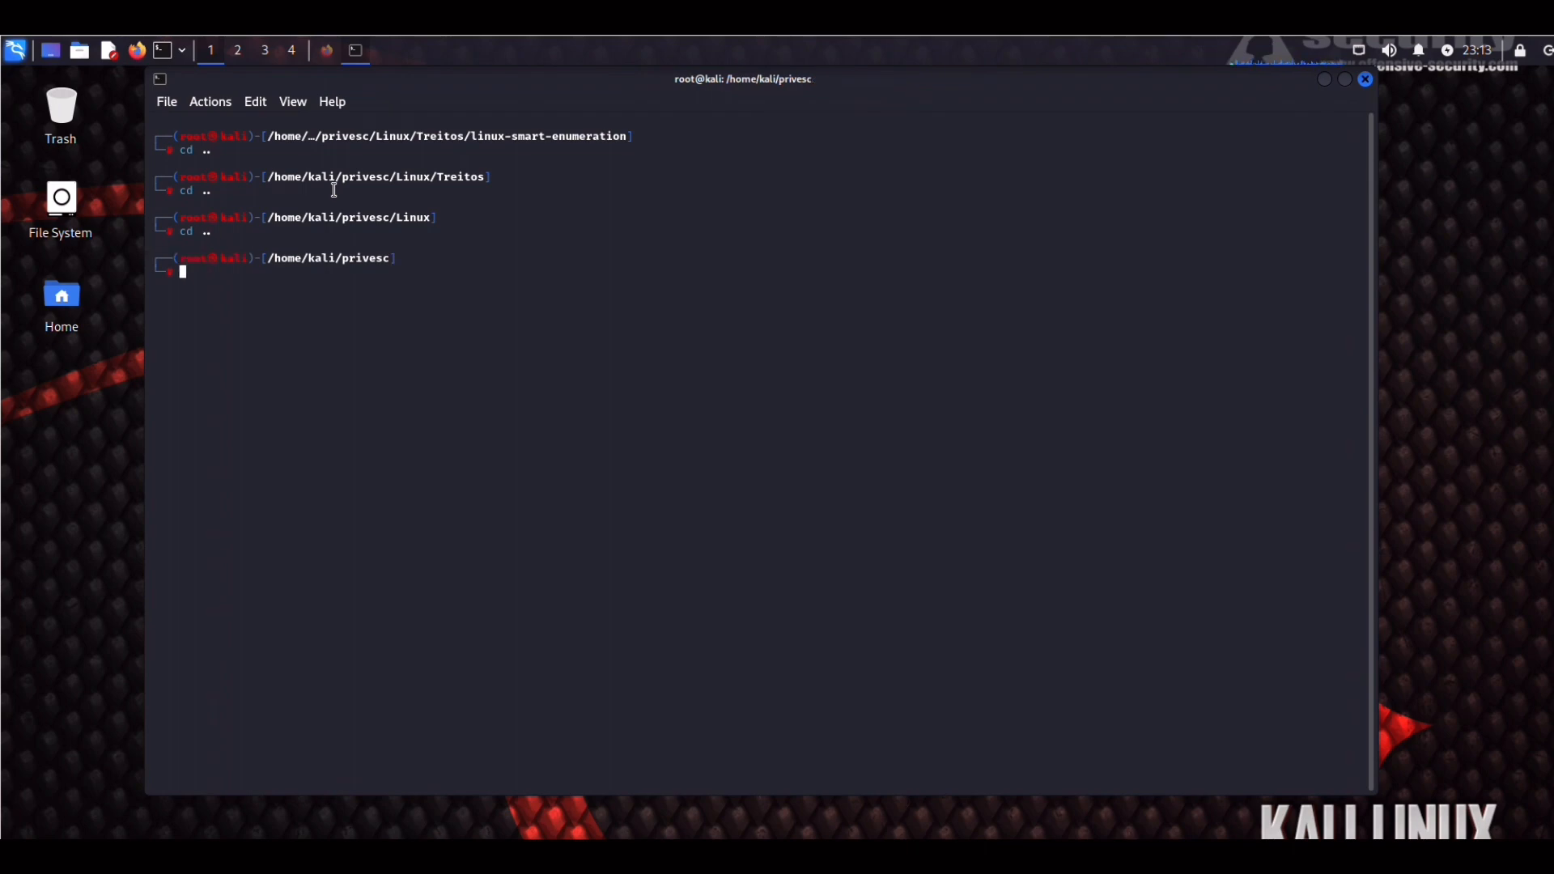
type("ls")
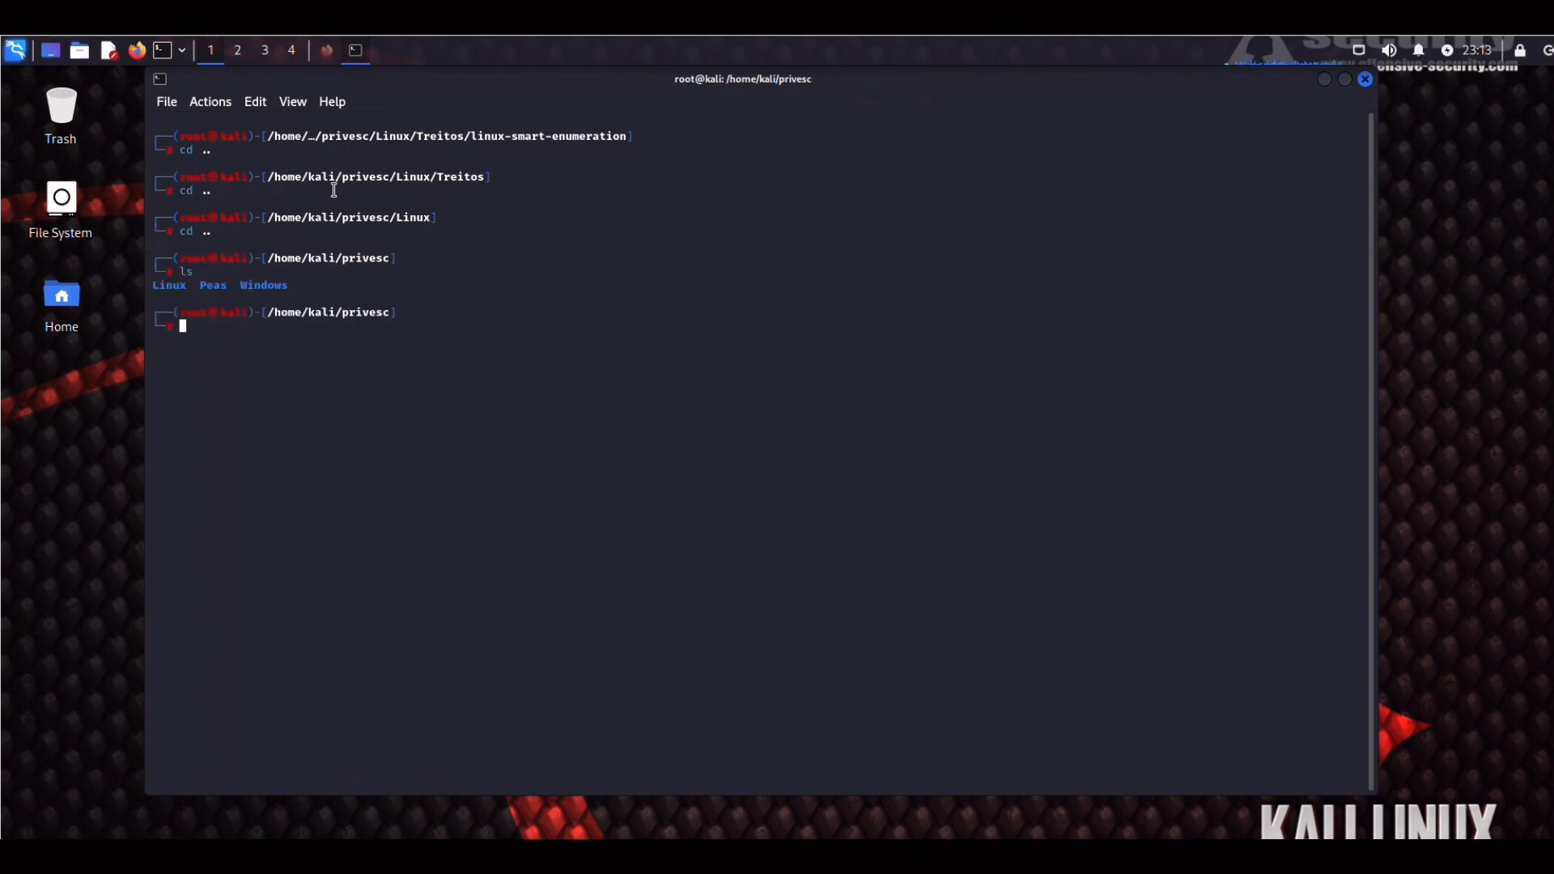
type("cd Win")
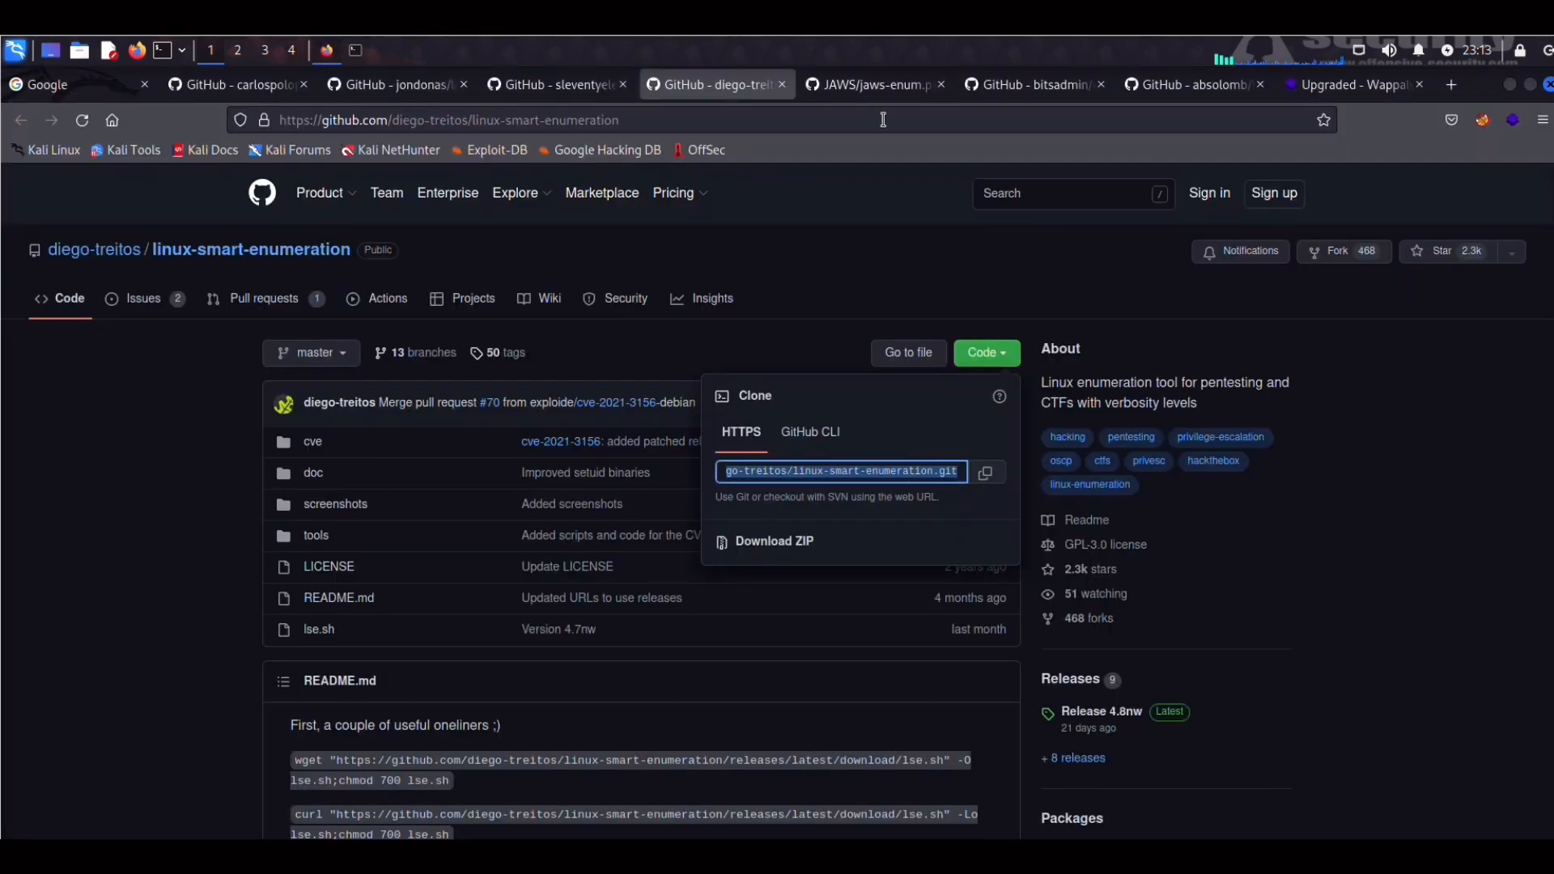
Step: Review the JAWS jaws-enum.ps1 page on GitHub and copy its URL from the address bar
left_click(871, 84)
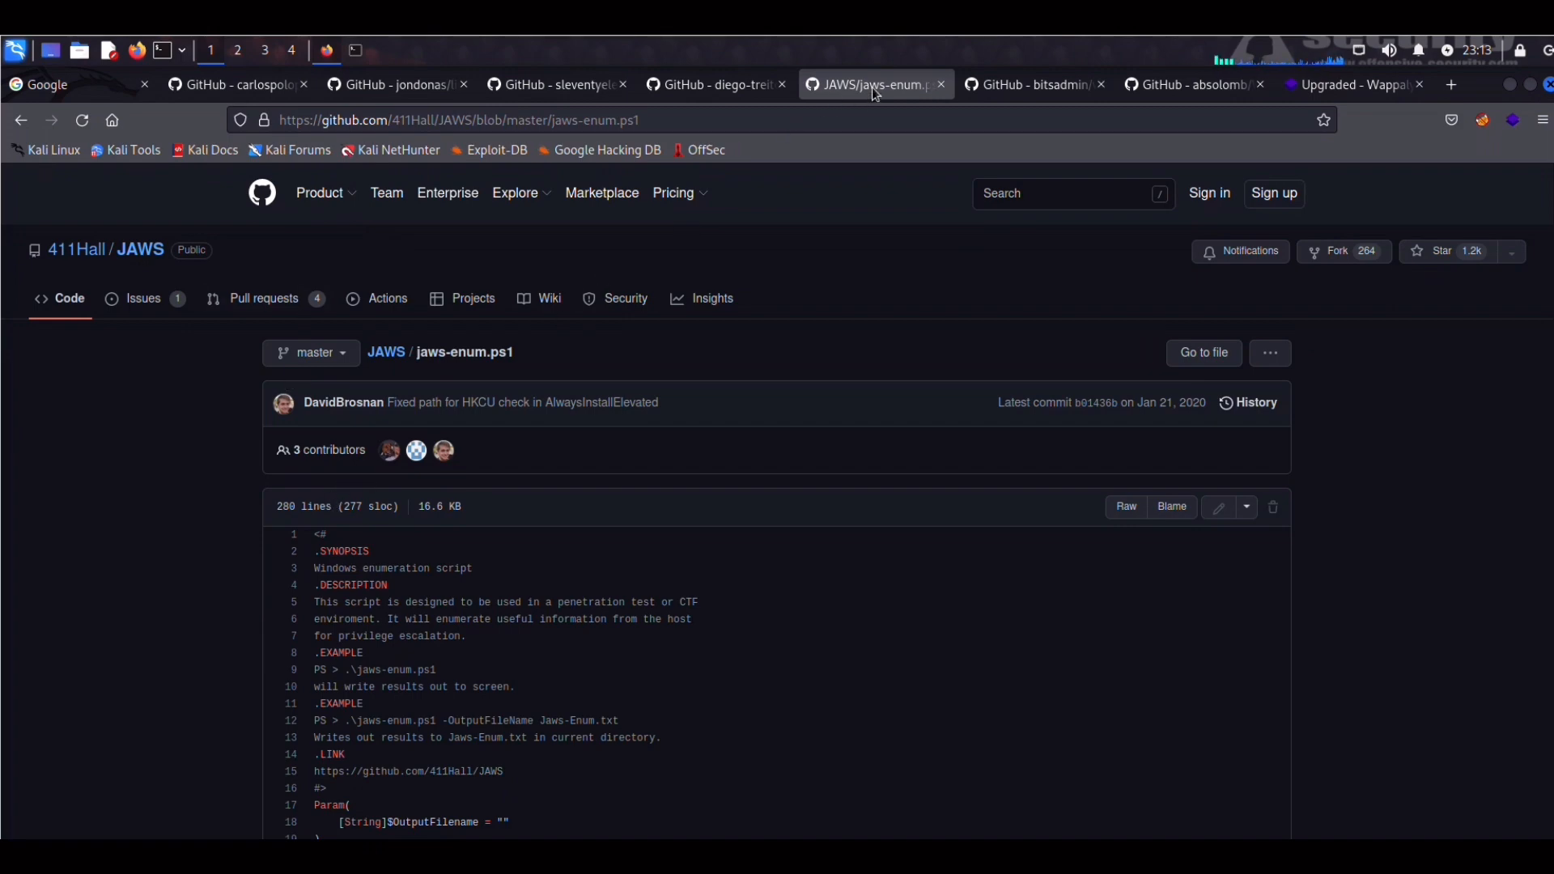
scroll("down", 3)
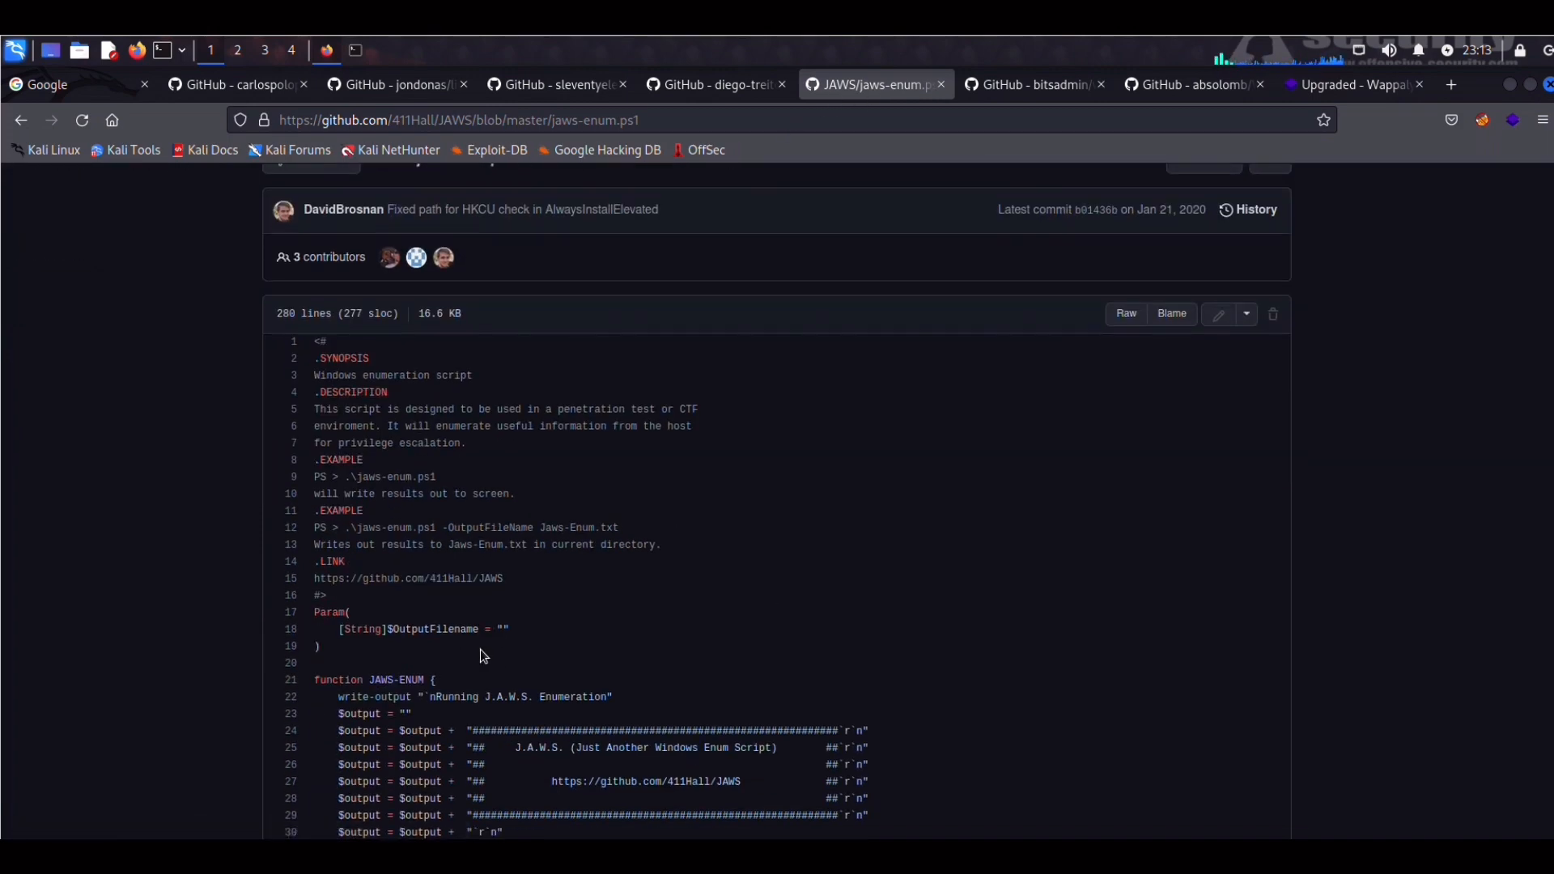
scroll("down", 3)
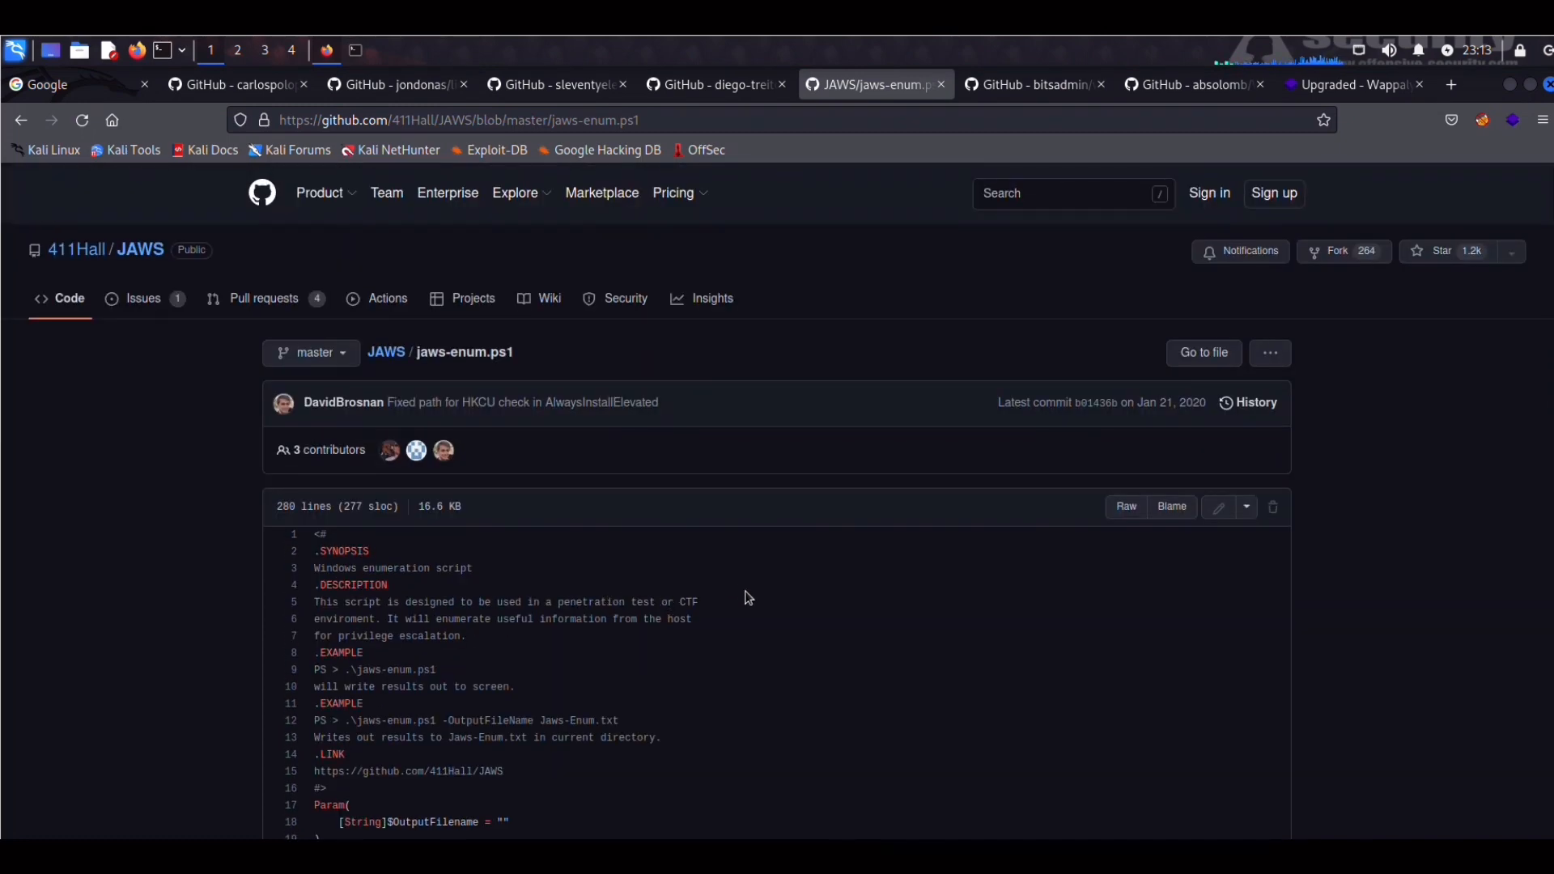
mouse_move(753, 597)
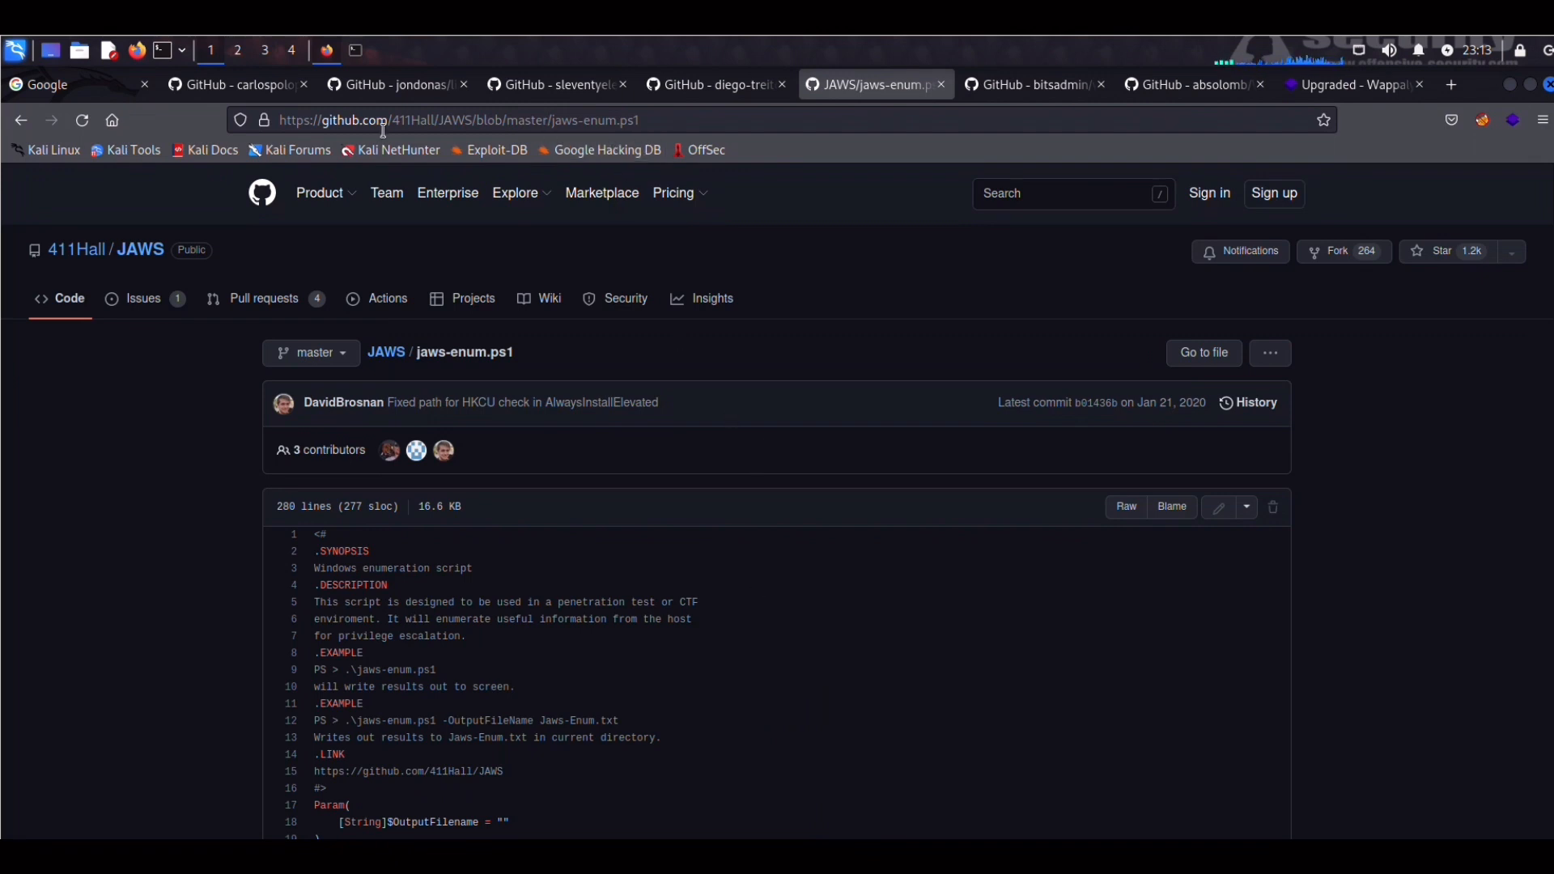
right_click(382, 118)
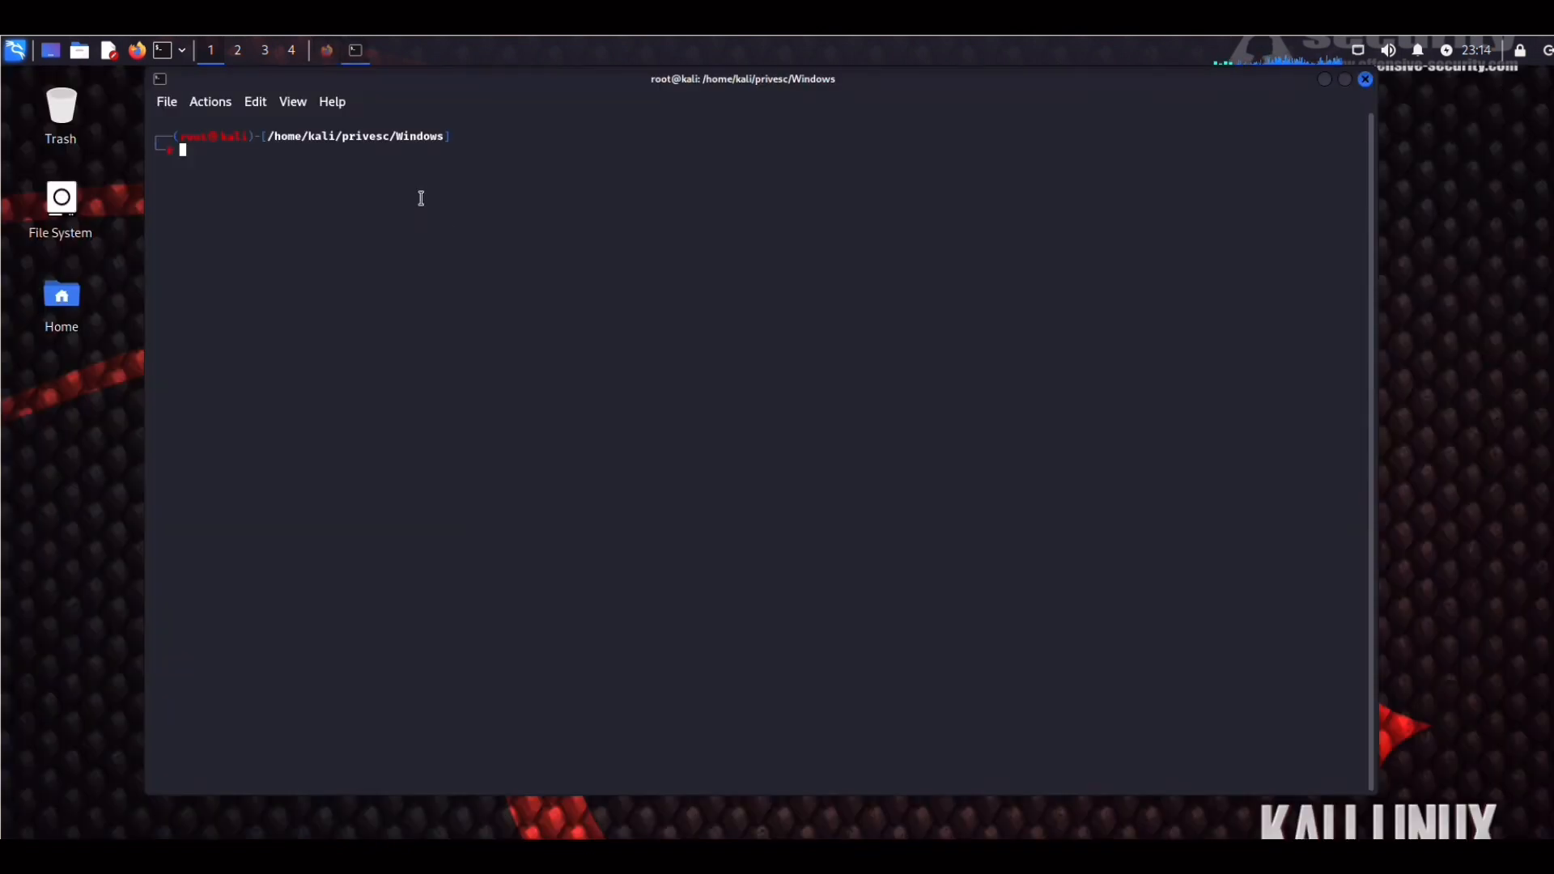
Step: Abandon the first wget attempt, create a JAWS folder and move into it
type("wget")
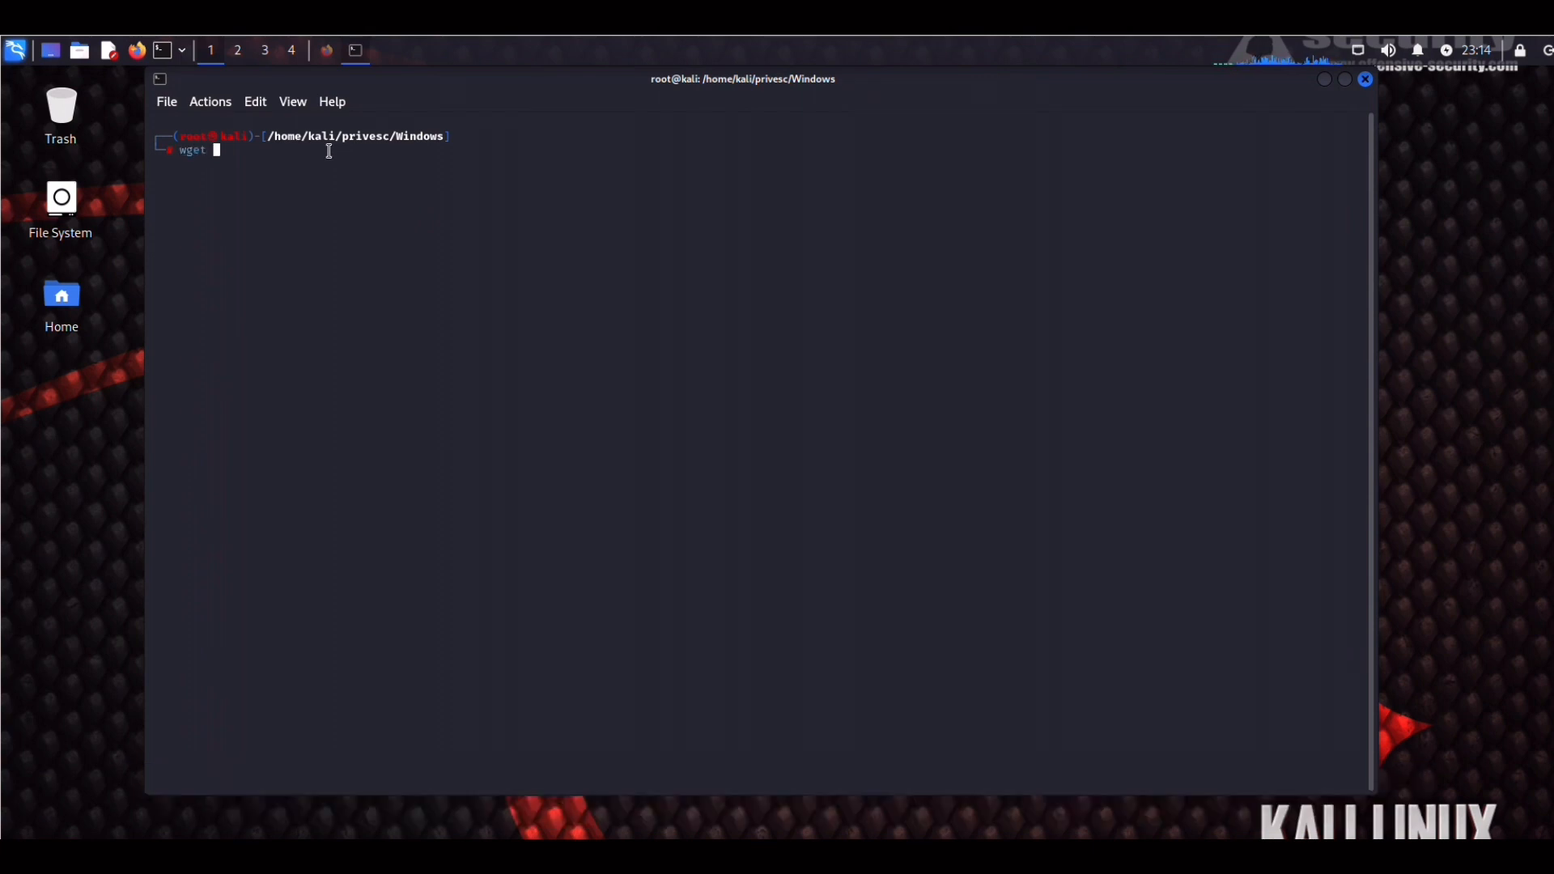
type("https://github.com/411Hall/JAWS/blob/master/jaws-enum.ps1")
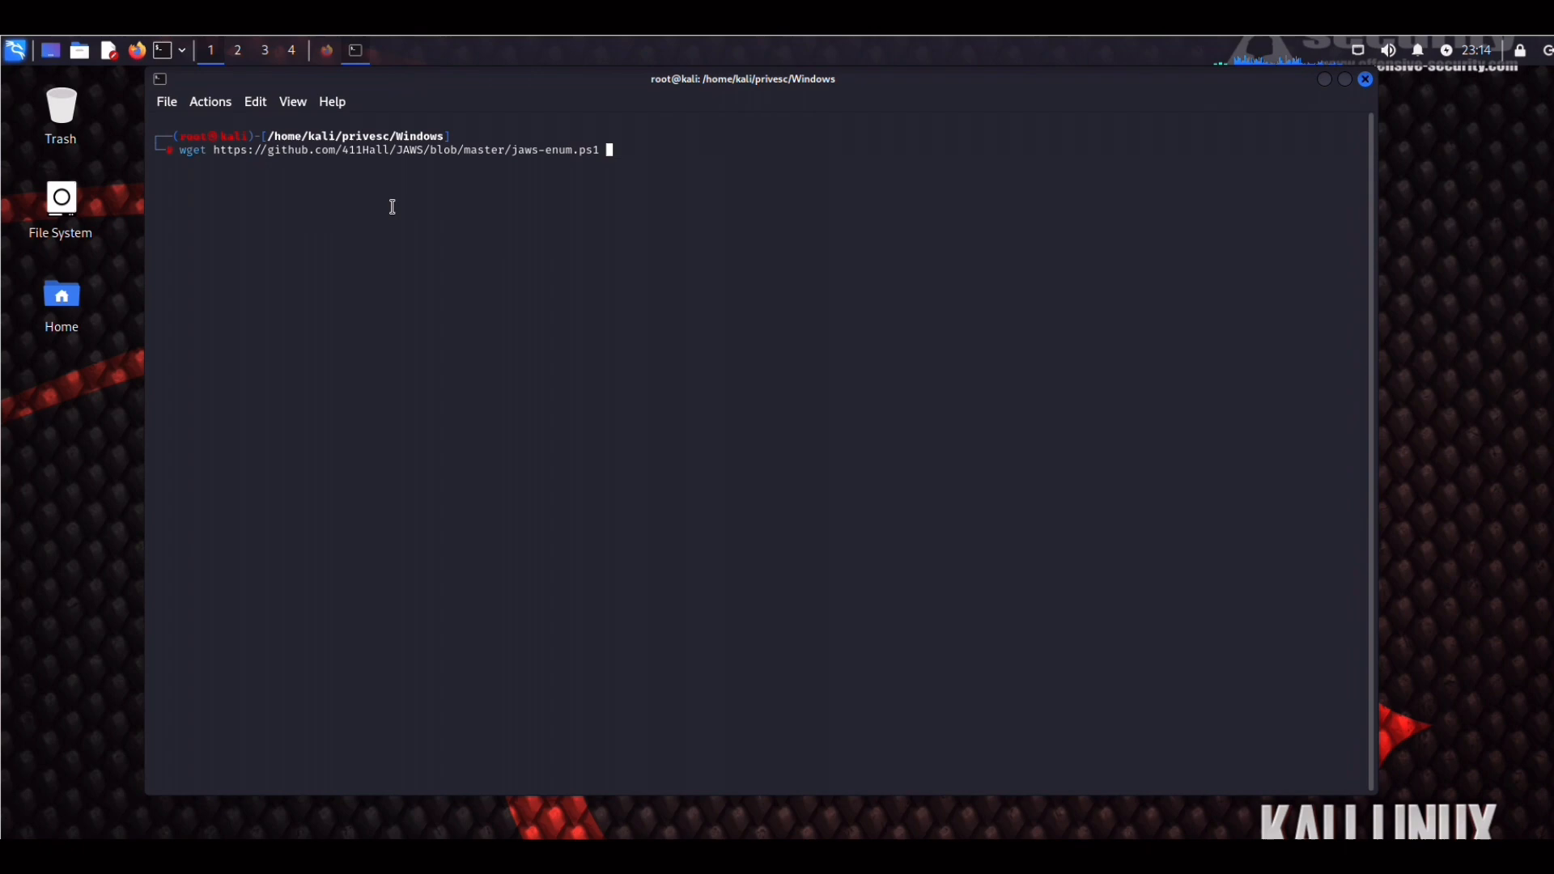
key("ctrl+c")
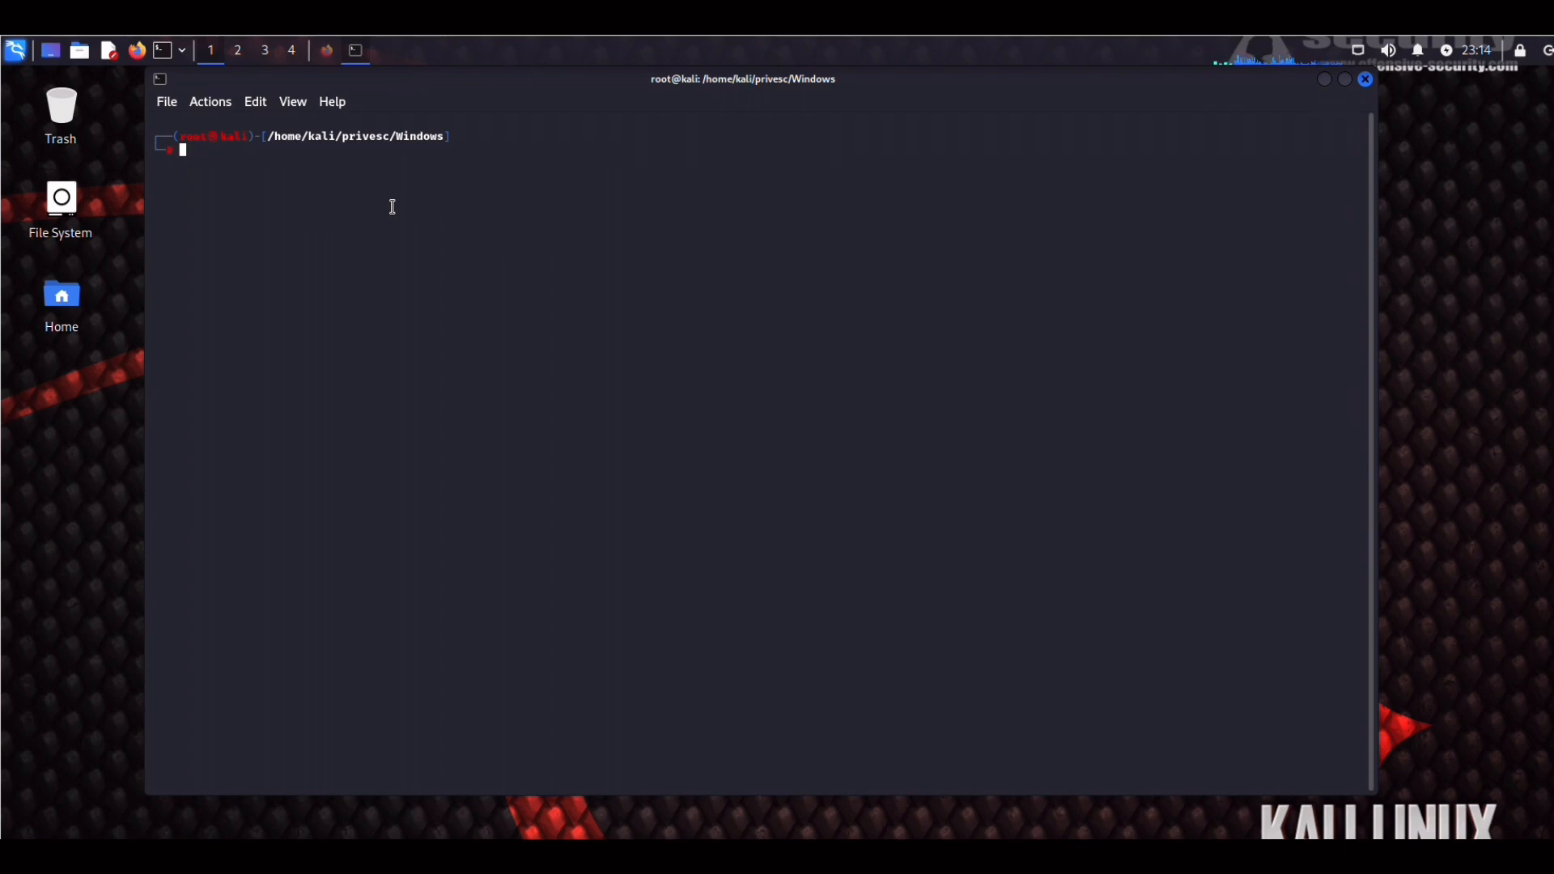
type("mkdir reitos")
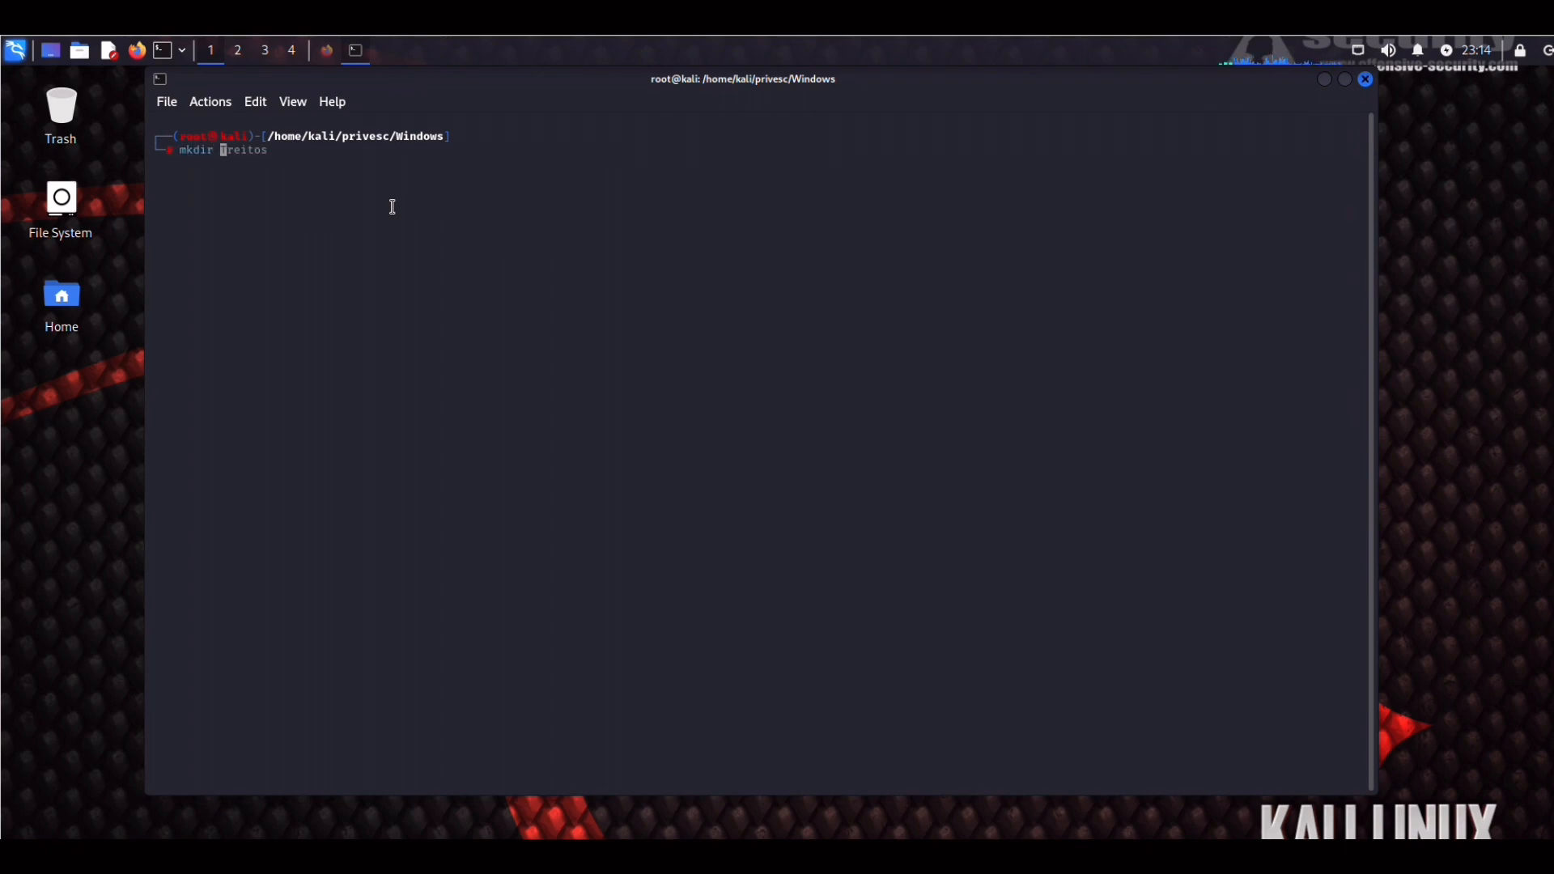
type("JAWS")
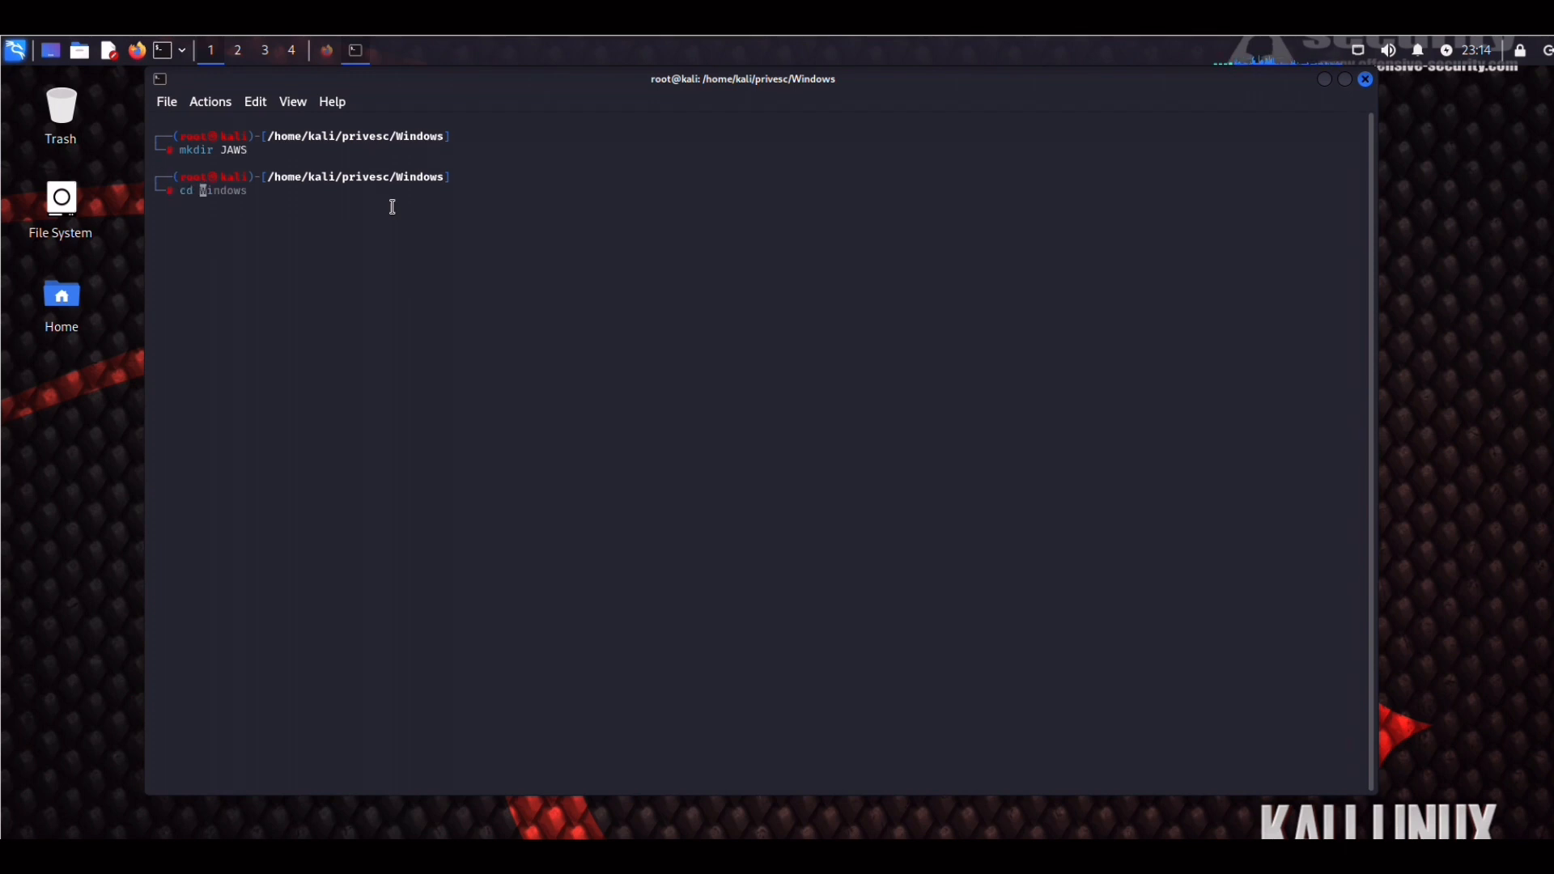
key("Return")
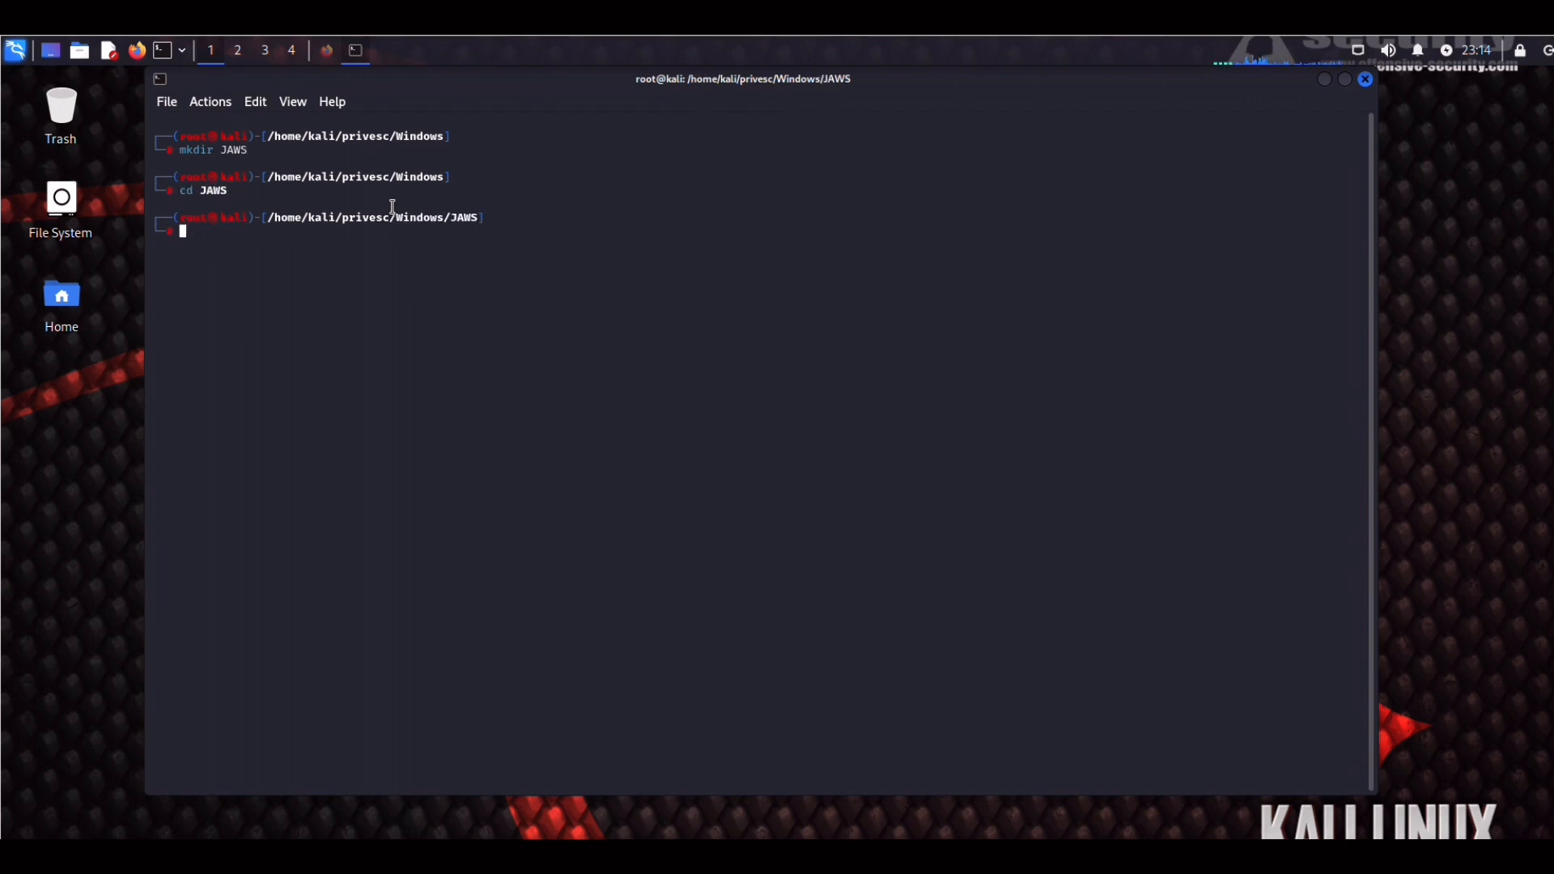
Step: Download jaws-enum.ps1 with wget as jaws.ps1, check the result with ls, and cd back to Windows
type("wget")
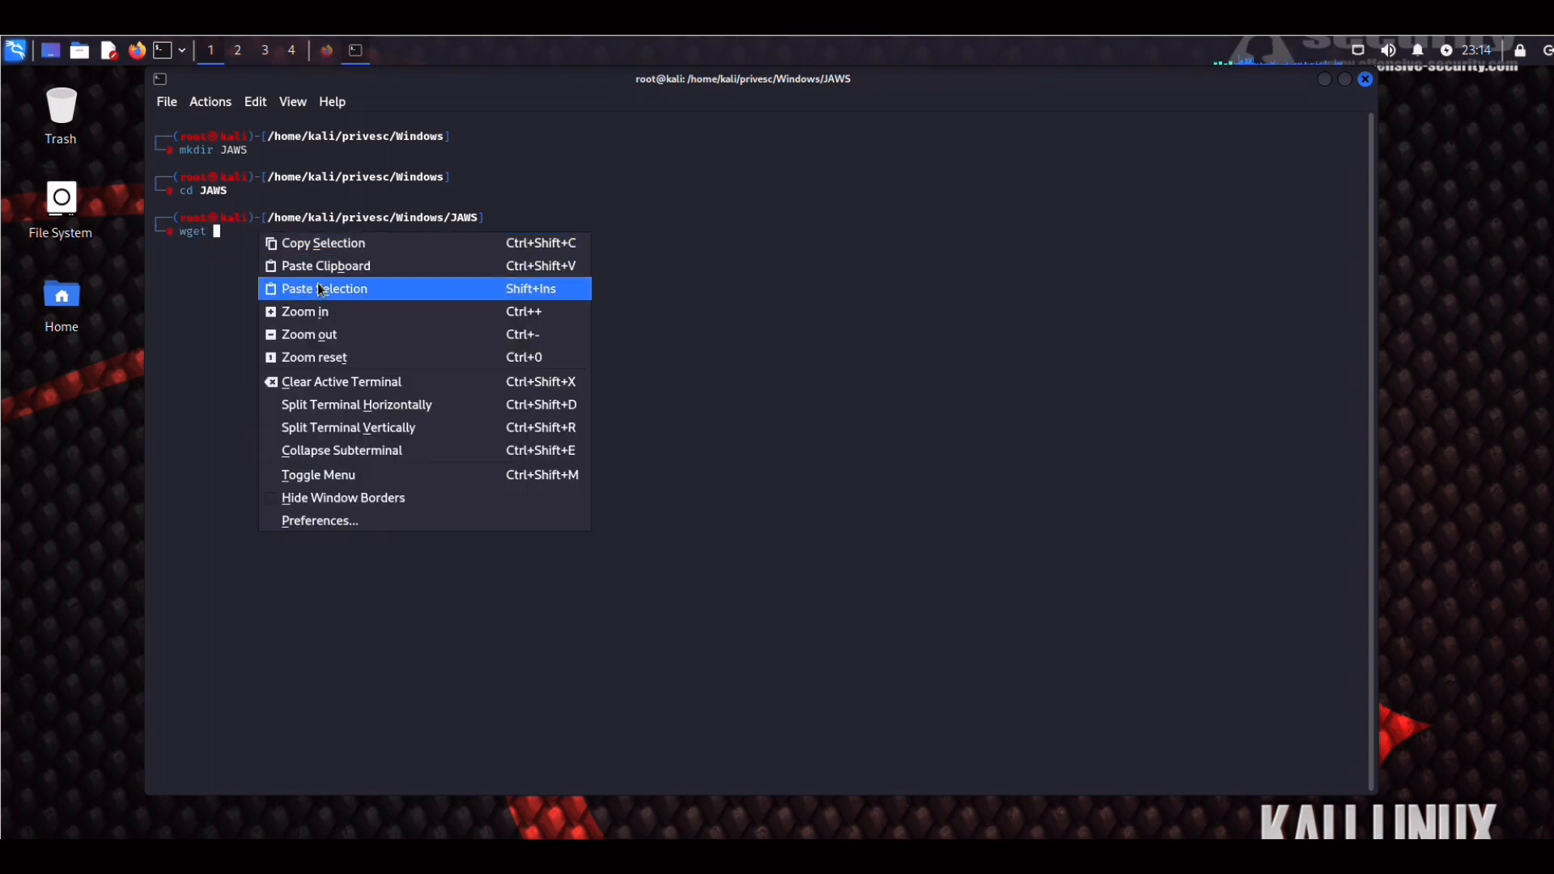
left_click(324, 288)
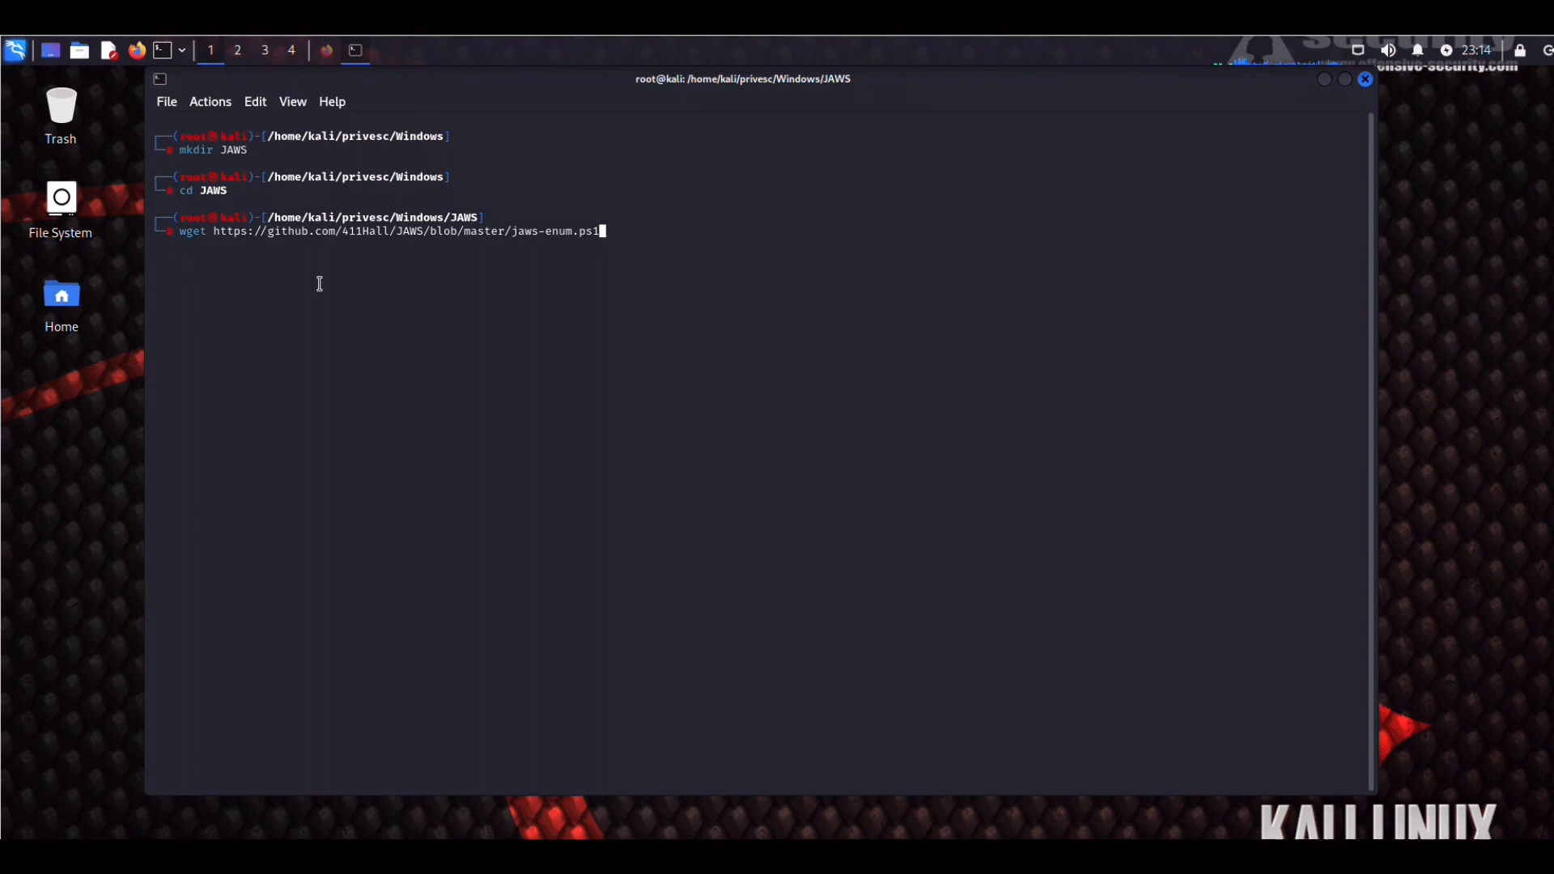
type("-o")
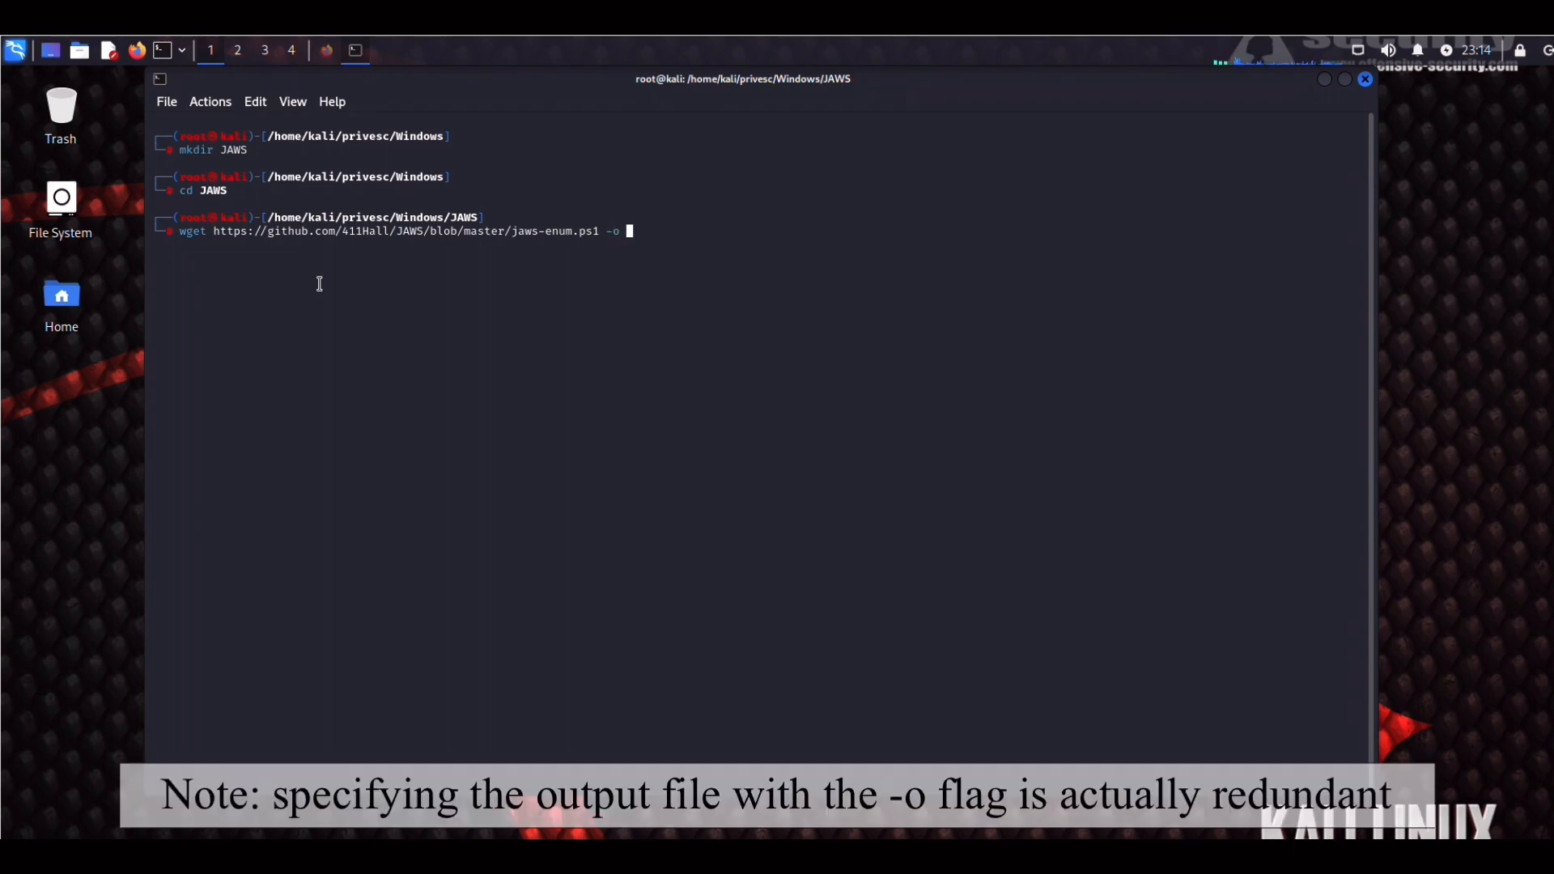
type("jaws.")
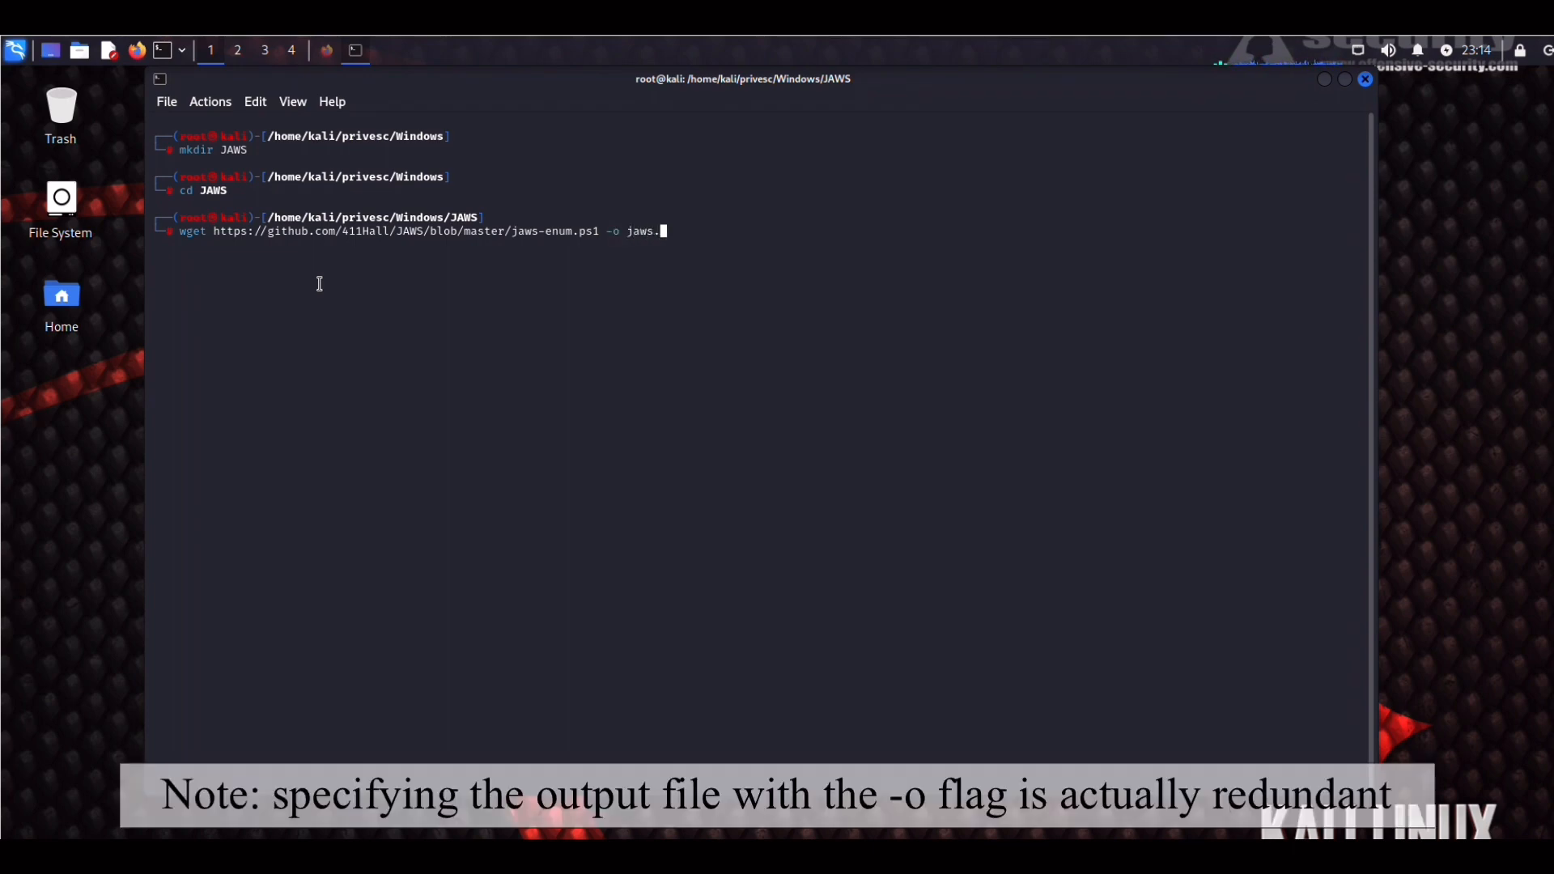
type("ps1")
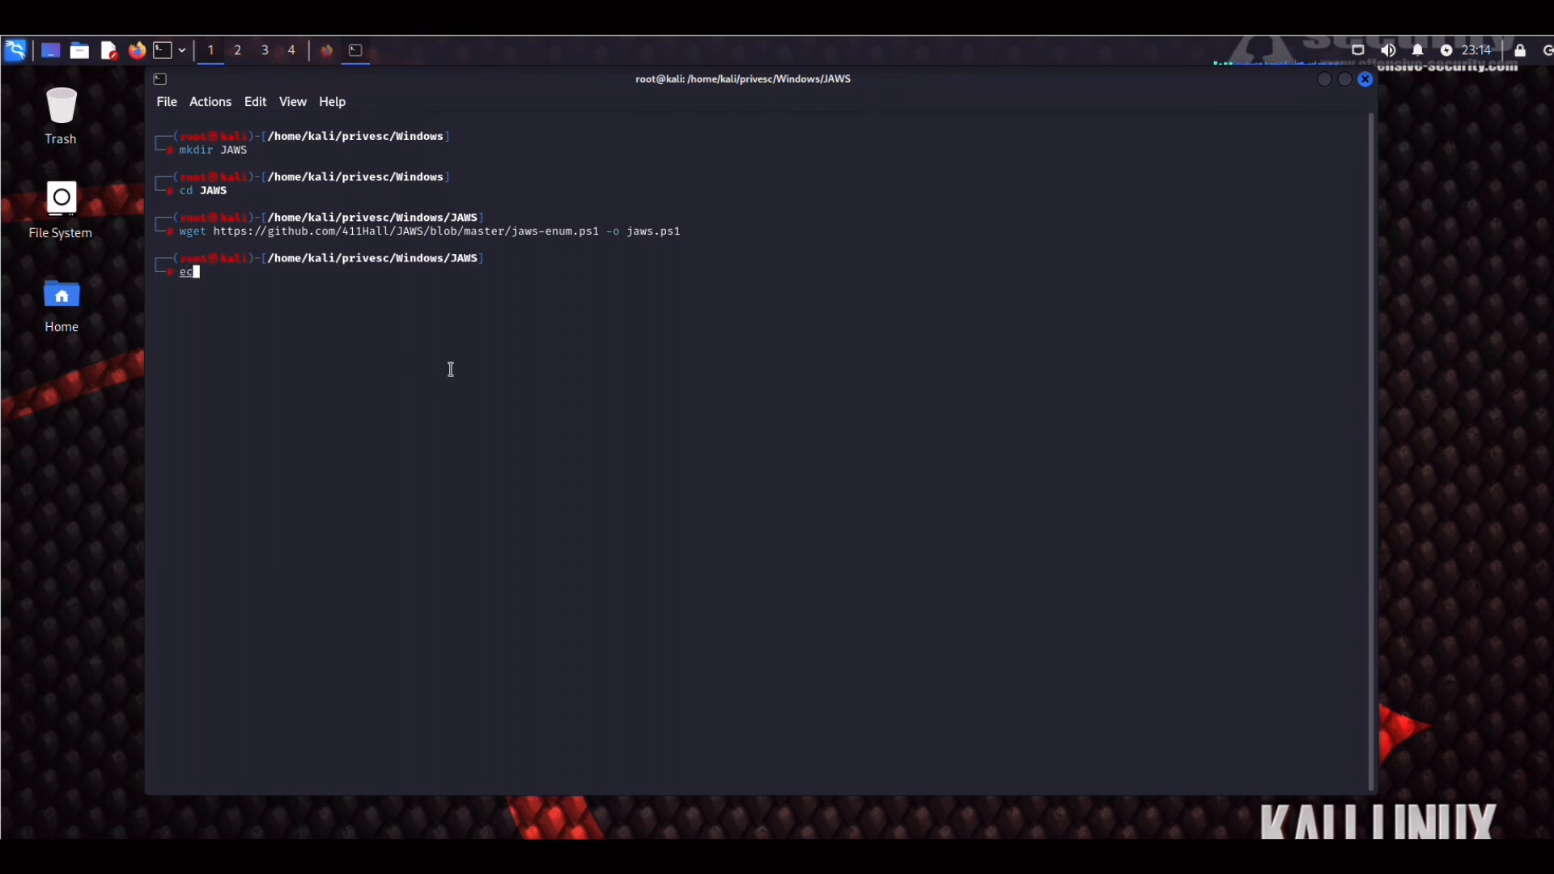
type("ho $?")
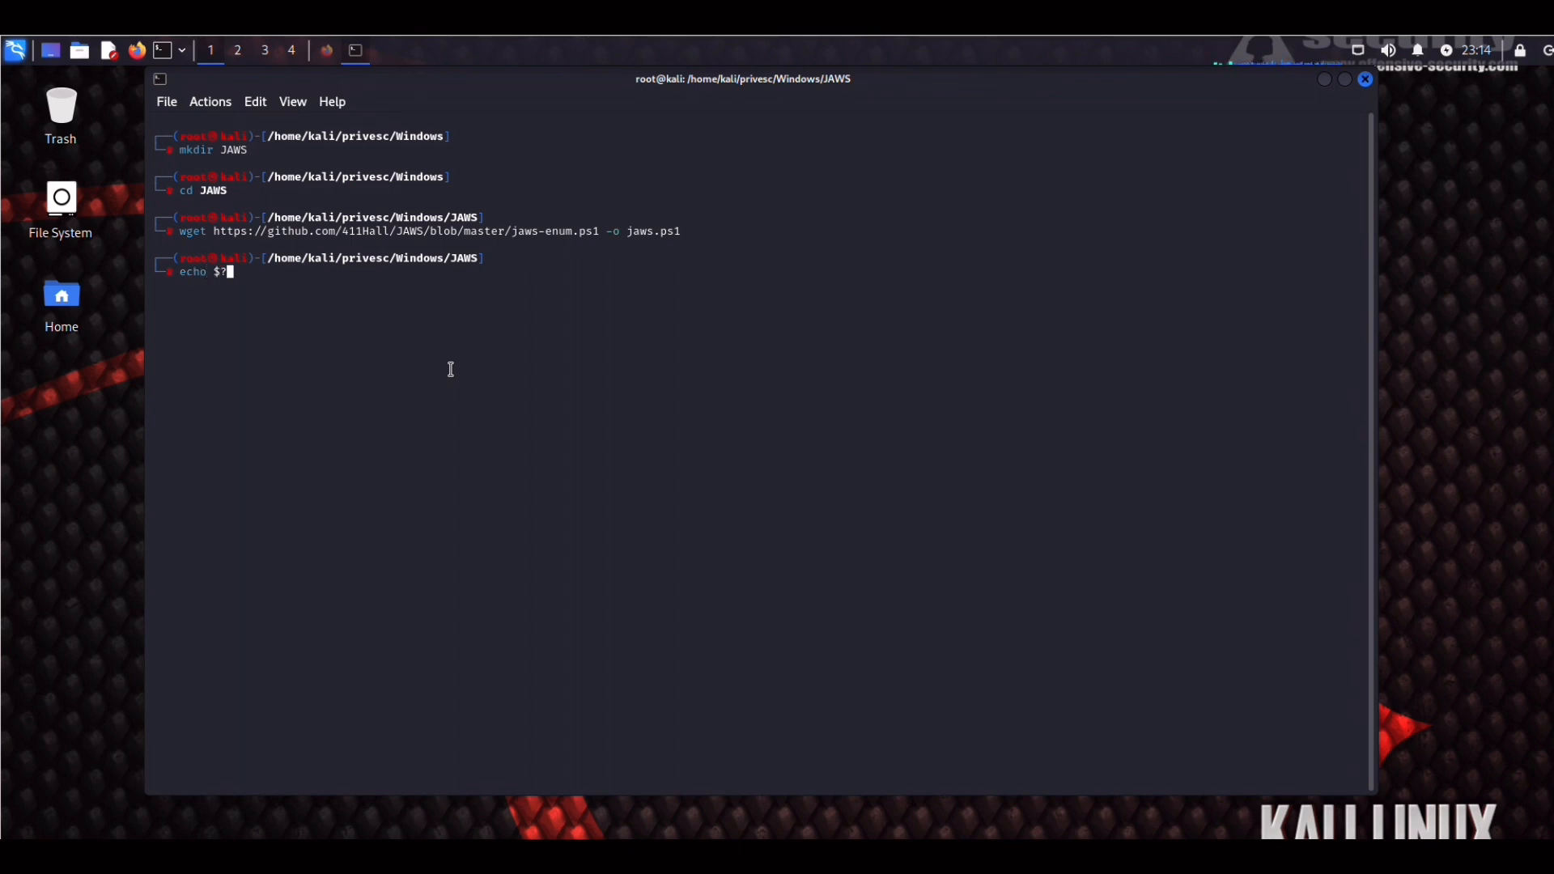
type("ls")
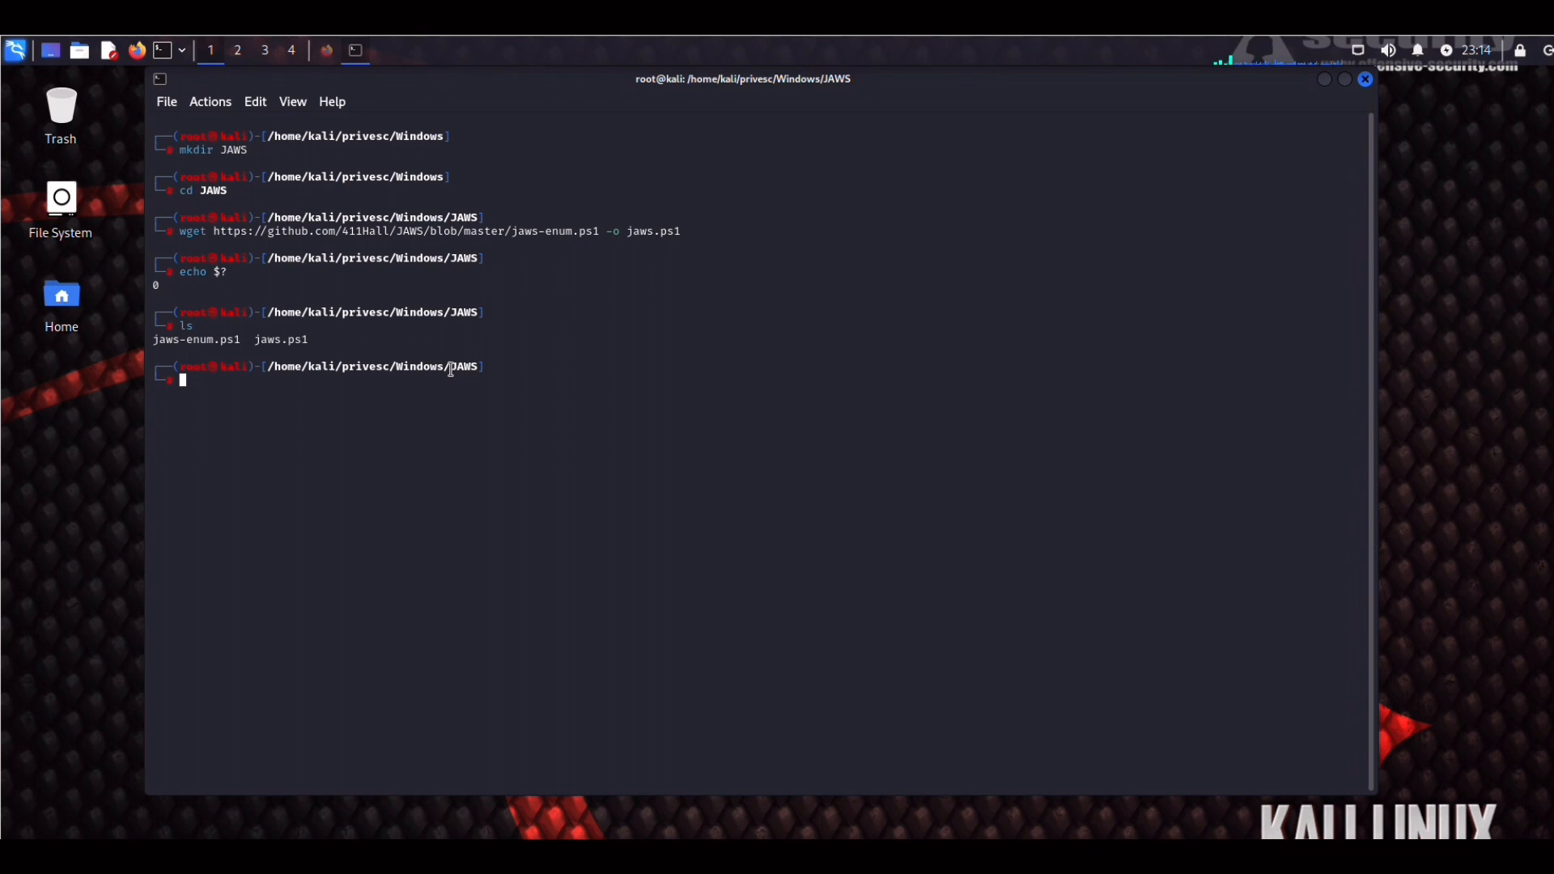
mouse_move(201, 346)
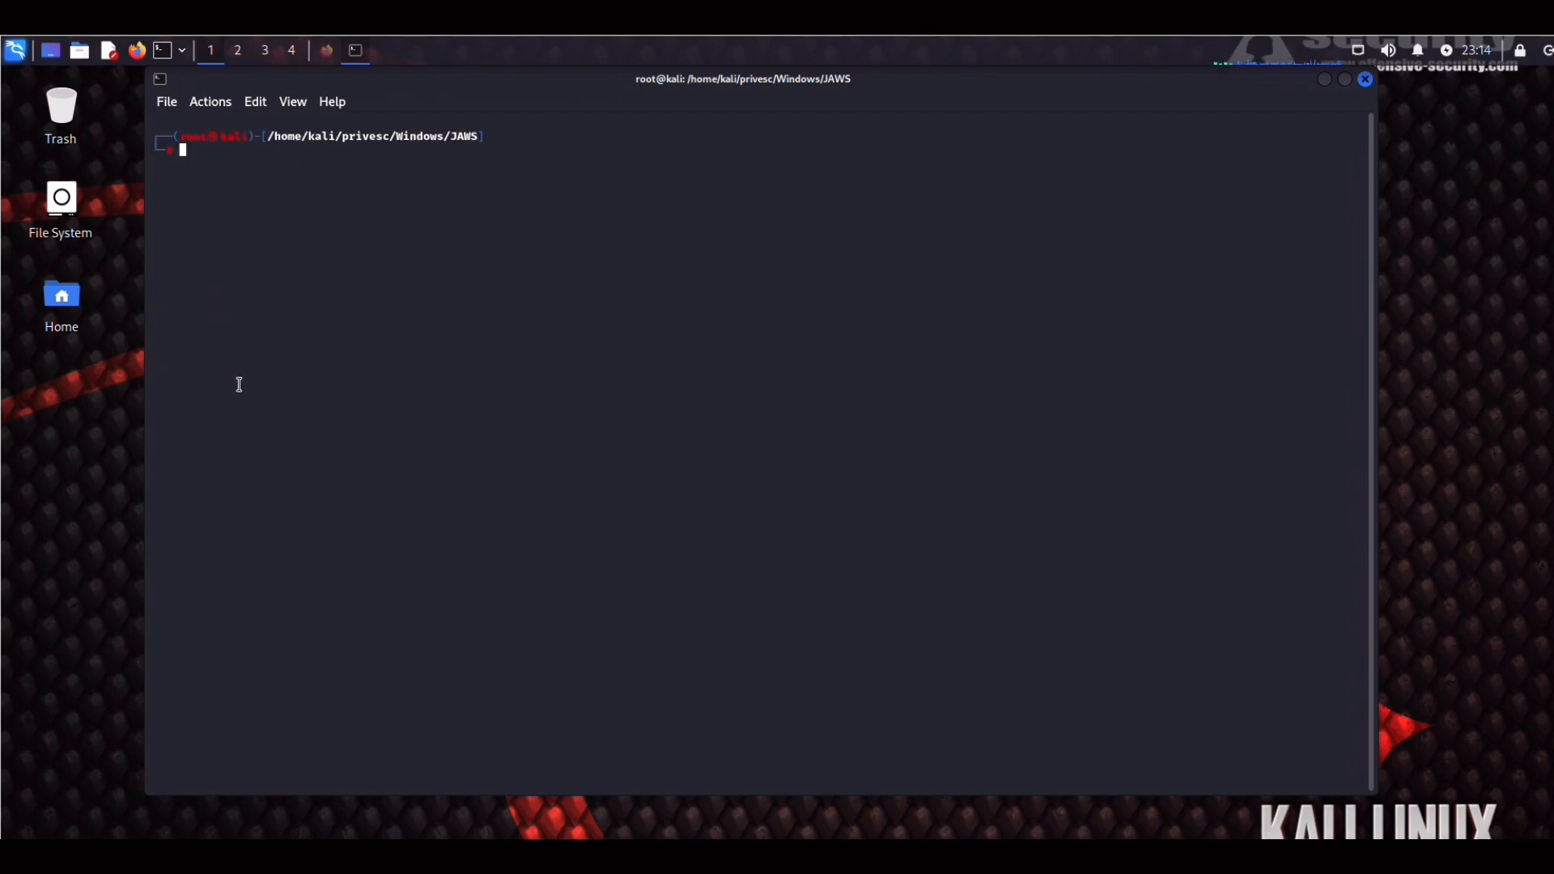
type("cd ..")
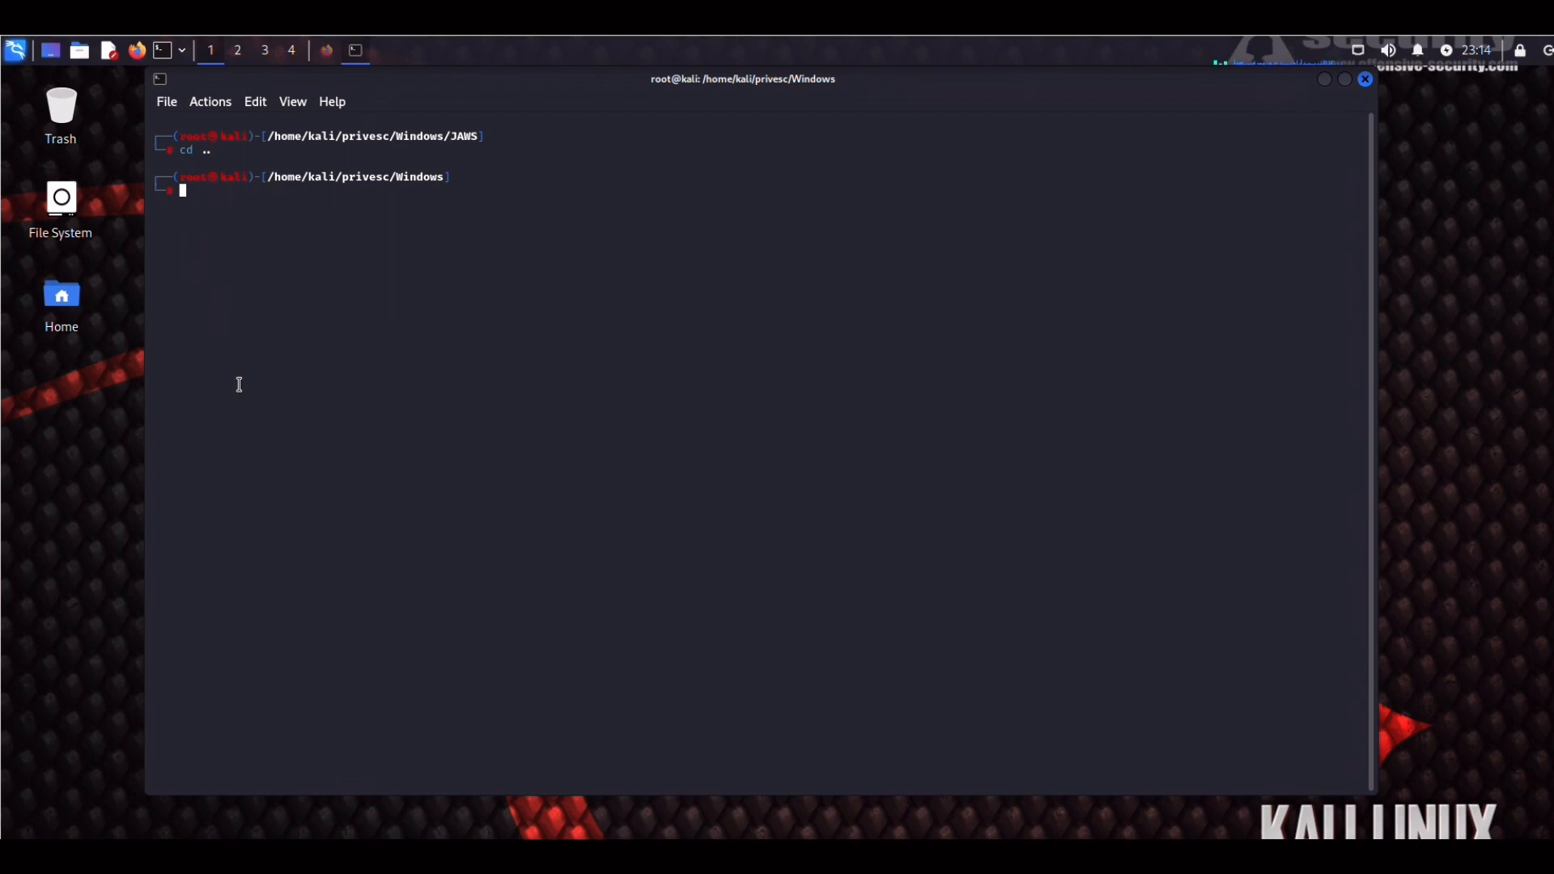
mouse_move(494, 427)
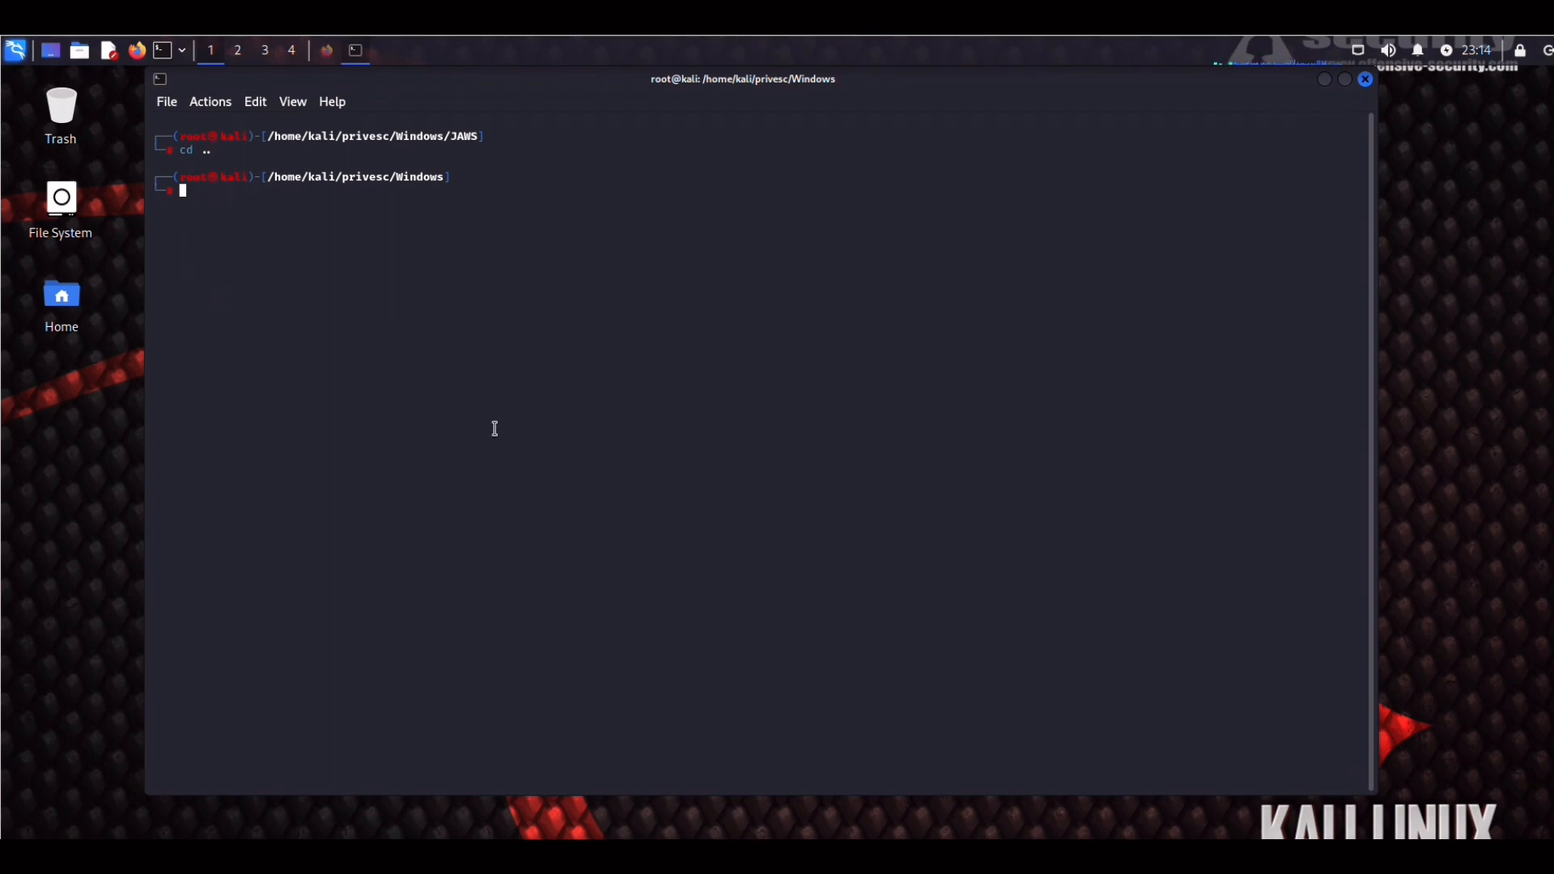
Step: Bring up the bitsadmin/wesng repository in Firefox and select the pip install wesng command under Usage
left_click(325, 50)
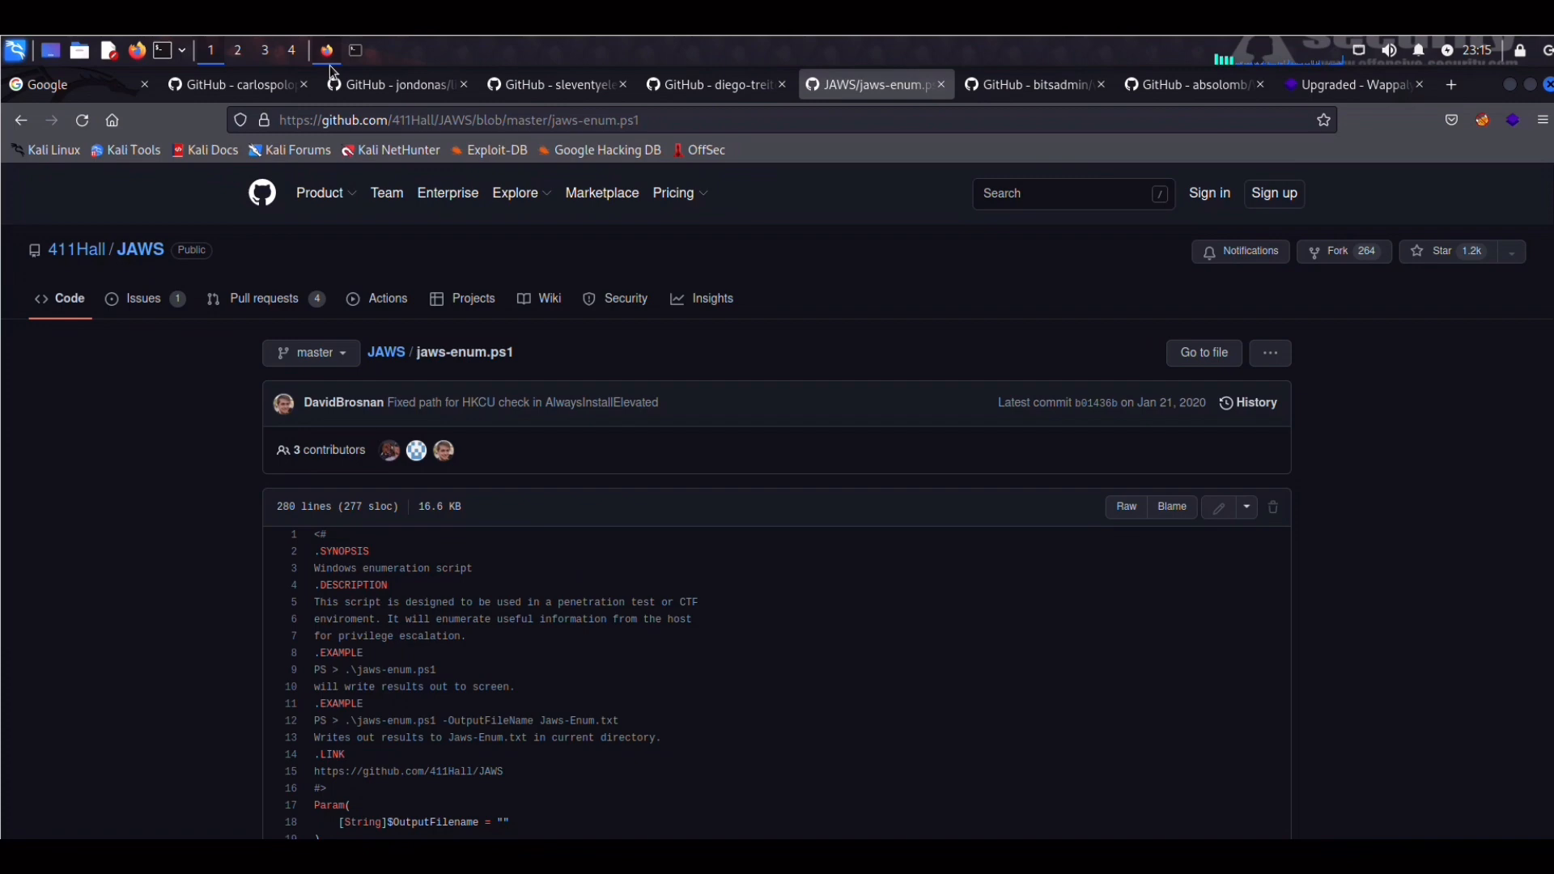
left_click(1031, 84)
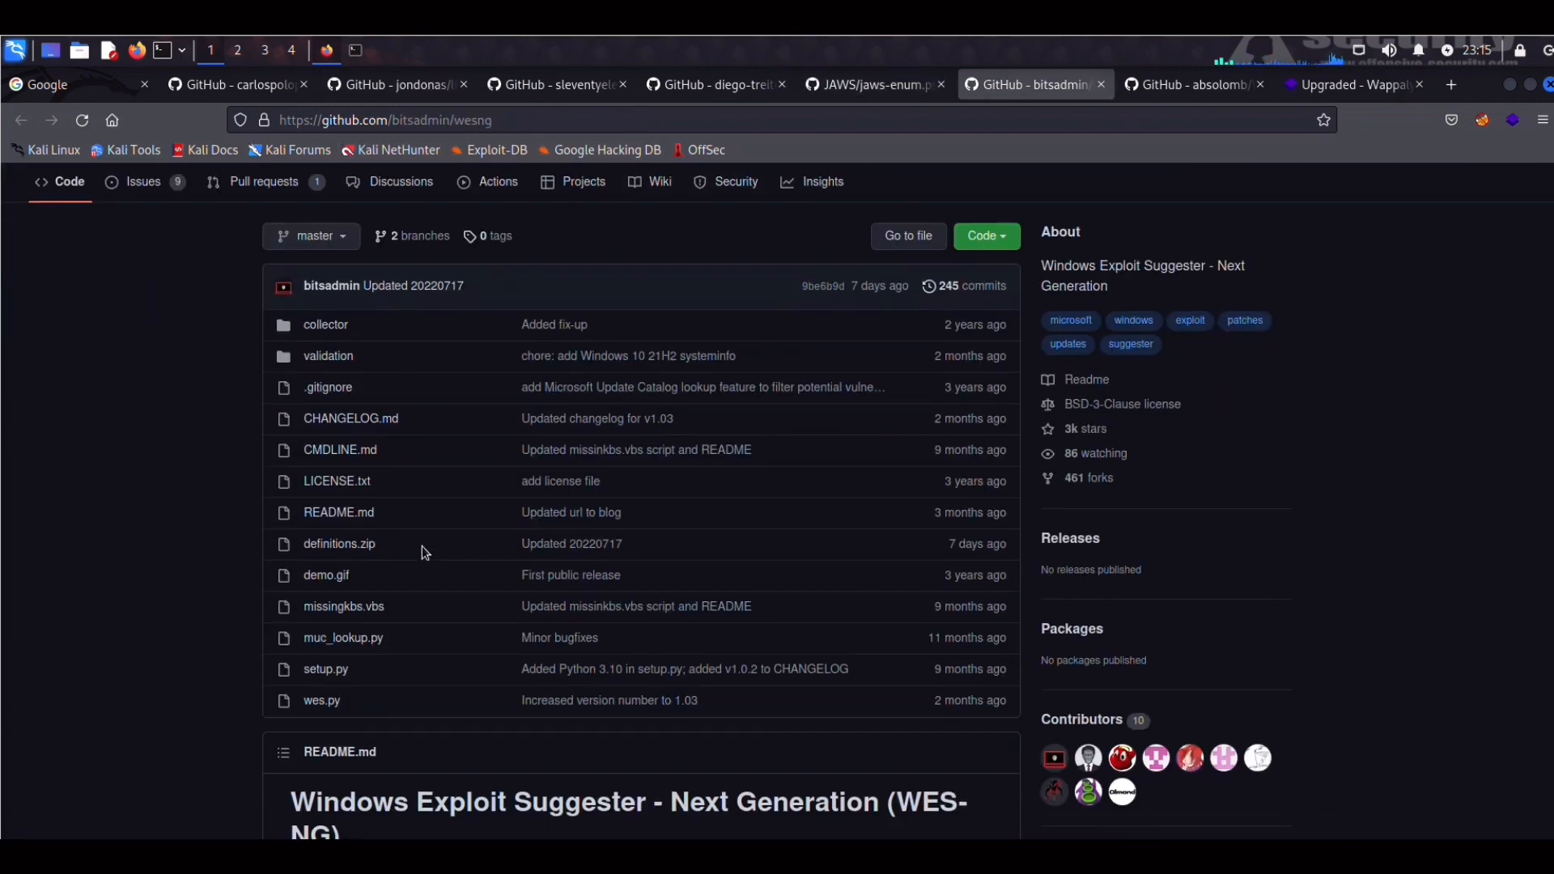
scroll("down", 3)
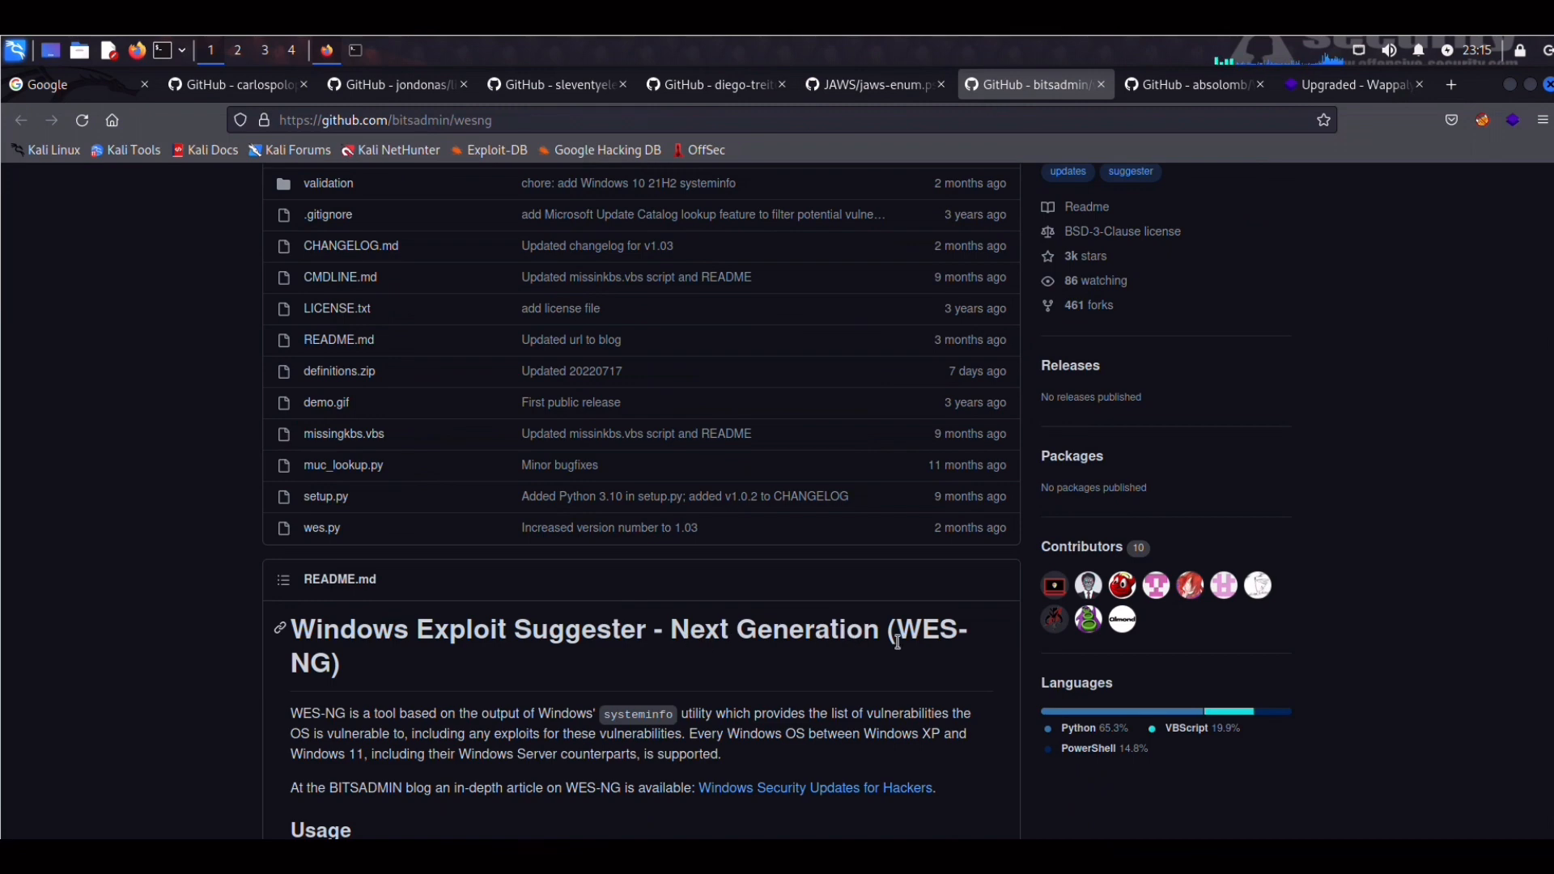
scroll("down", 3)
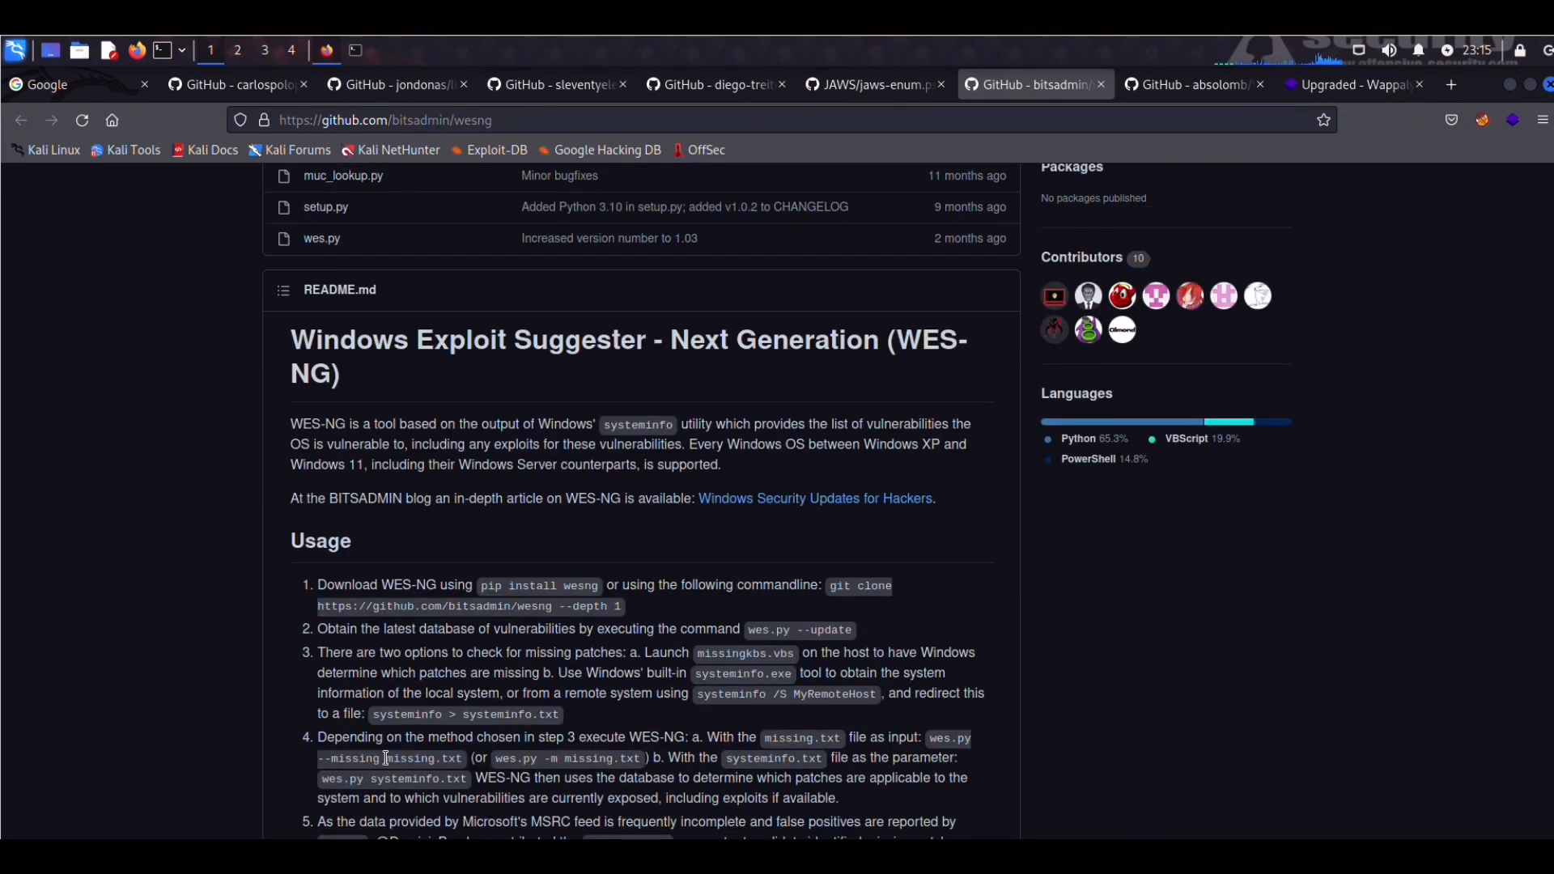
scroll("down", 3)
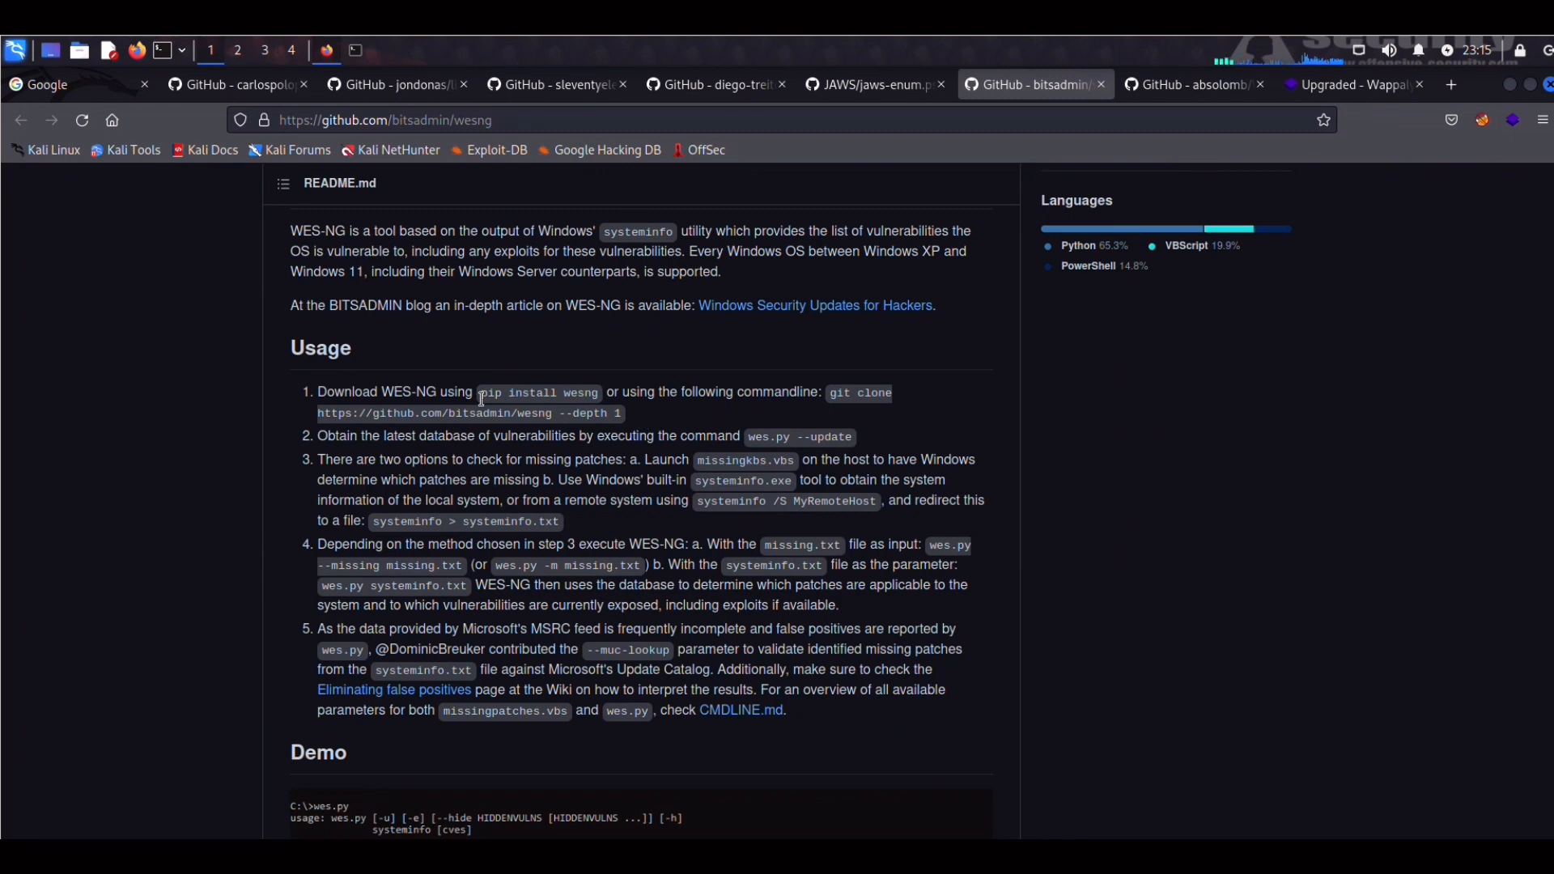
double_click(537, 392)
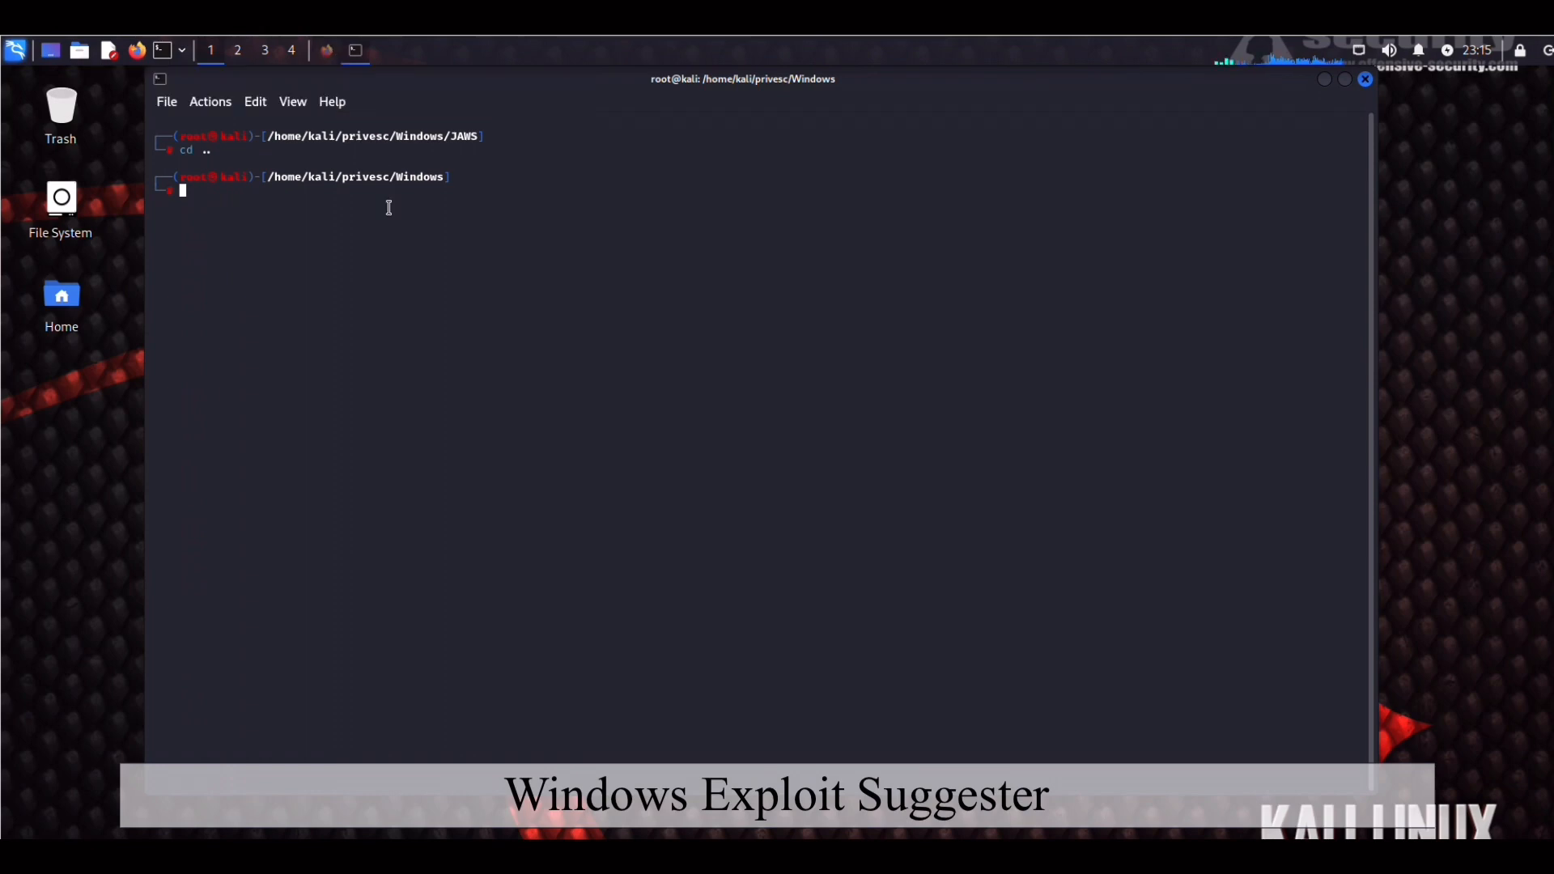
mouse_move(316, 206)
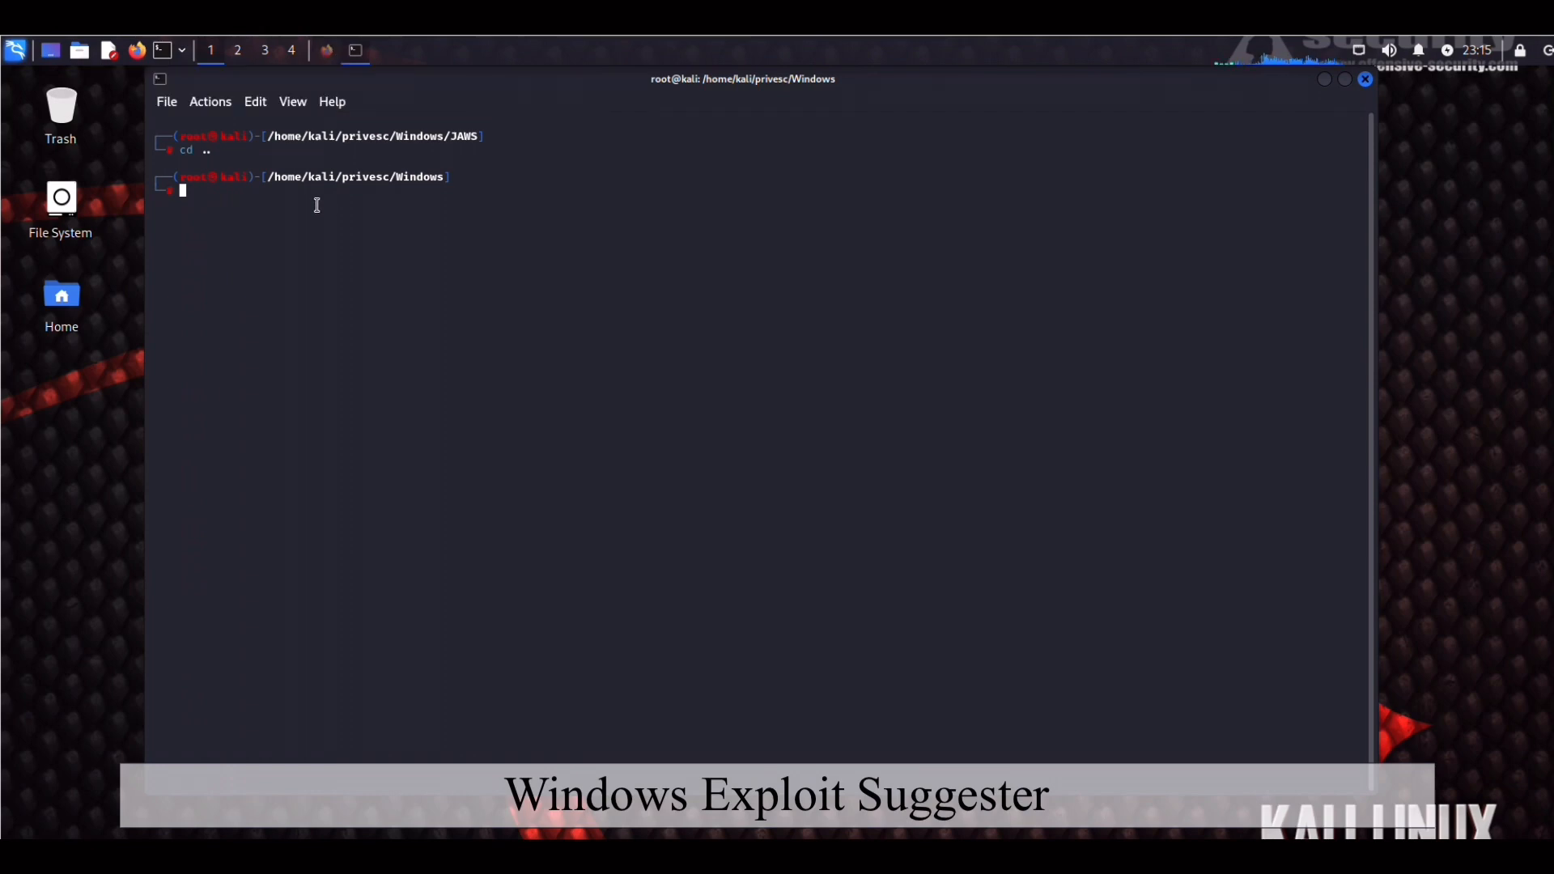
Step: Create a WESNG folder under privesc/Windows and move into it
type("ls")
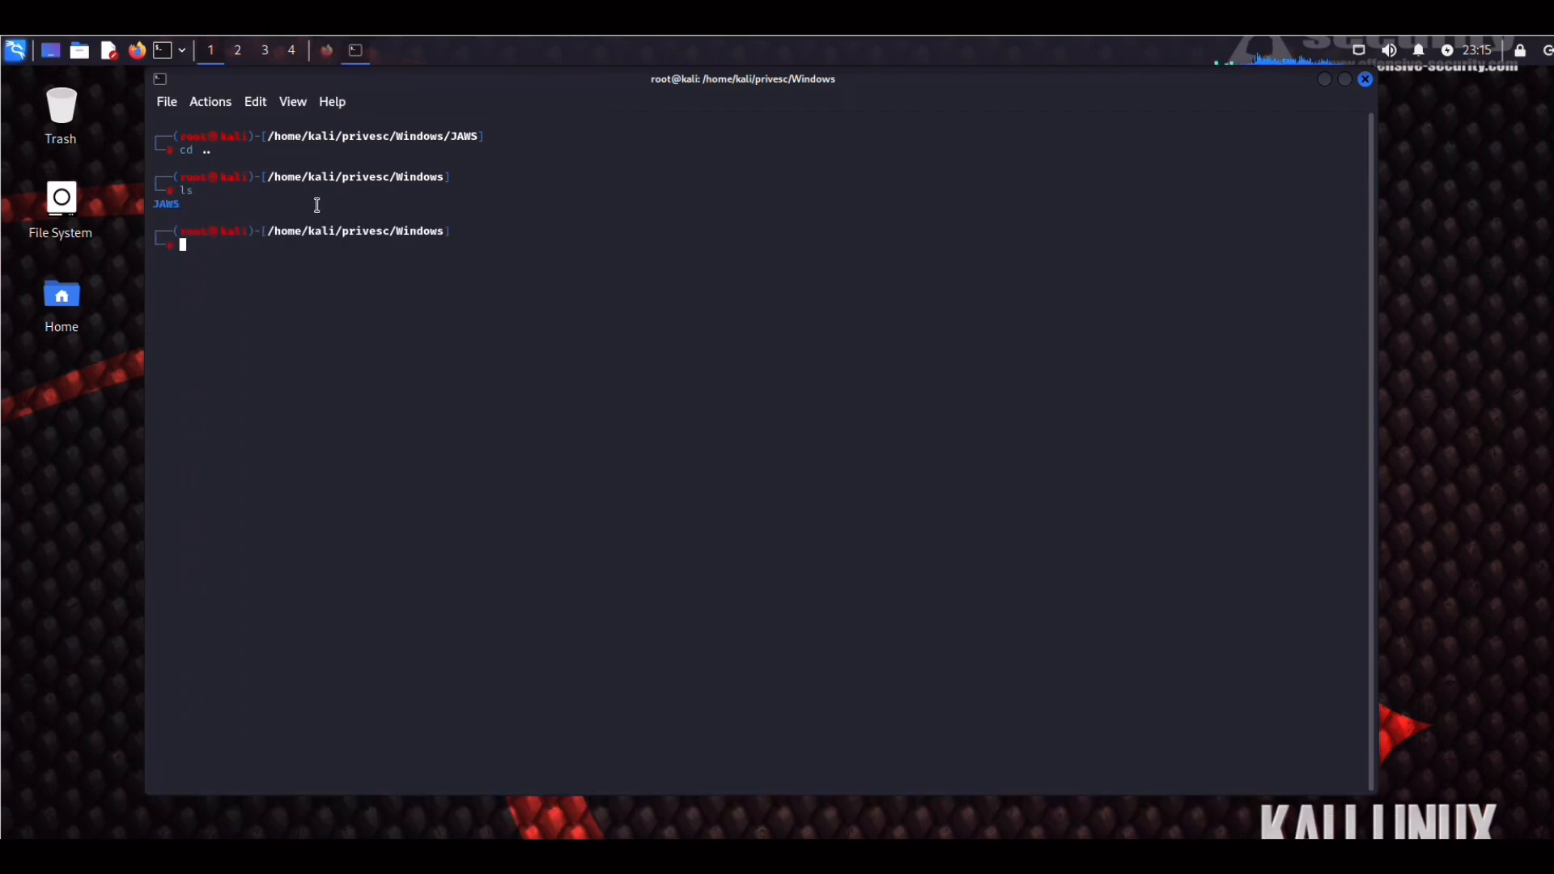
type("mkdir JAWS")
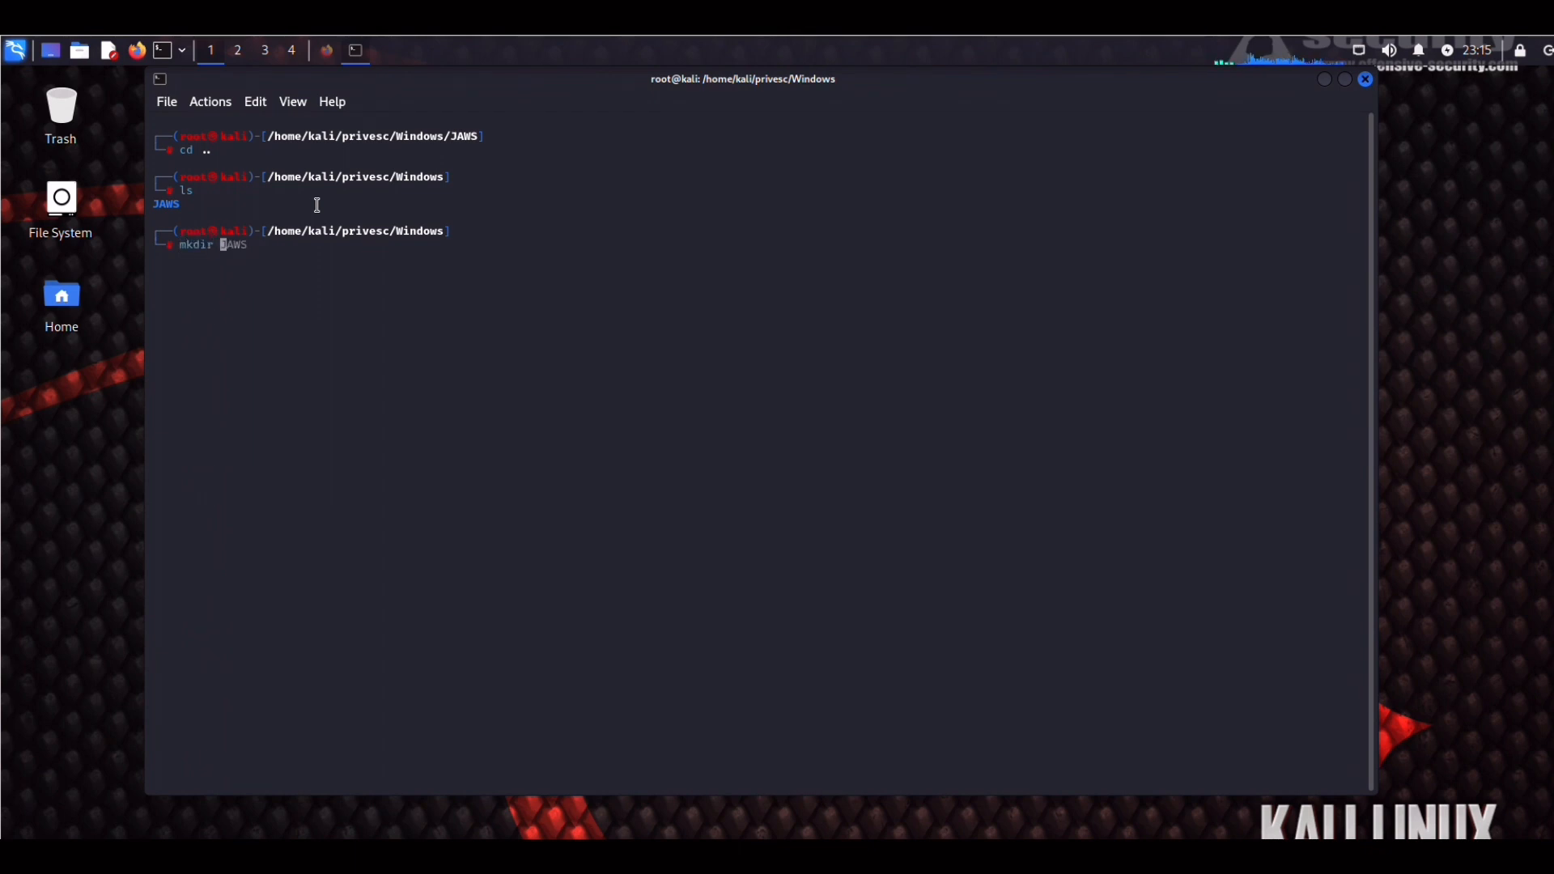
type("WES")
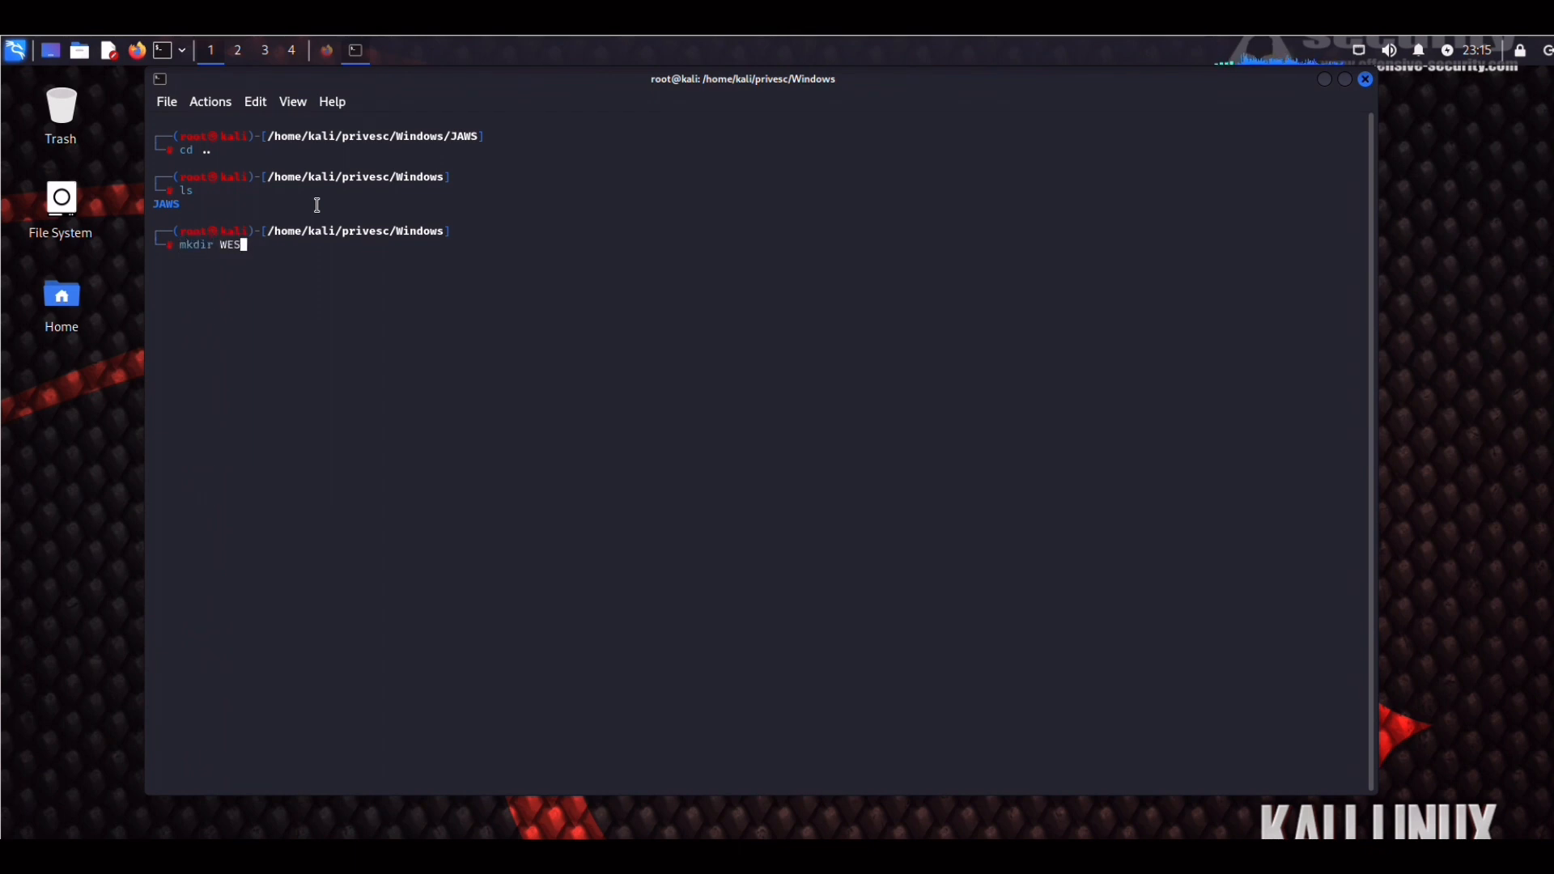
type("NG")
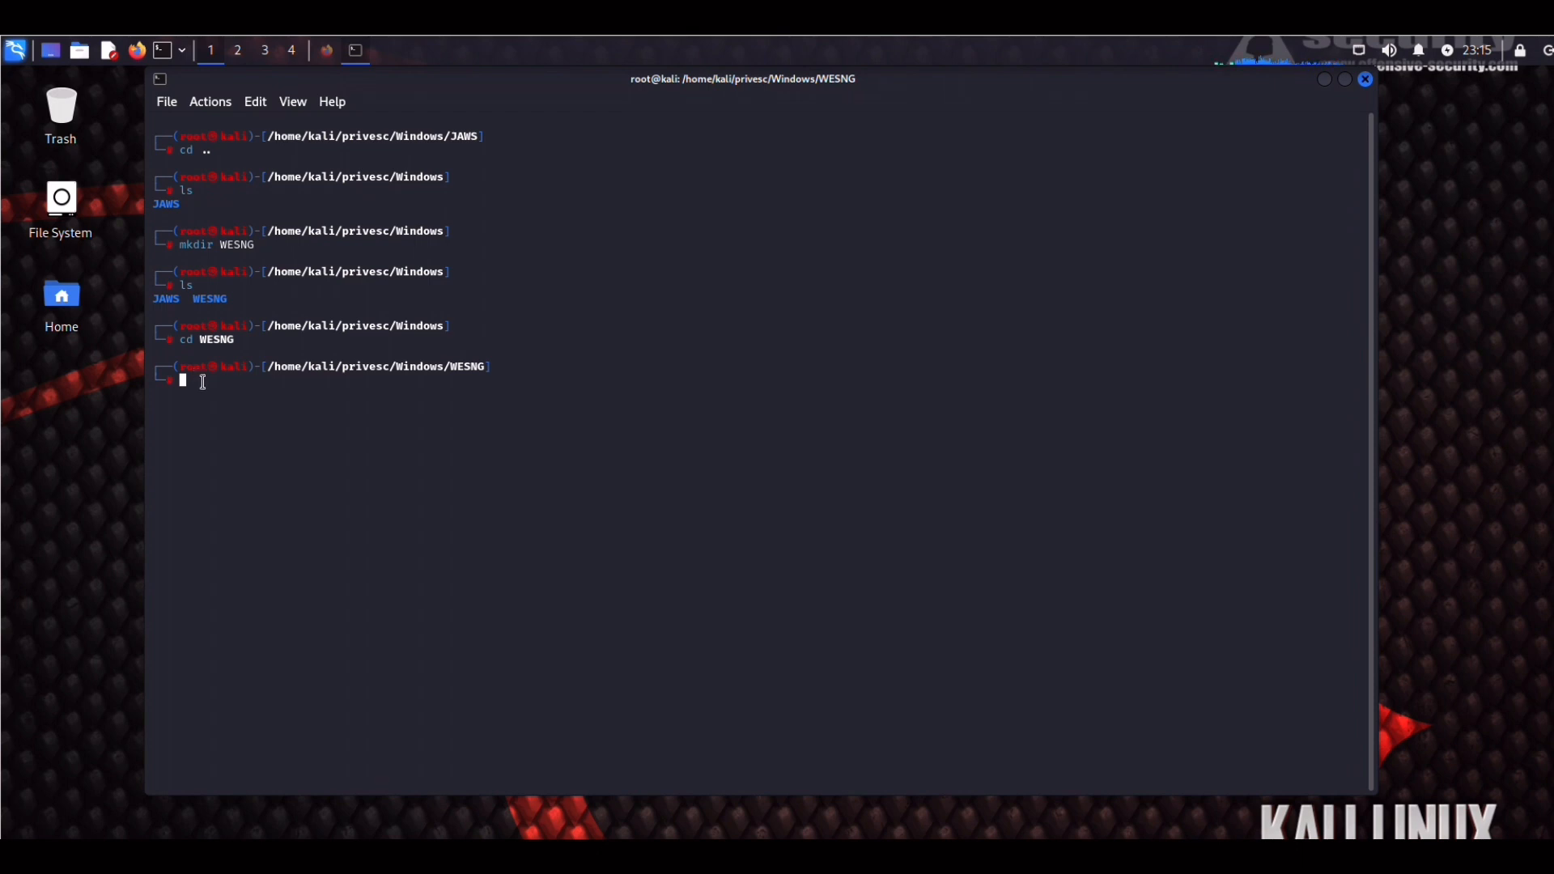
Step: Install the wesng package with pip install wesng, list the folder and clear the screen
type("pip install wesng")
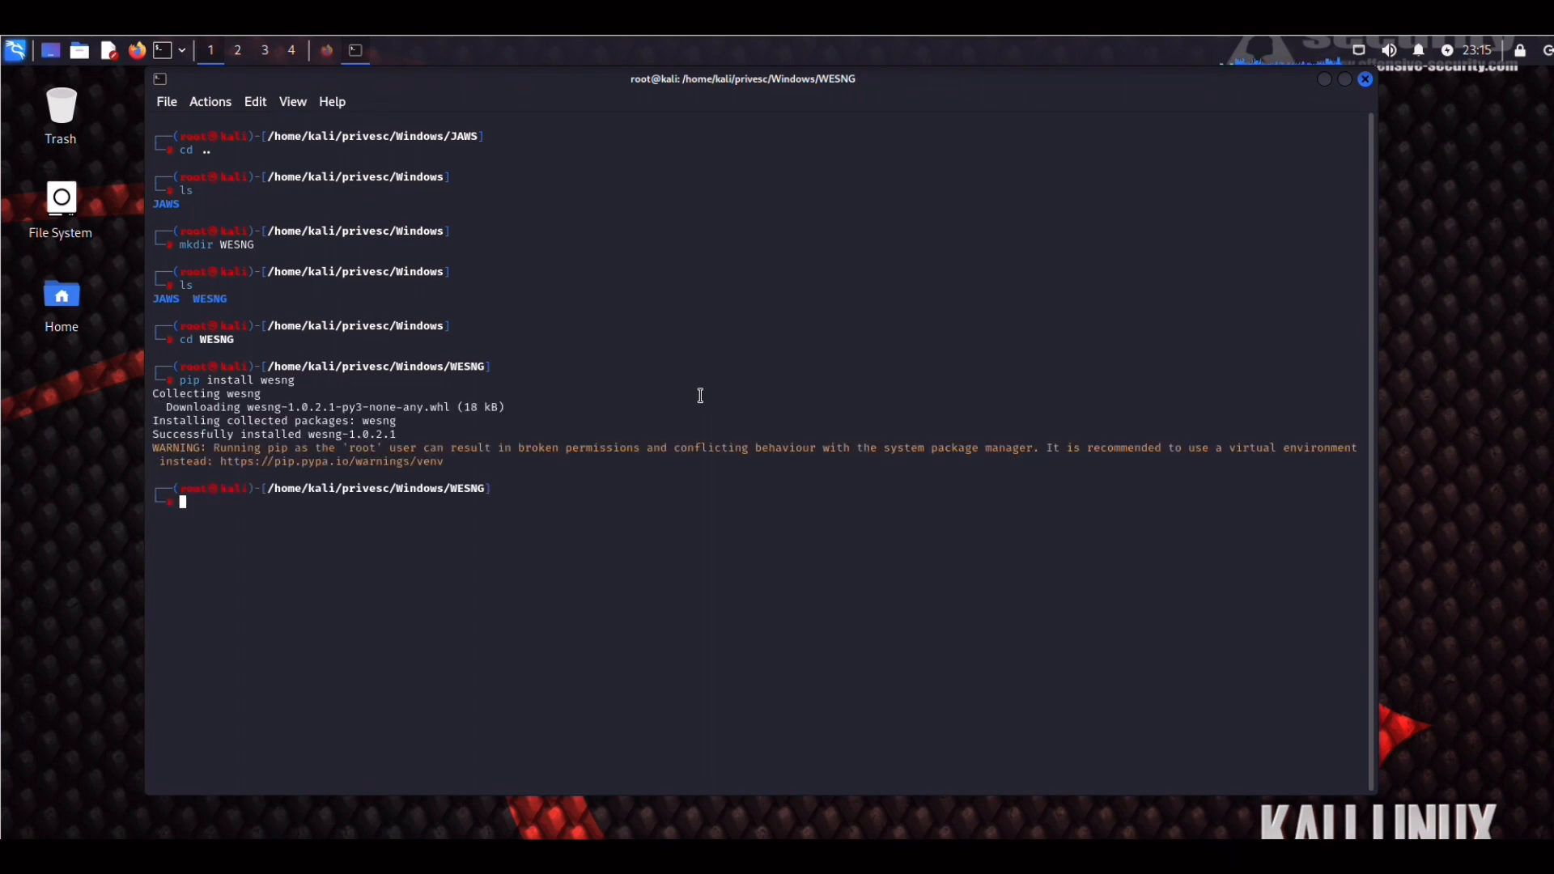
type("ls")
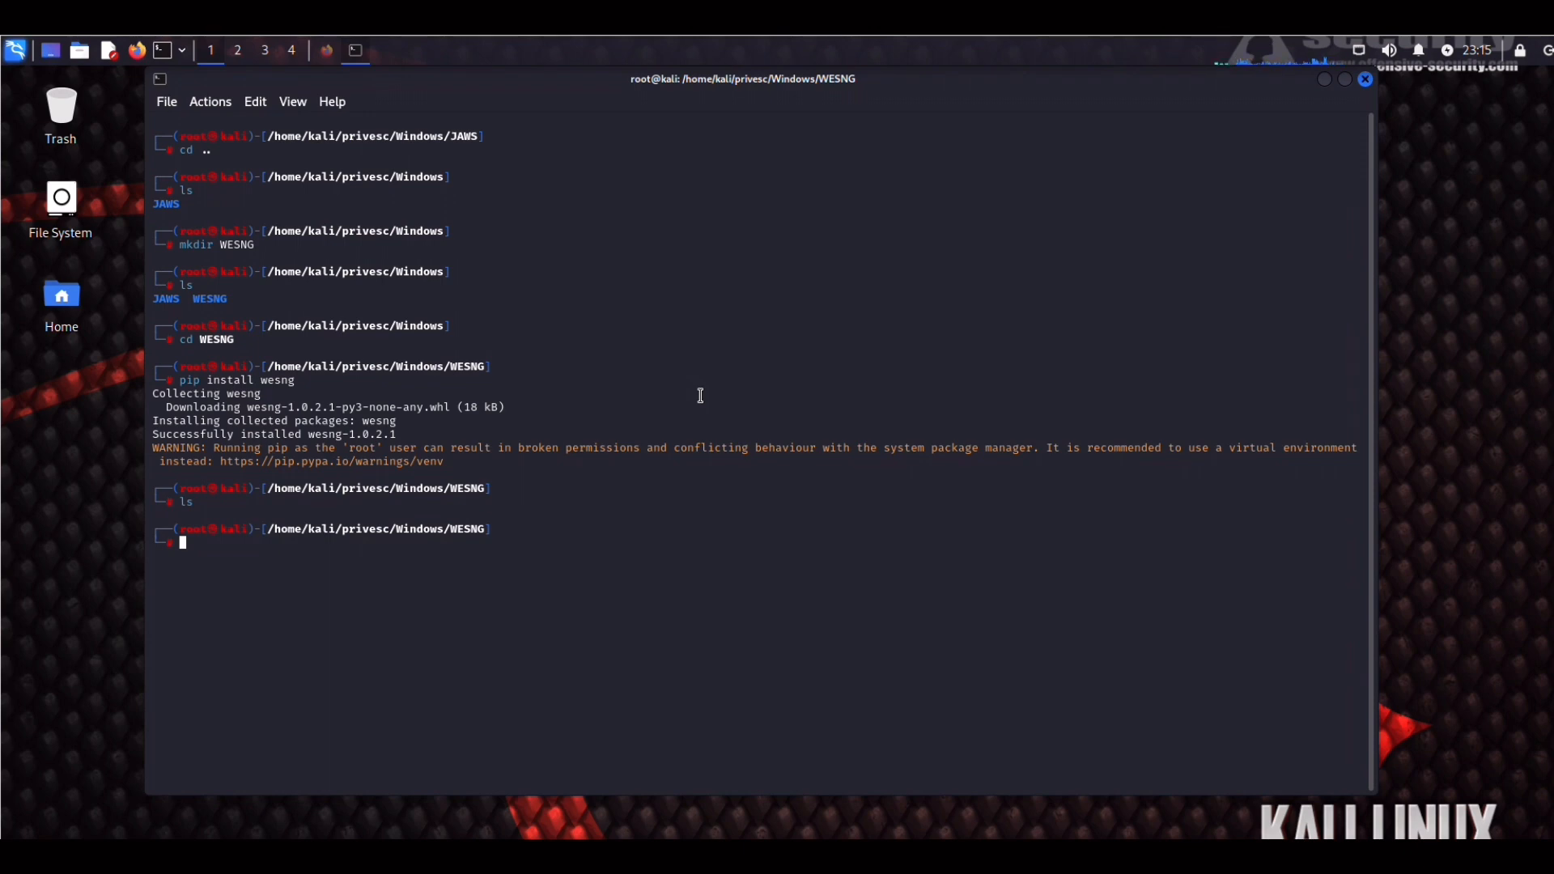
type("wesng")
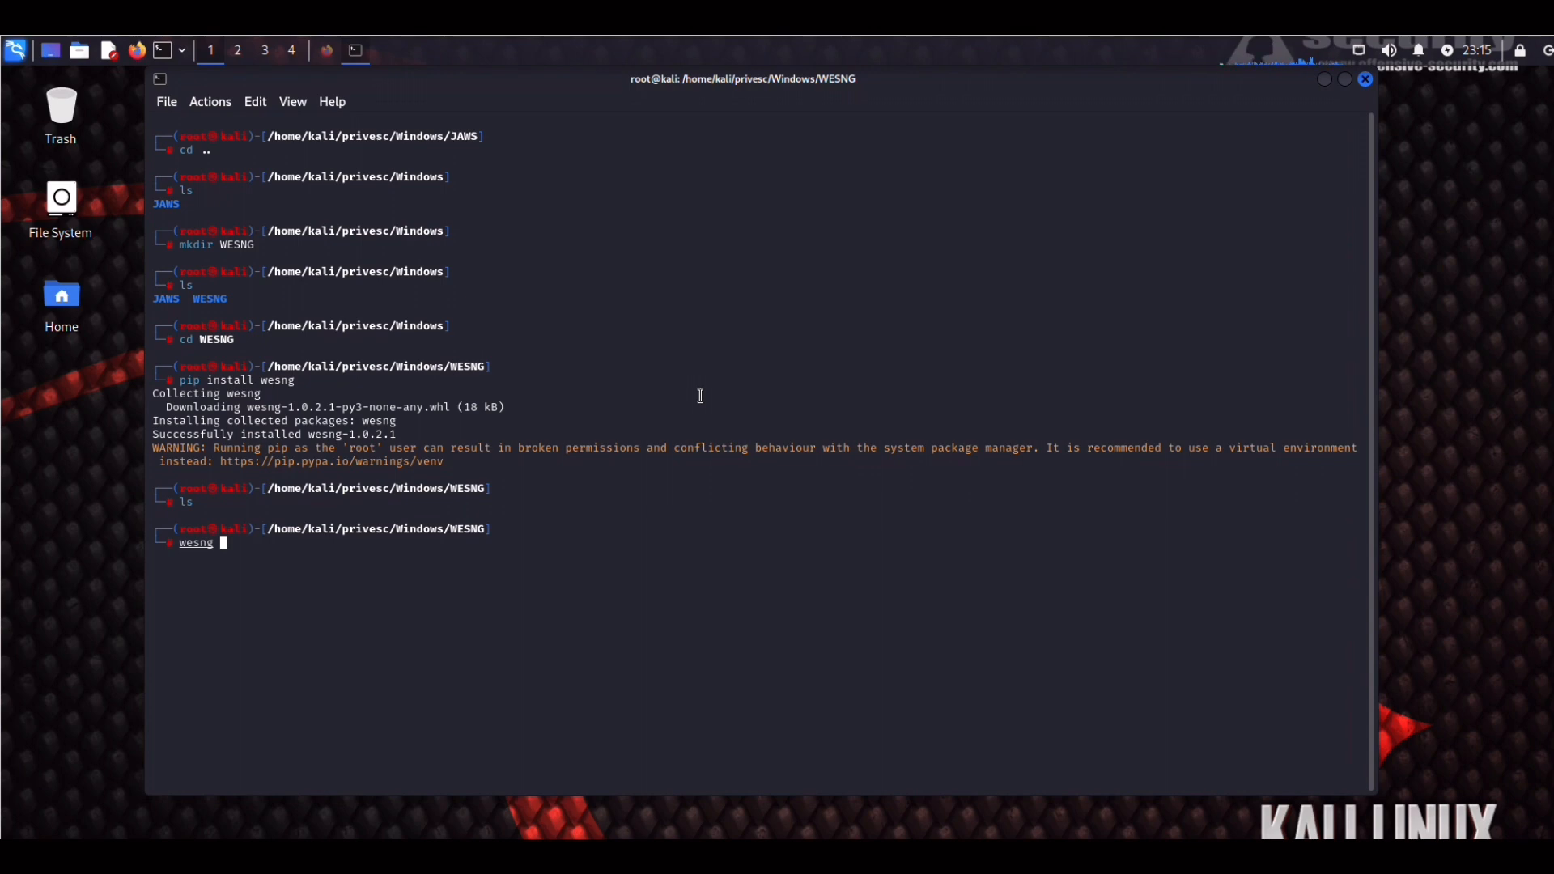
type("clear")
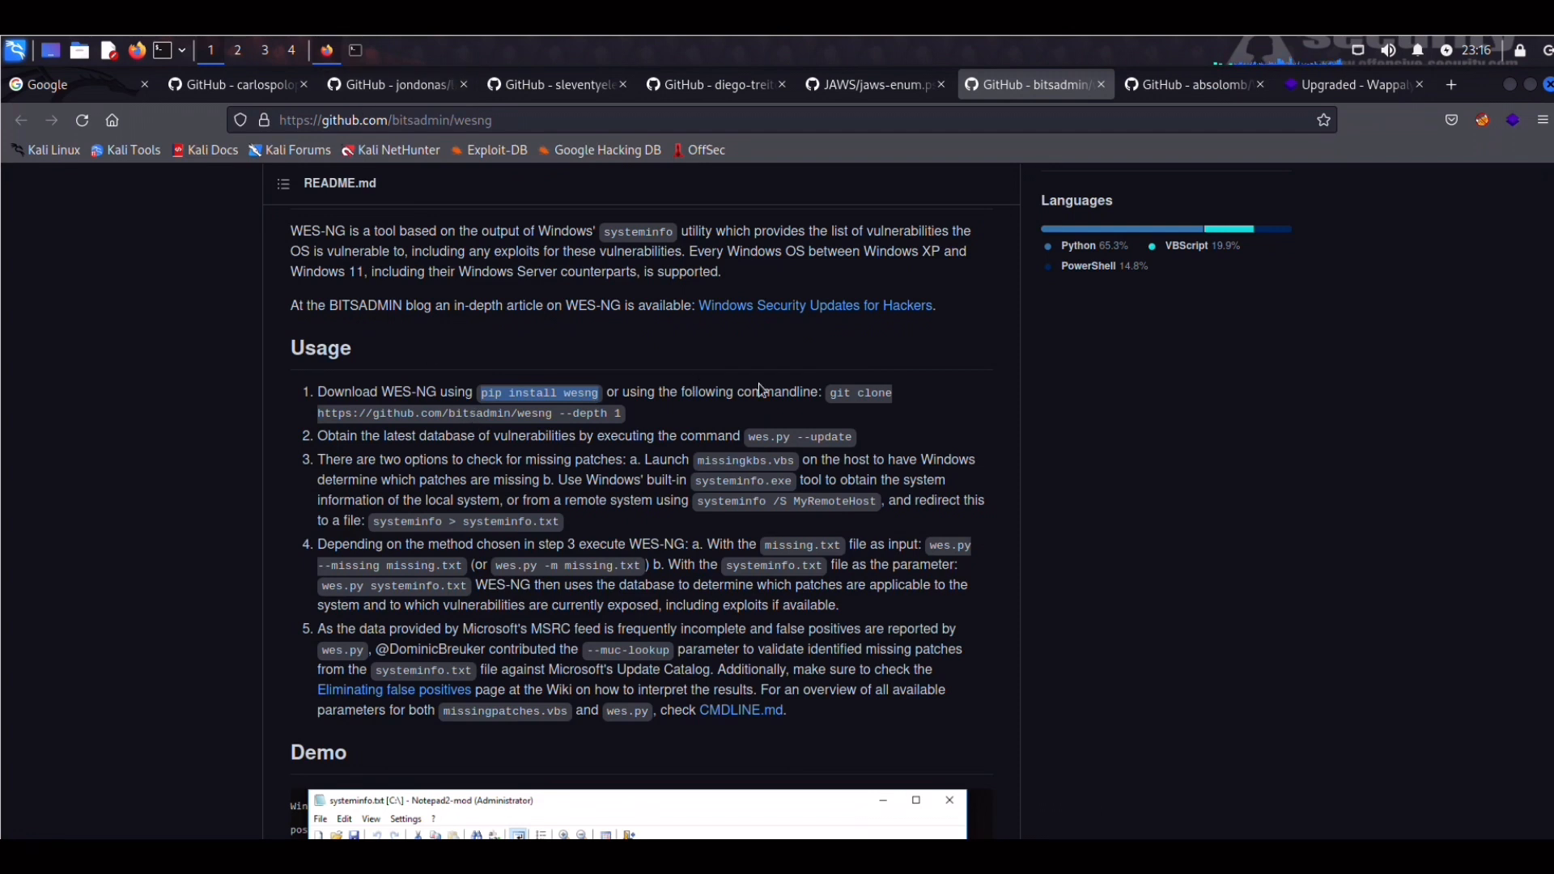
mouse_move(642, 427)
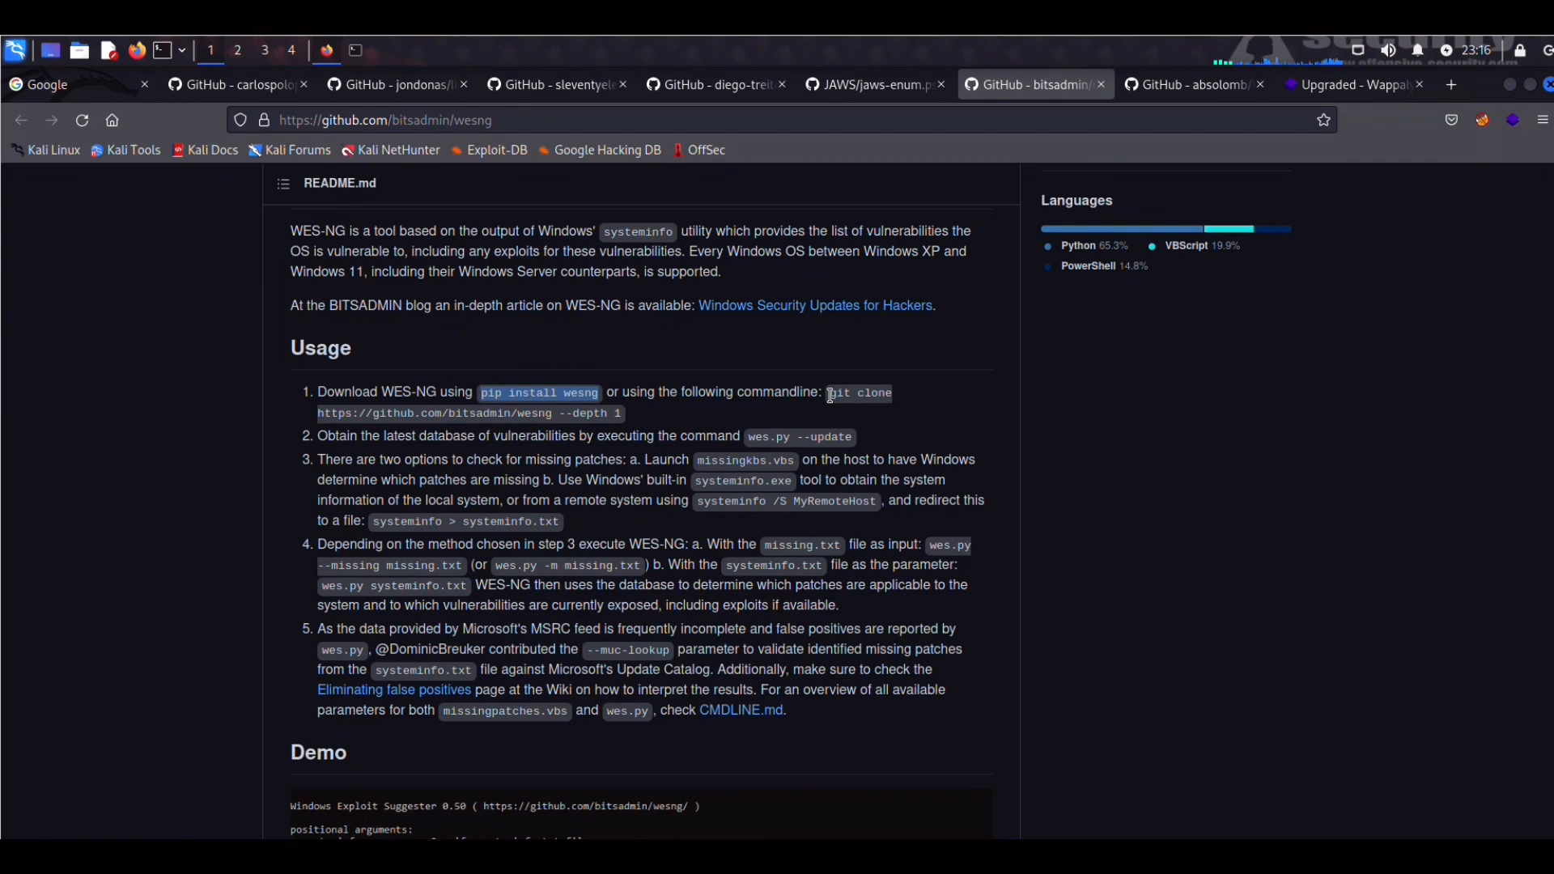
left_click_drag(829, 392, 620, 413)
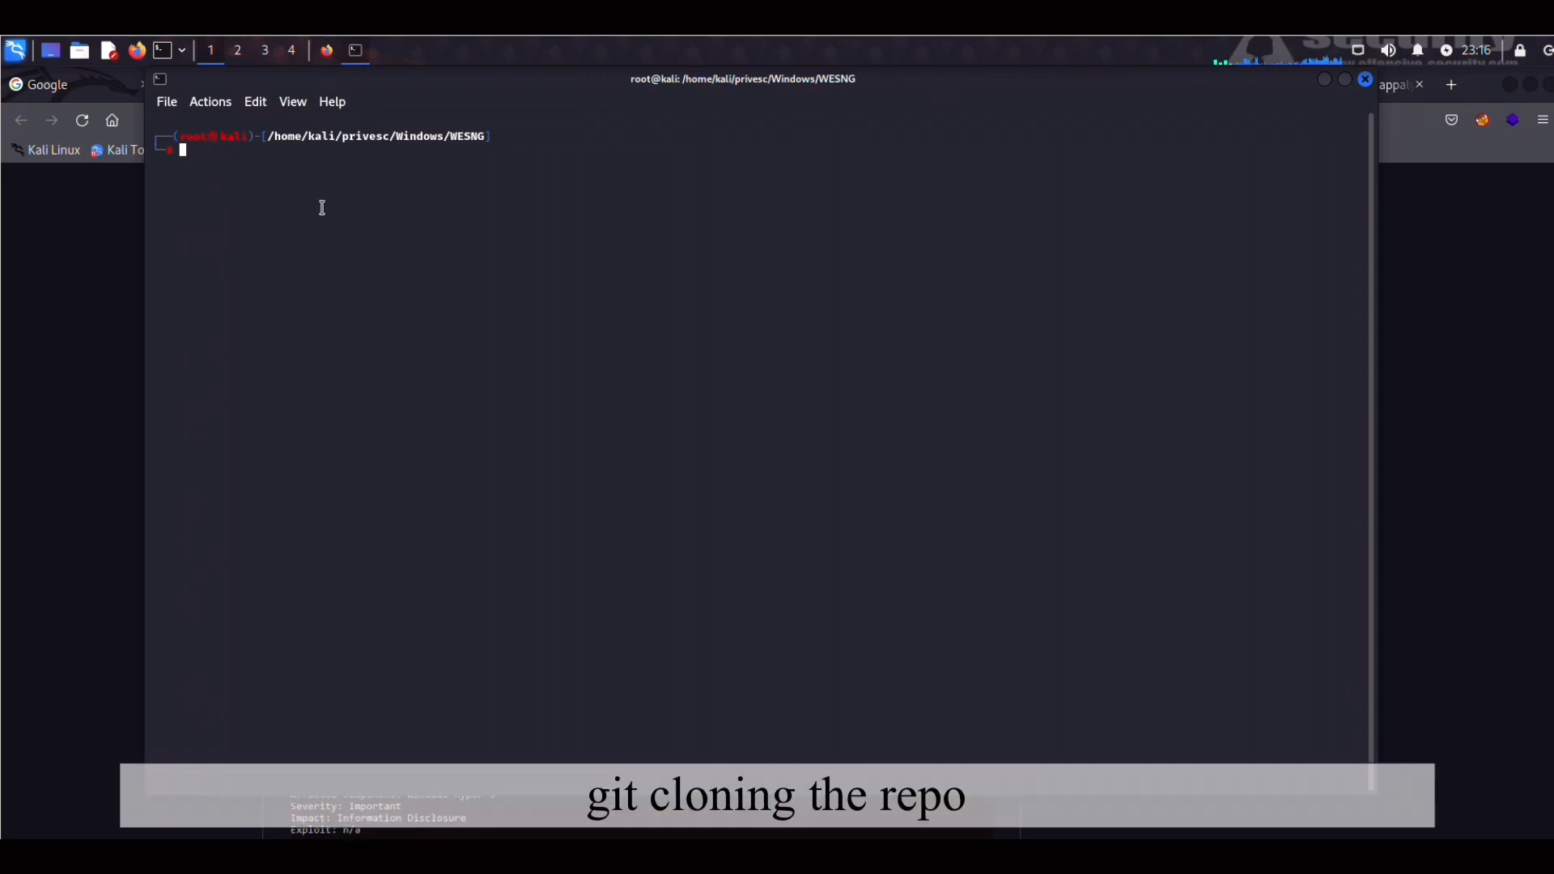
Step: Clone bitsadmin/wesng with --depth 1 into WESNG, list its files, and return to the WESNG folder
type("git clone https://github.com/bitsadmin/wesng --depth 1")
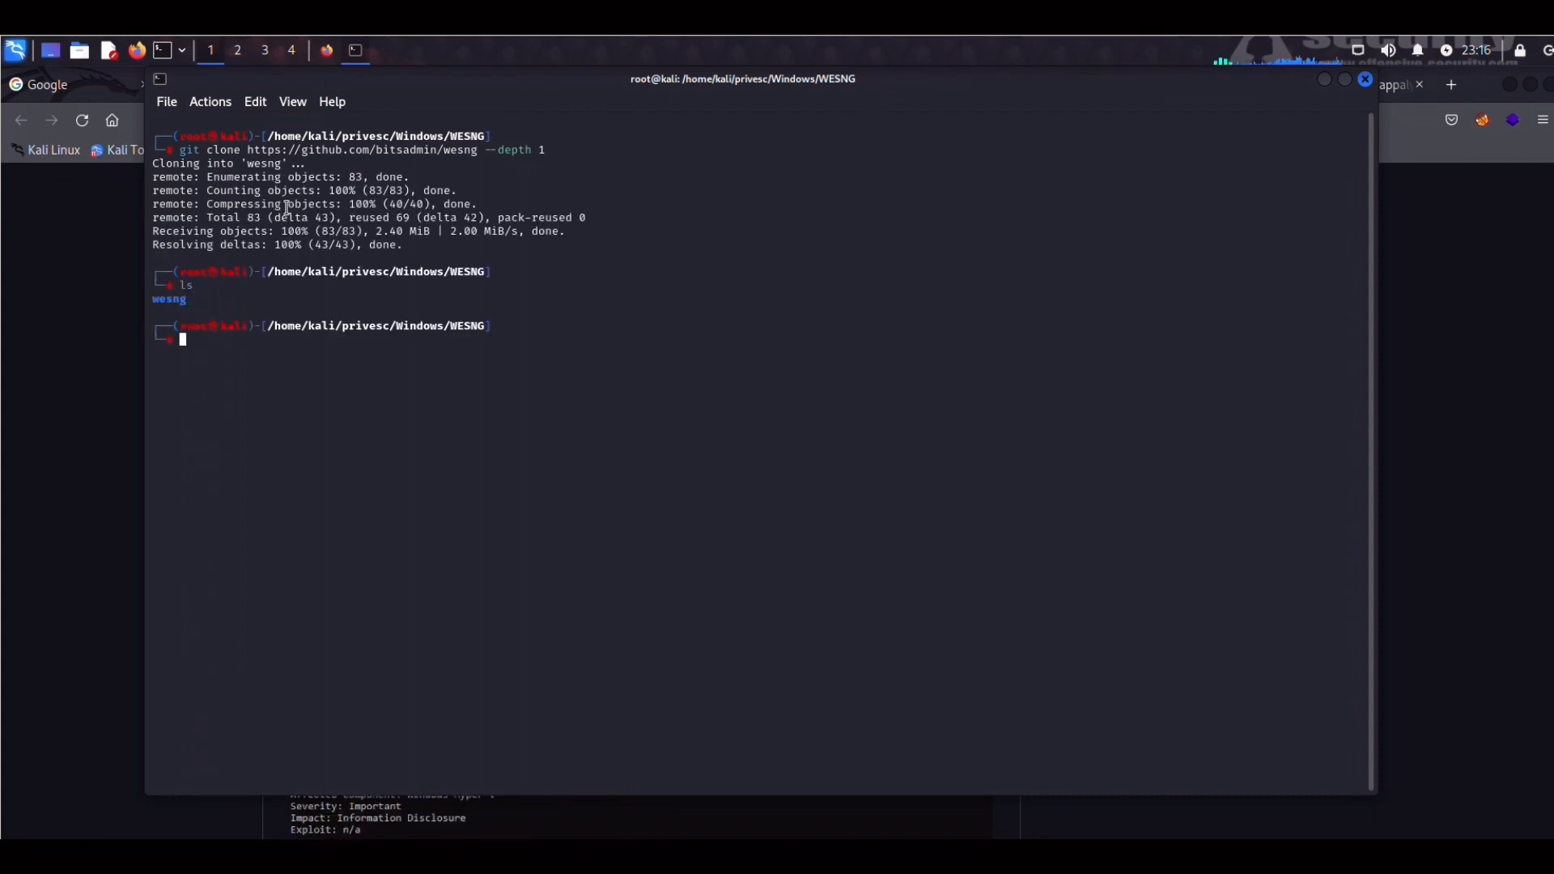
type("cd wesng/")
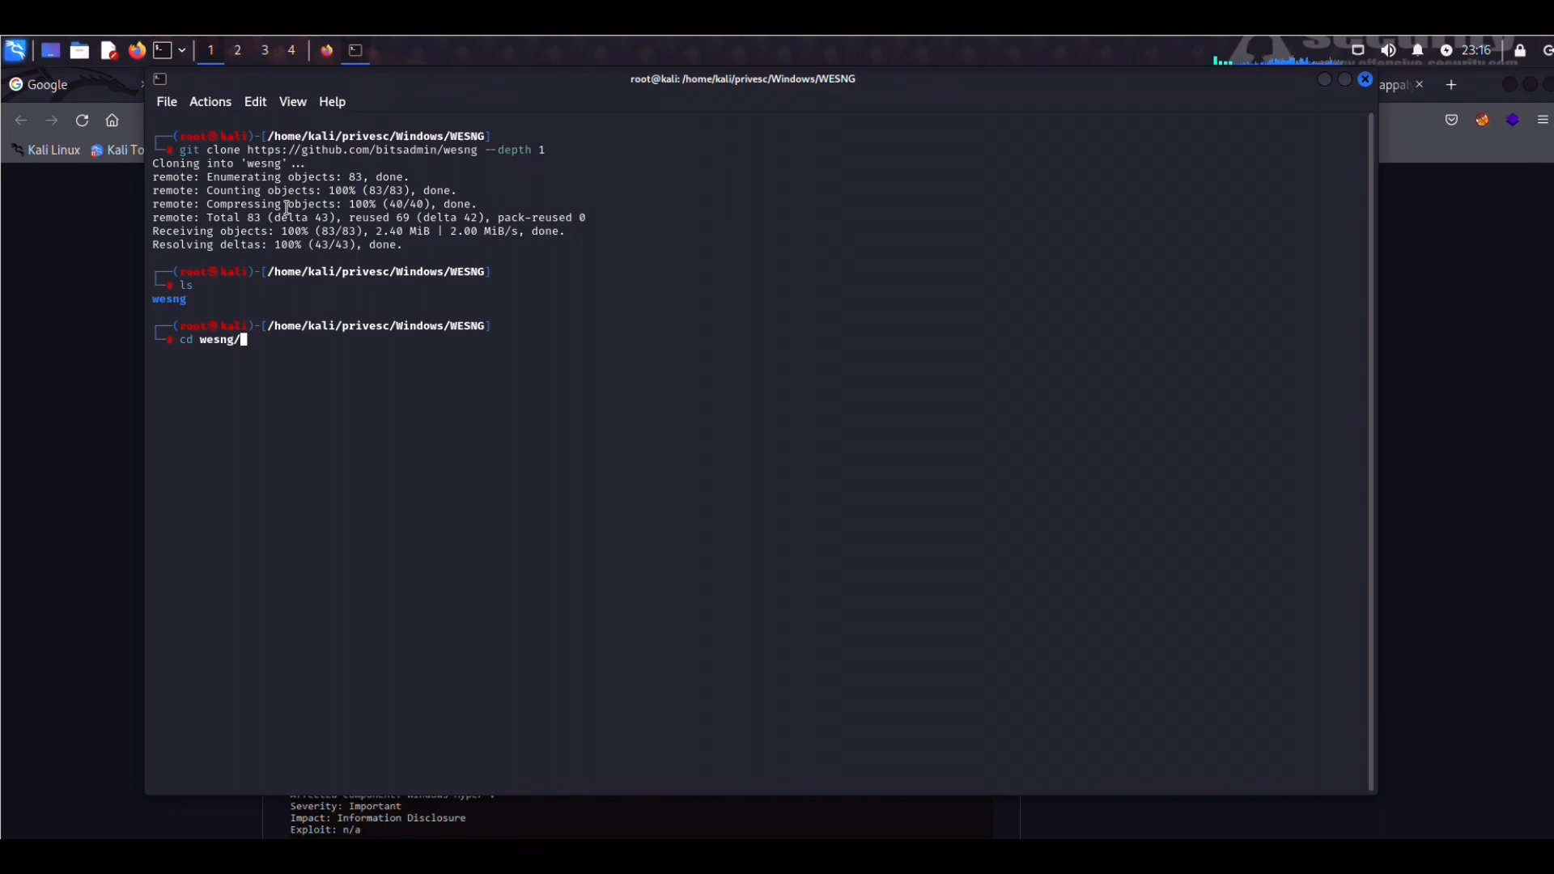
type("ls")
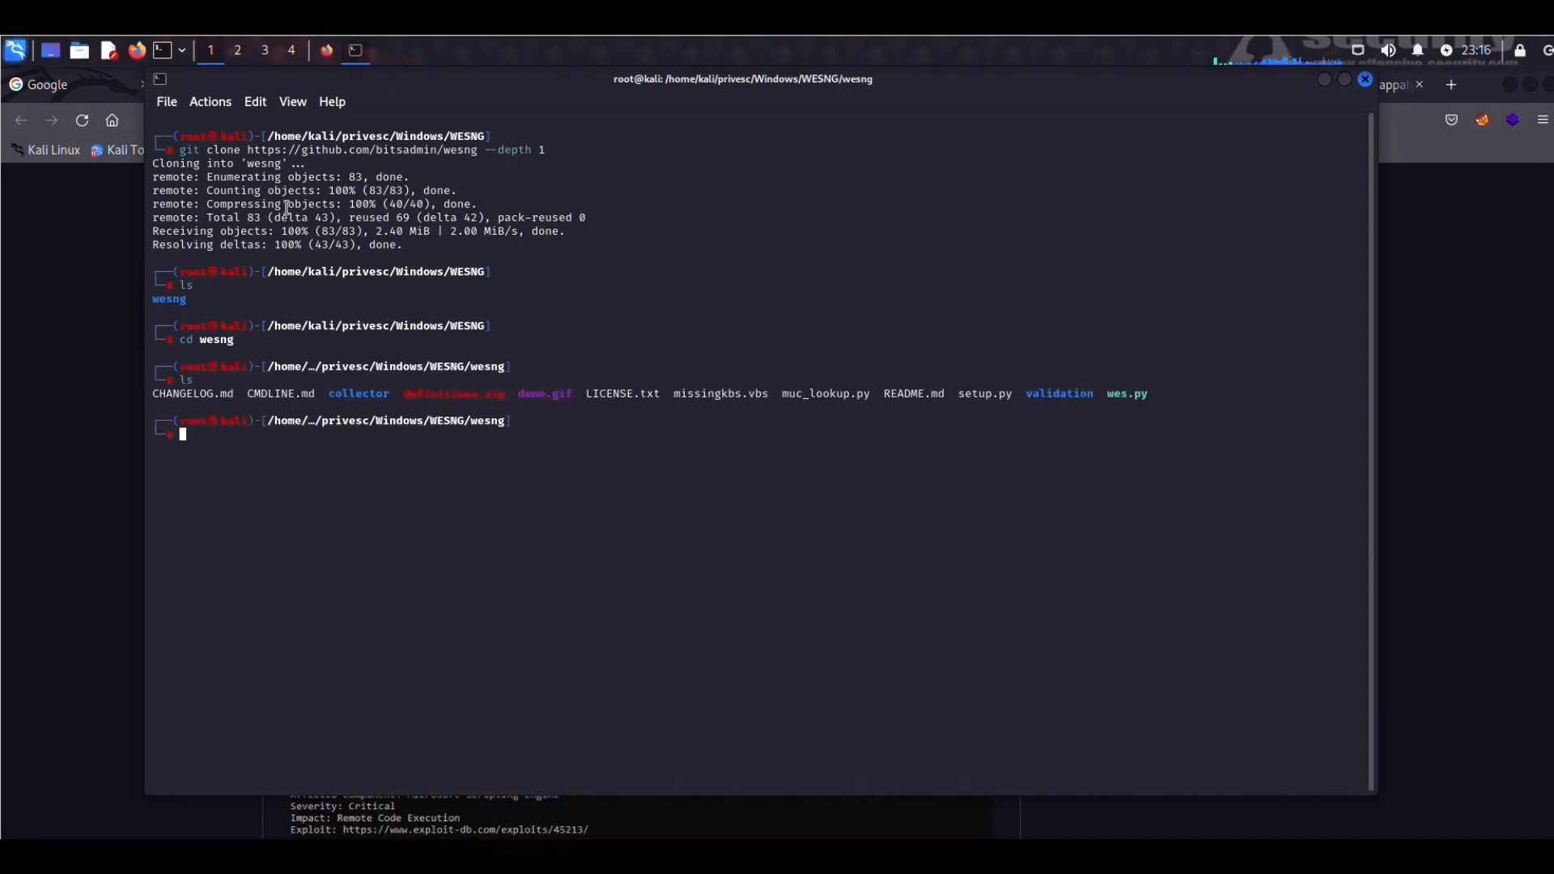
mouse_move(1123, 426)
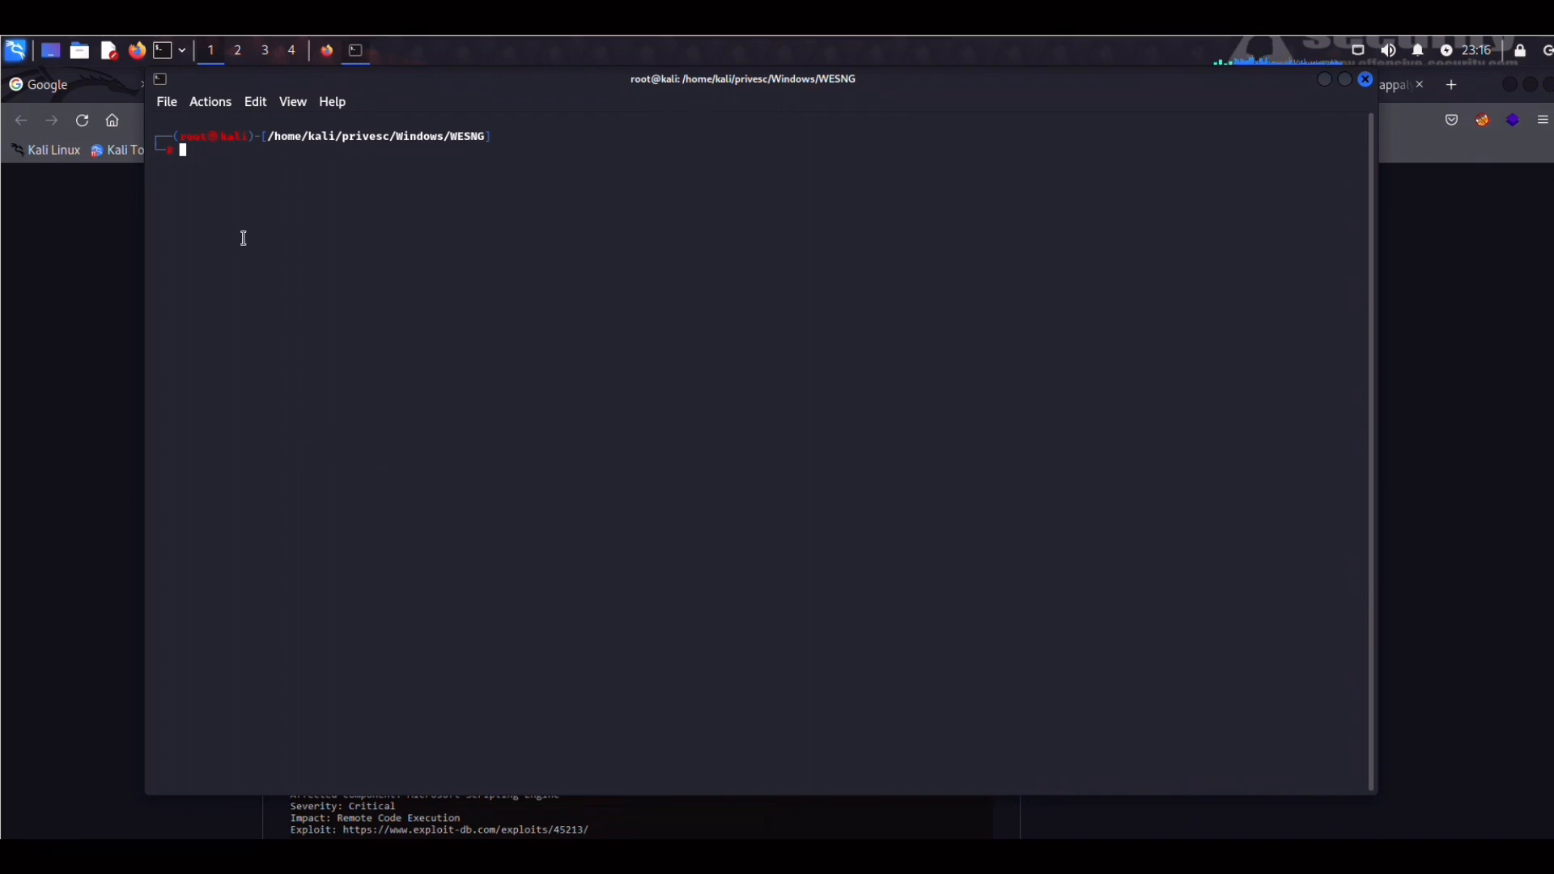
type("cd .")
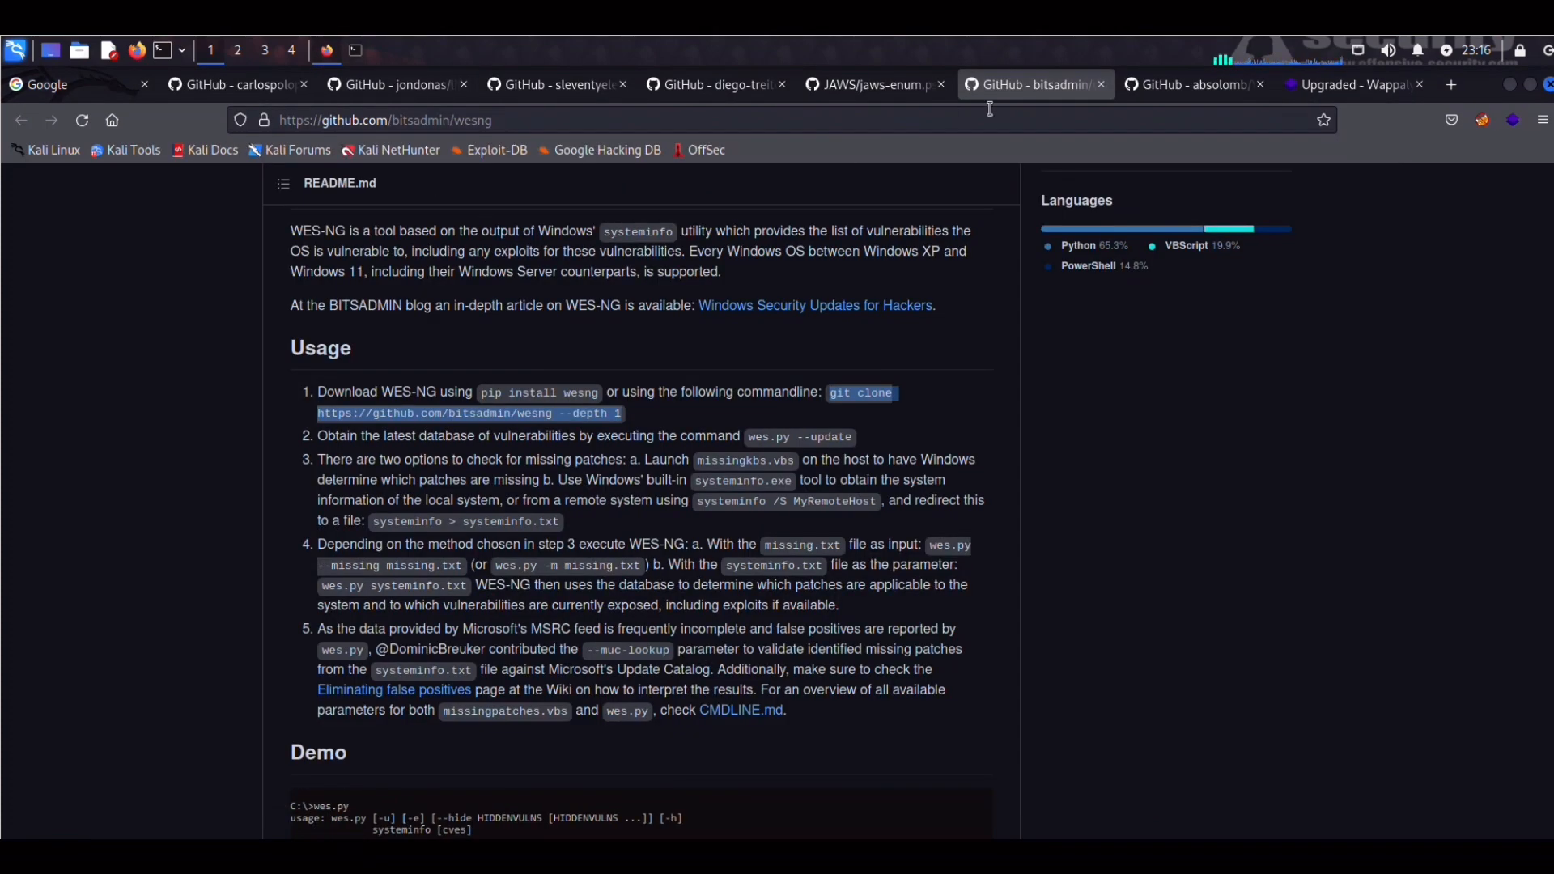
Step: Copy the HTTPS clone address of the absolomb WindowsEnum repository from GitHub
left_click(1190, 84)
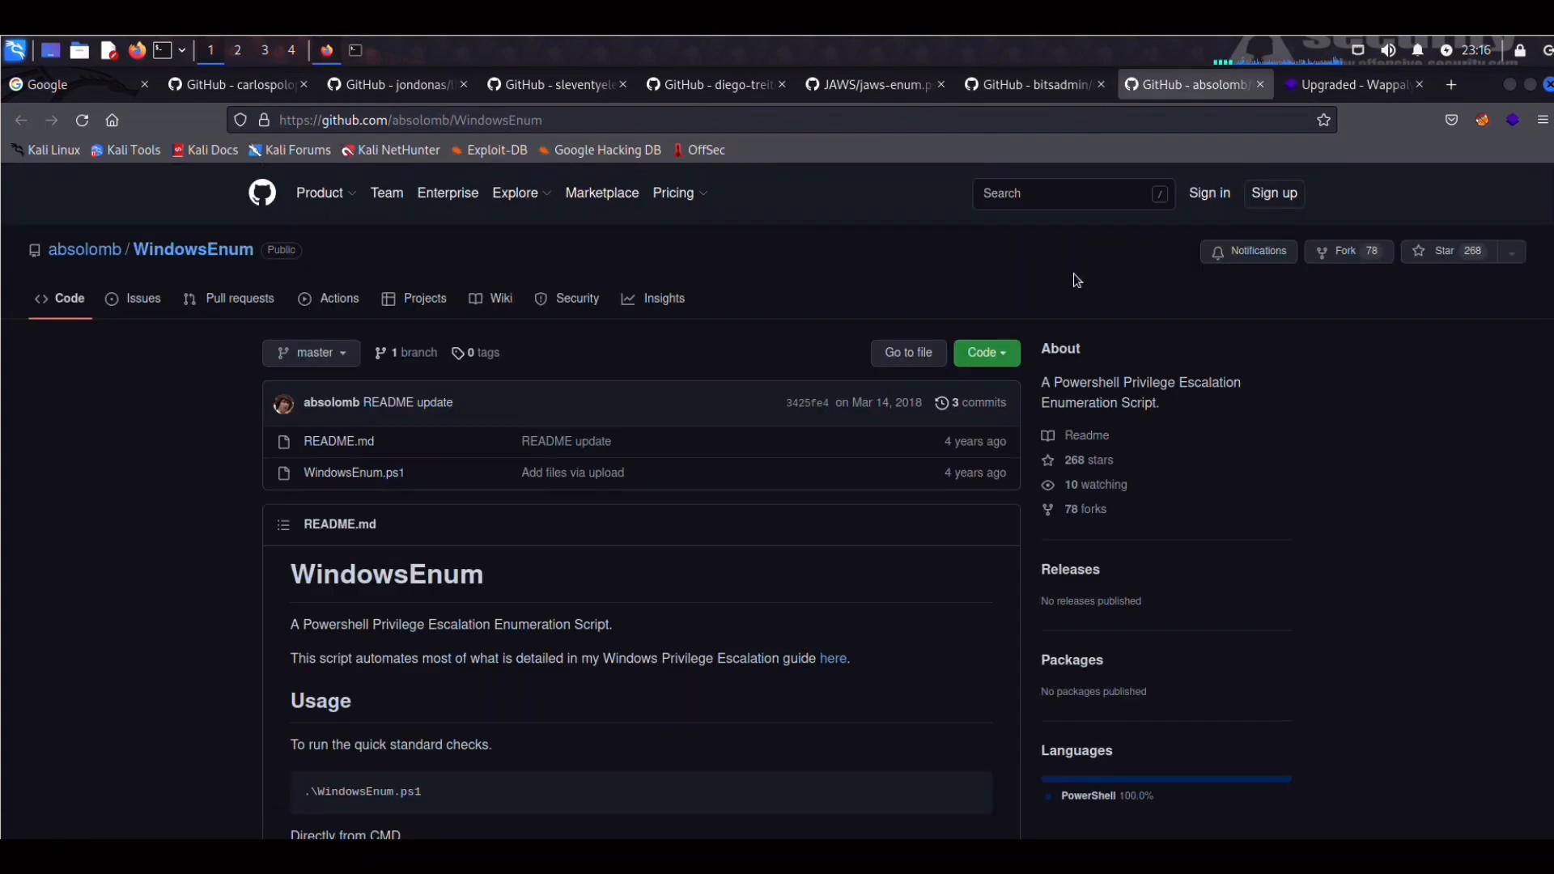
mouse_move(84, 249)
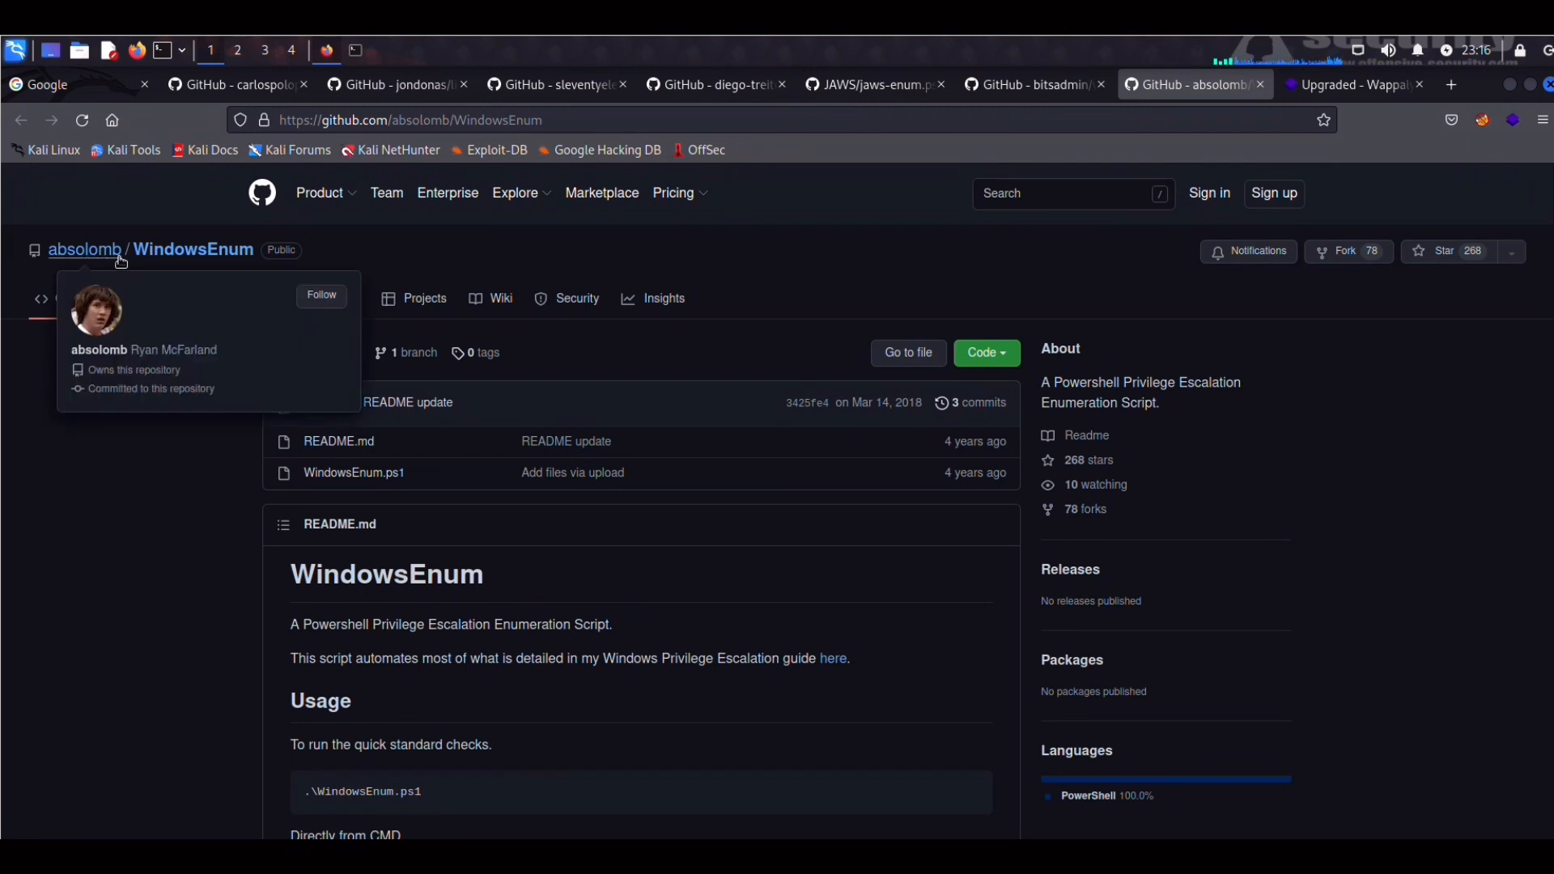
scroll("down", 3)
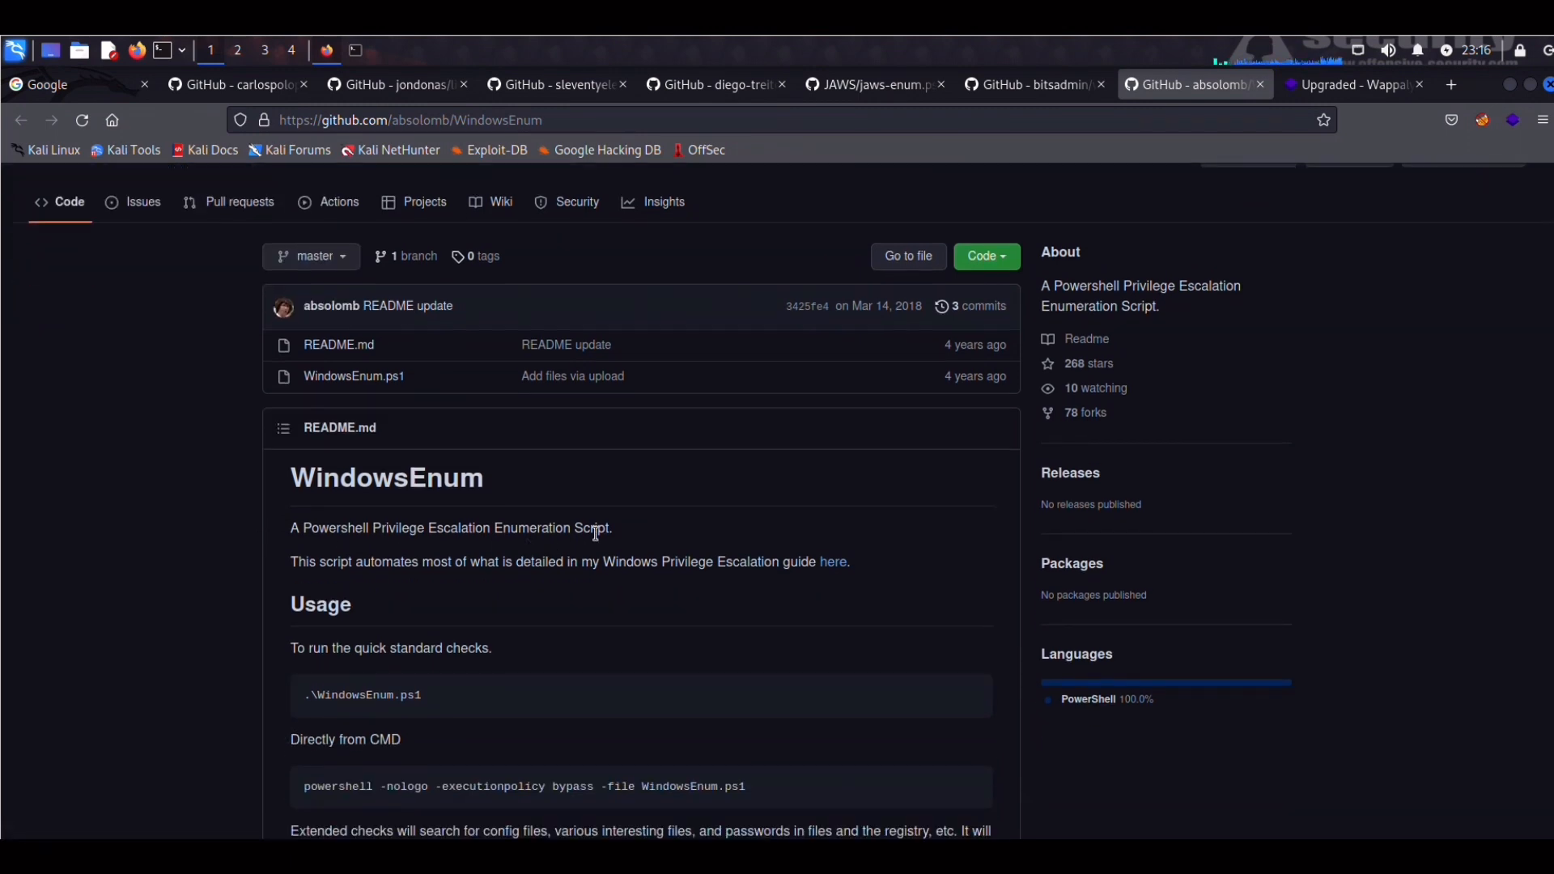
scroll("down", 3)
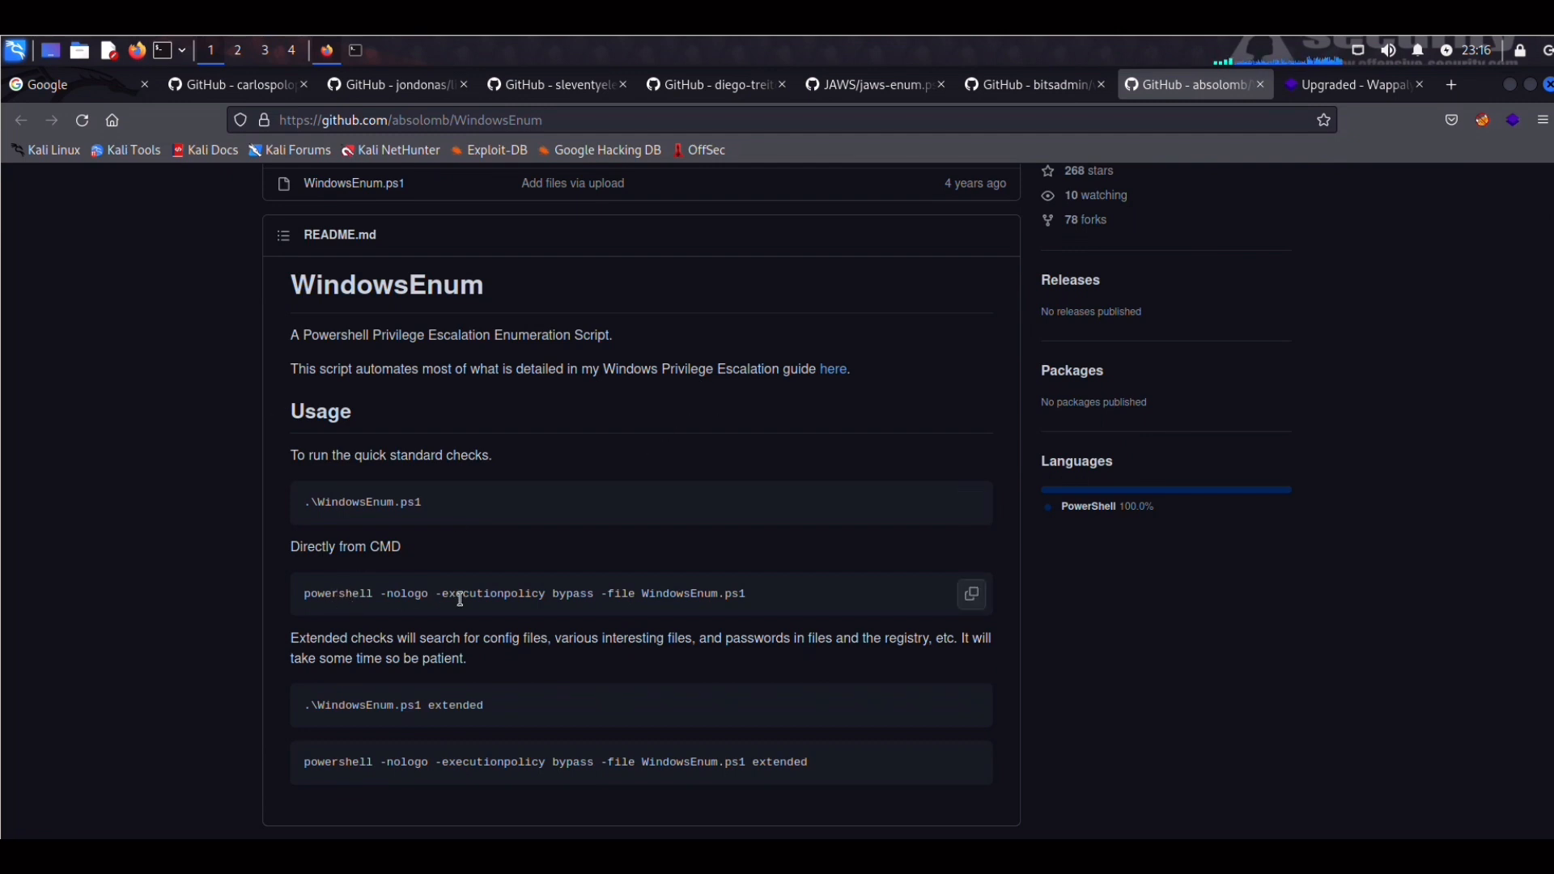
scroll("down", 3)
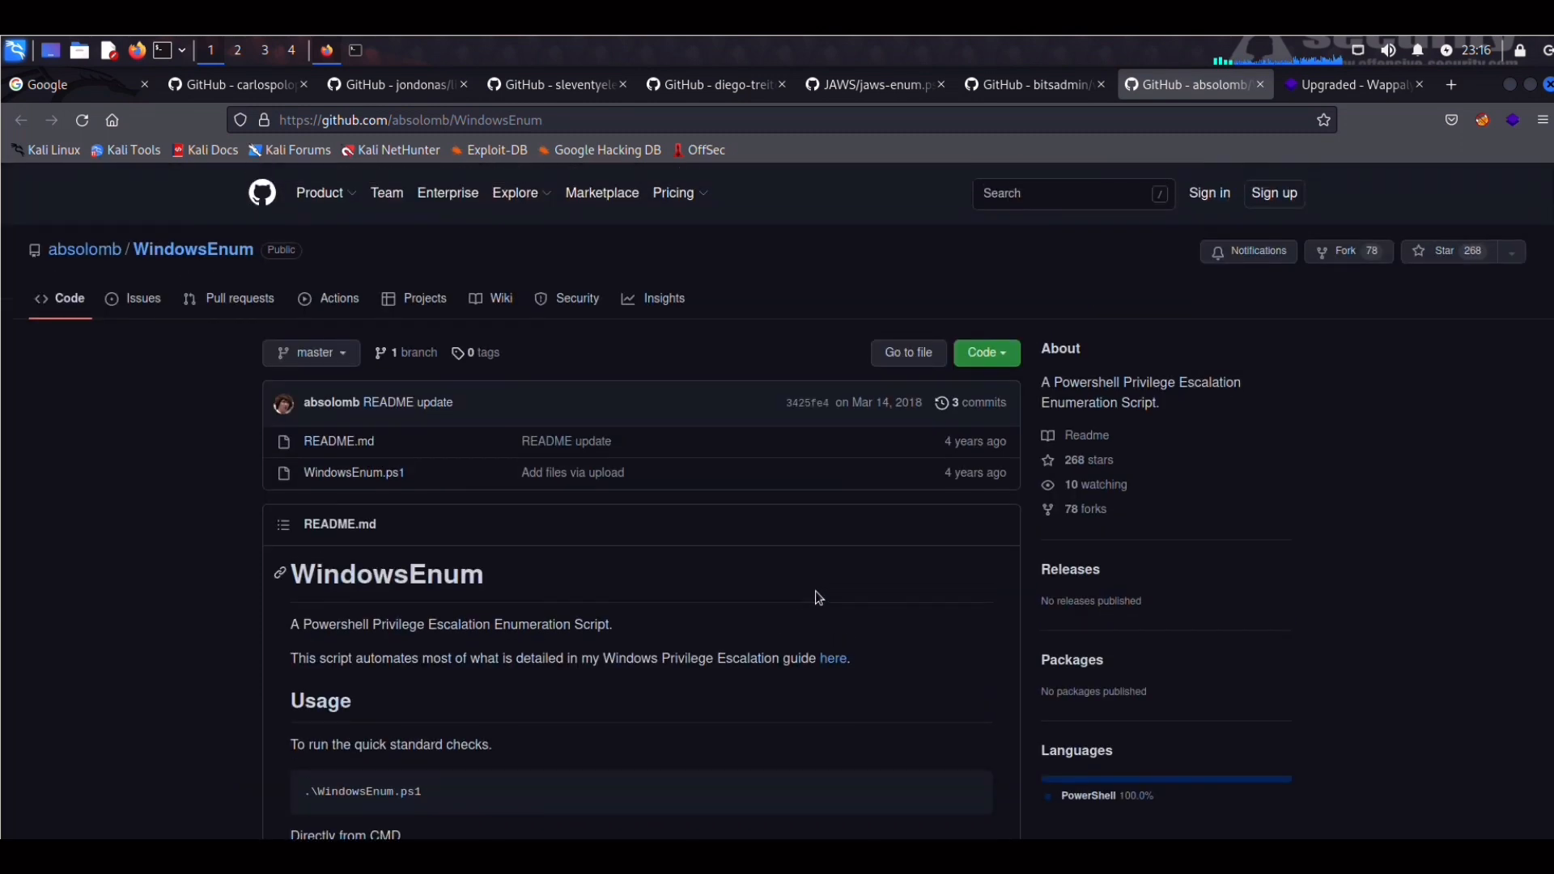
left_click(984, 351)
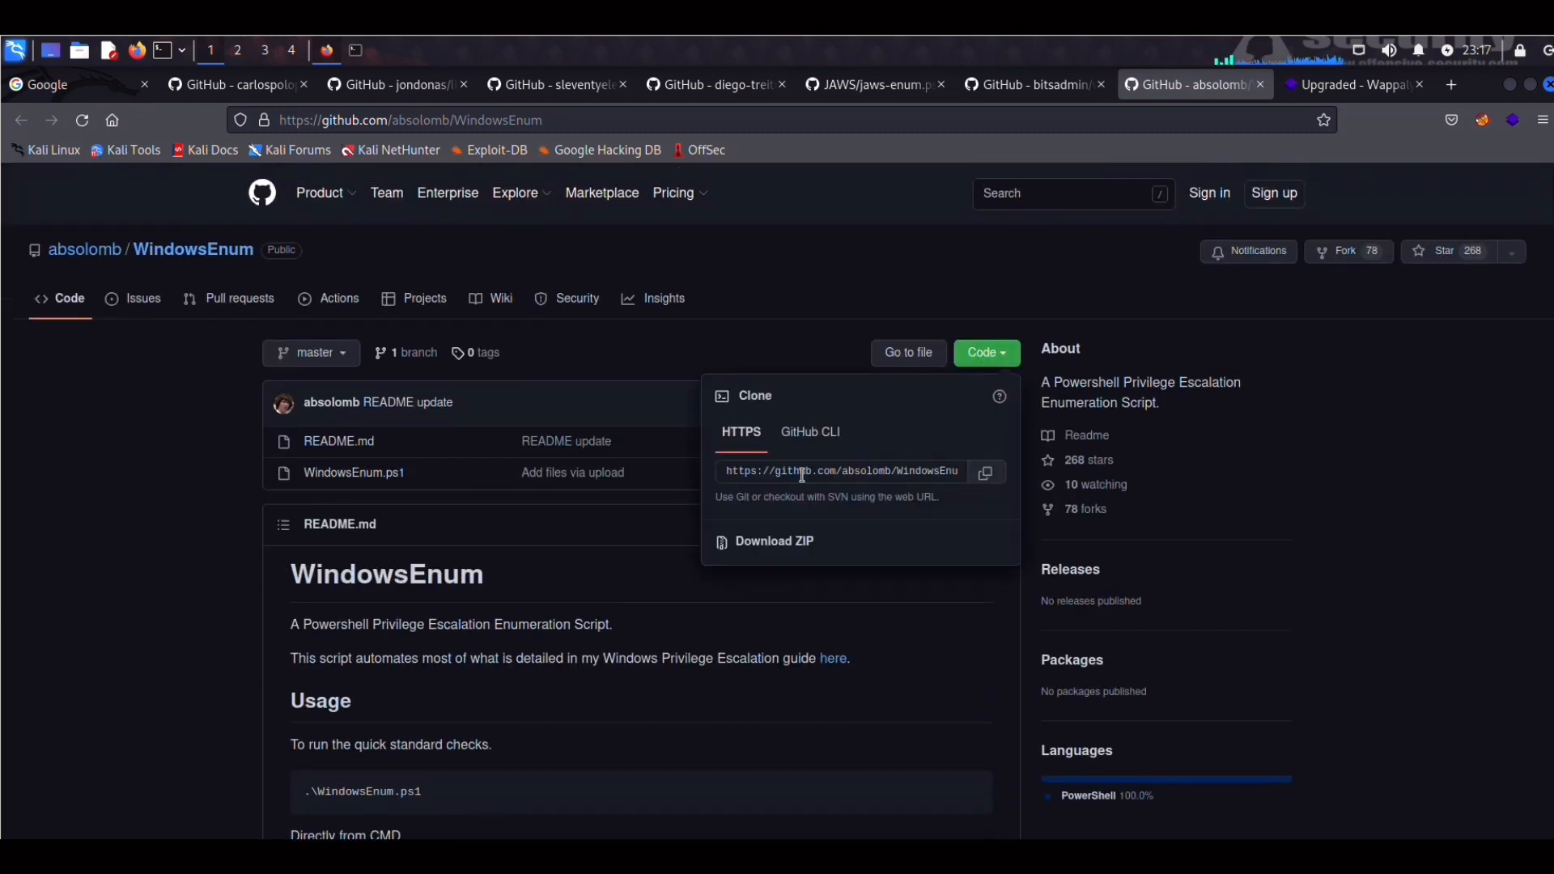
left_click(840, 471)
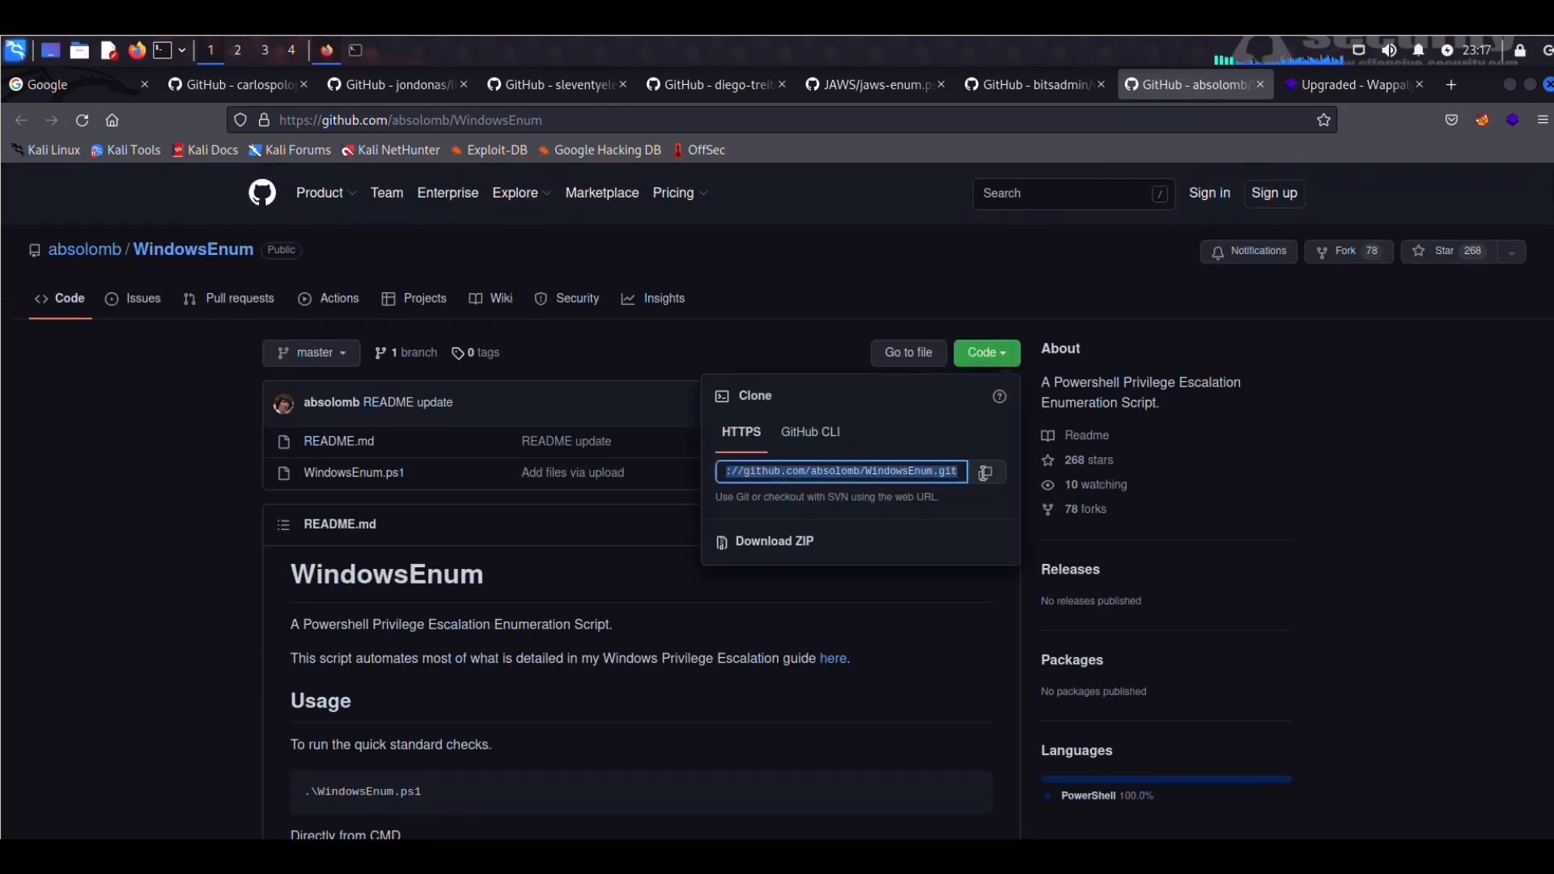
right_click(840, 472)
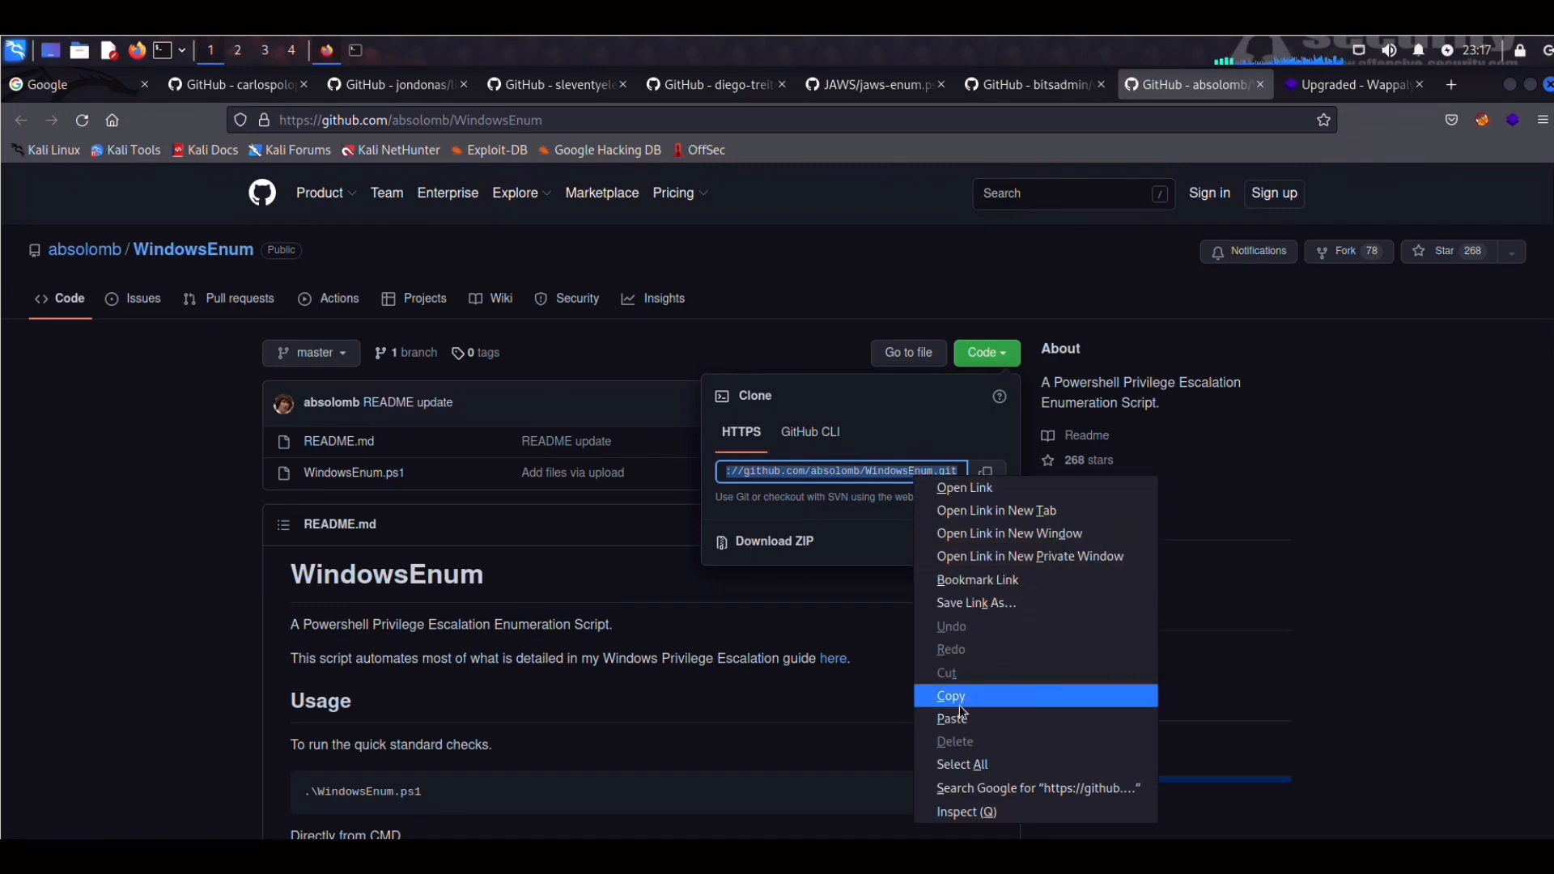
left_click(950, 695)
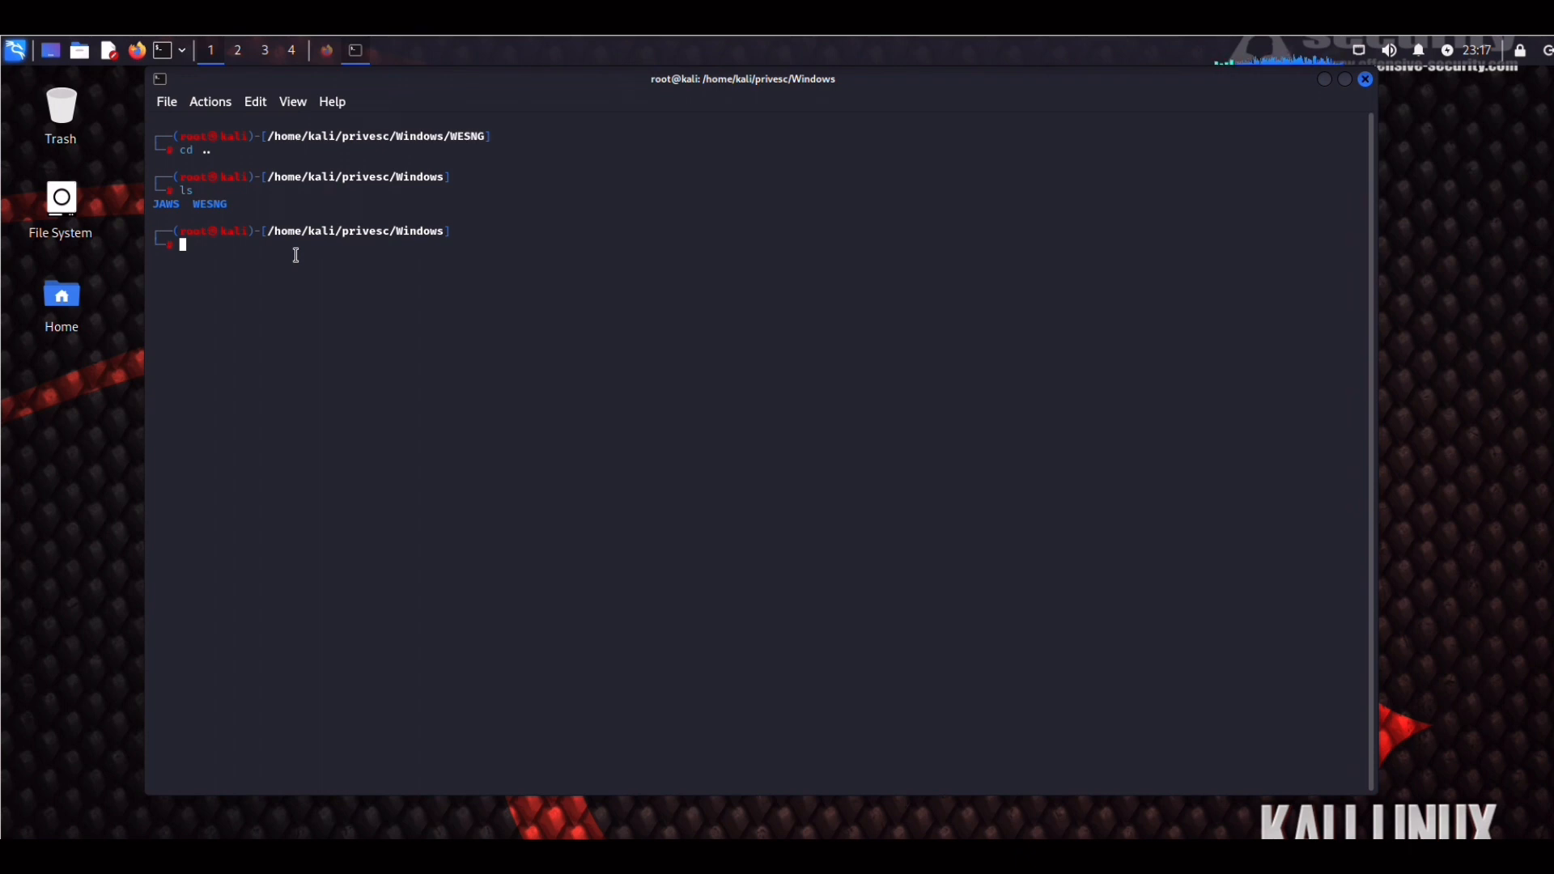
Step: Create an Absolomb folder, move into it and git clone WindowsEnum with the pasted address
type("mkdir WESNG")
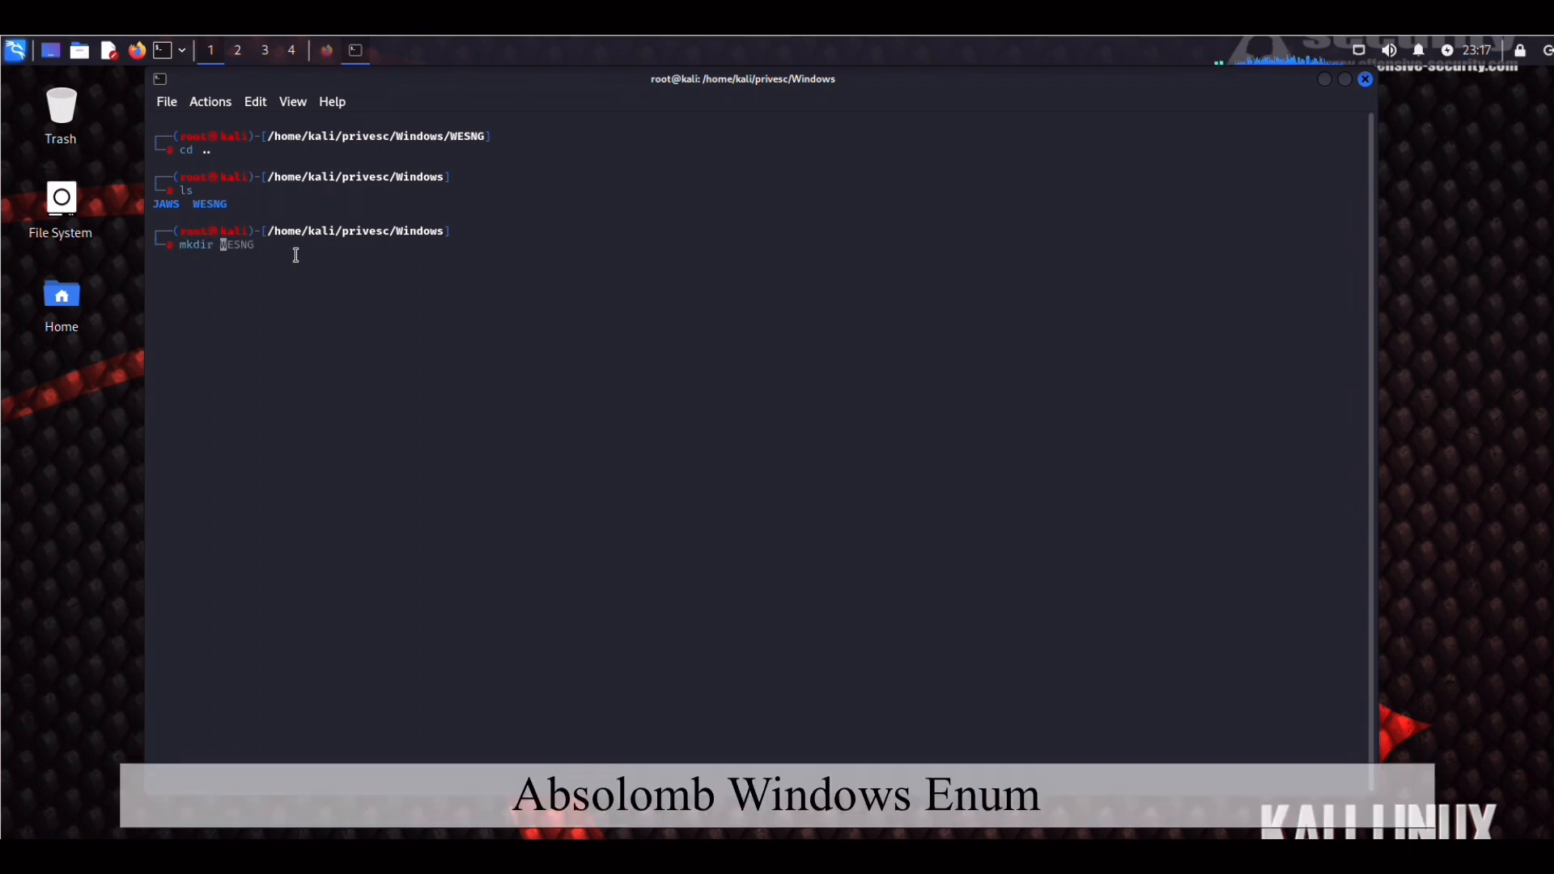
type("AB")
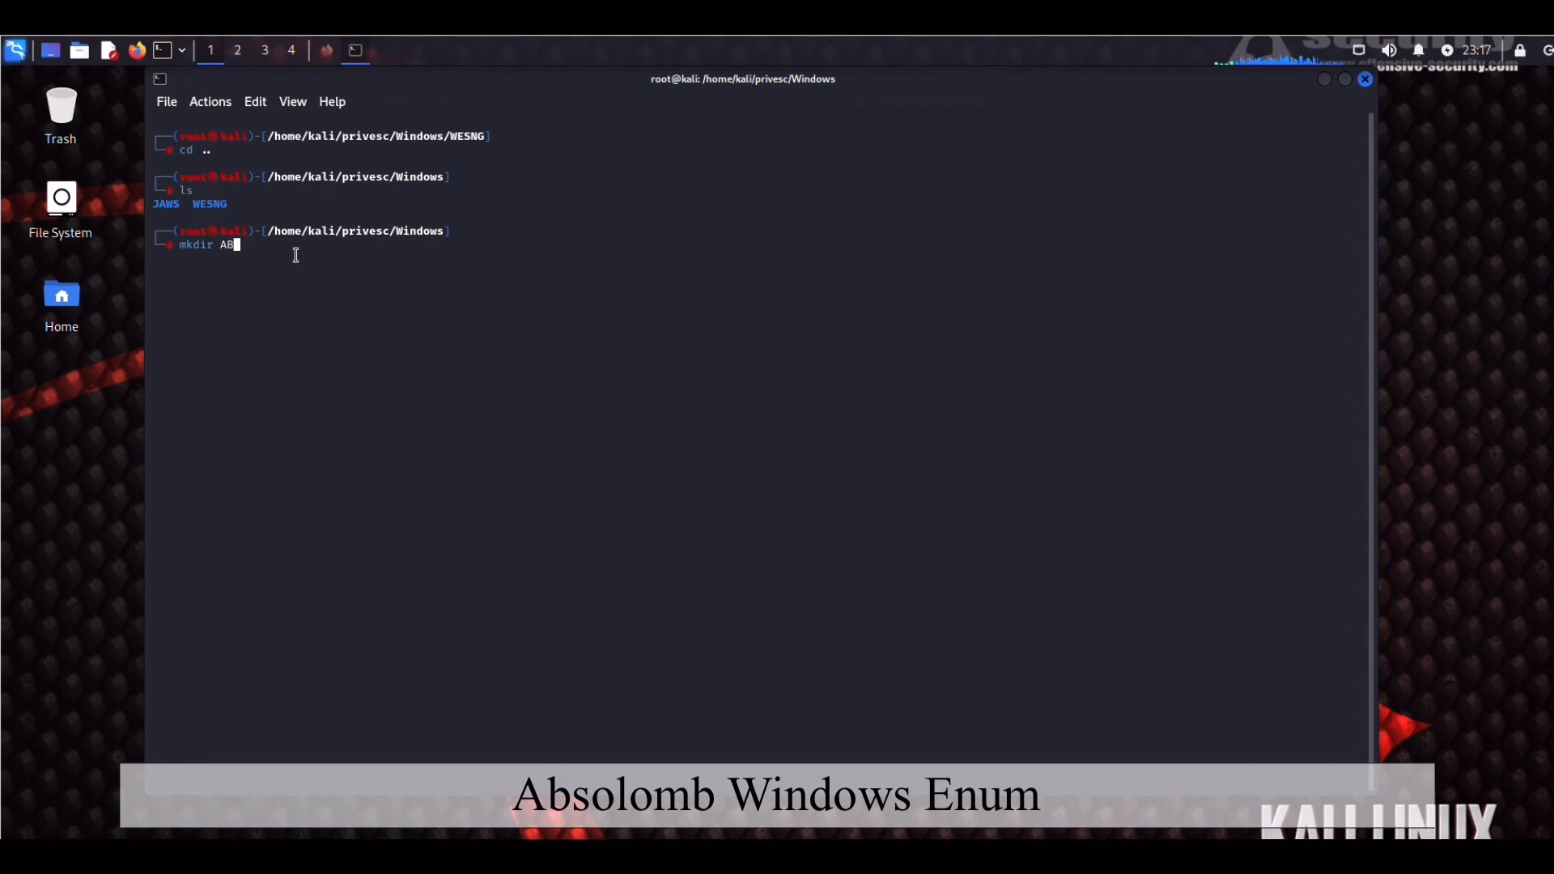
type("solomb")
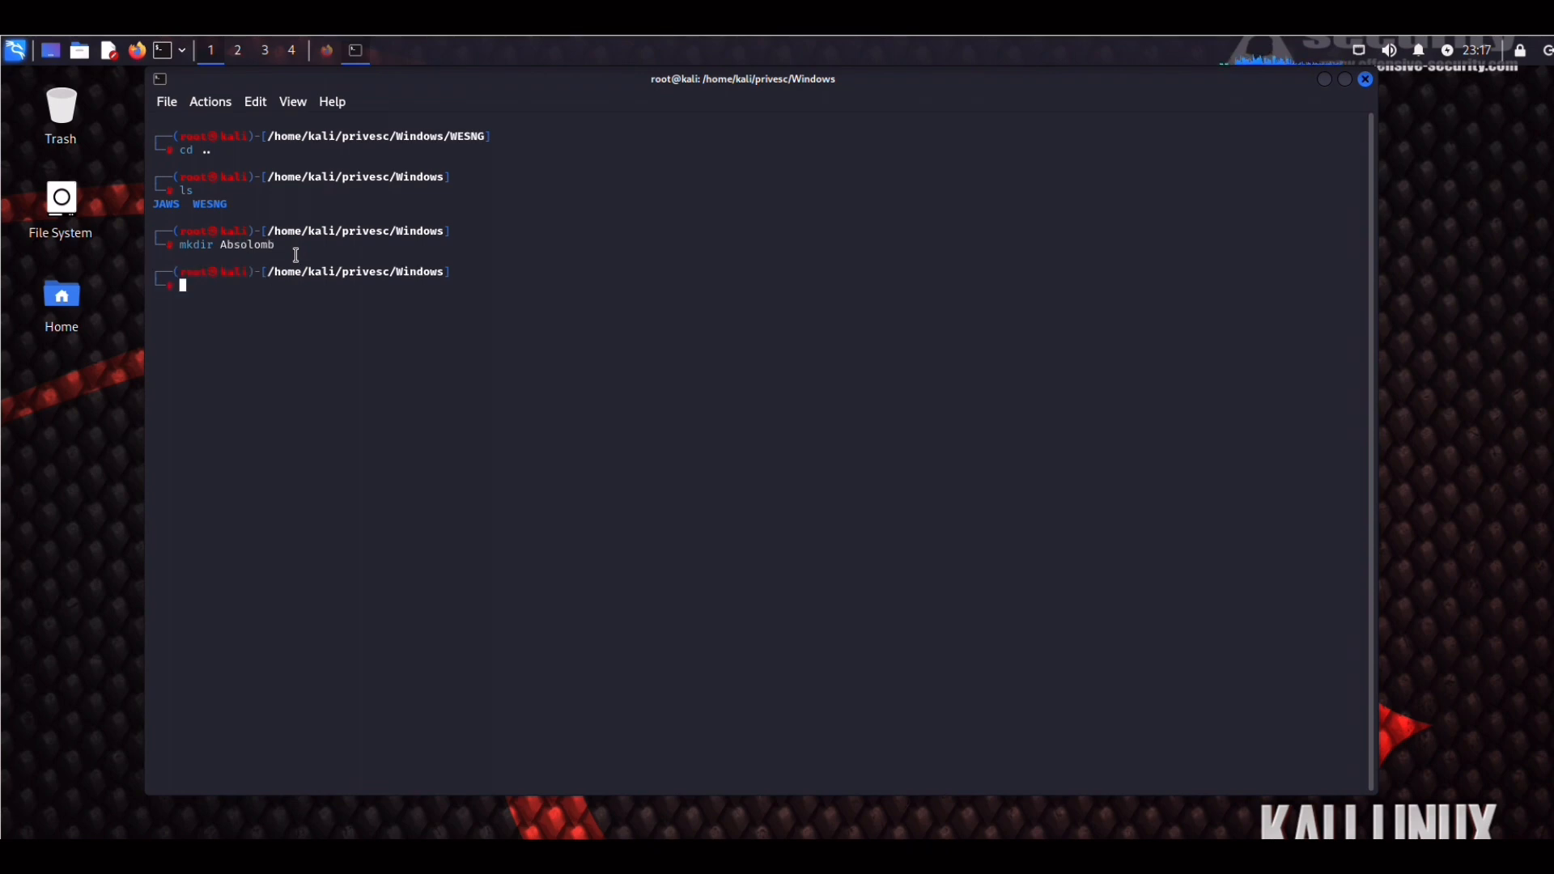
type("cd Absolomb")
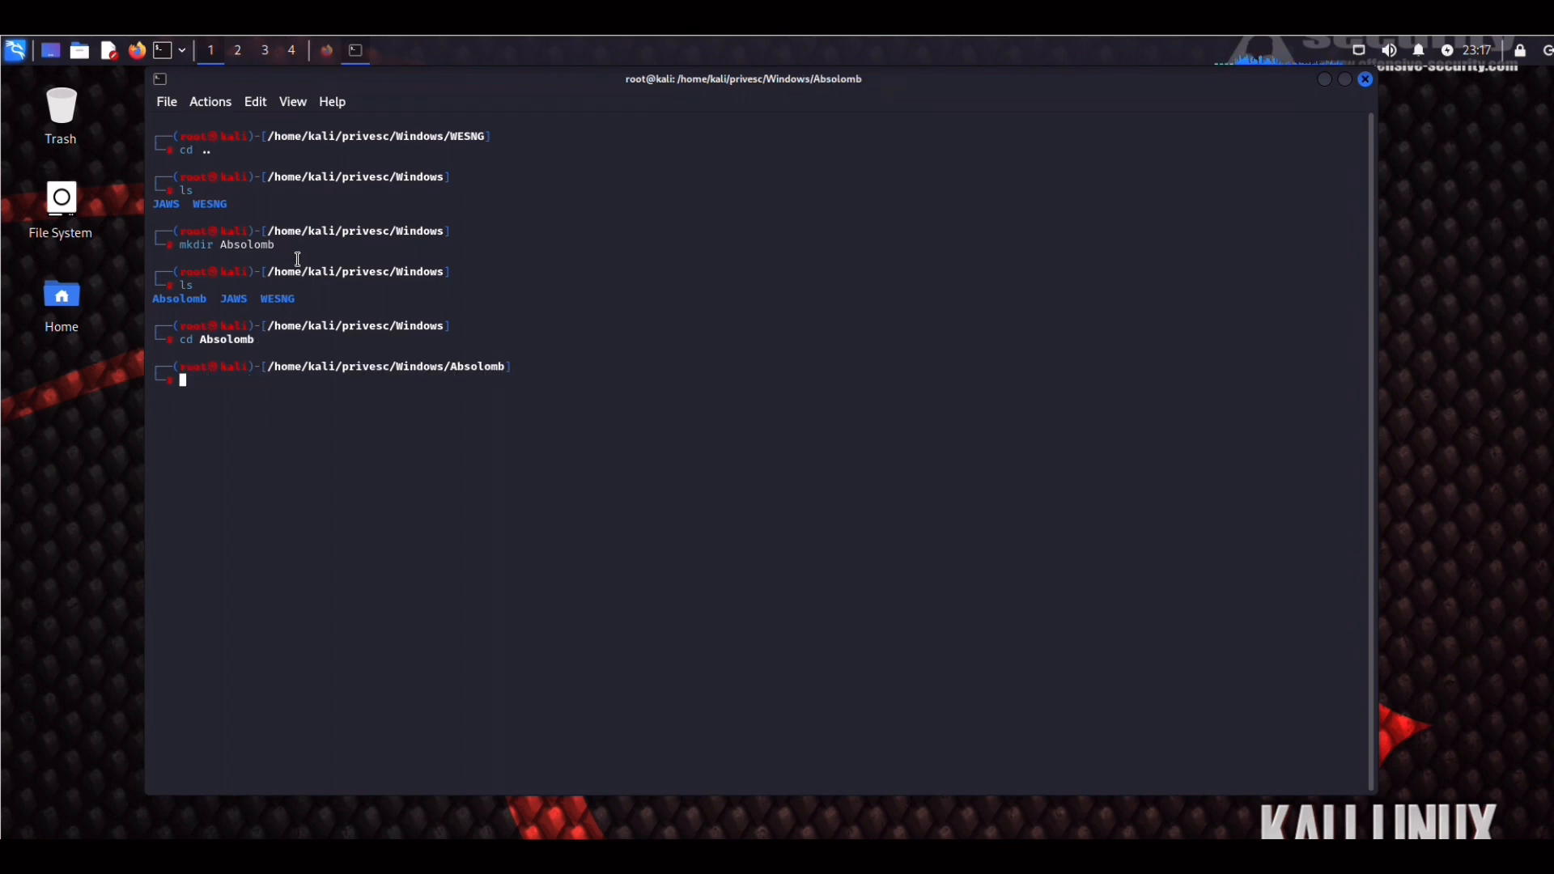
type("git clone https://github.com/bitsadmin/wesng --depth 1")
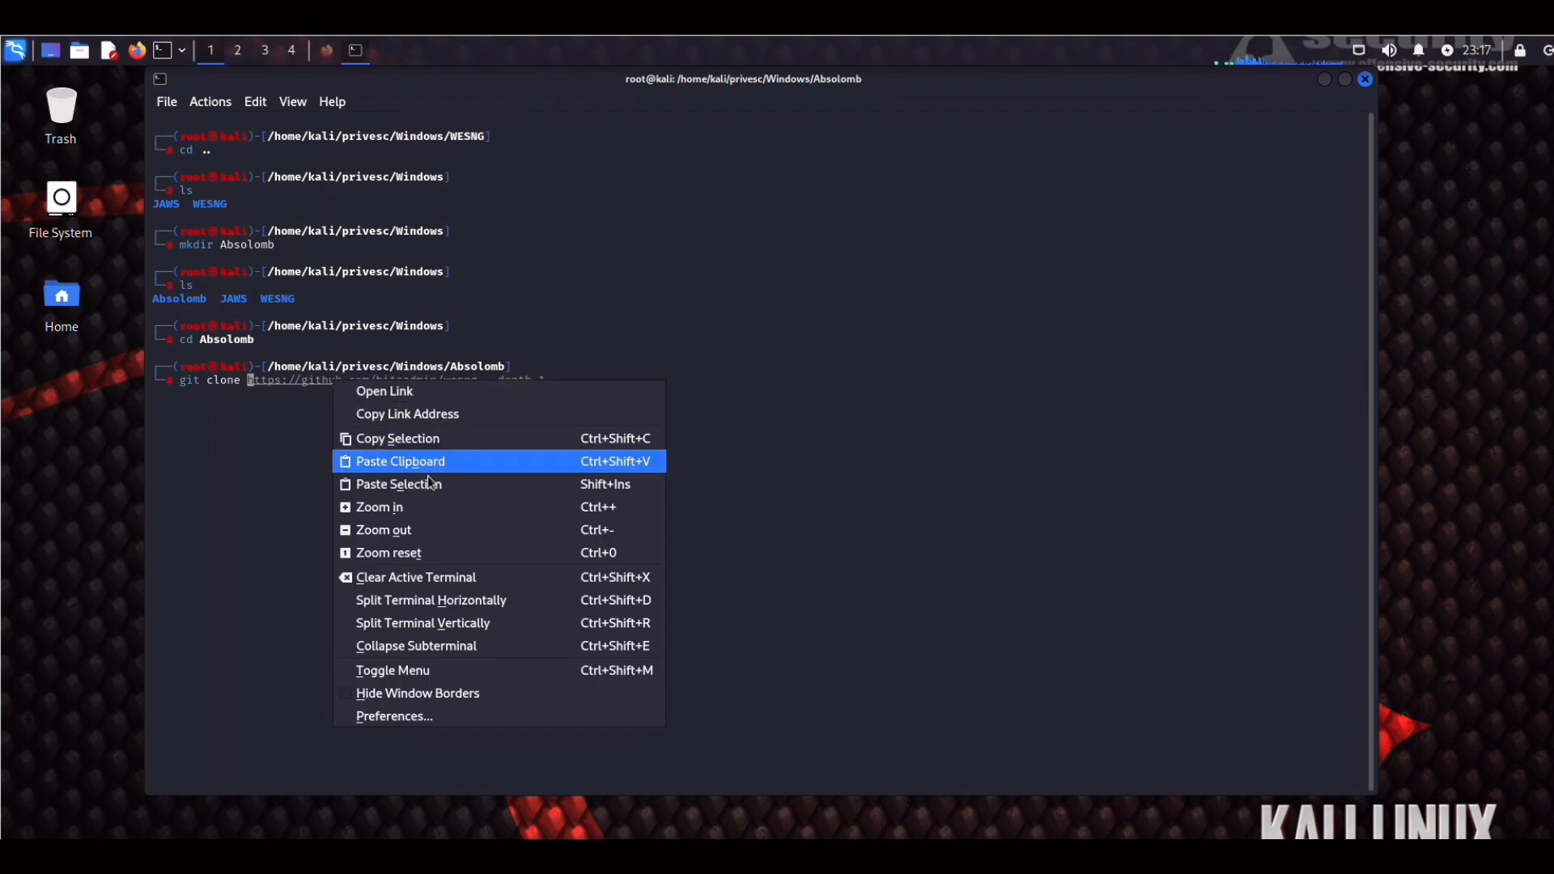
left_click(400, 461)
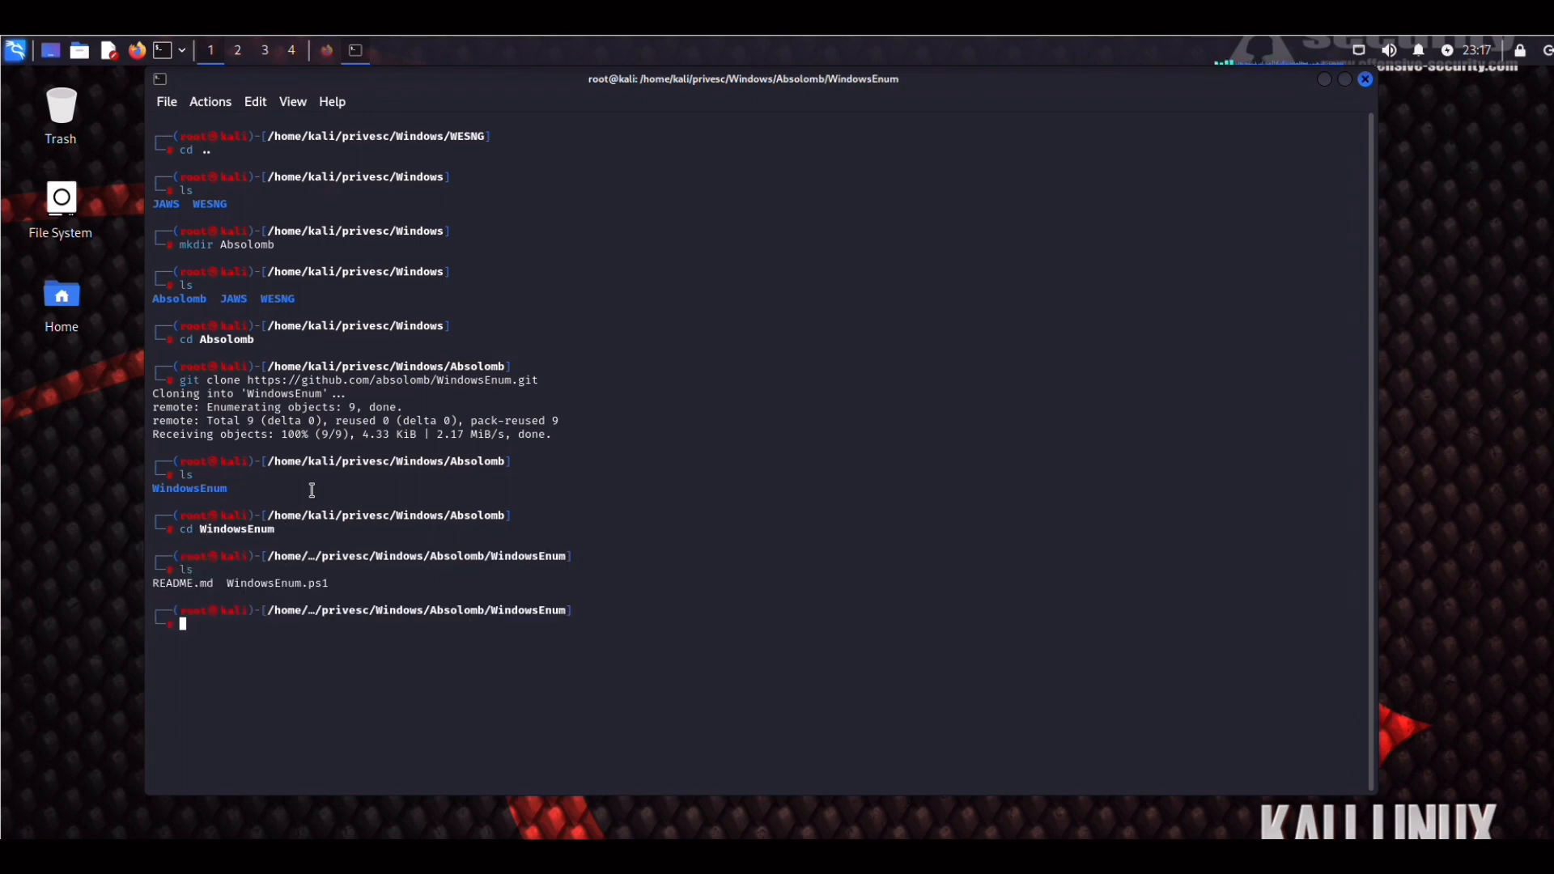
mouse_move(320, 582)
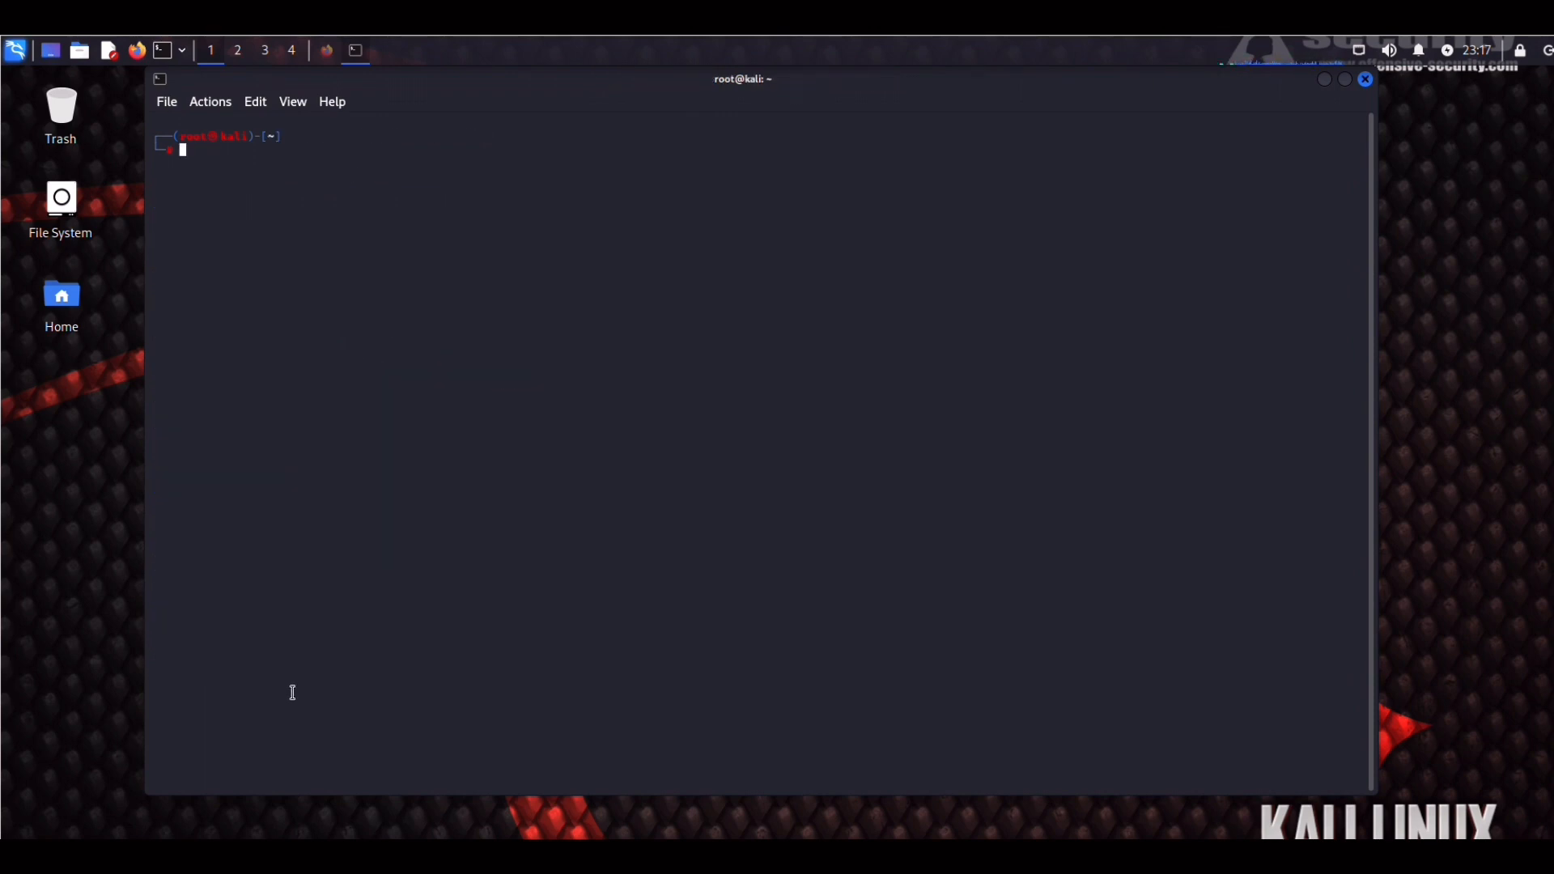
Step: From /home/kali, install bloodhound and neo4j with sudo apt-get install bloodhound, then clear the screen
type("cd /home/kali")
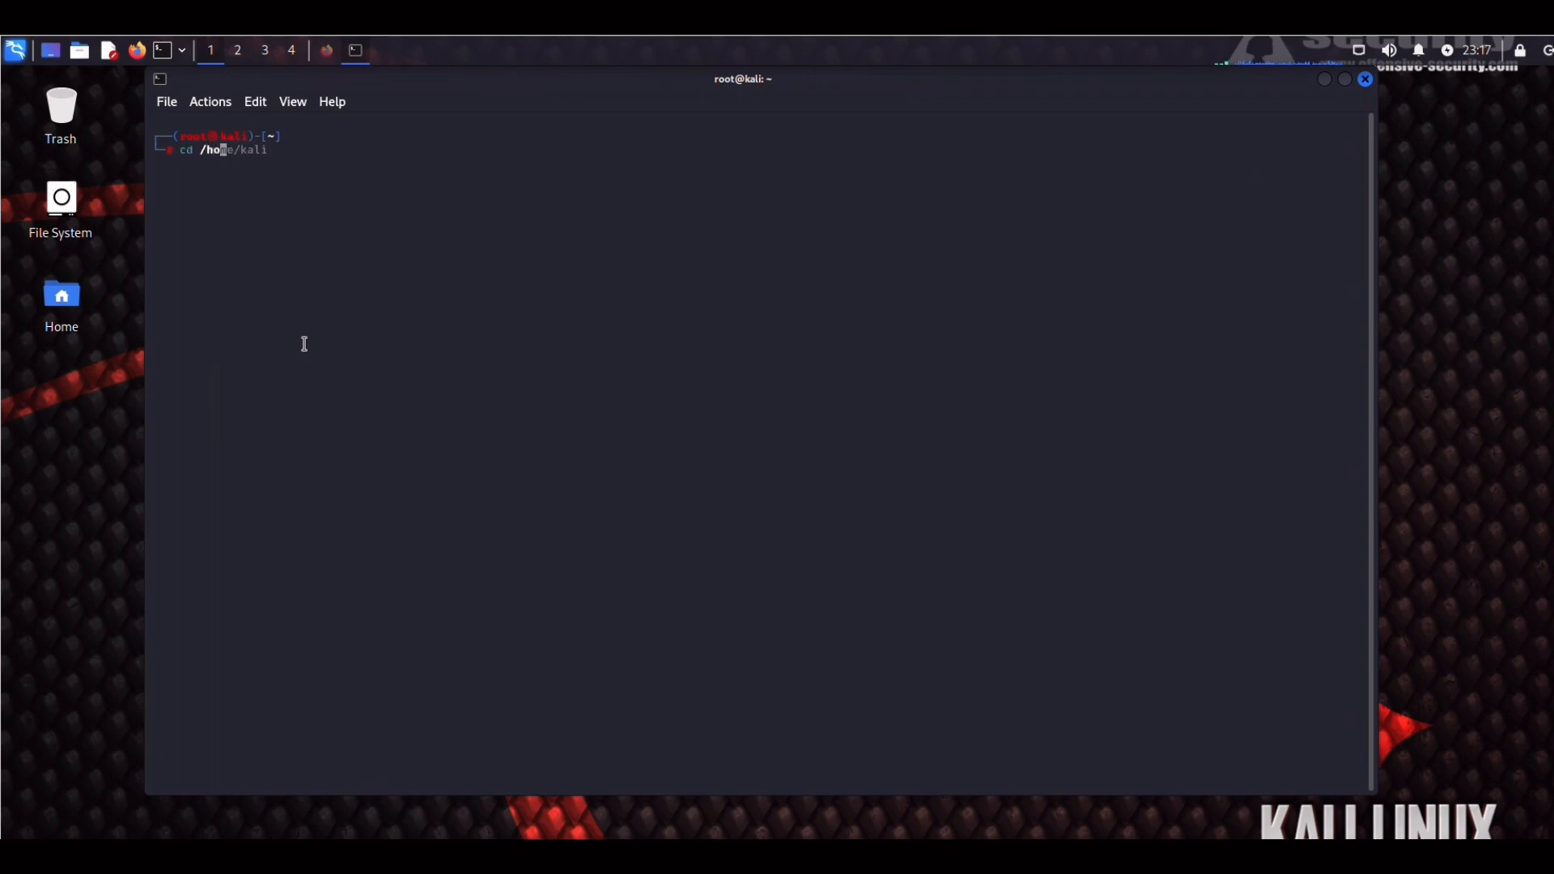
key("Return")
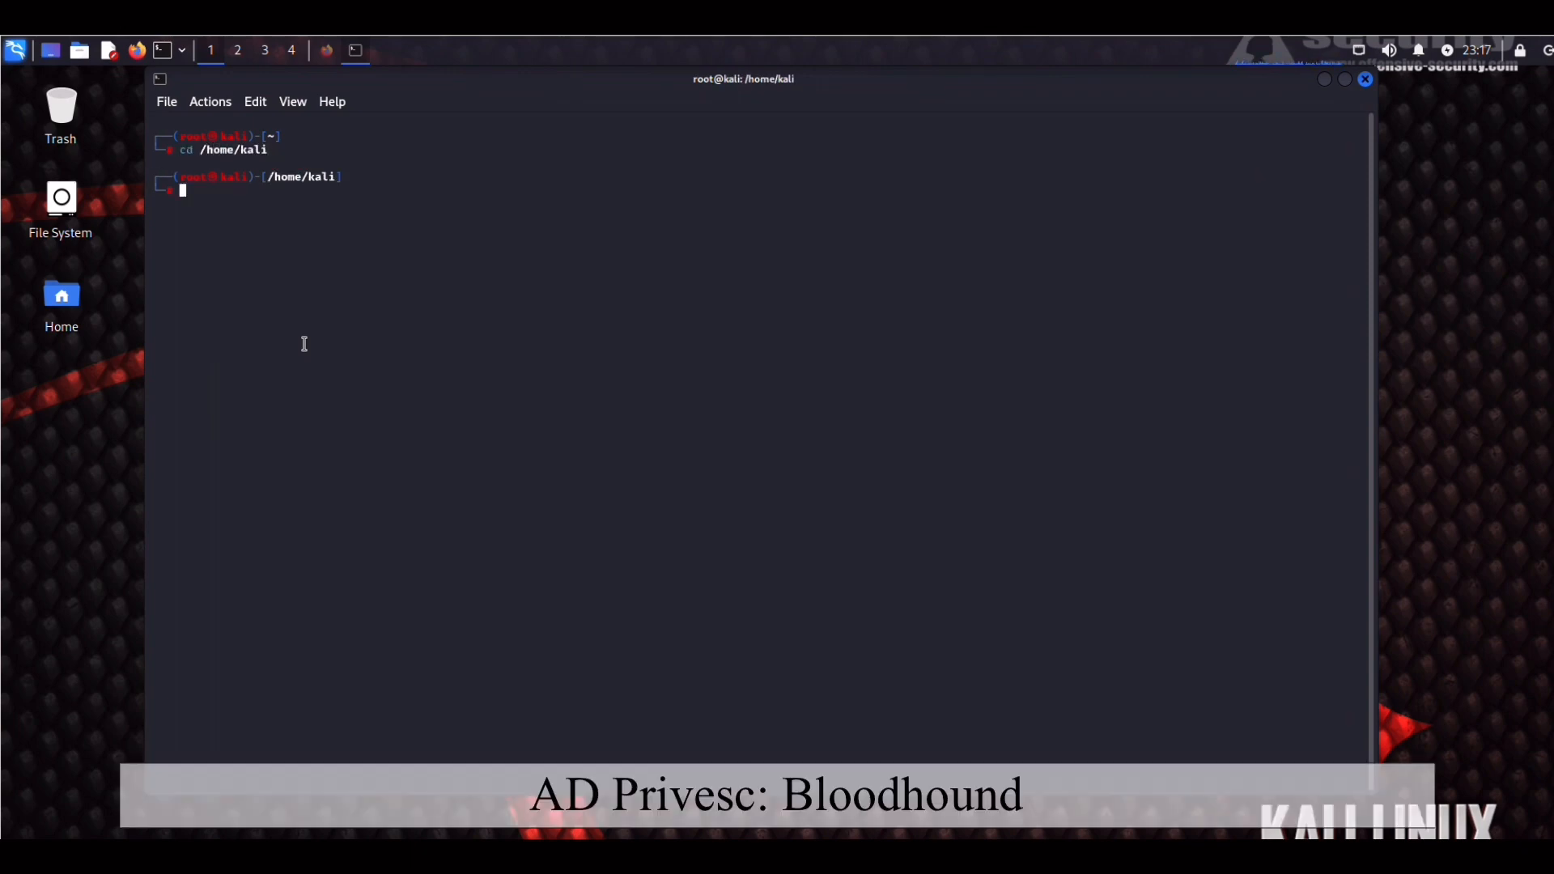
type("blood")
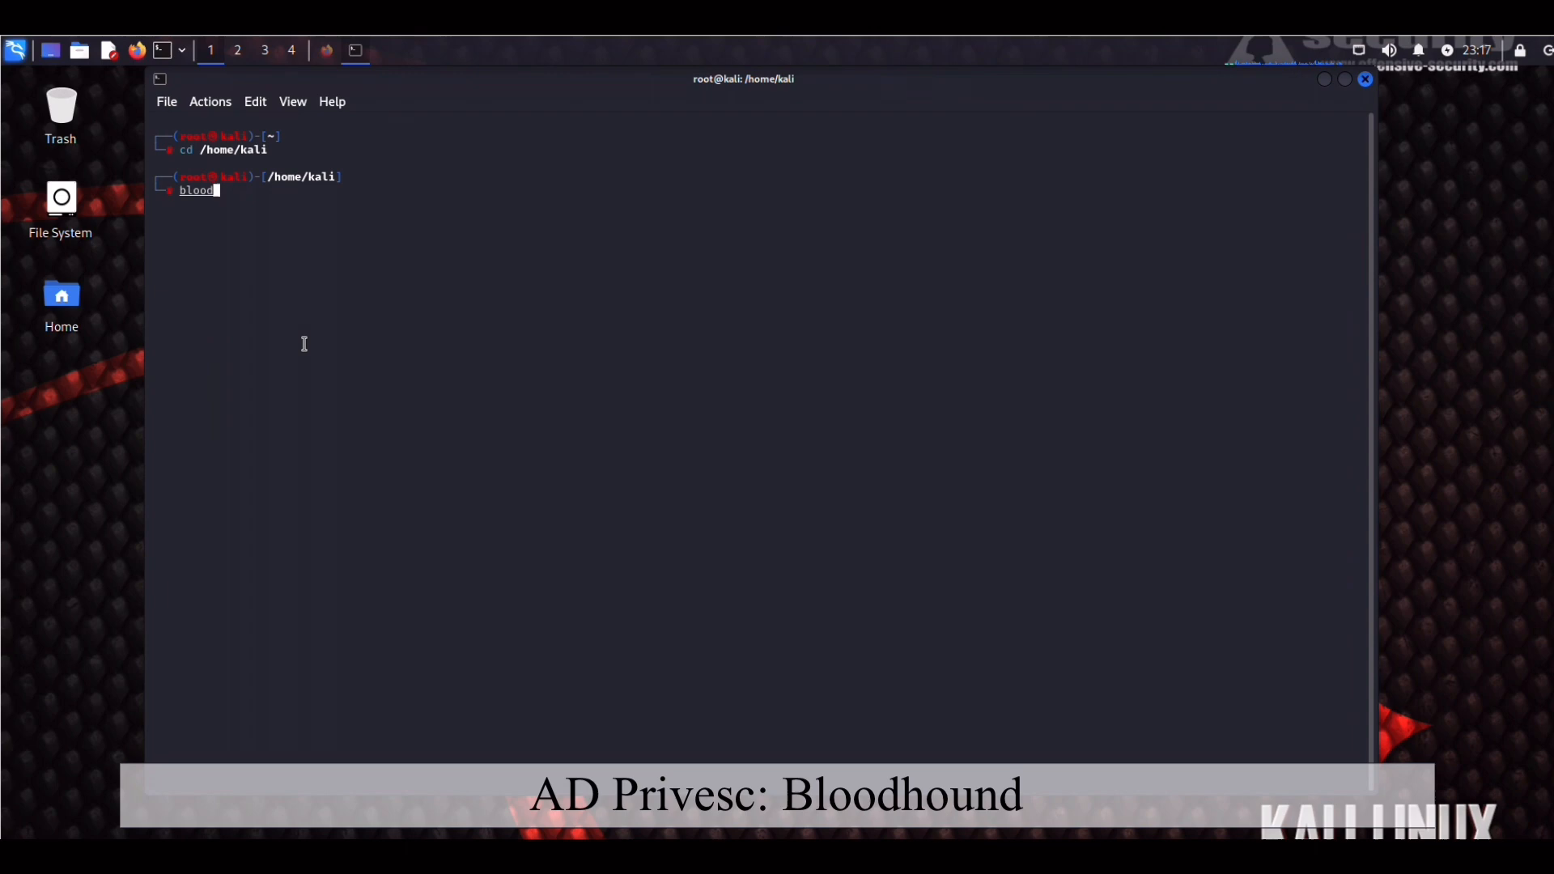
type("hound")
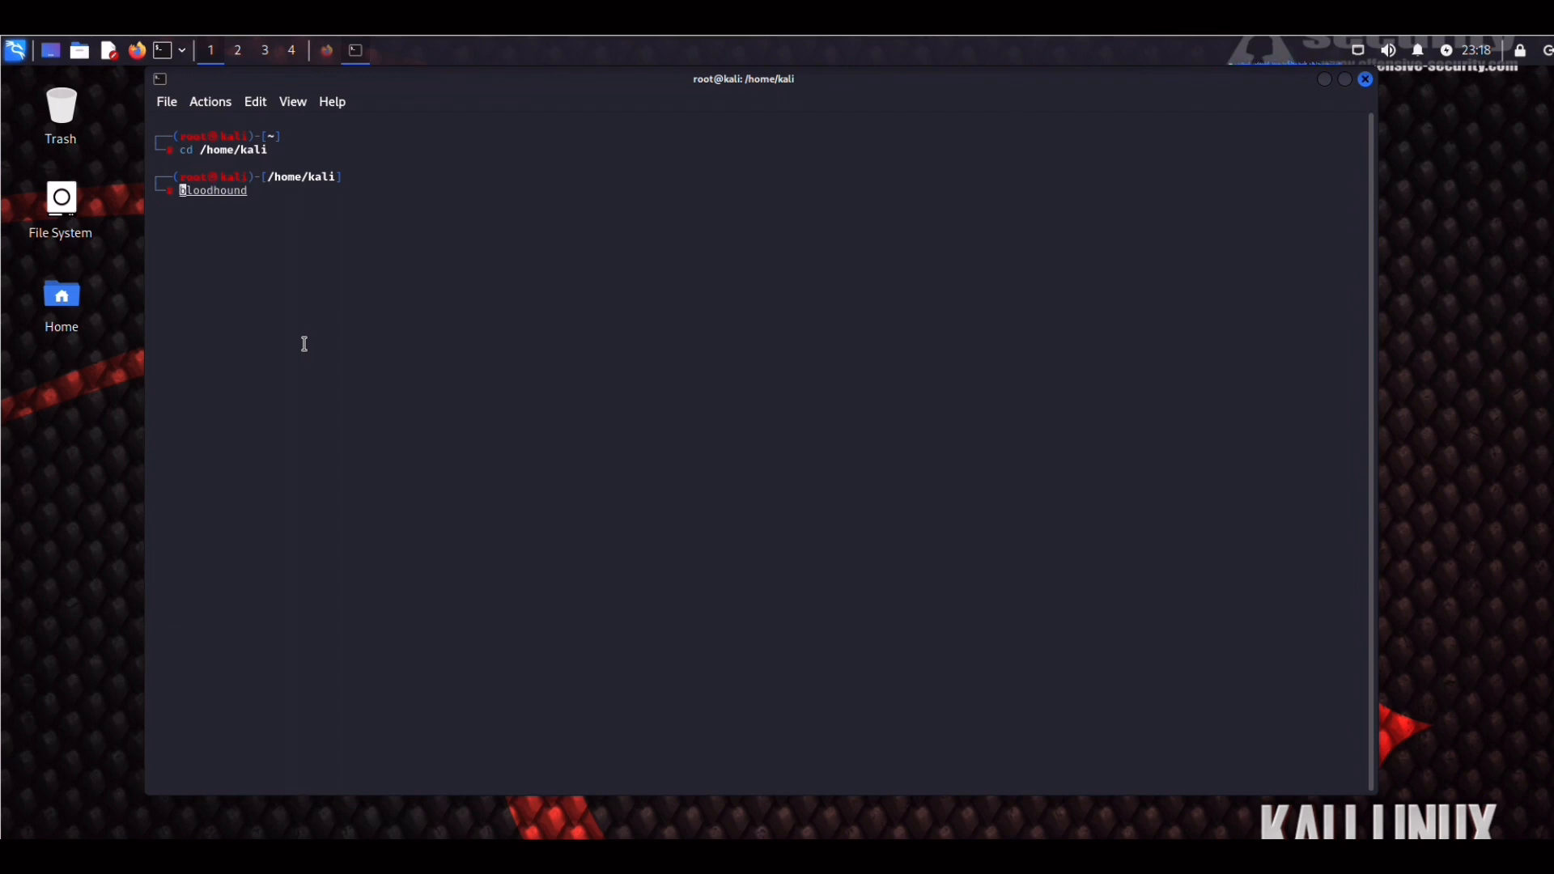
type("sudo")
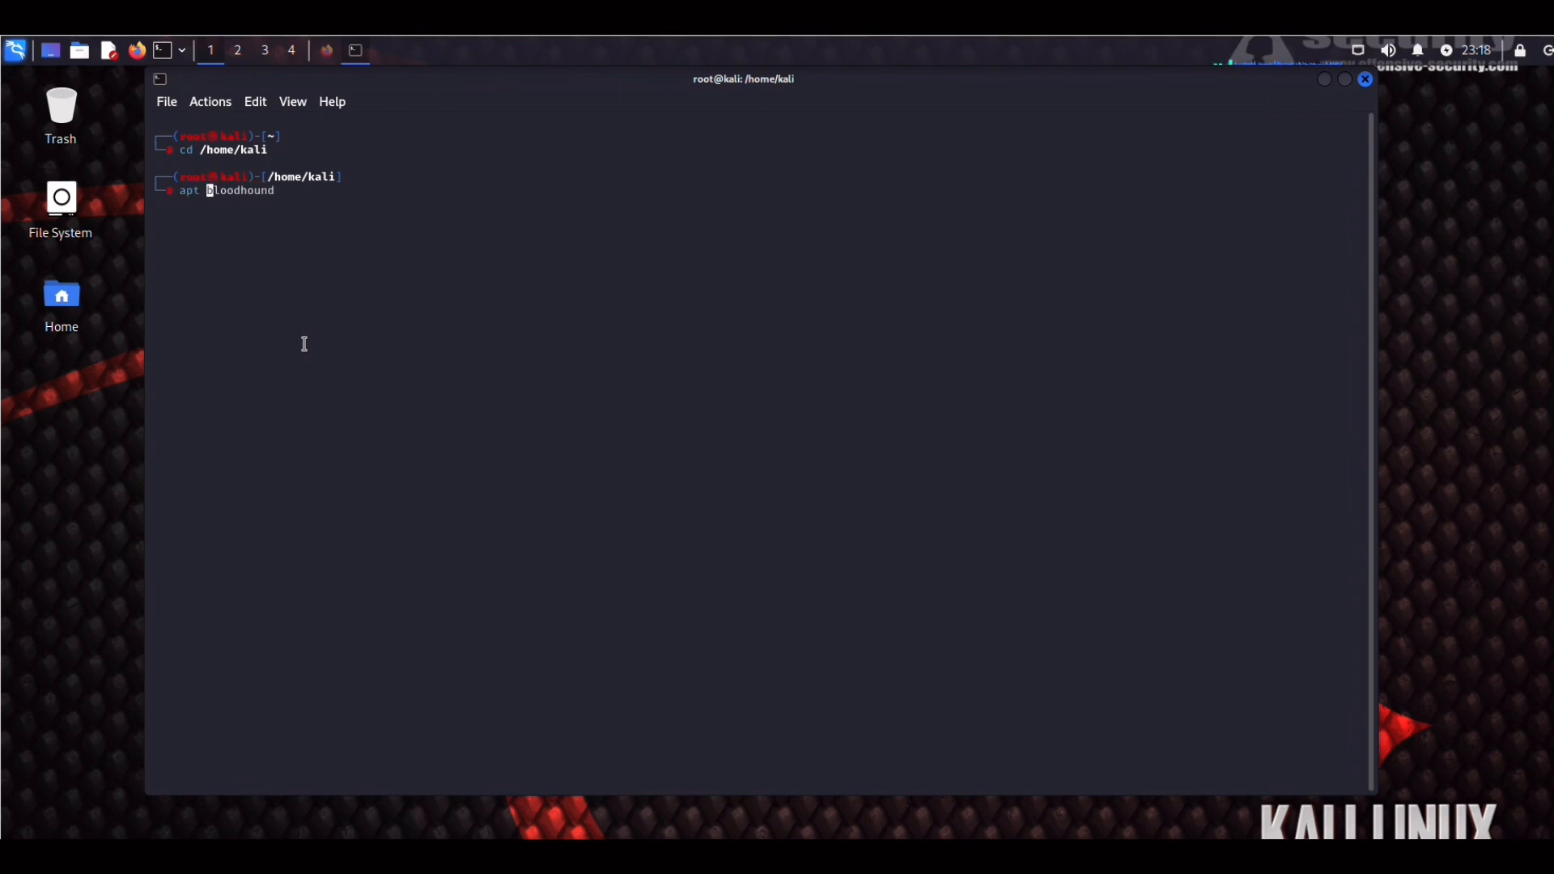
type("get install")
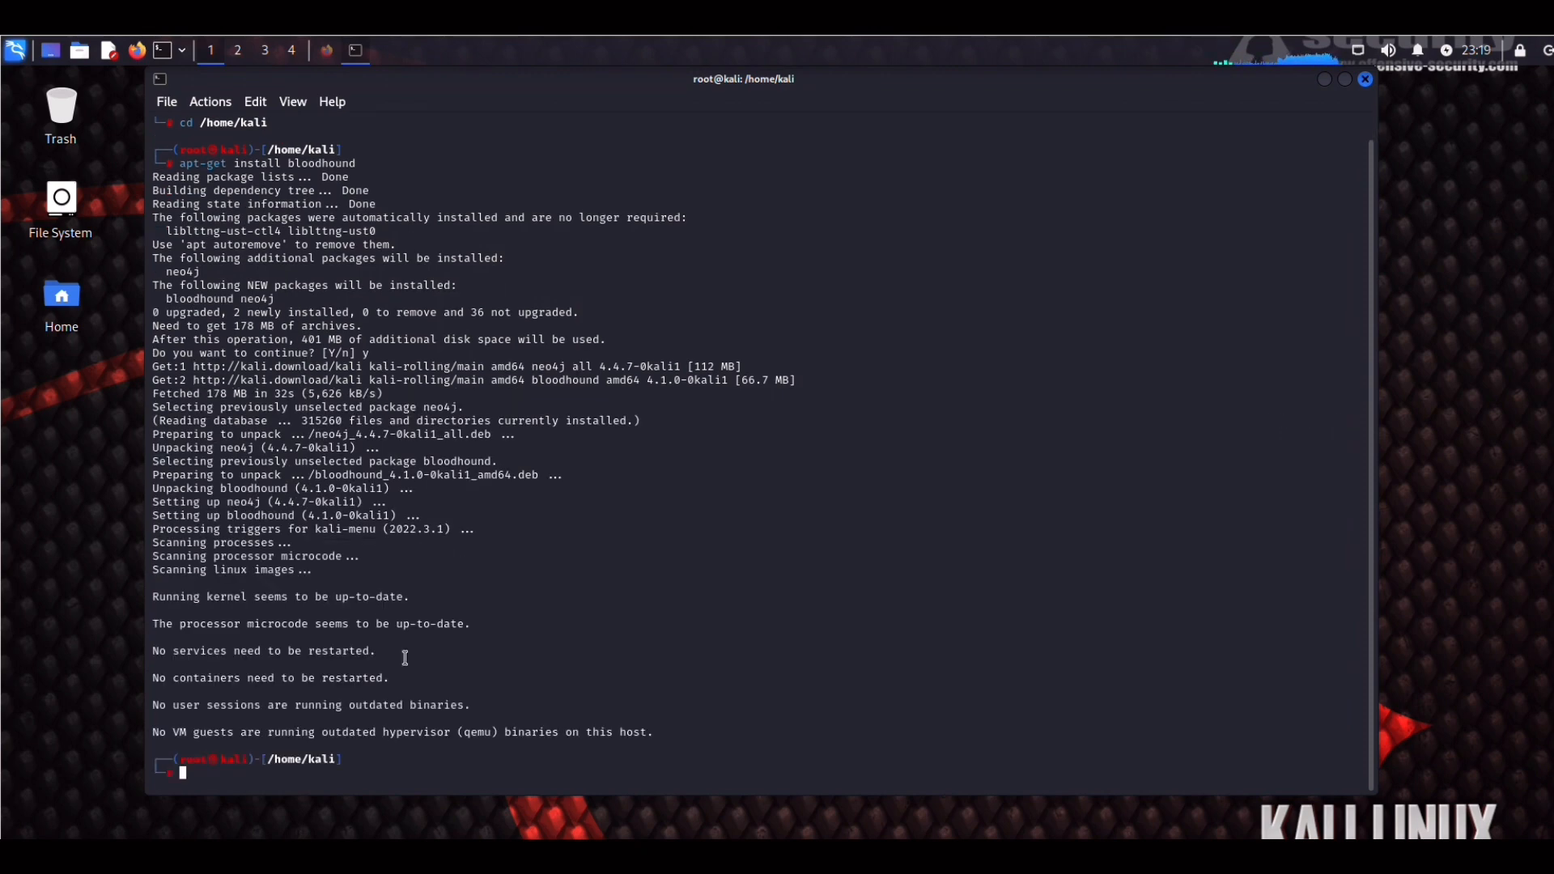
type("clear")
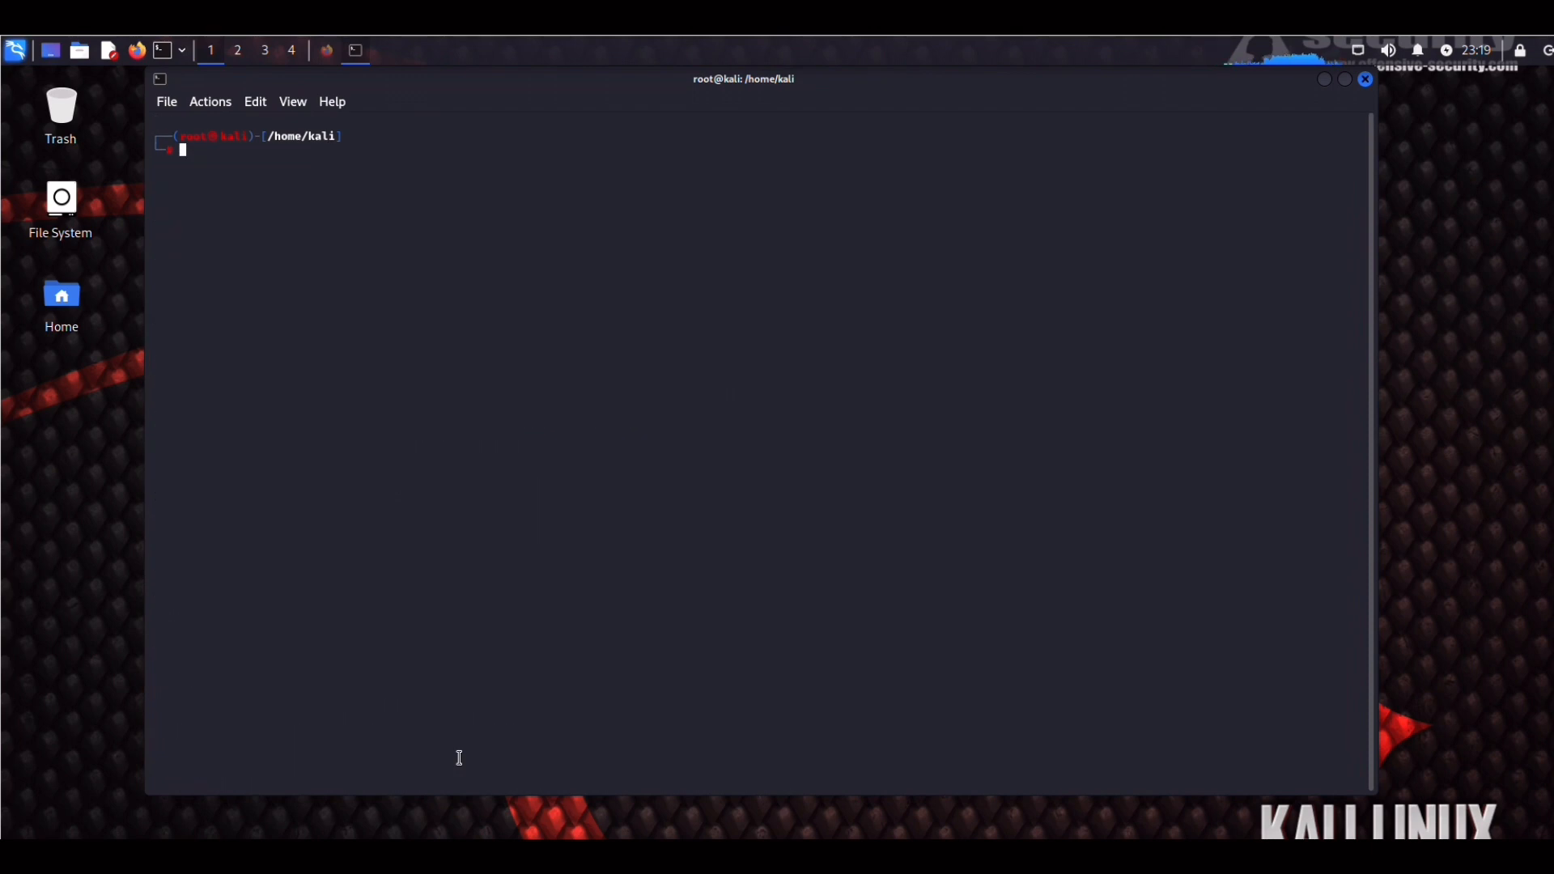
type("neo4j console")
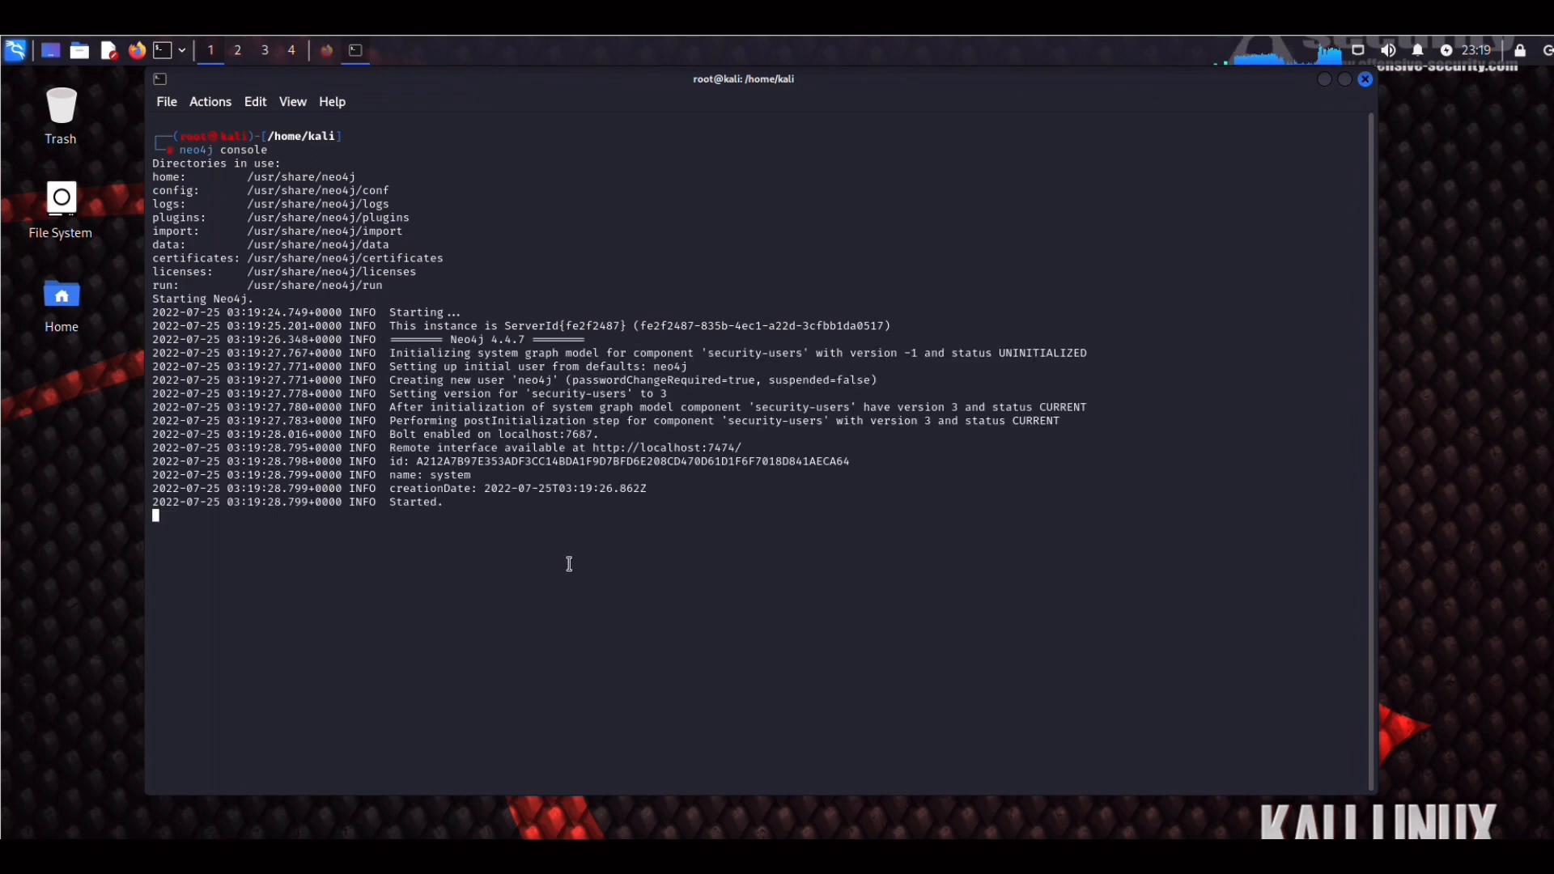
mouse_move(635, 406)
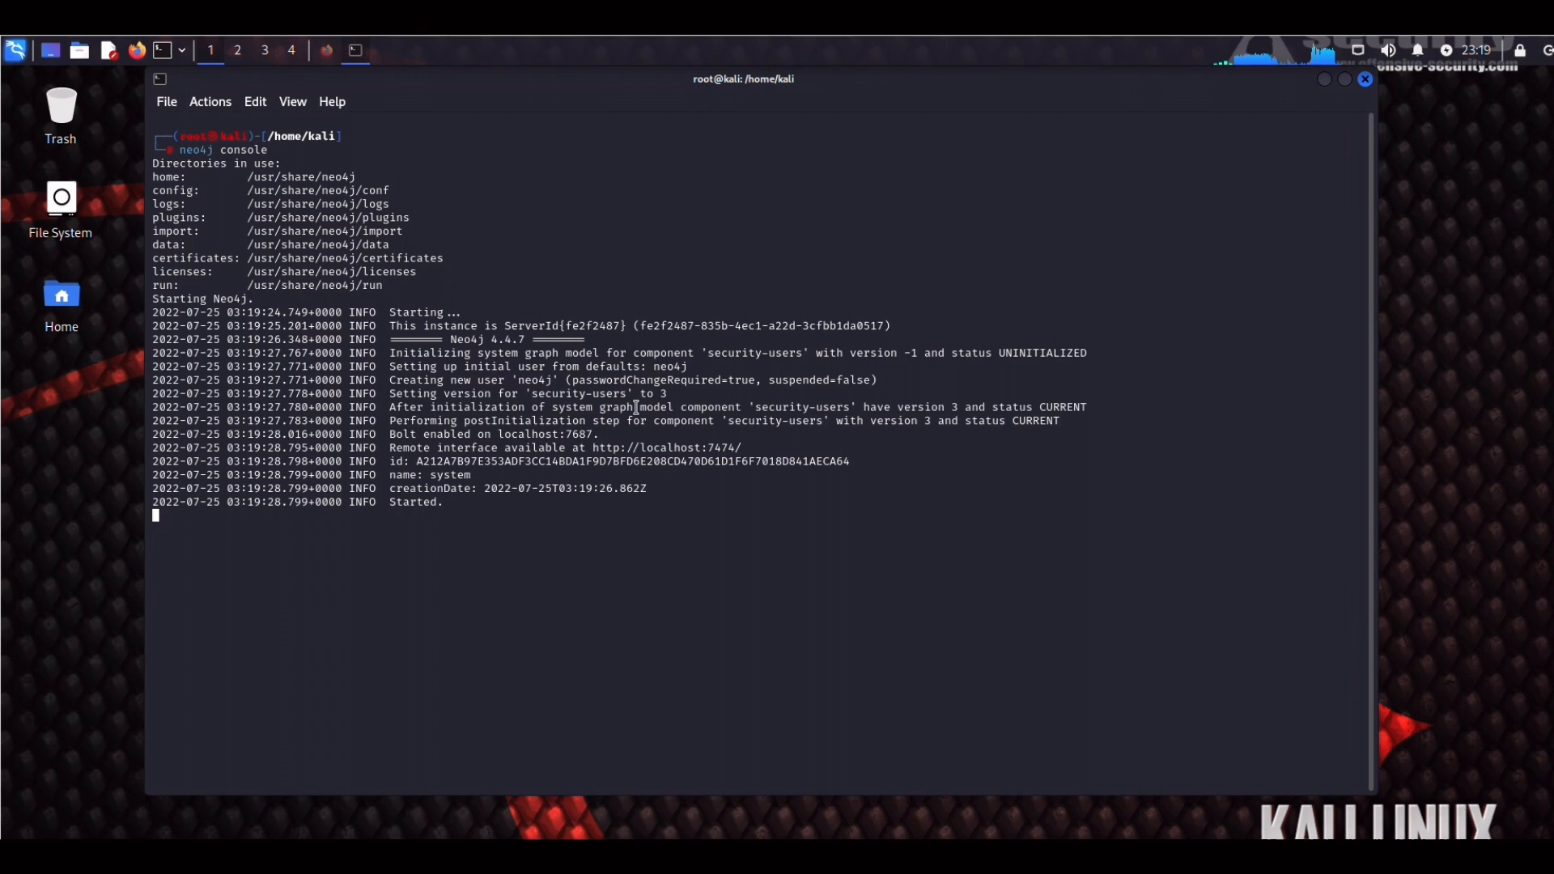
right_click(664, 447)
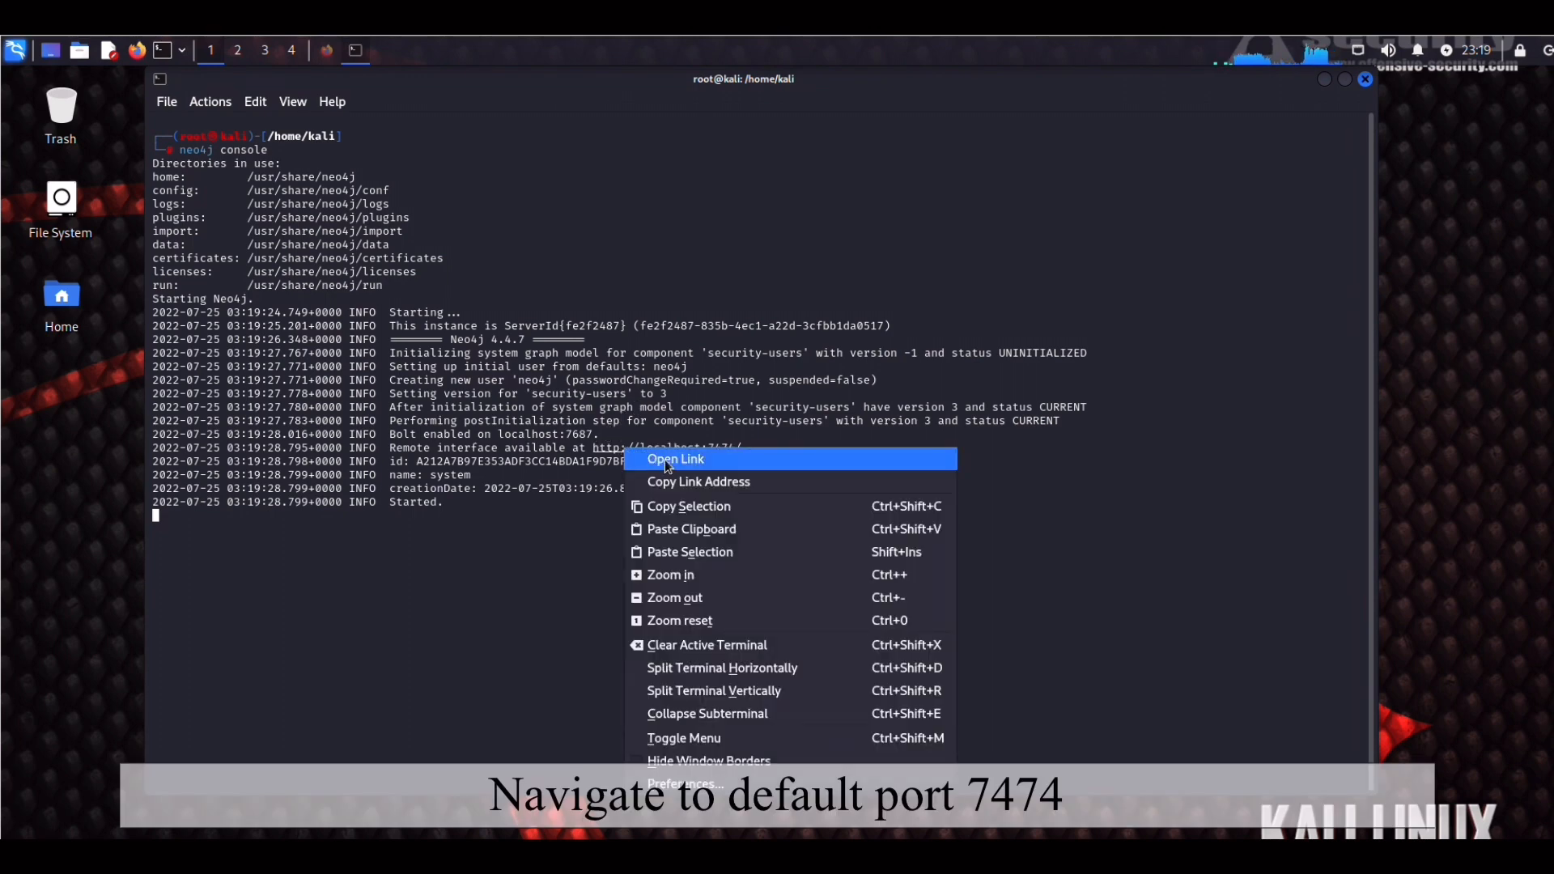
left_click(675, 458)
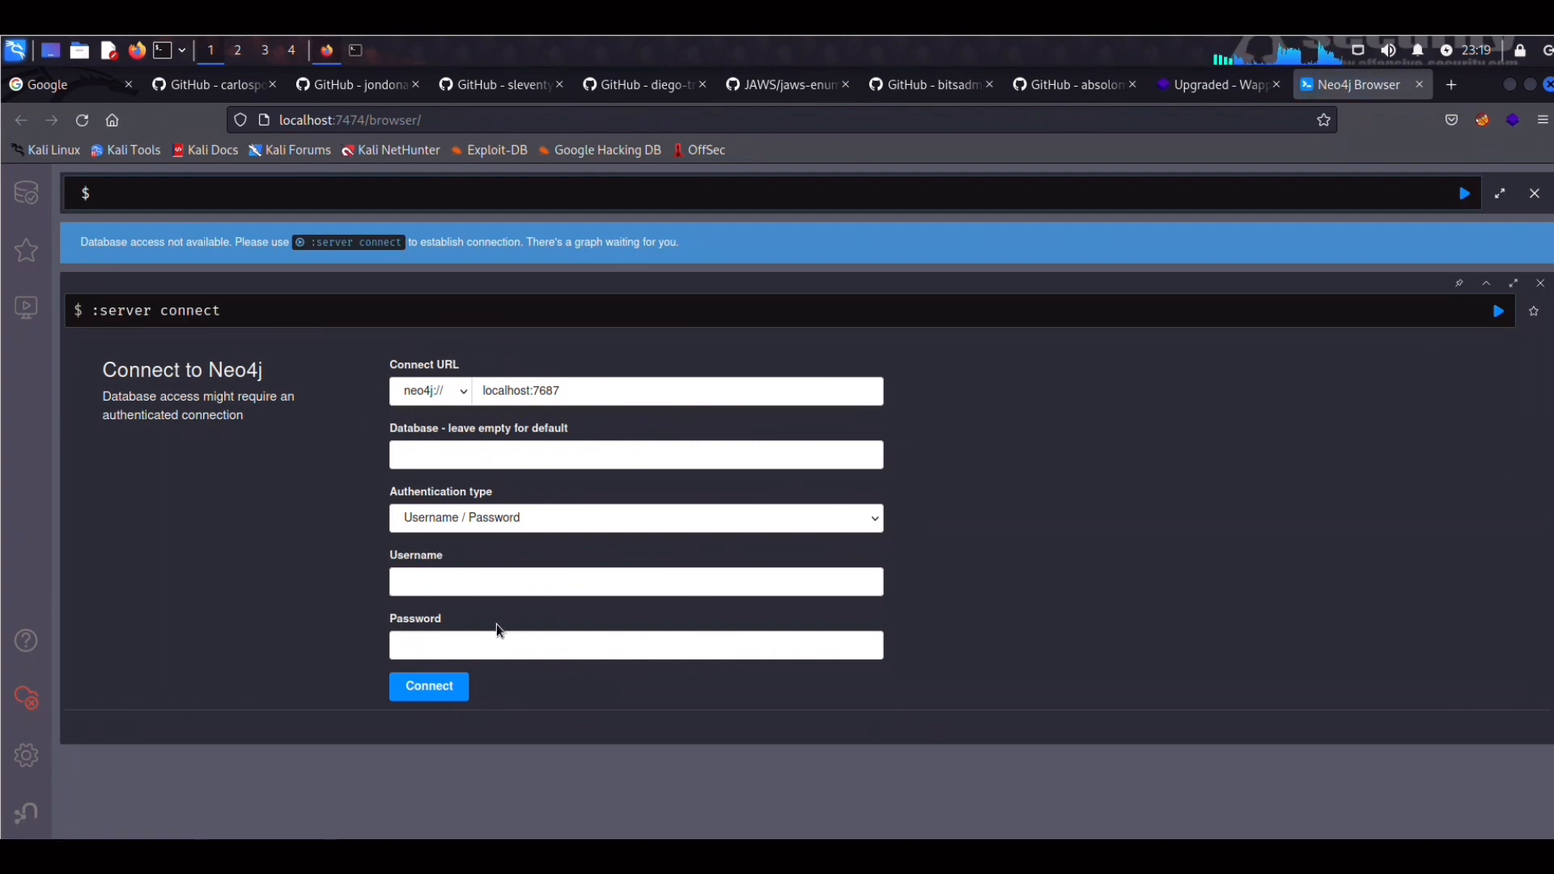
left_click(635, 581)
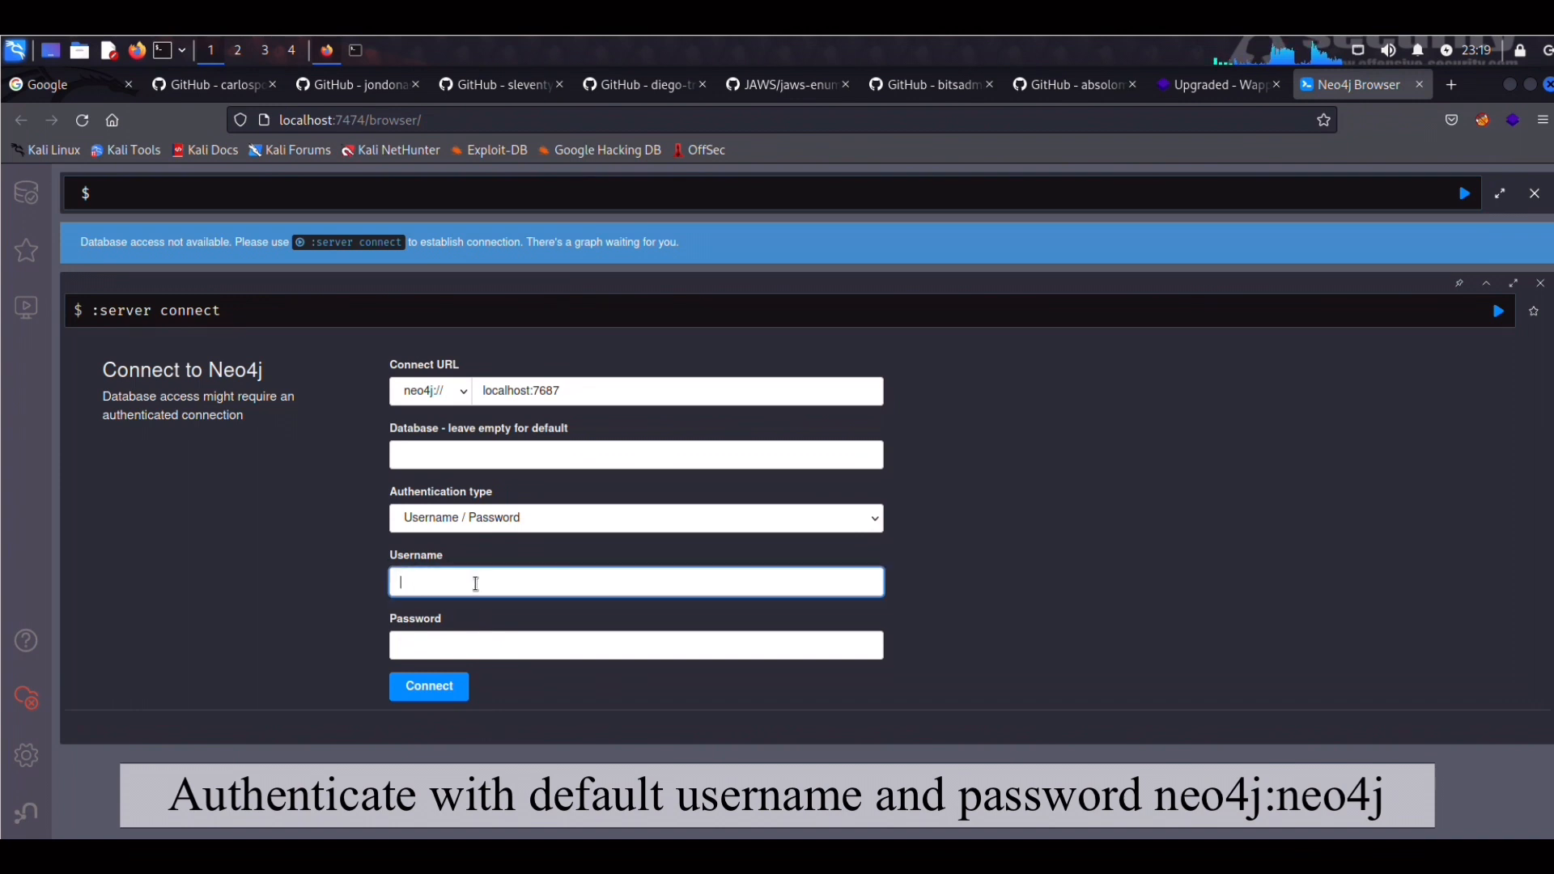
type("neo4j")
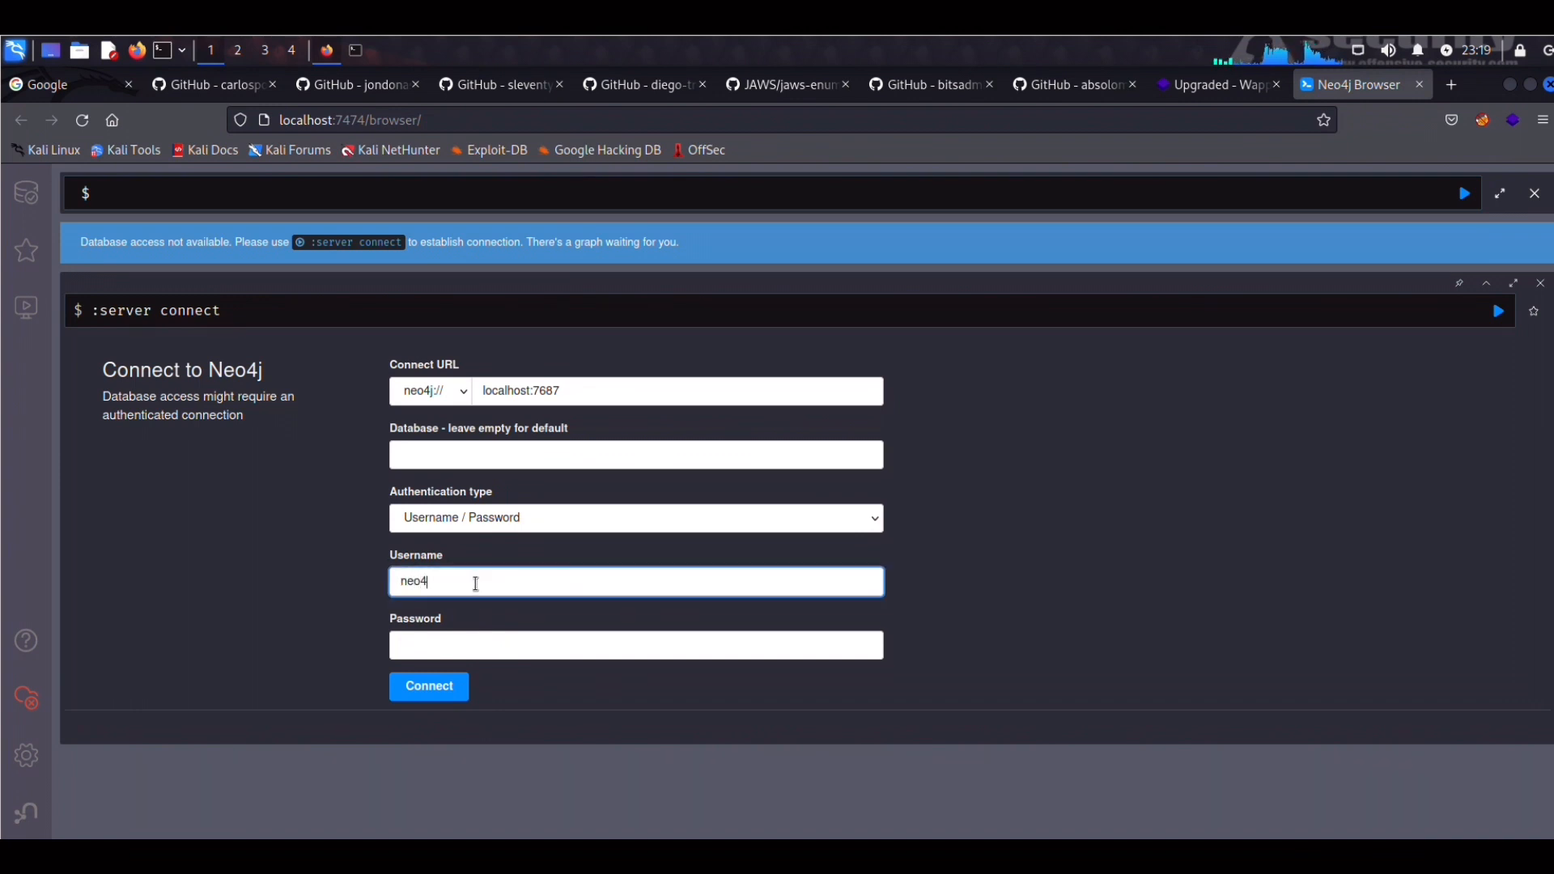
left_click(635, 644)
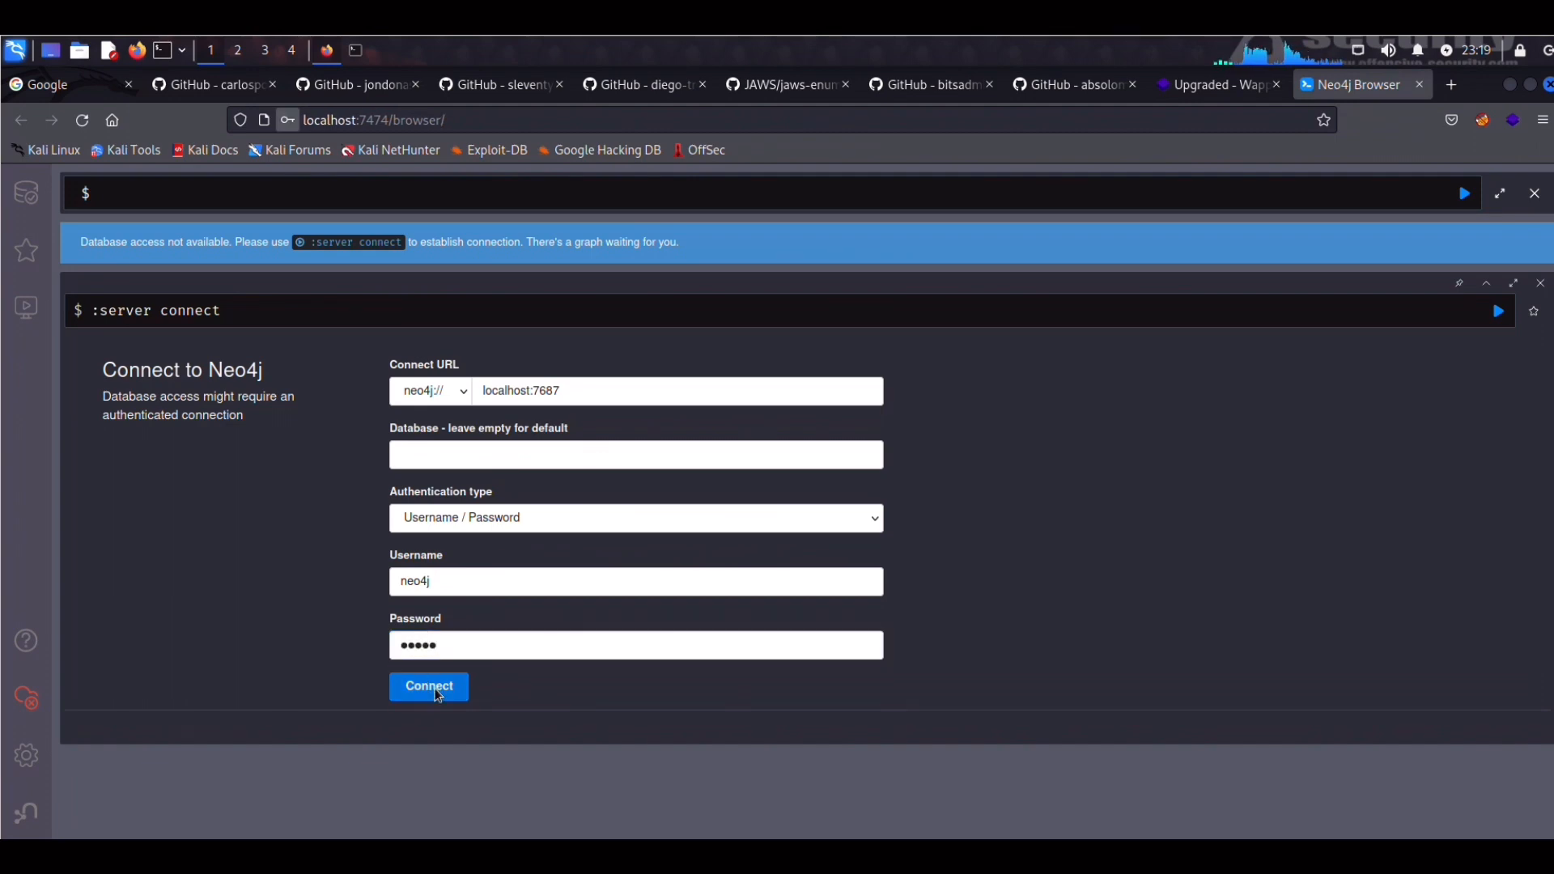
left_click(428, 687)
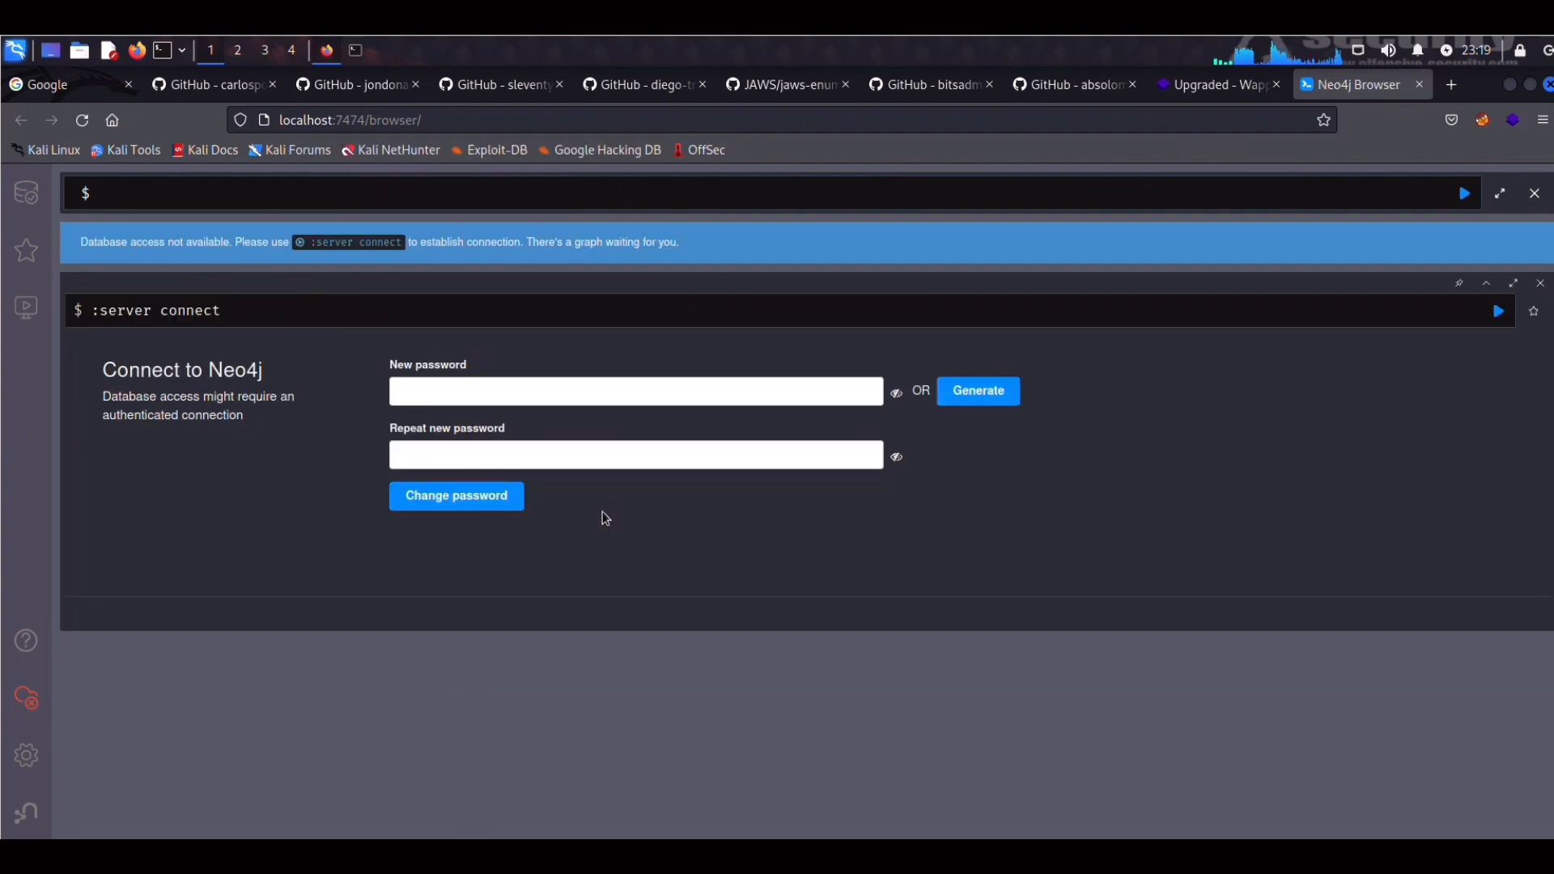
mouse_move(404, 350)
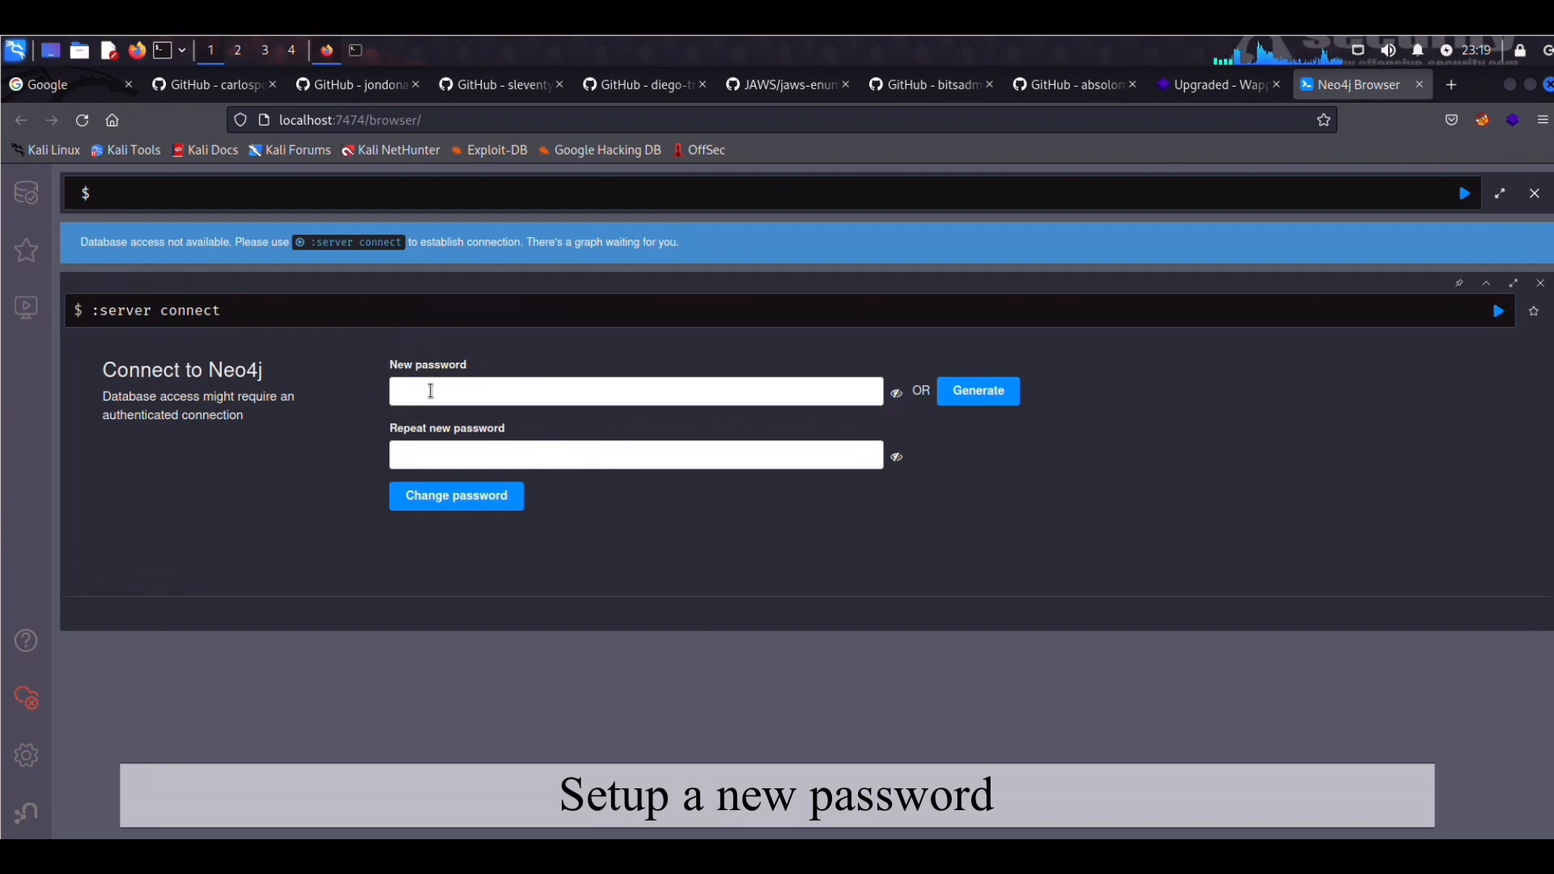
Step: Enter the new neo4j password twice and save it with Change password
type("password")
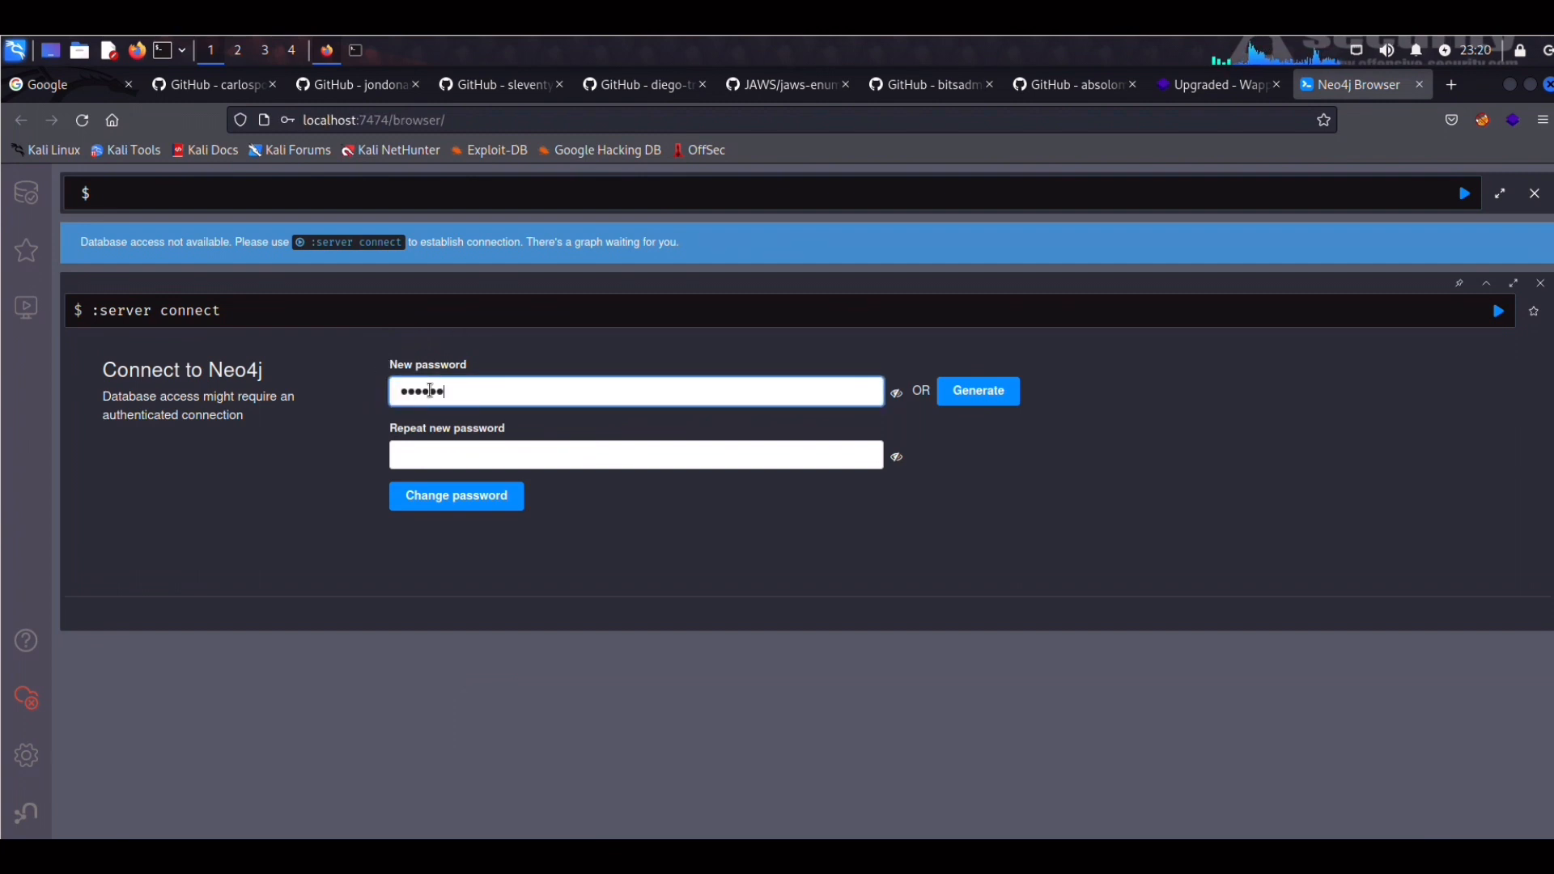
left_click(634, 455)
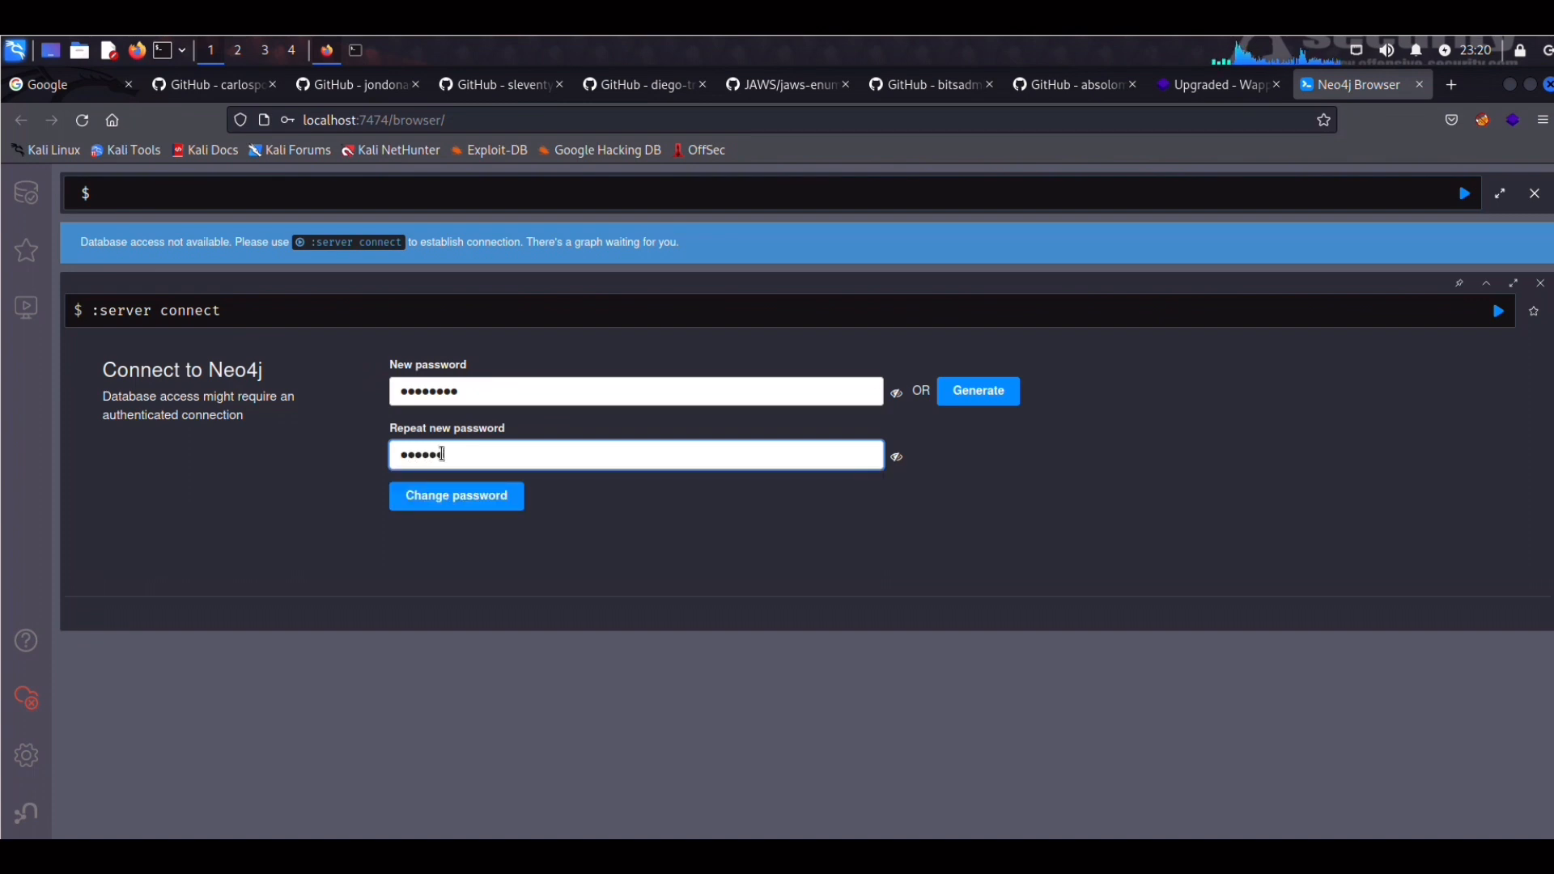
type("••")
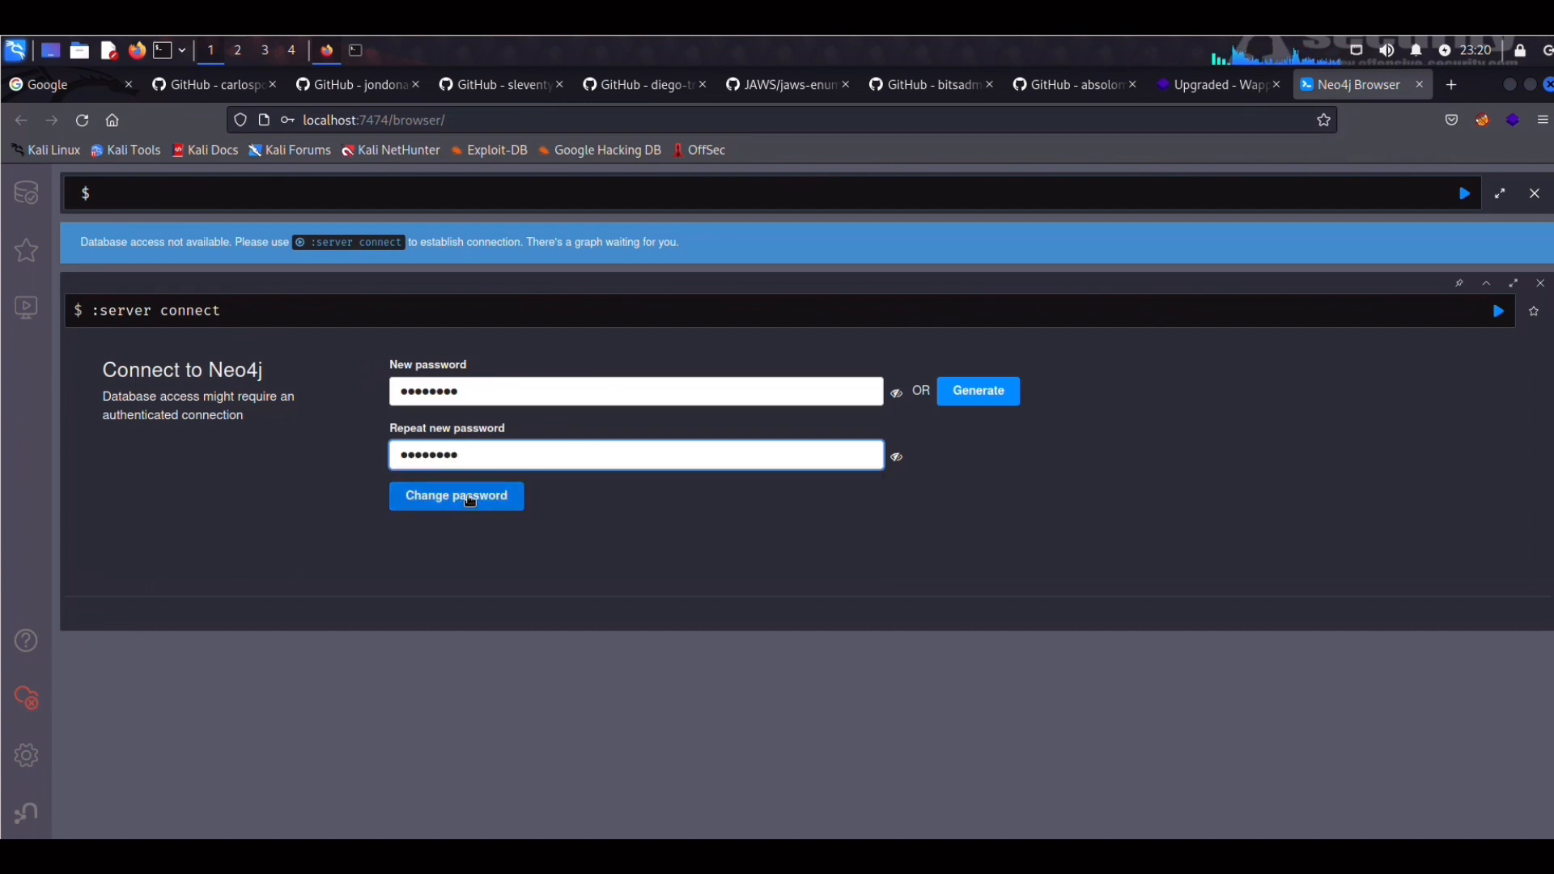
left_click(456, 496)
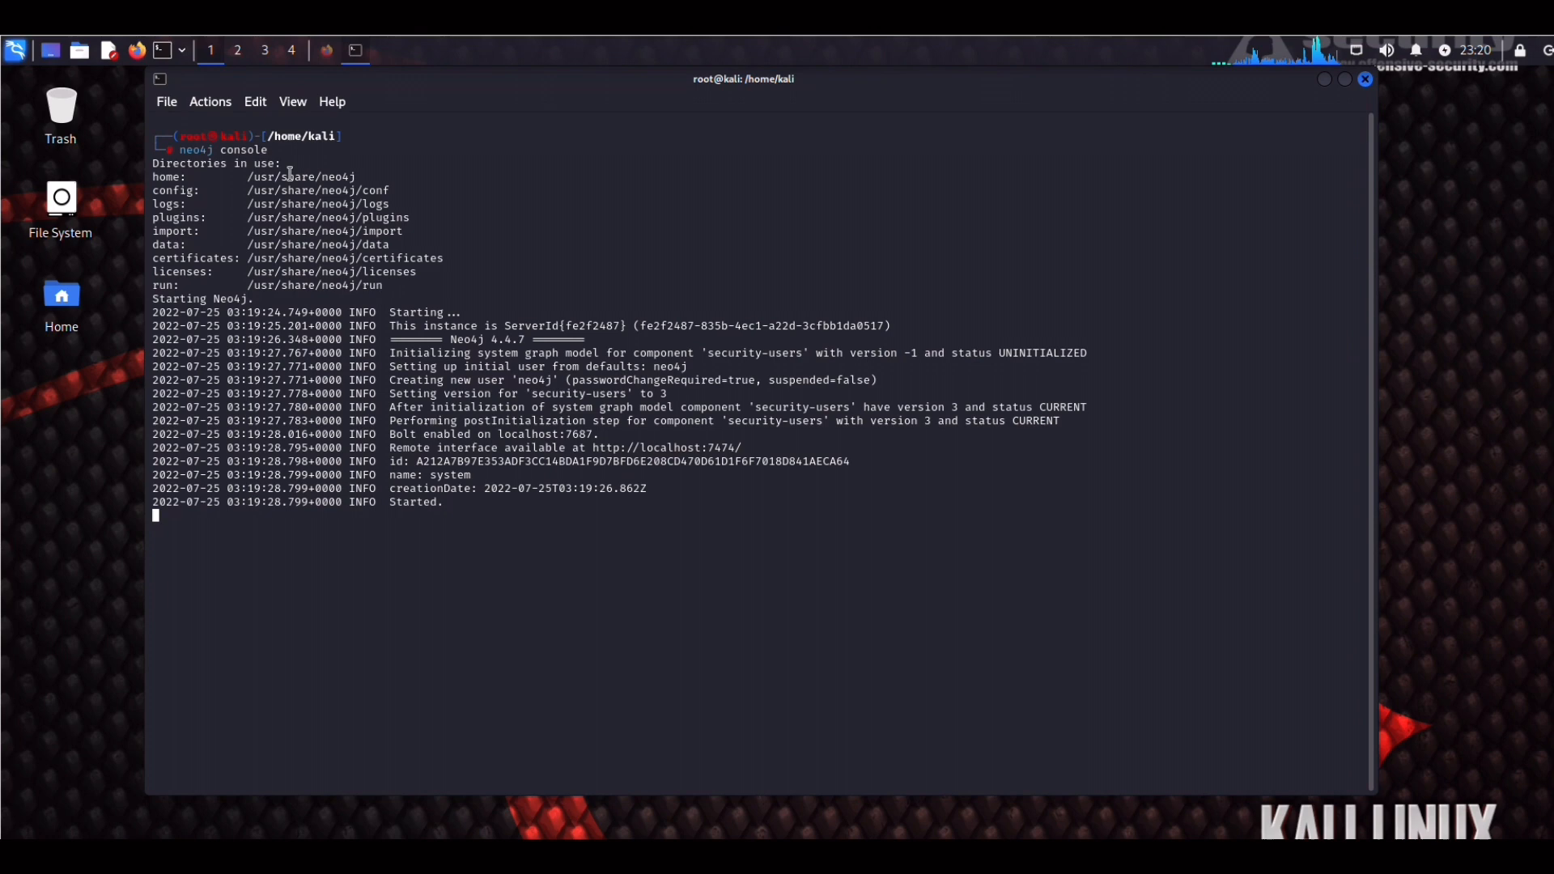
Step: Split the terminal vertically and launch bloodhound in the new pane
right_click(762, 512)
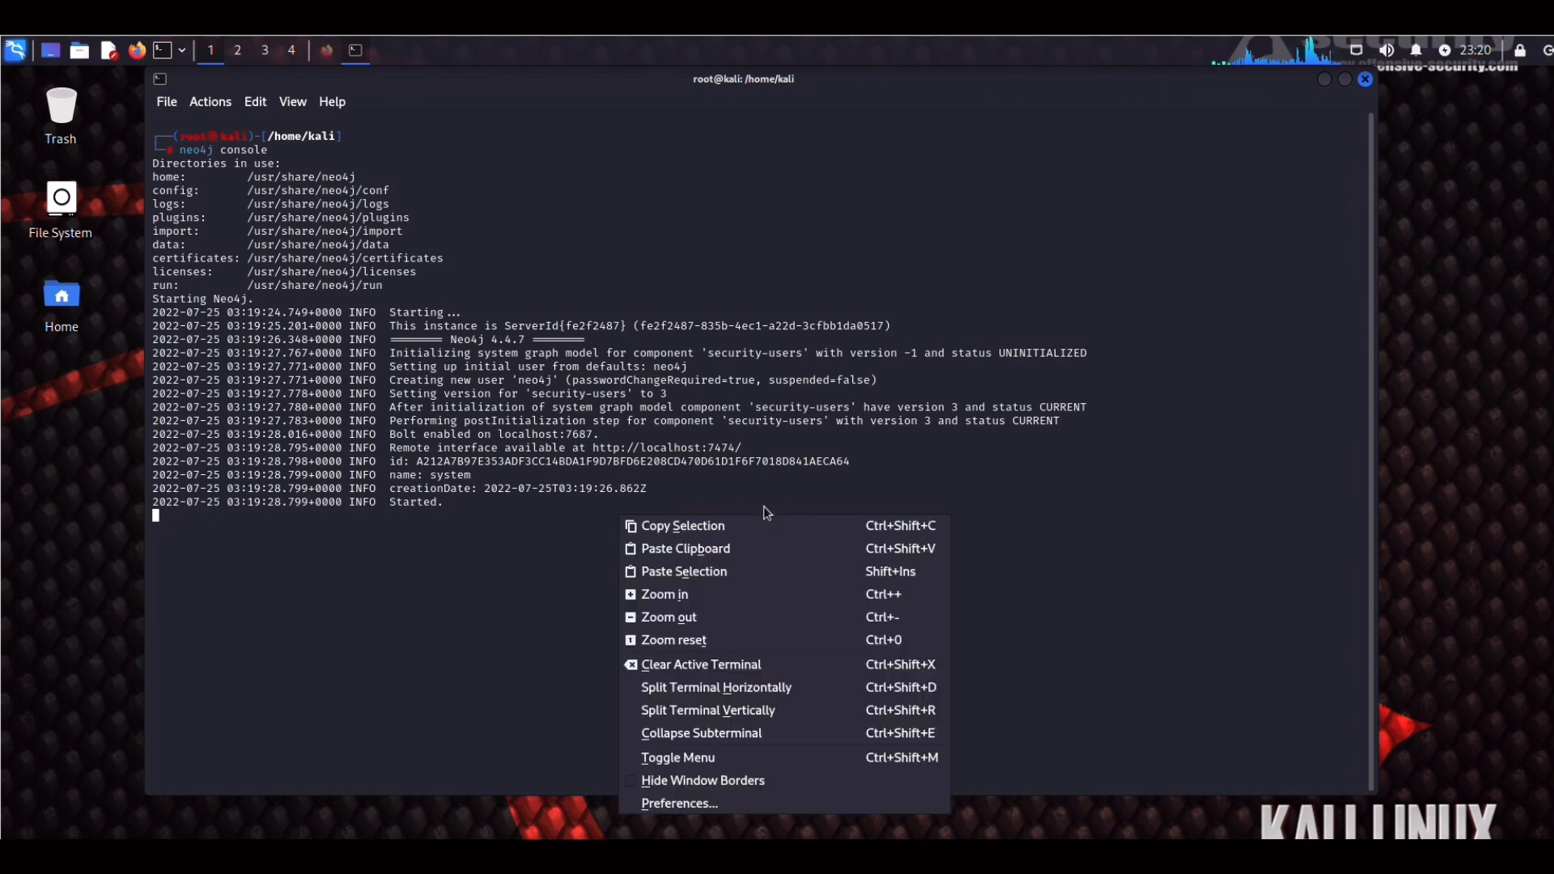
left_click(707, 709)
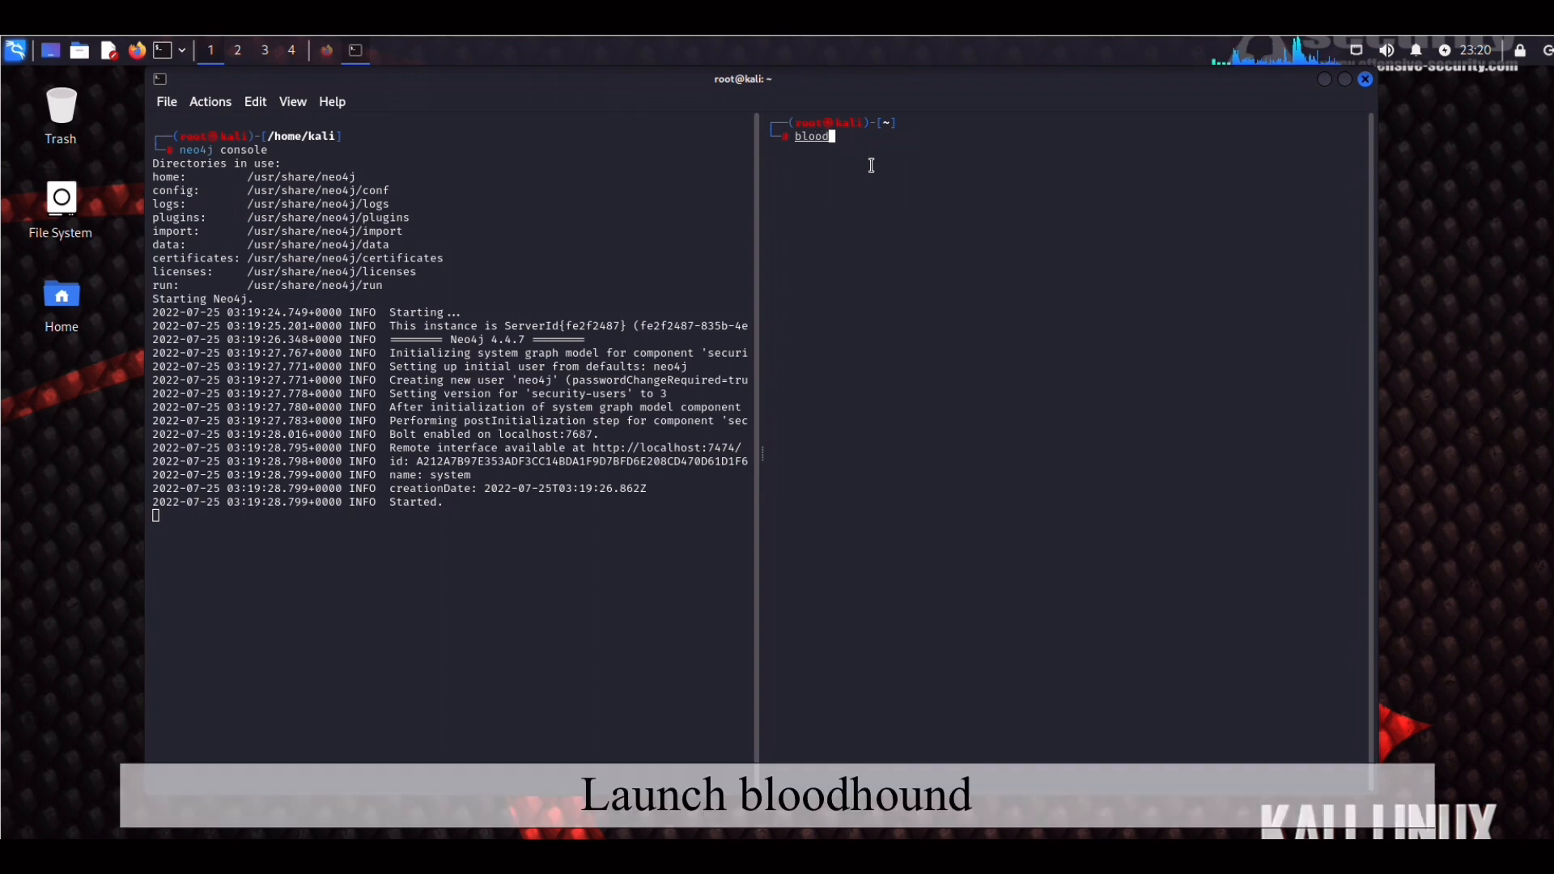
type("hound")
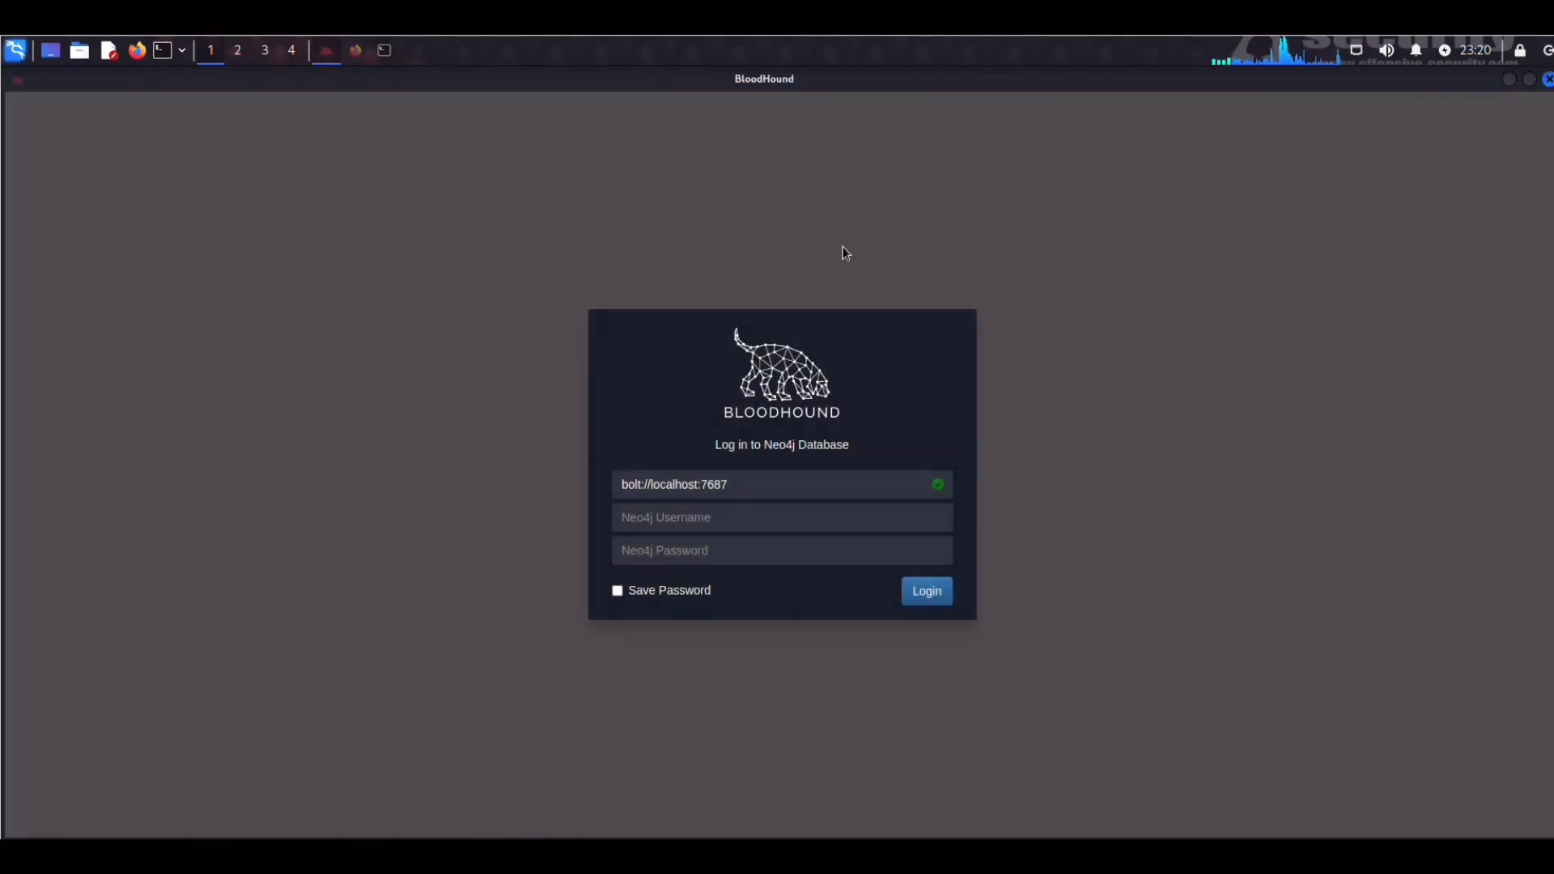
Step: Log into Neo4j as neo4j with the new password and dismiss the No Data Returned notice
left_click(781, 516)
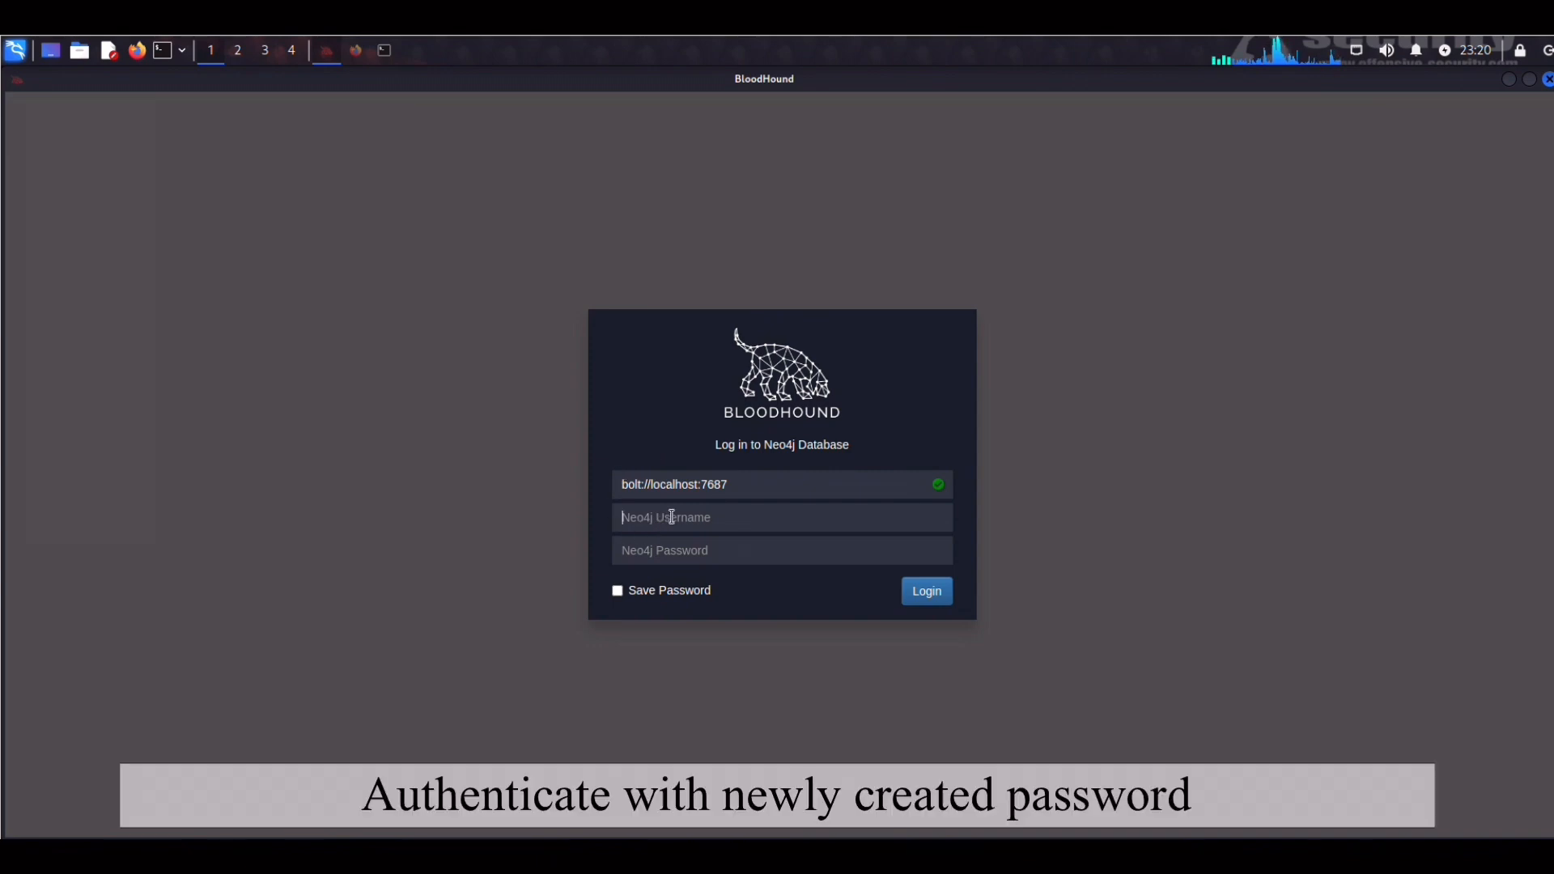
type("neo")
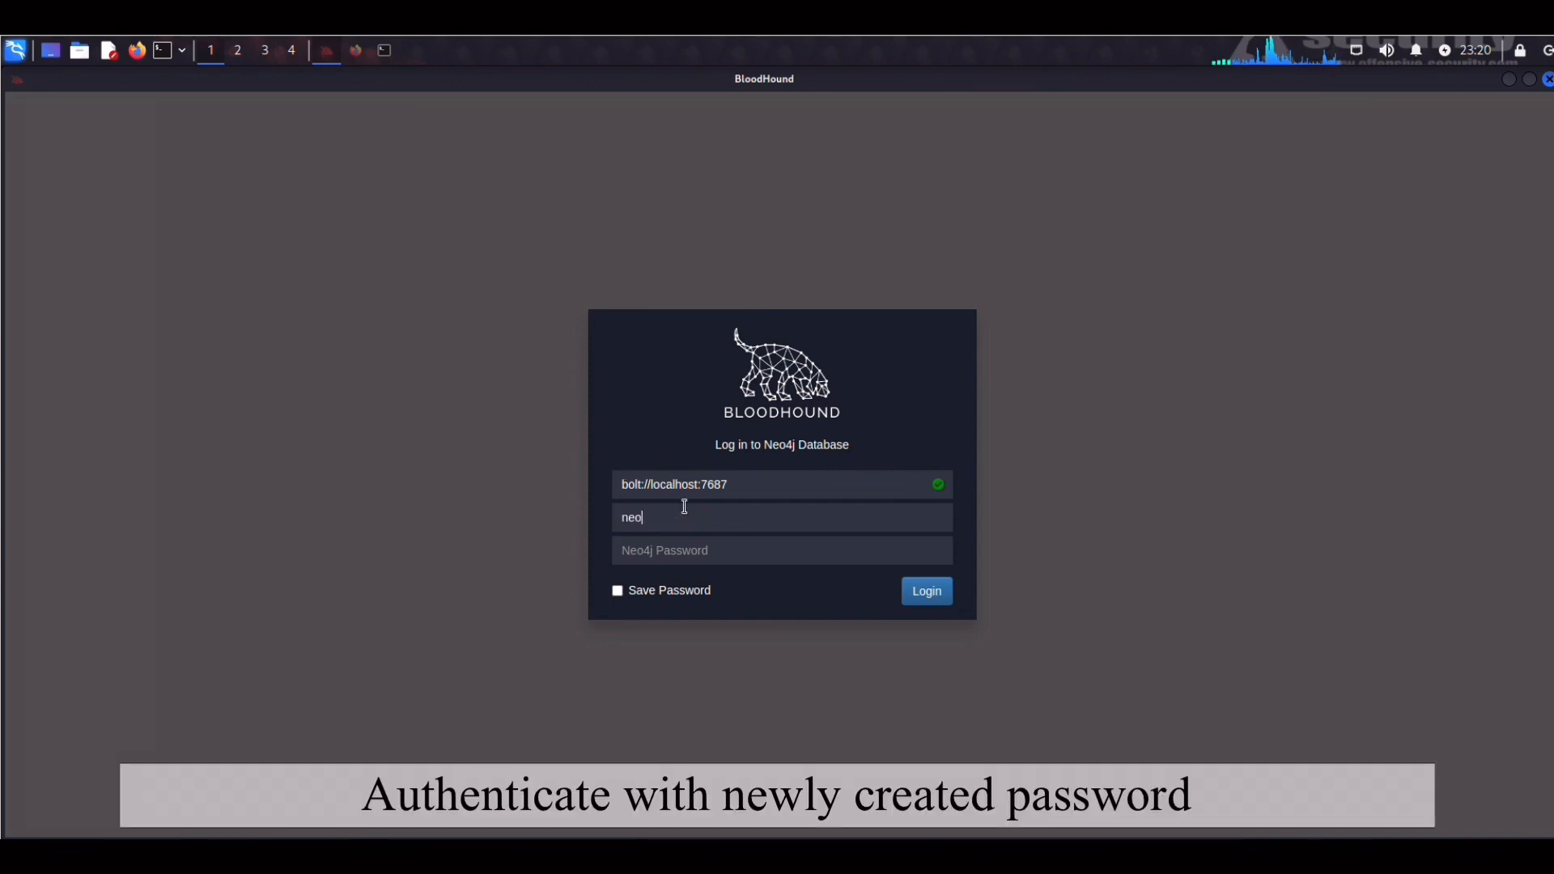
type("4j")
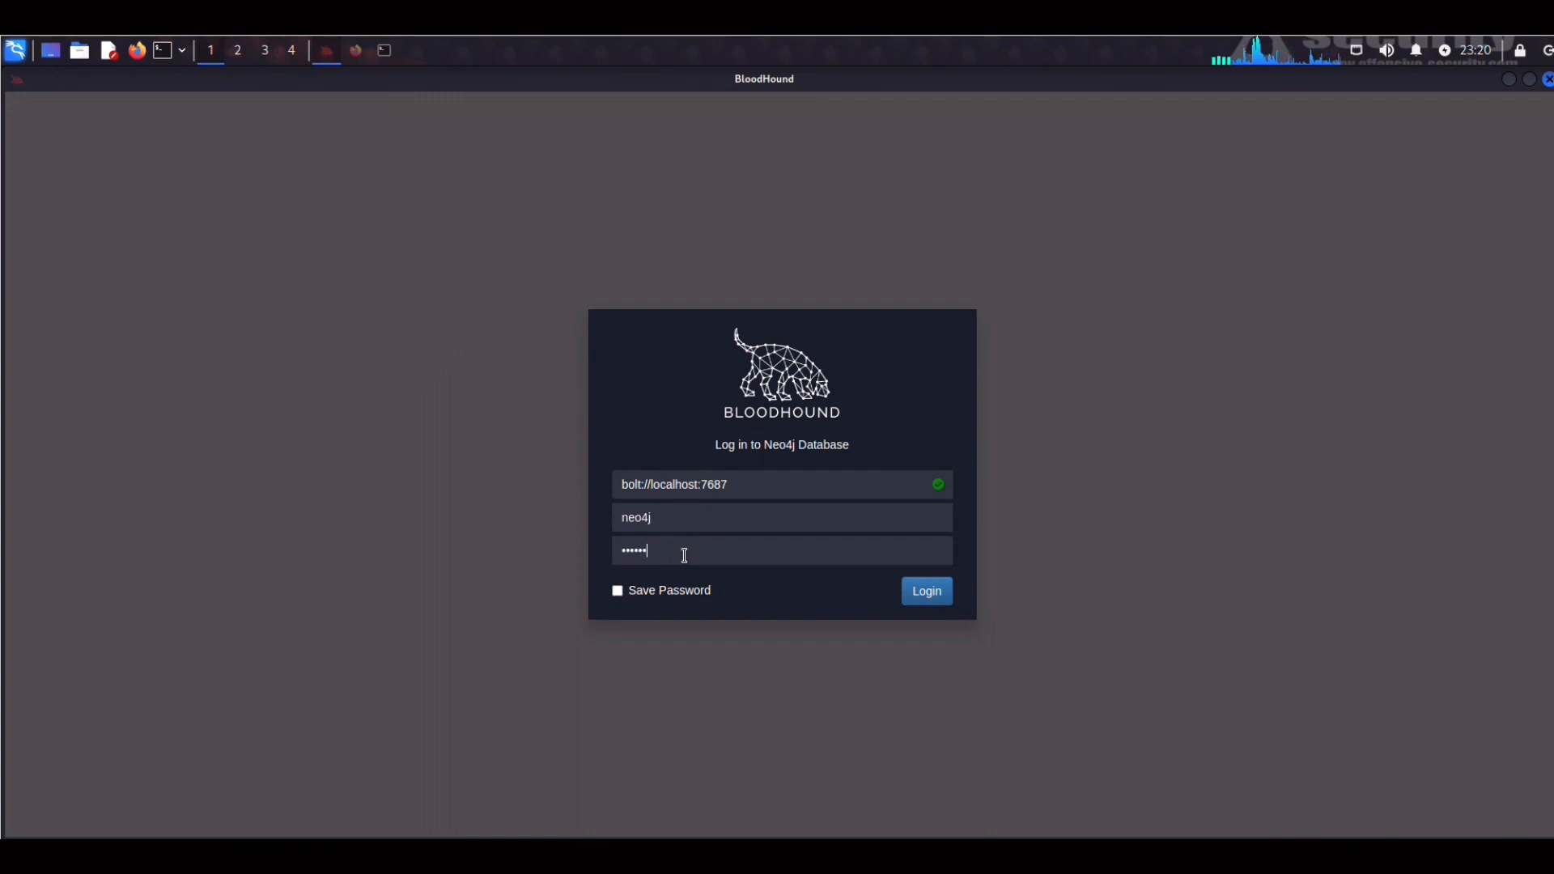
left_click(924, 591)
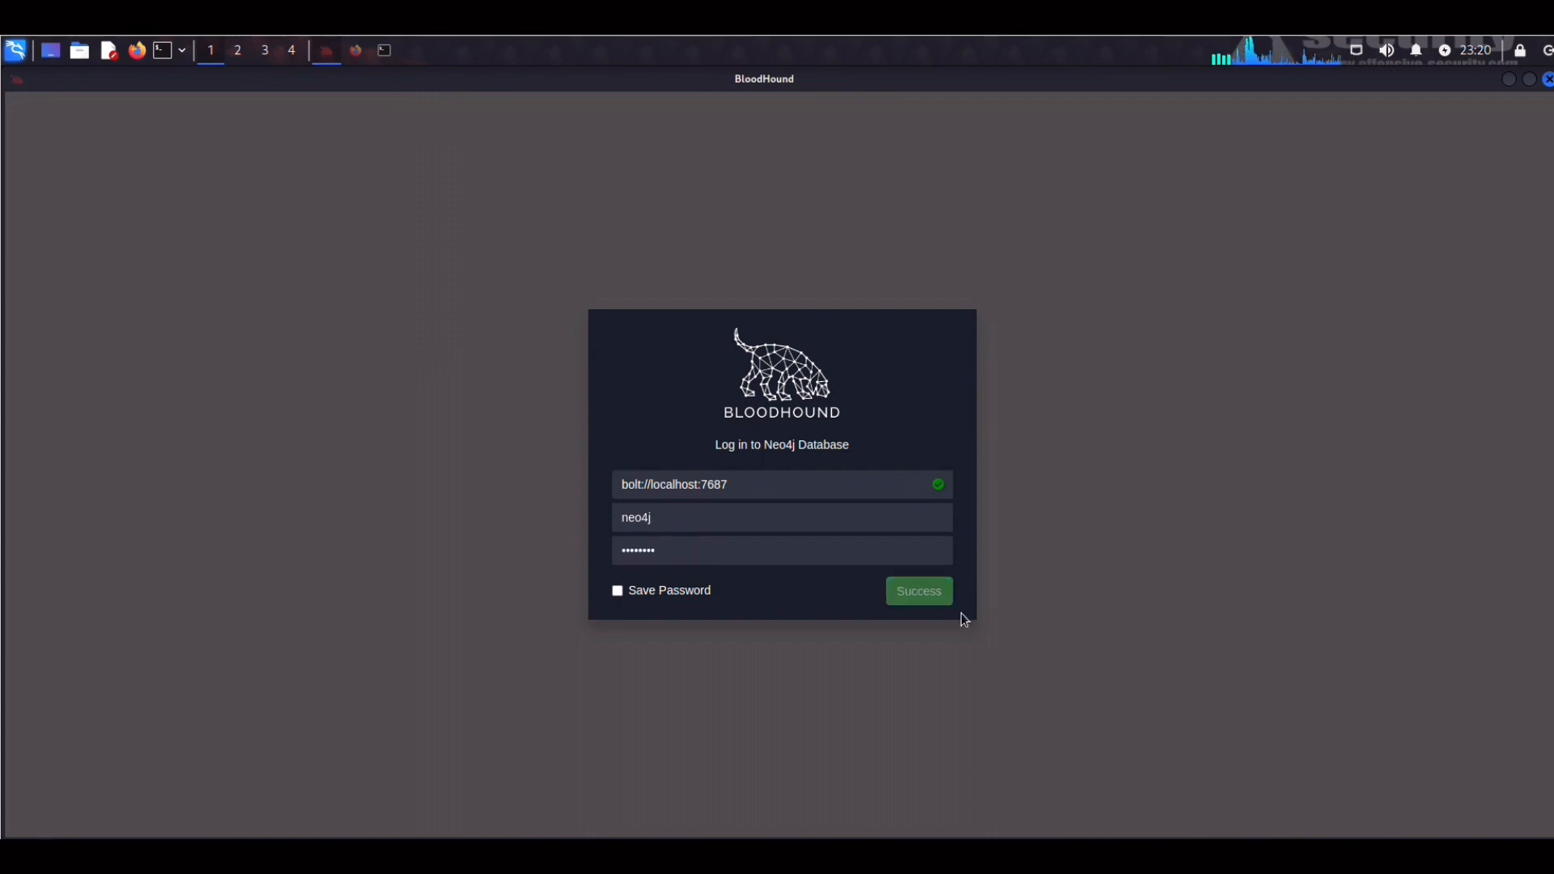
left_click(916, 591)
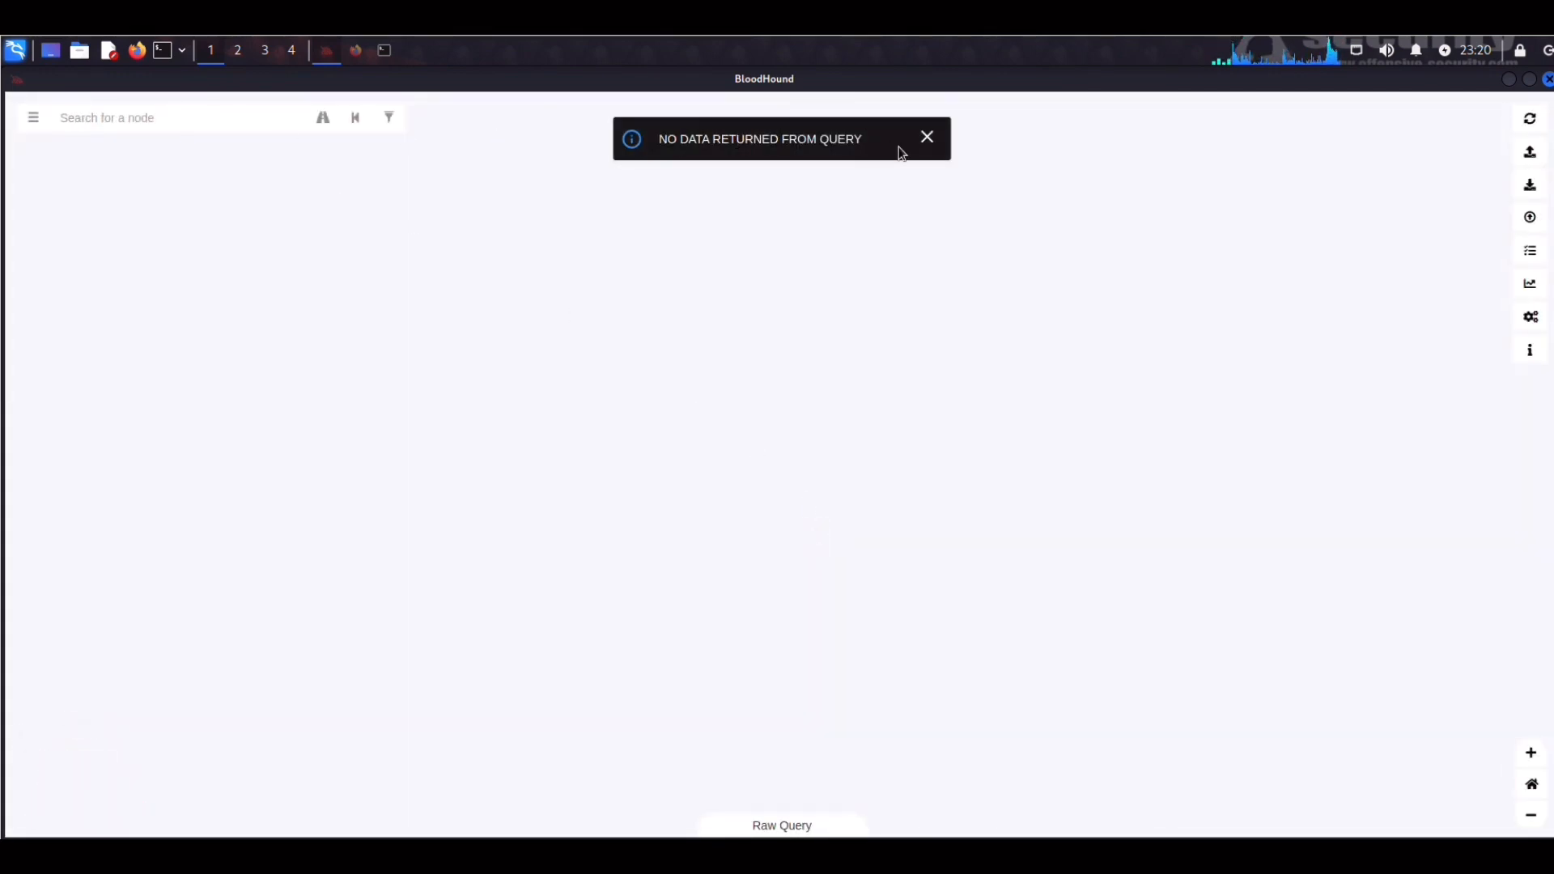
left_click(926, 136)
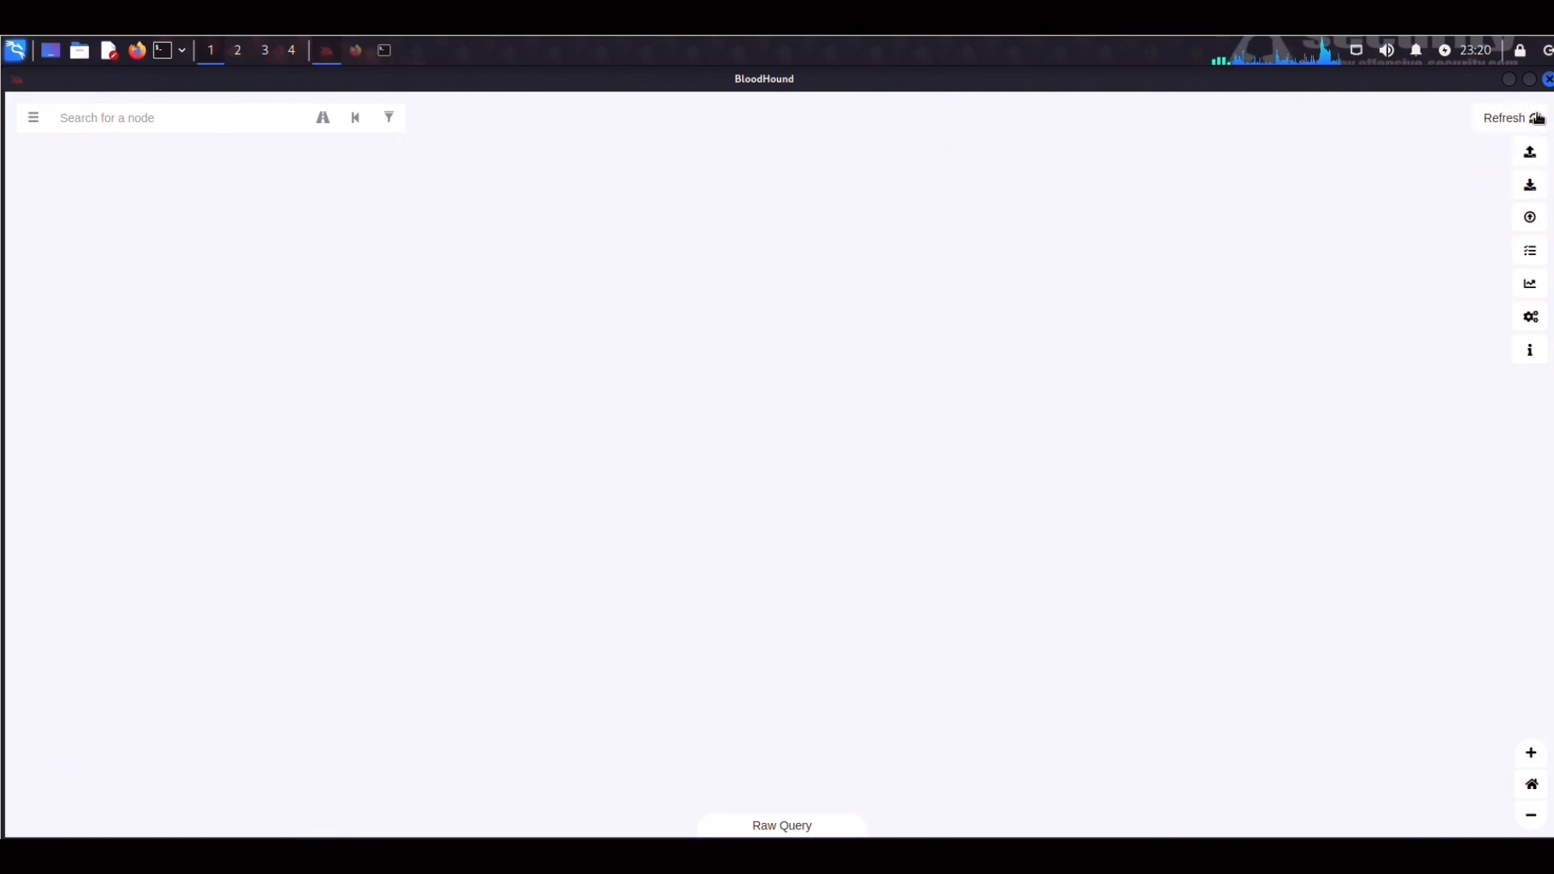
mouse_move(1530, 250)
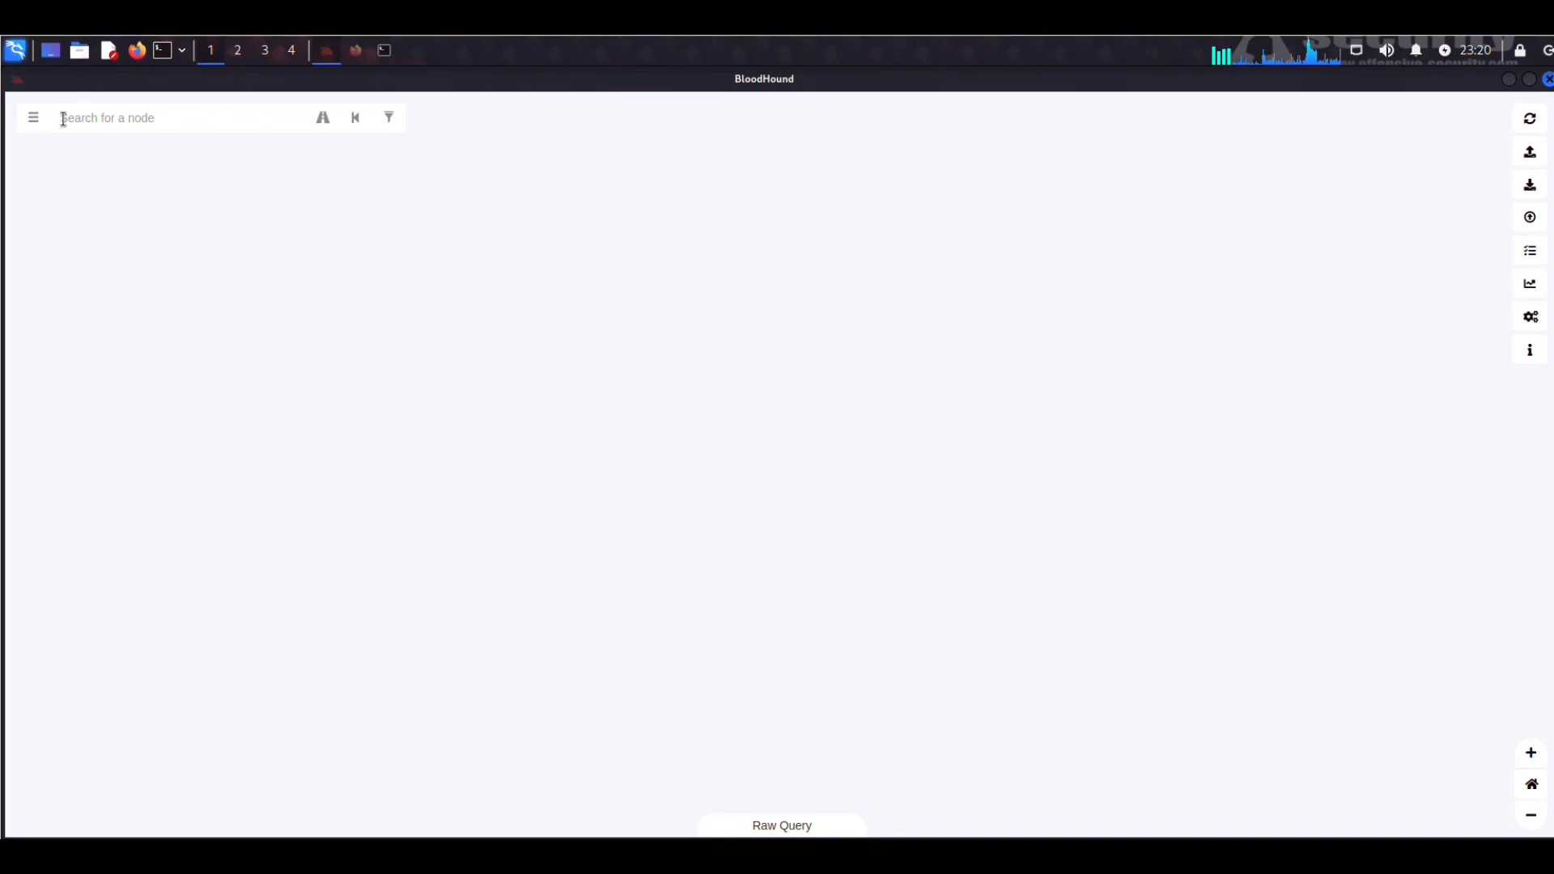
mouse_move(1471, 103)
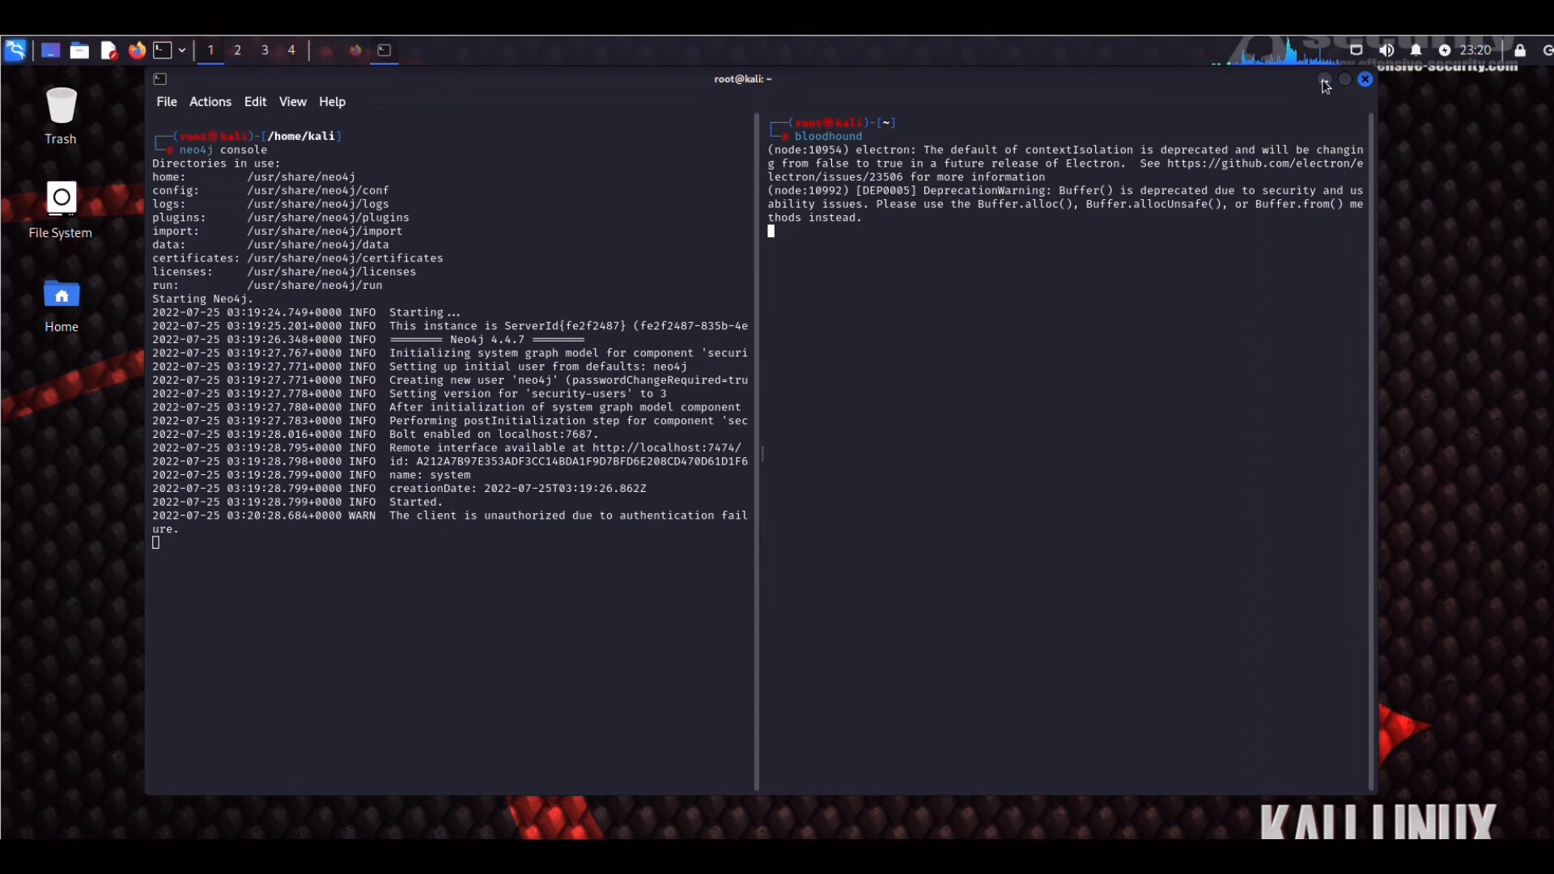
Step: Minimize the terminal window, revealing the PEASS-ng privilege-escalation tools slide on the desktop
left_click(1325, 79)
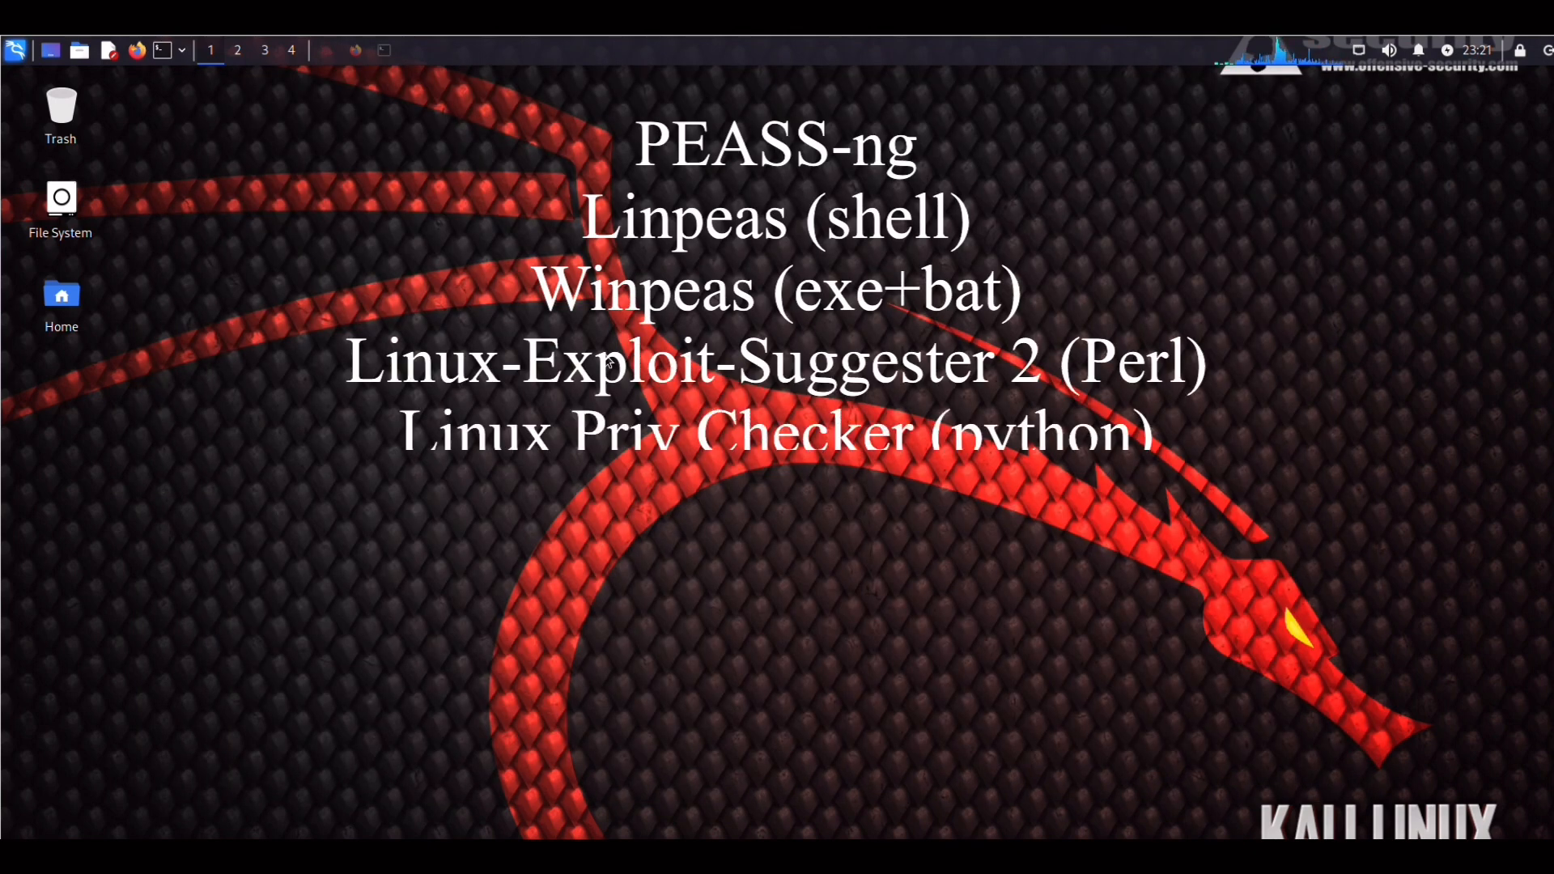
scroll("down", 3)
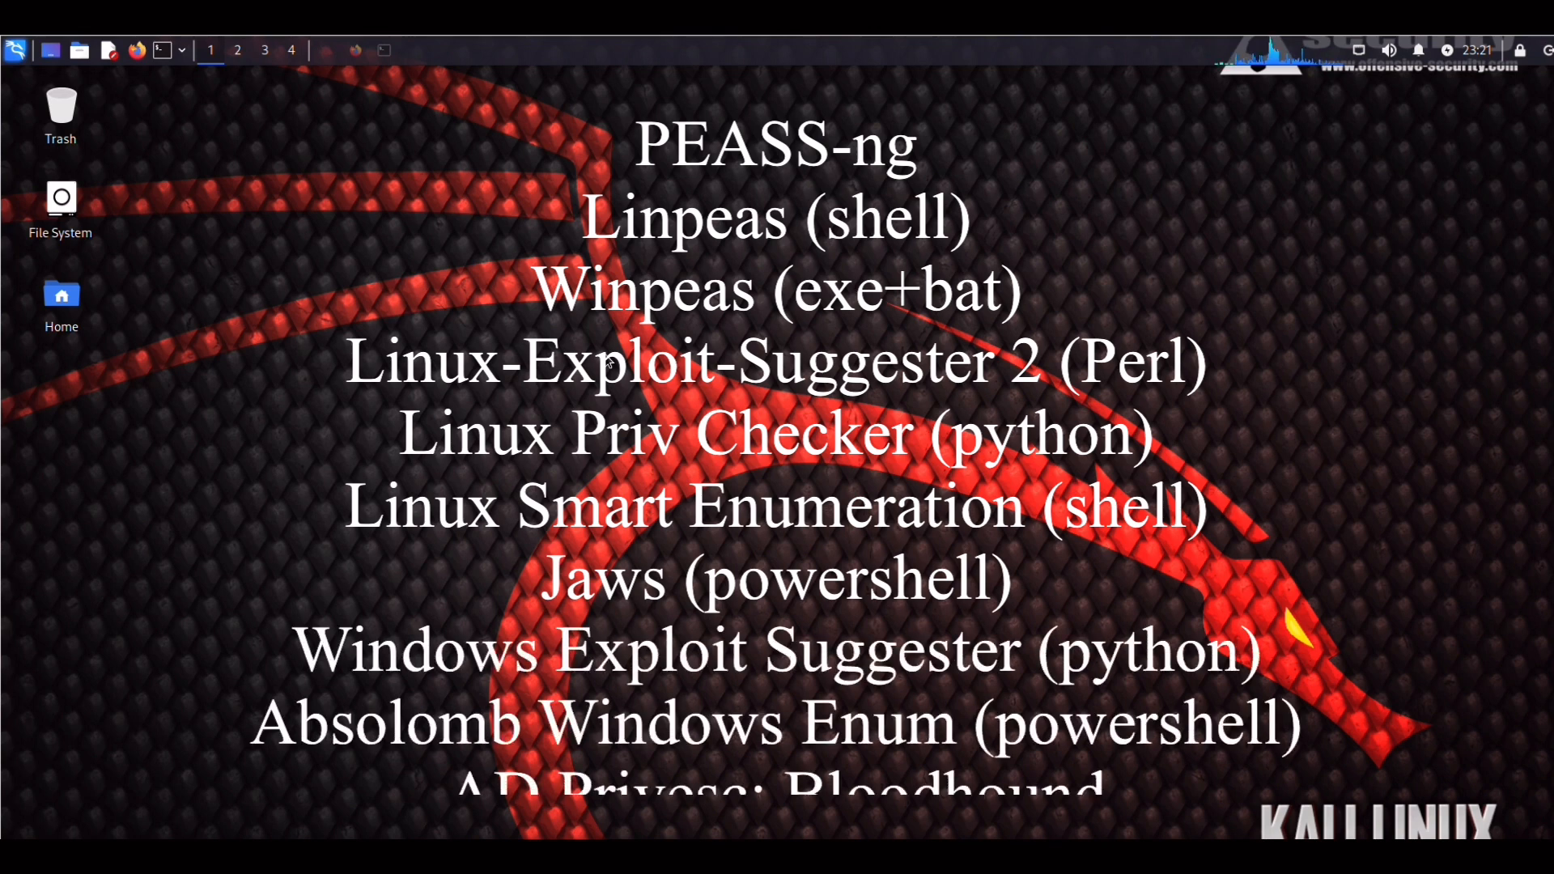